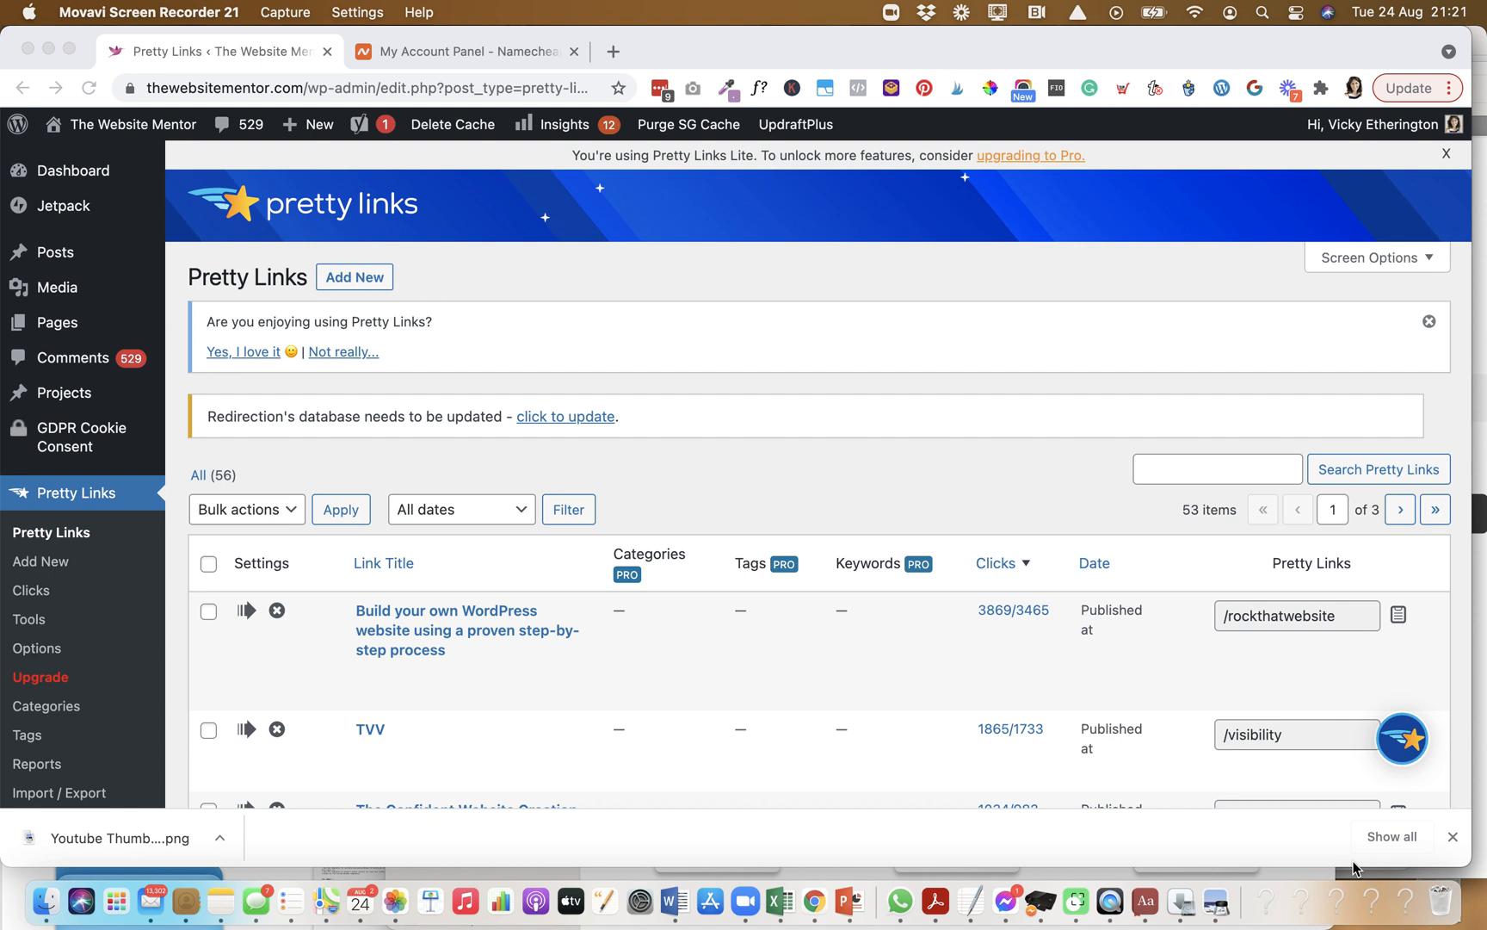
{"action": "mouse_move", "coordinate": [816, 570]}
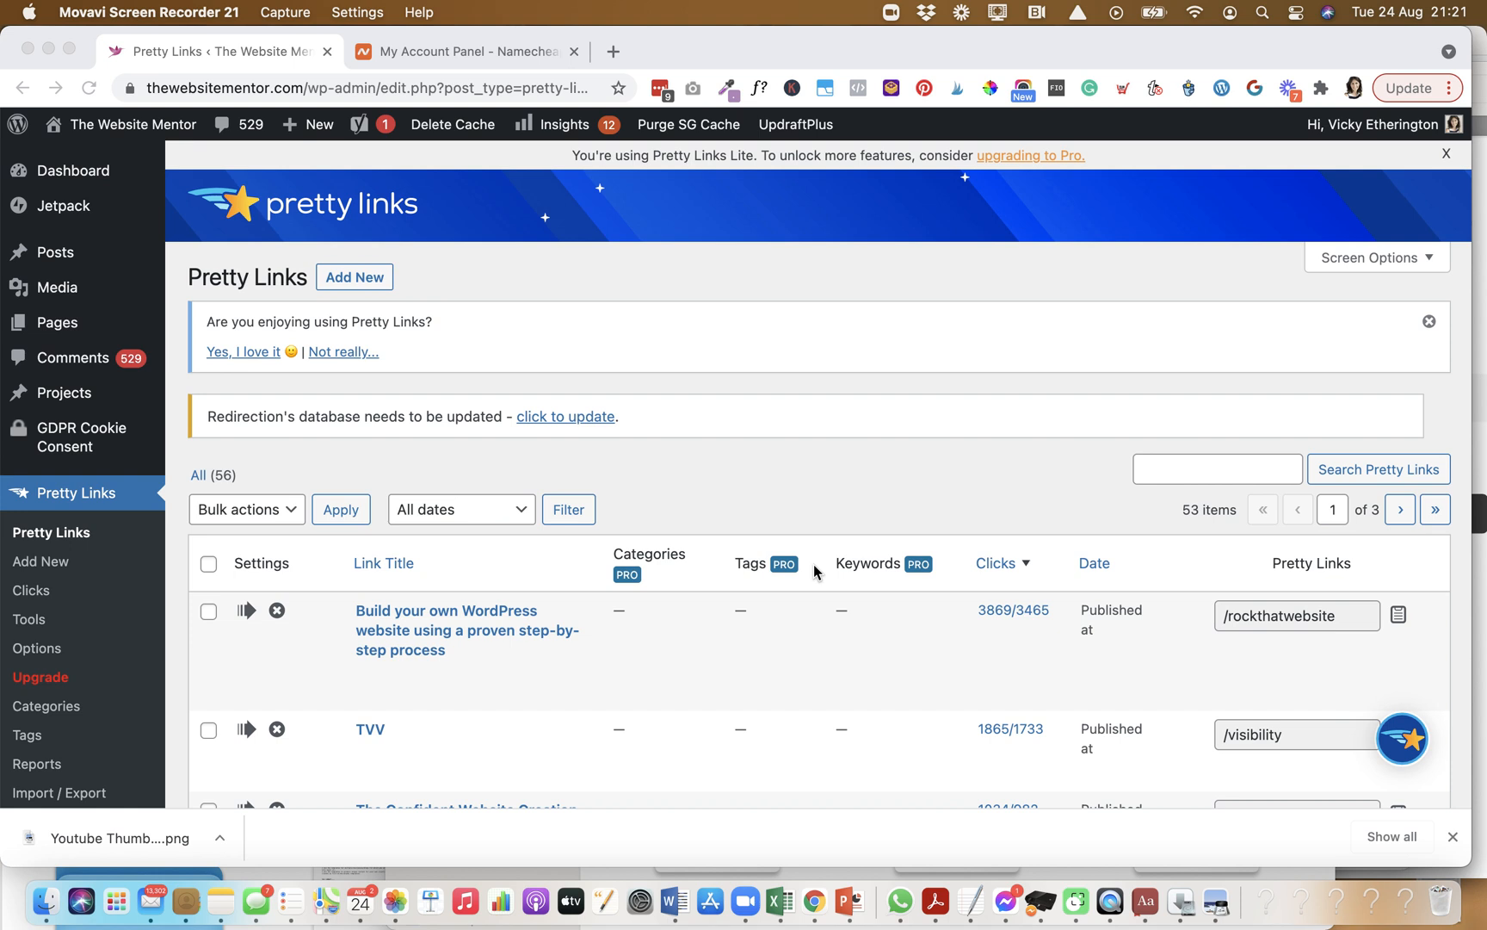
{"action": "mouse_move", "coordinate": [579, 583]}
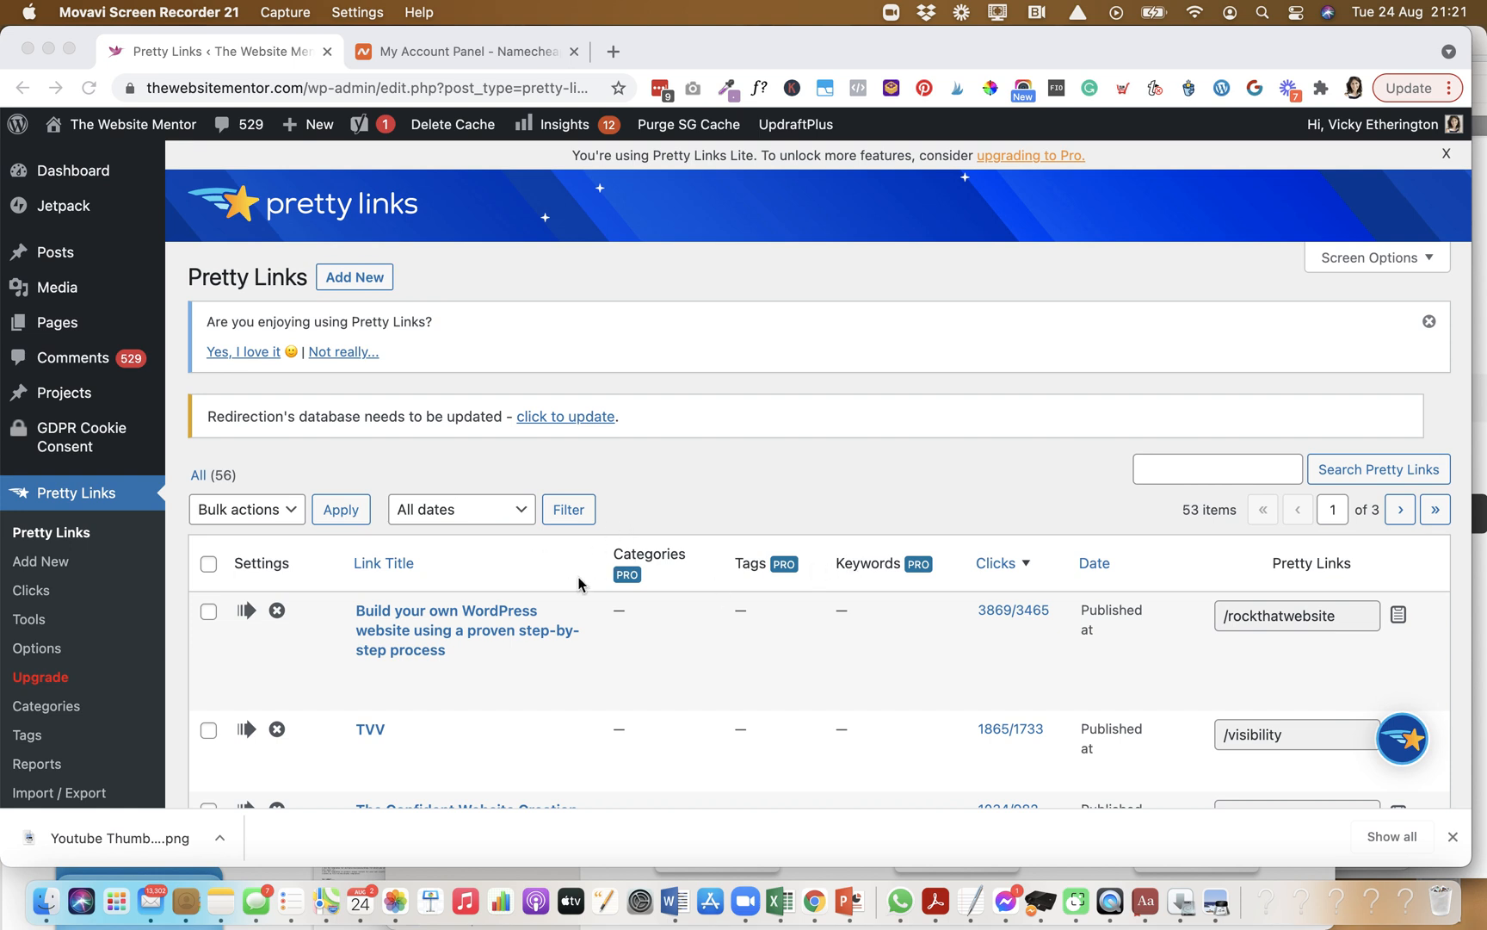
{"action": "mouse_move", "coordinate": [1017, 622]}
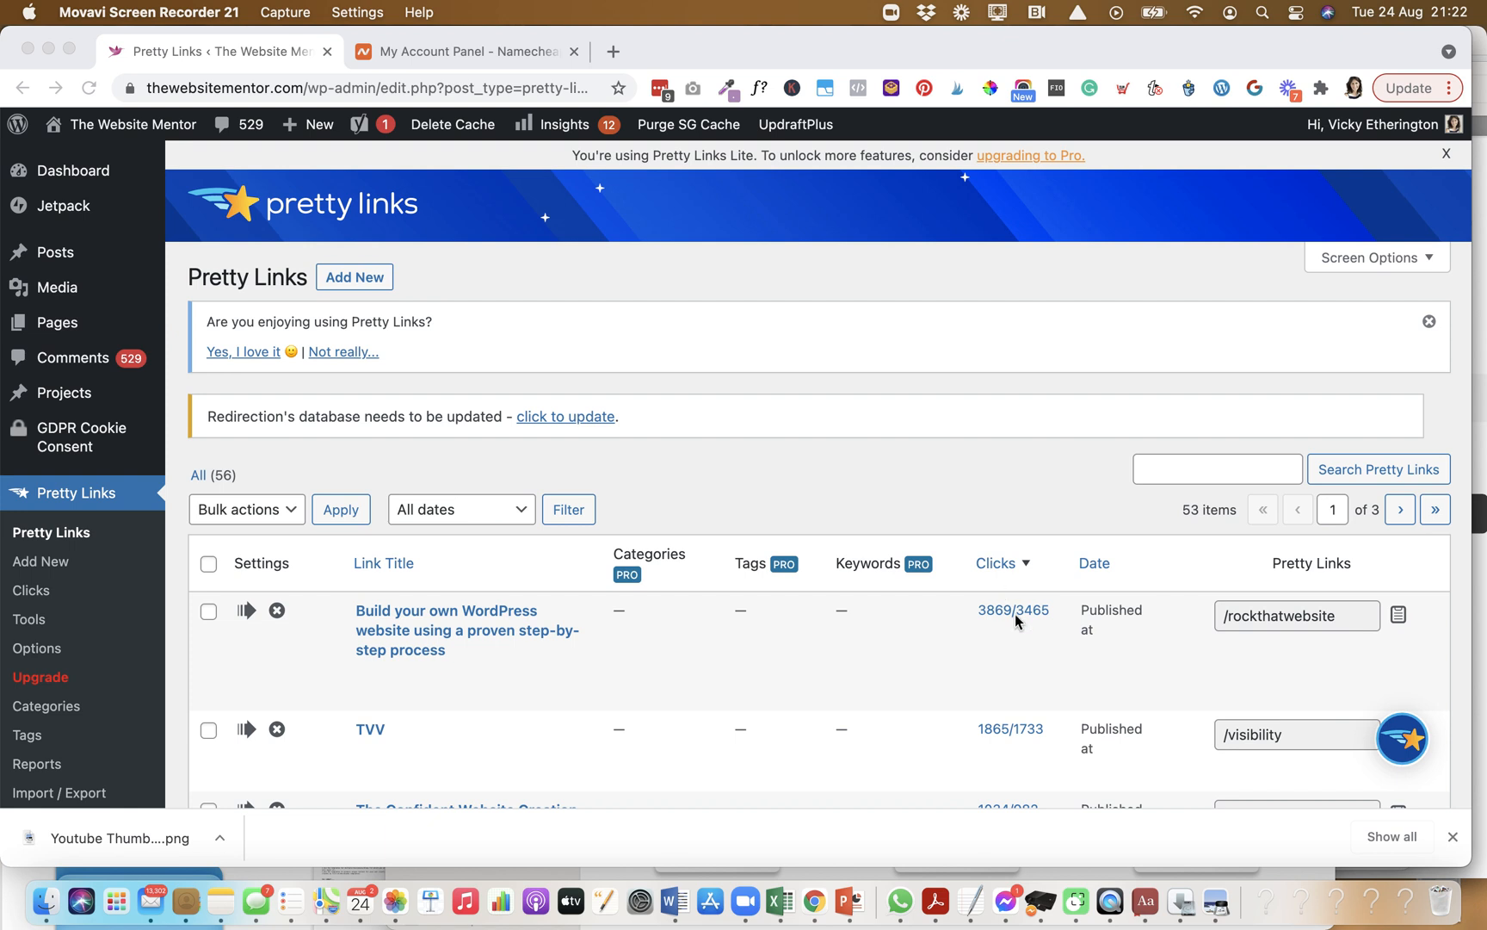
{"action": "mouse_move", "coordinate": [1041, 733]}
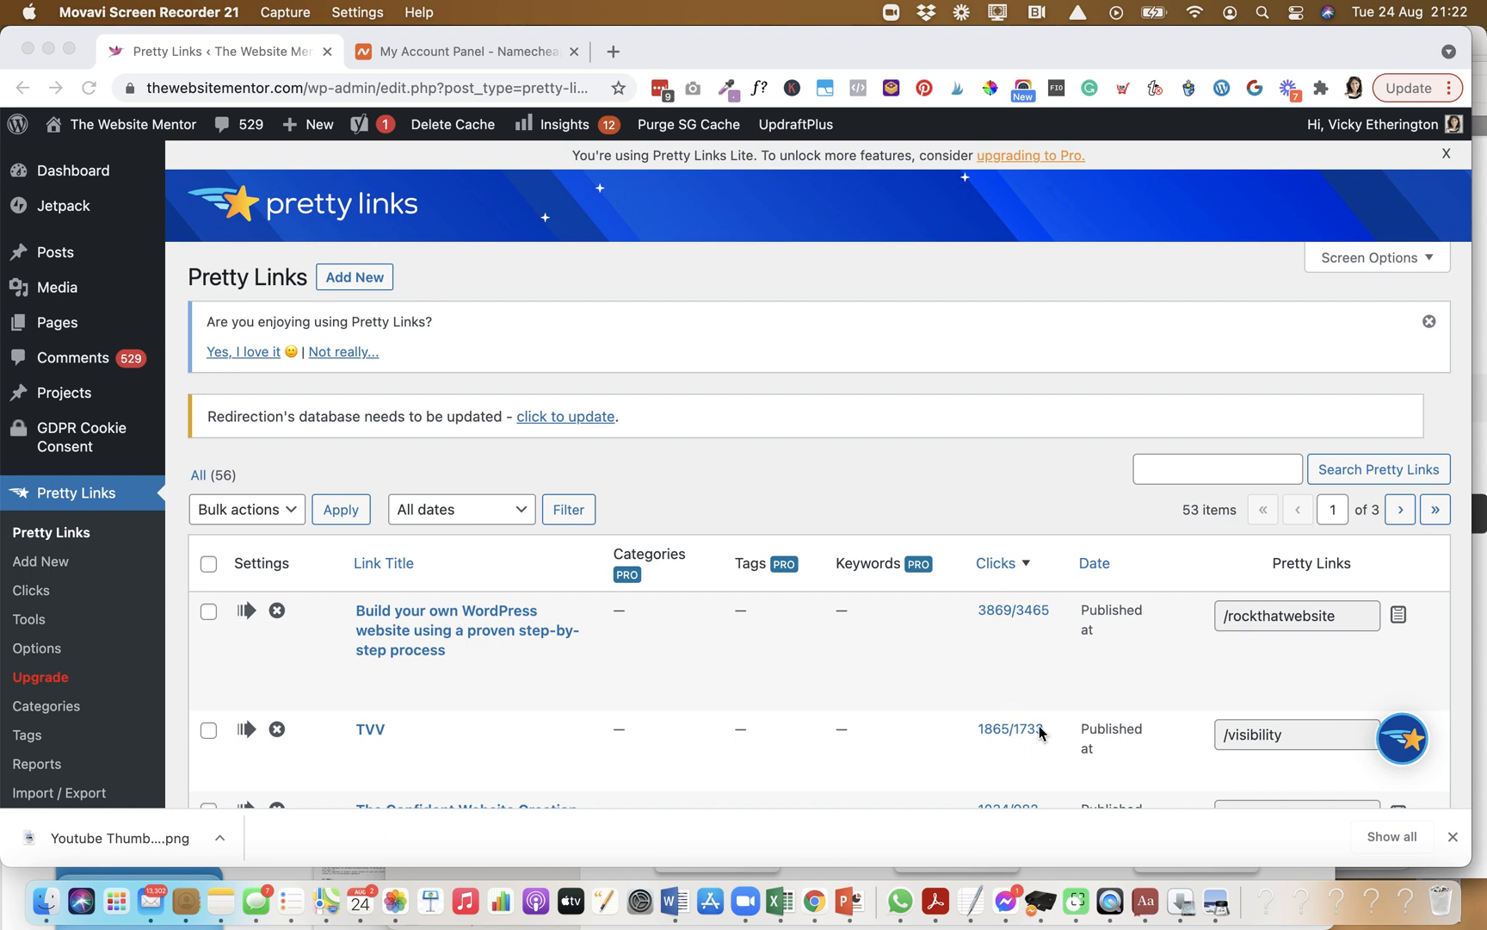
{"action": "mouse_move", "coordinate": [998, 617]}
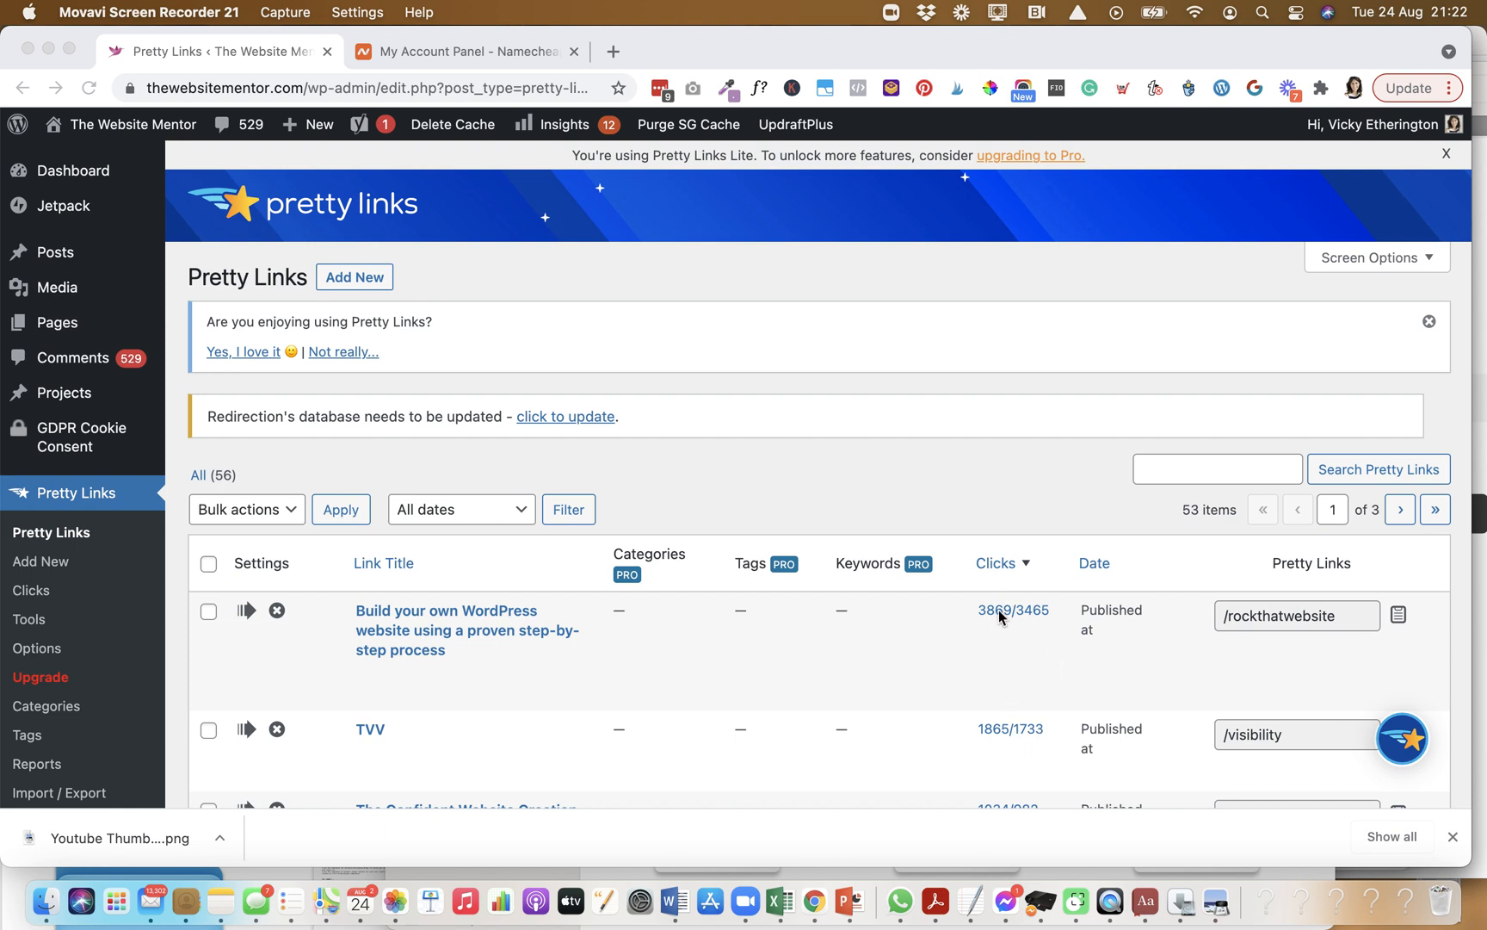
{"action": "mouse_move", "coordinate": [992, 628]}
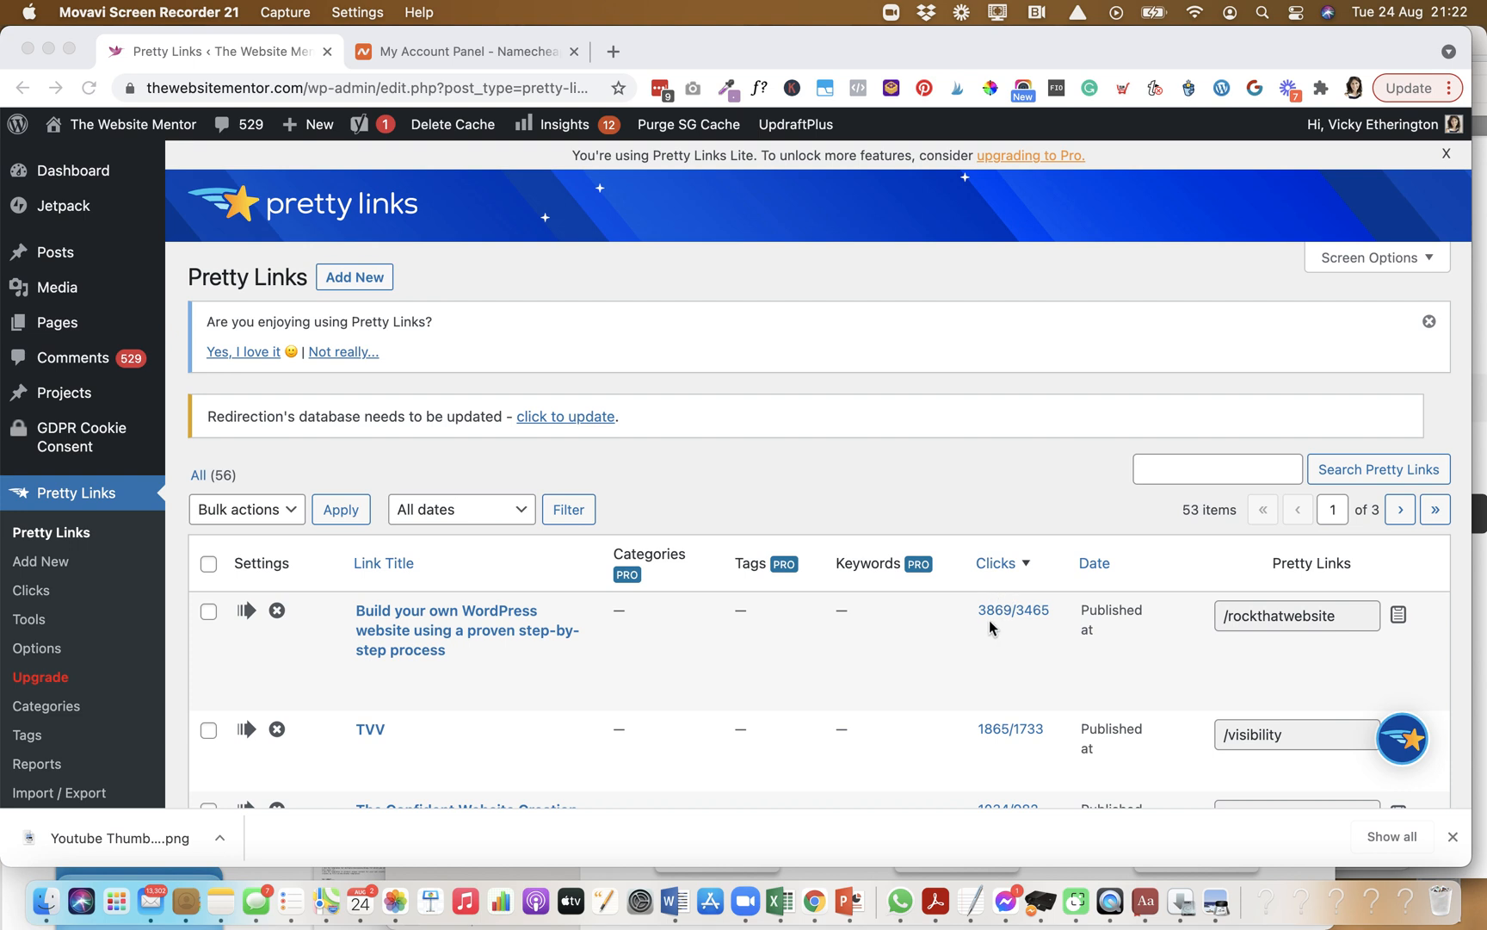
{"action": "mouse_move", "coordinate": [987, 624]}
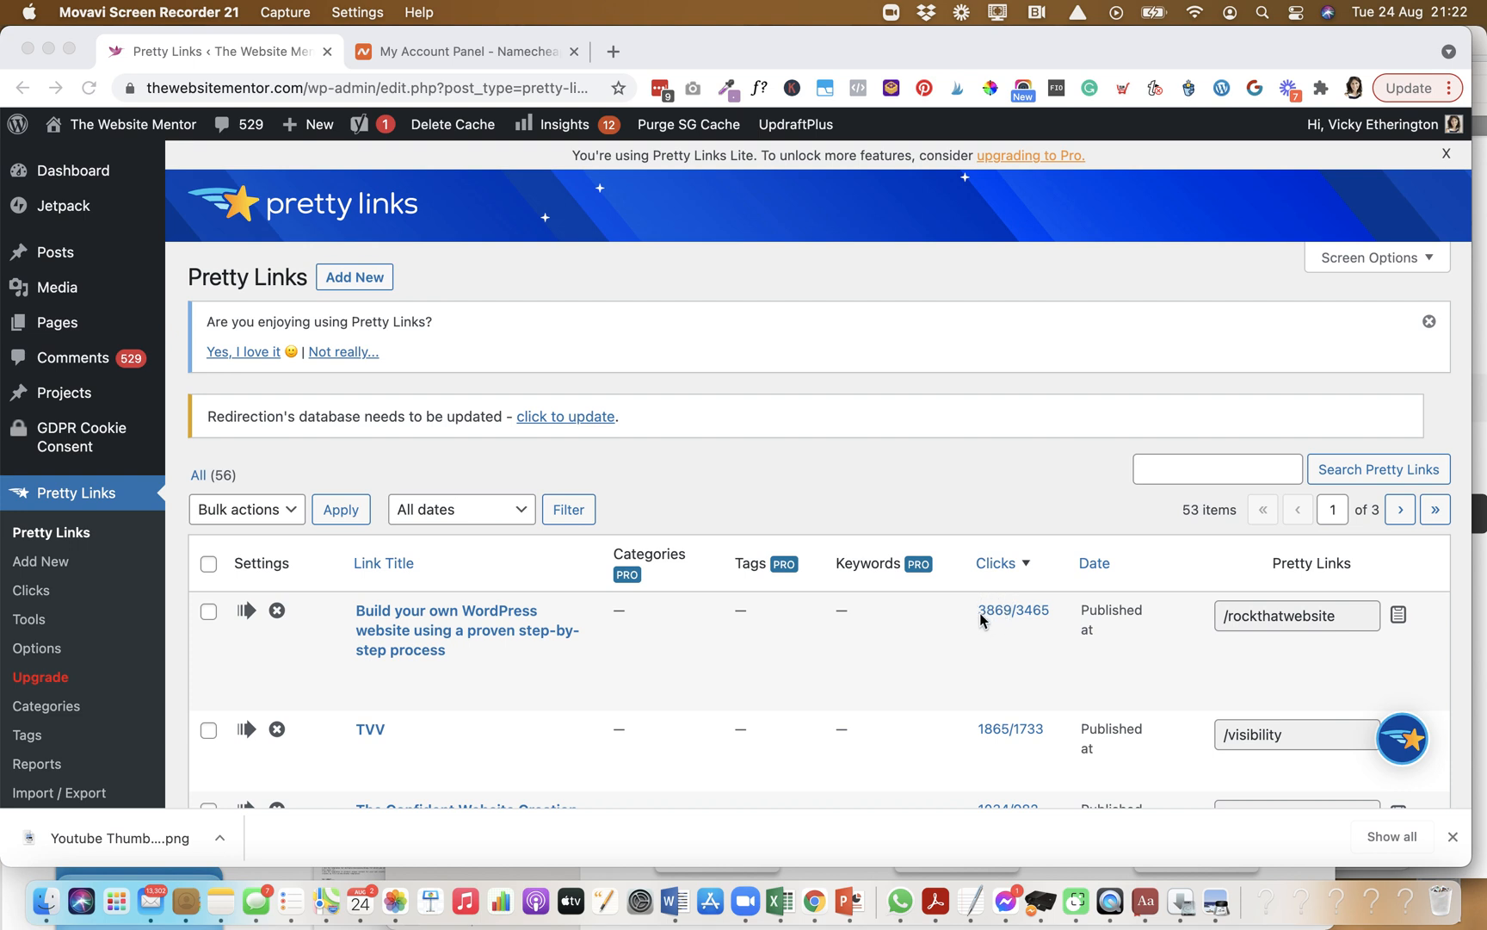
{"action": "mouse_move", "coordinate": [1034, 628]}
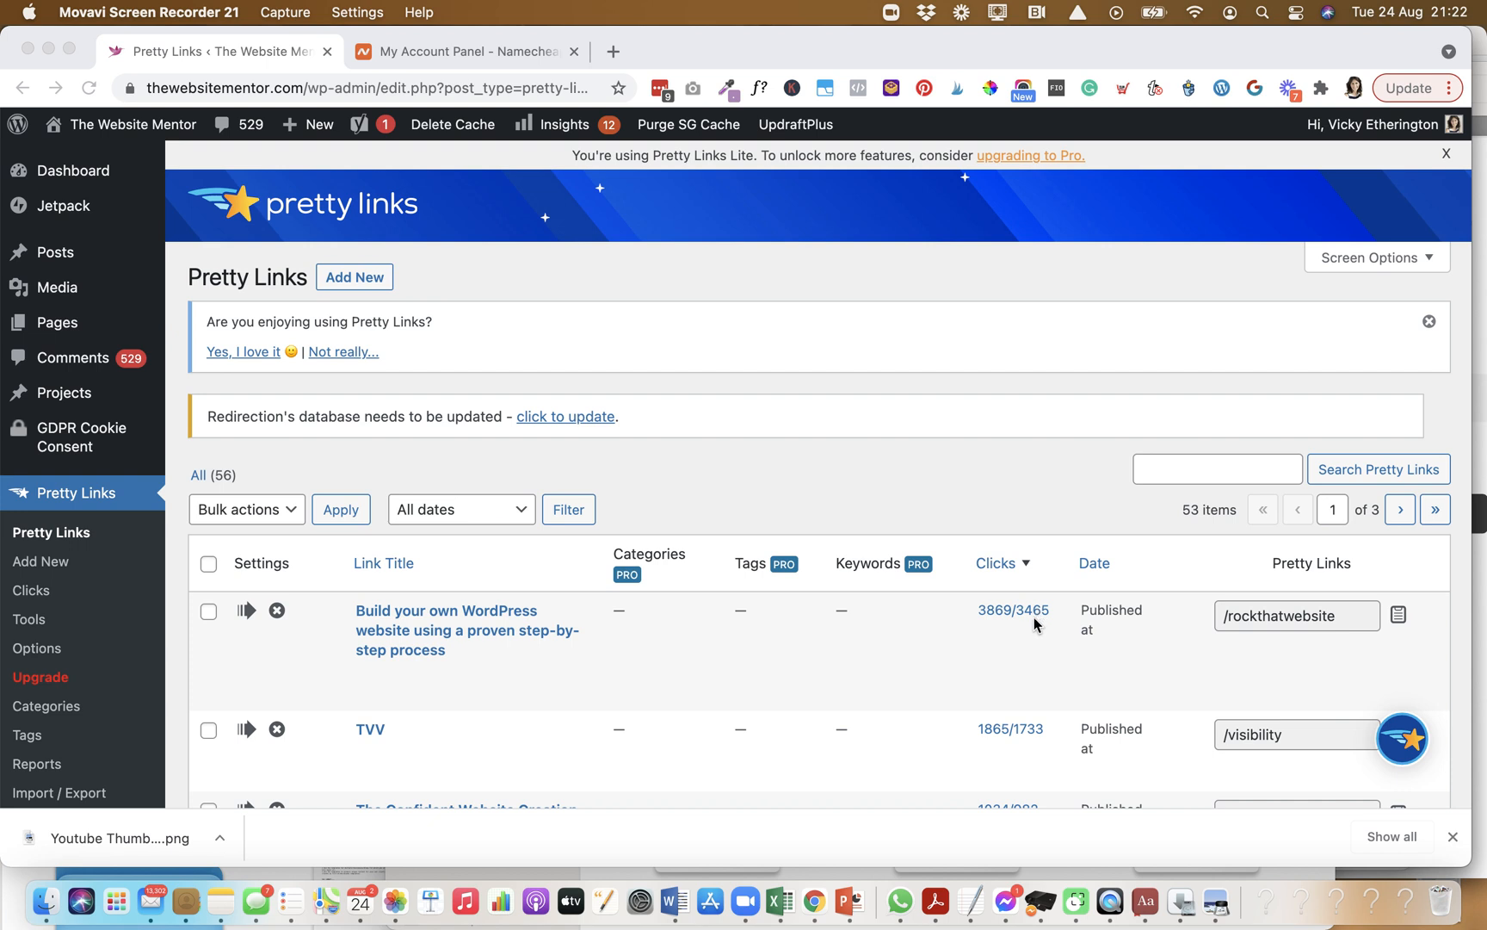
{"action": "mouse_move", "coordinate": [863, 649]}
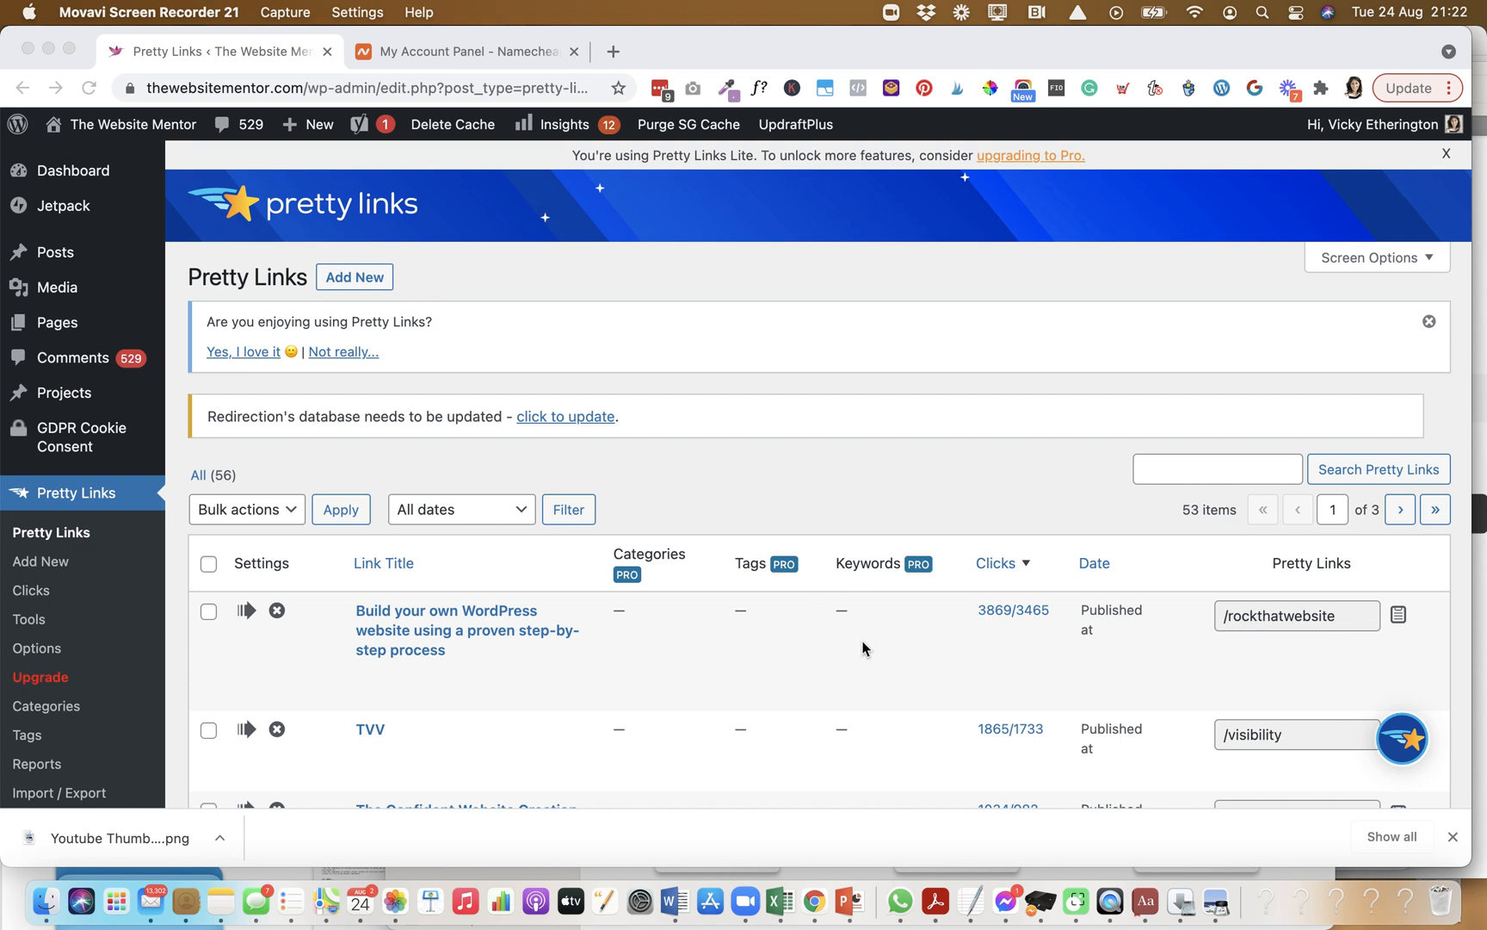
{"action": "mouse_move", "coordinate": [1377, 610]}
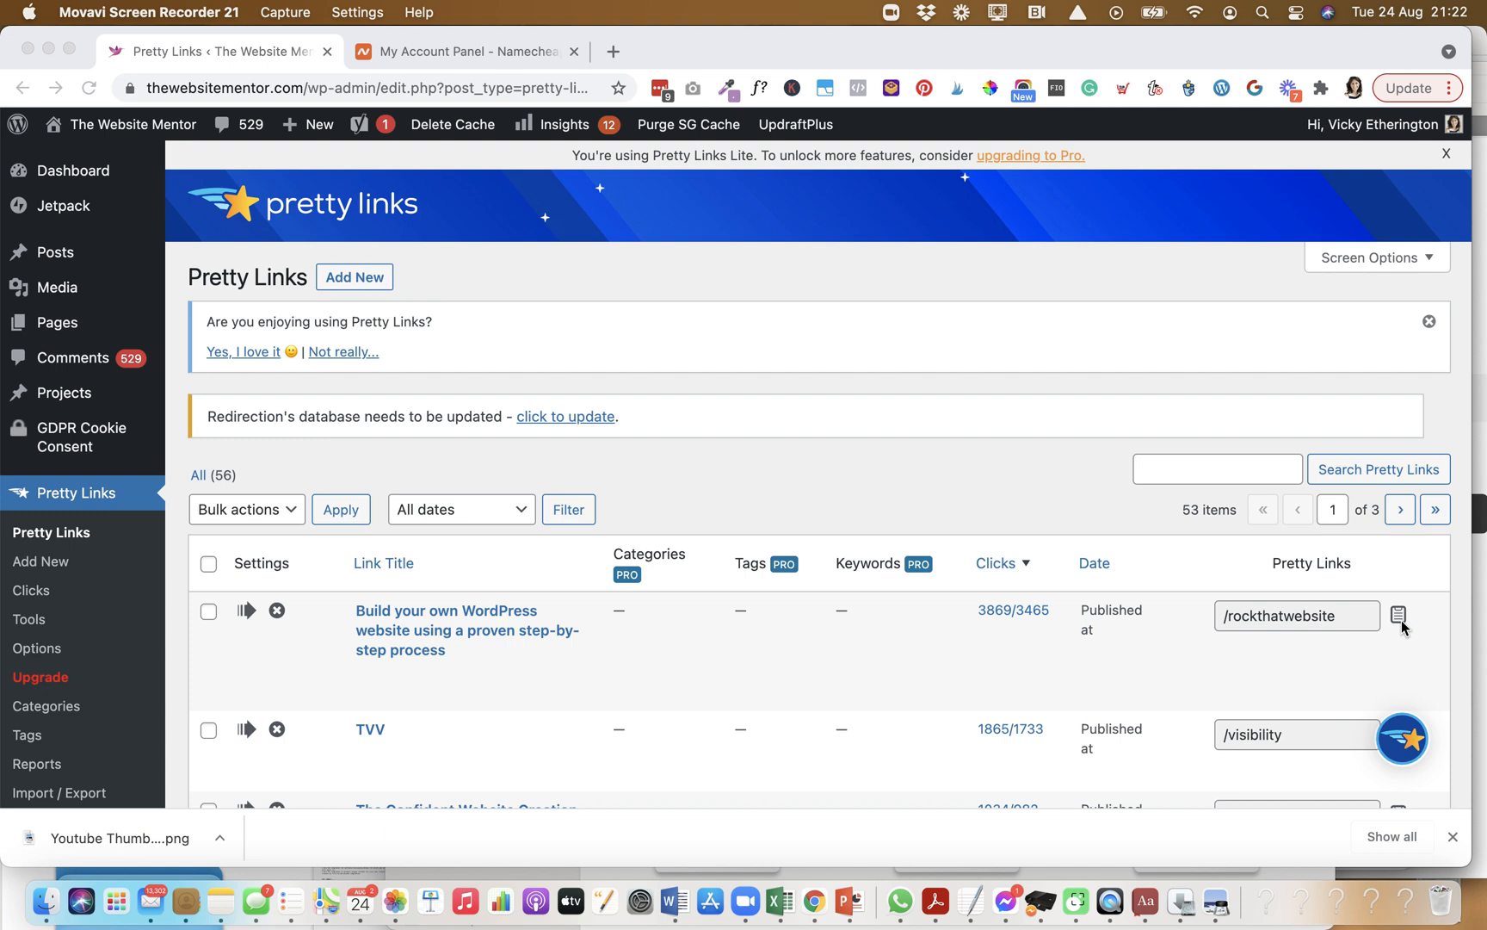
{"action": "mouse_move", "coordinate": [531, 424]}
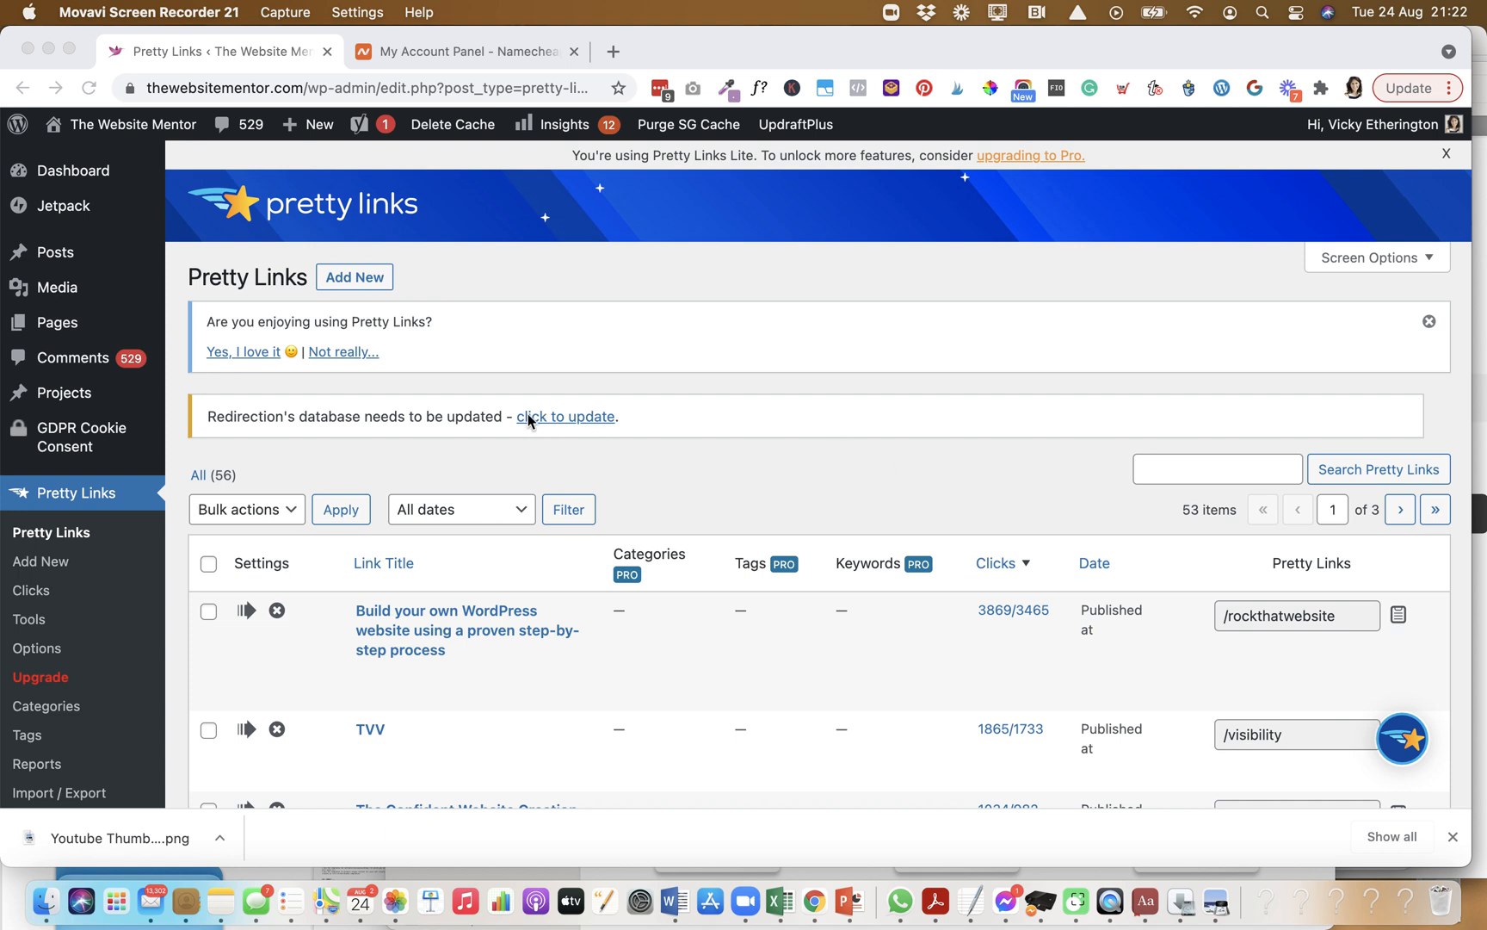
{"action": "mouse_move", "coordinate": [537, 319]}
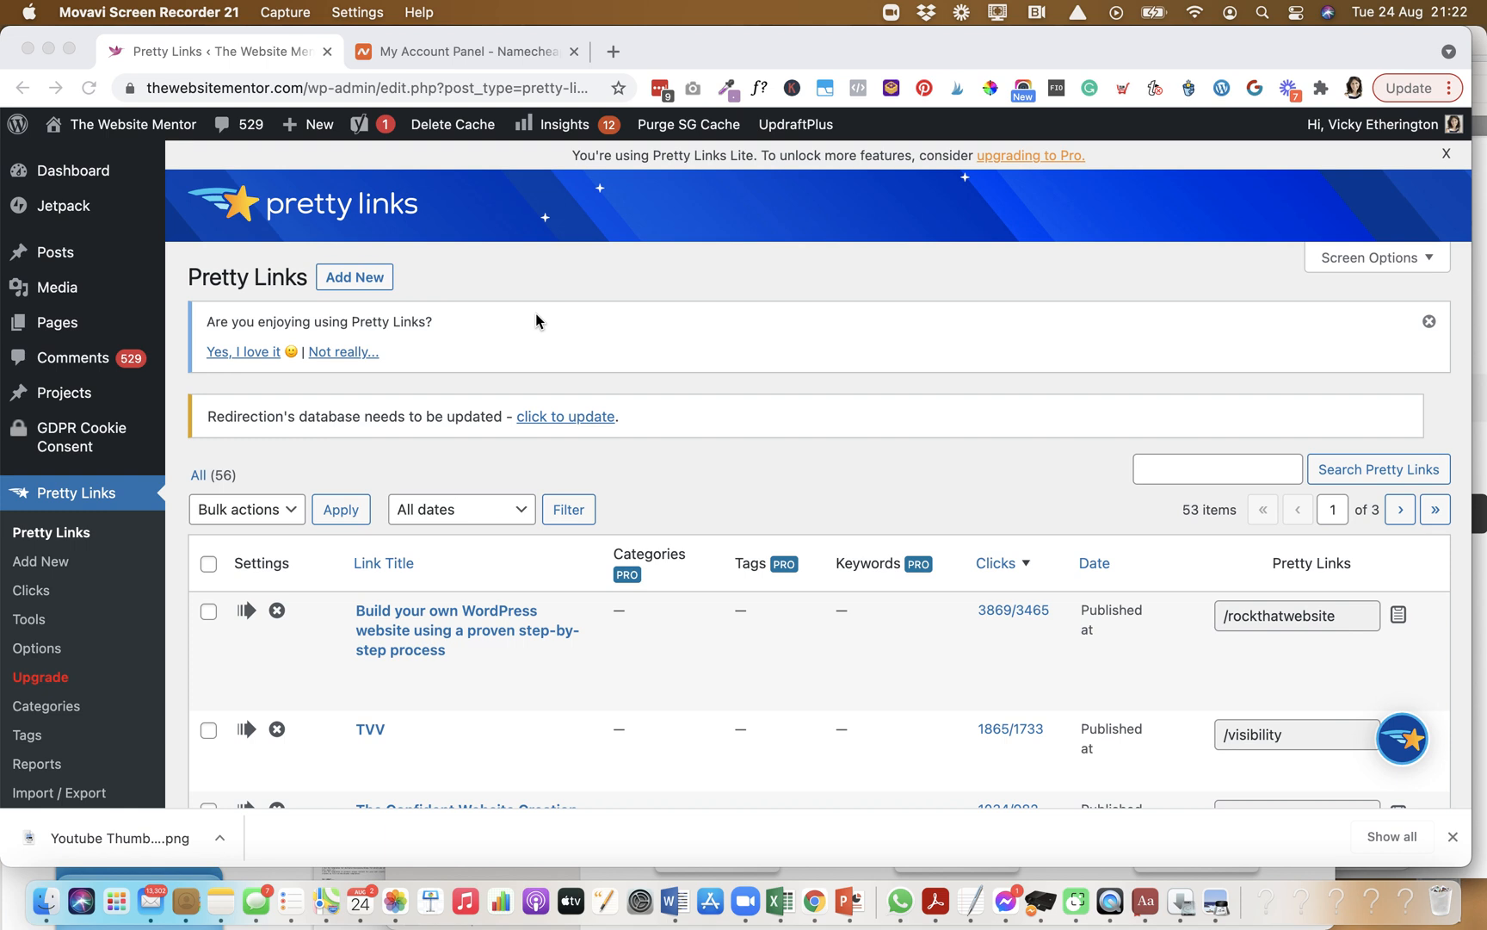
{"action": "mouse_move", "coordinate": [155, 370]}
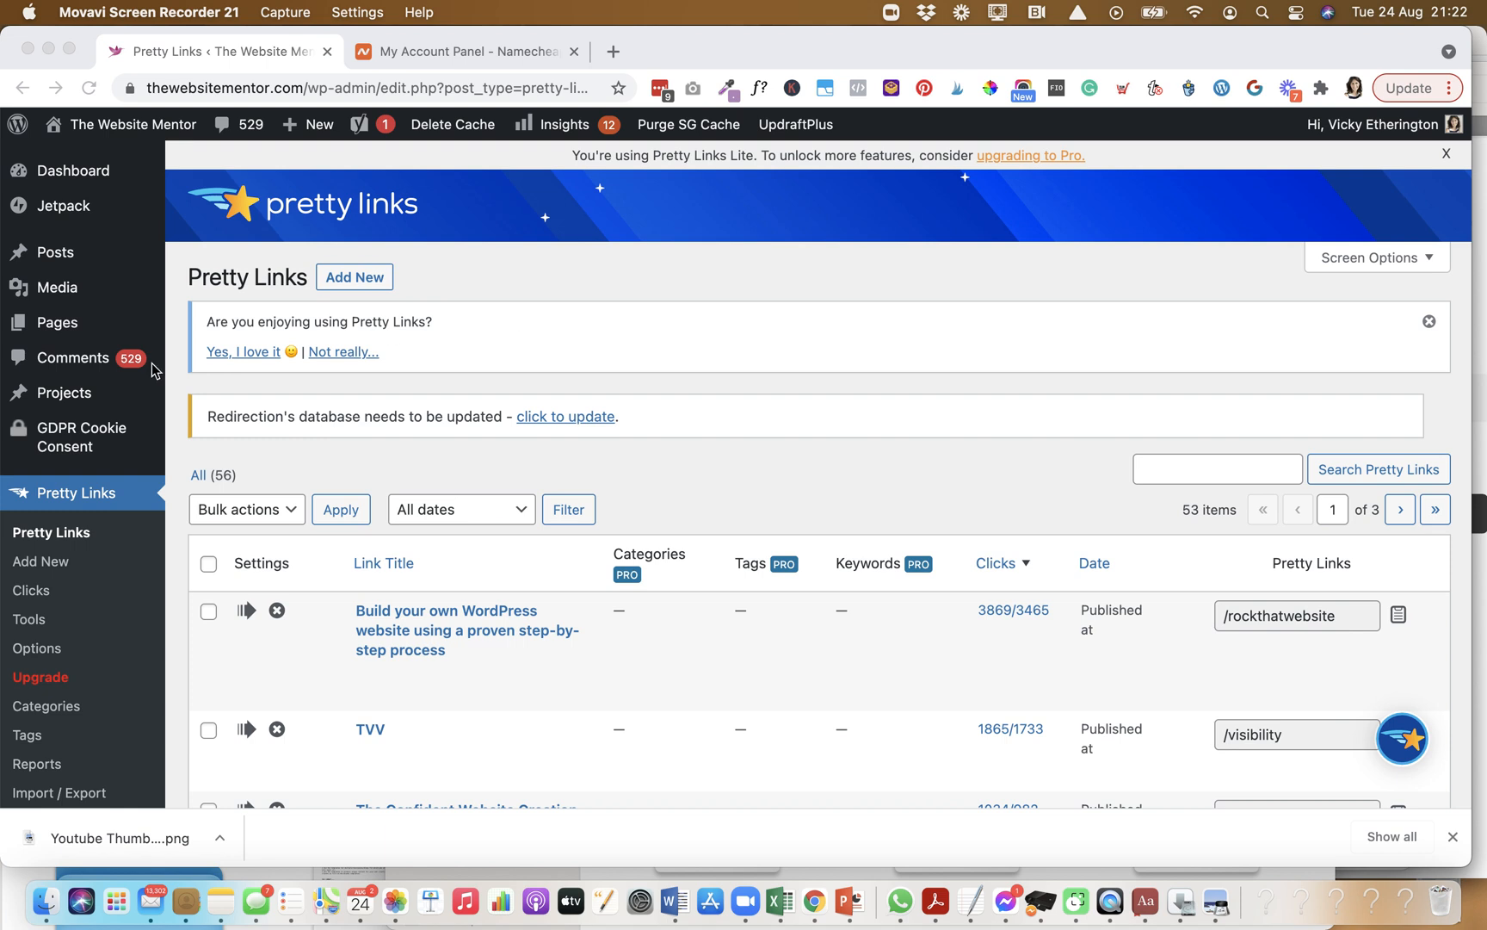
{"action": "mouse_move", "coordinate": [103, 454]}
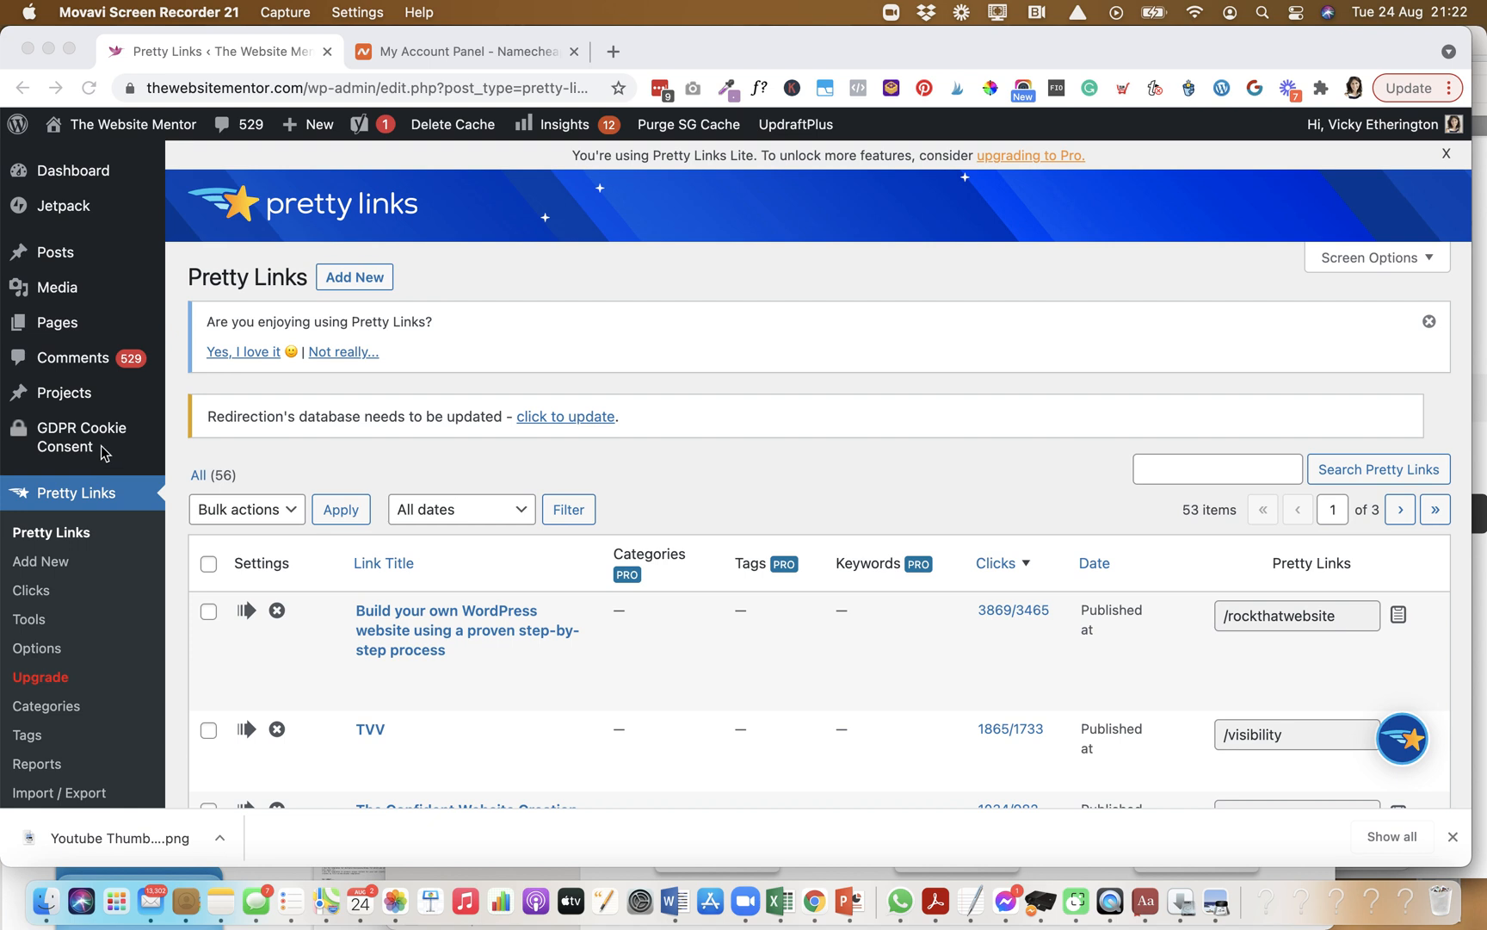
{"action": "mouse_move", "coordinate": [119, 456]}
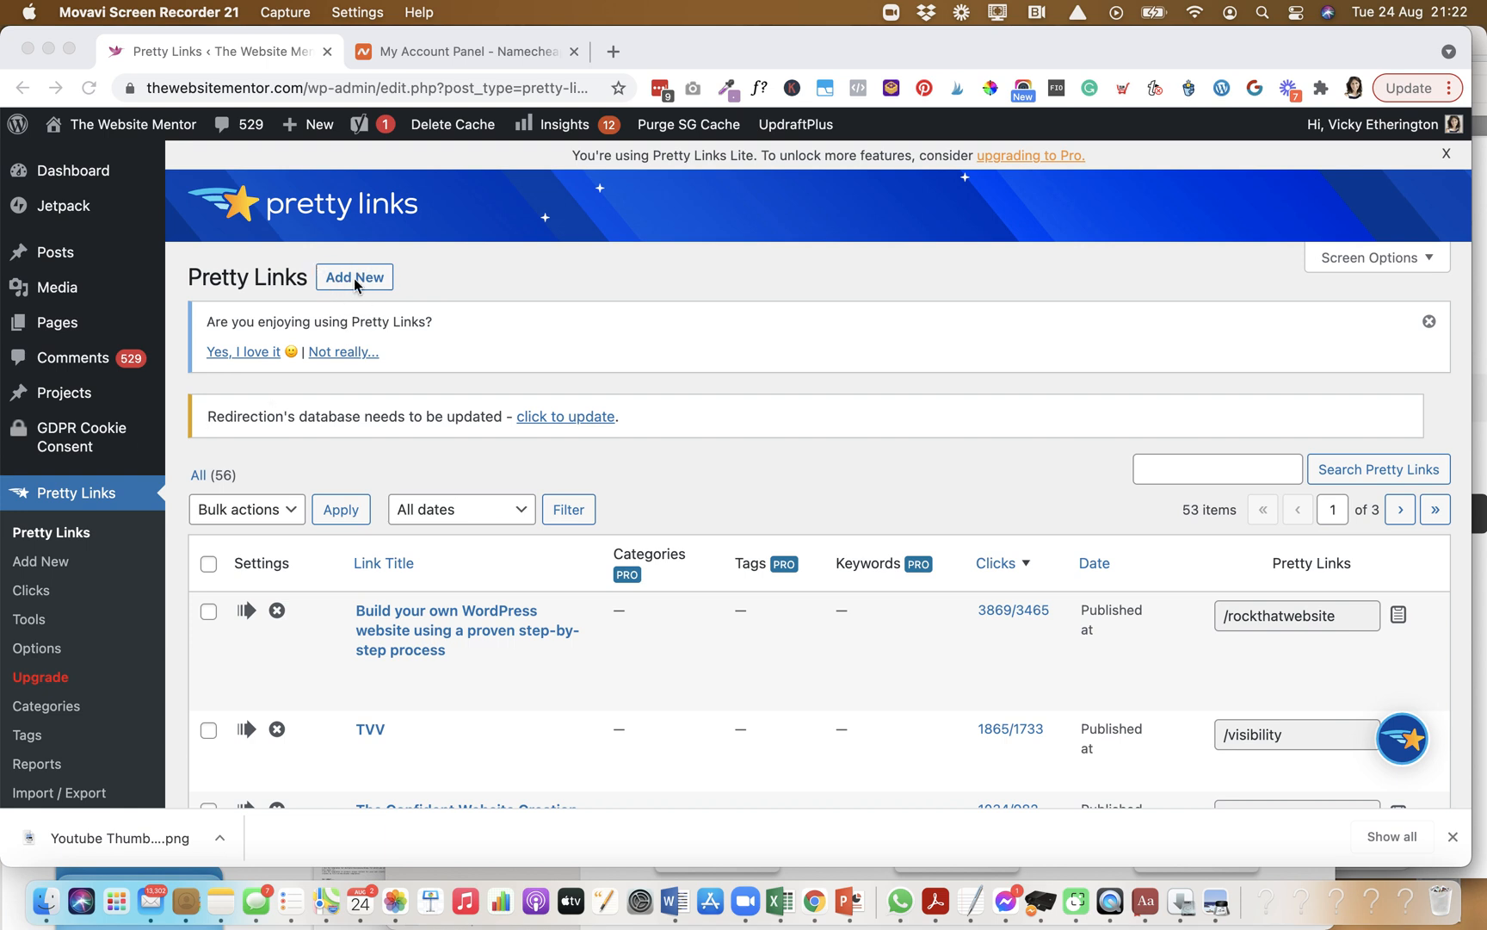
{"action": "mouse_move", "coordinate": [128, 560]}
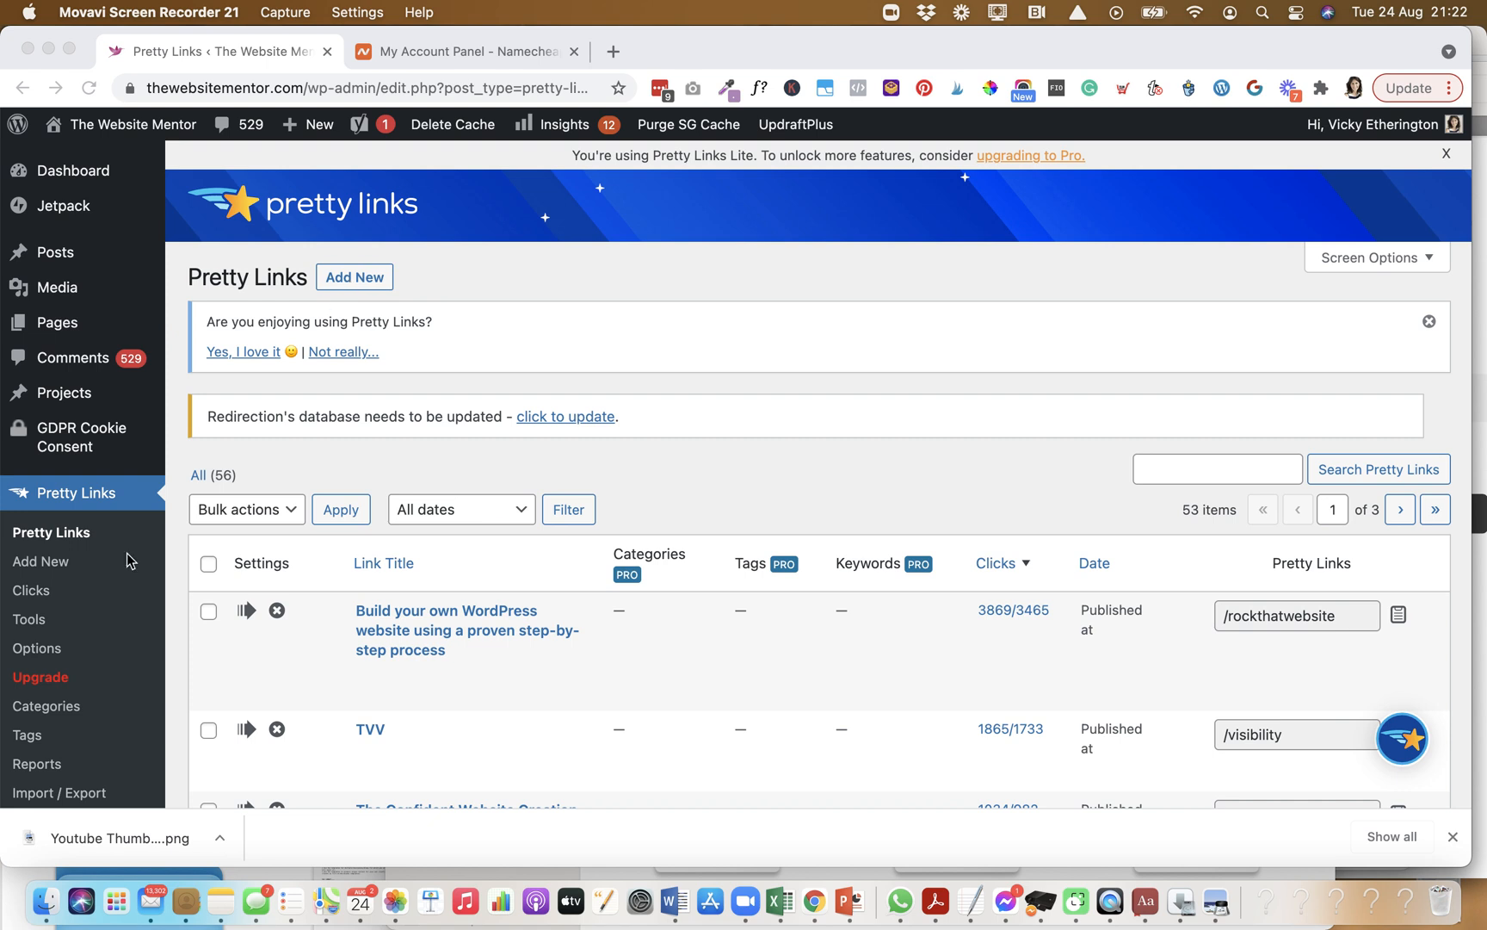
{"action": "mouse_move", "coordinate": [38, 574]}
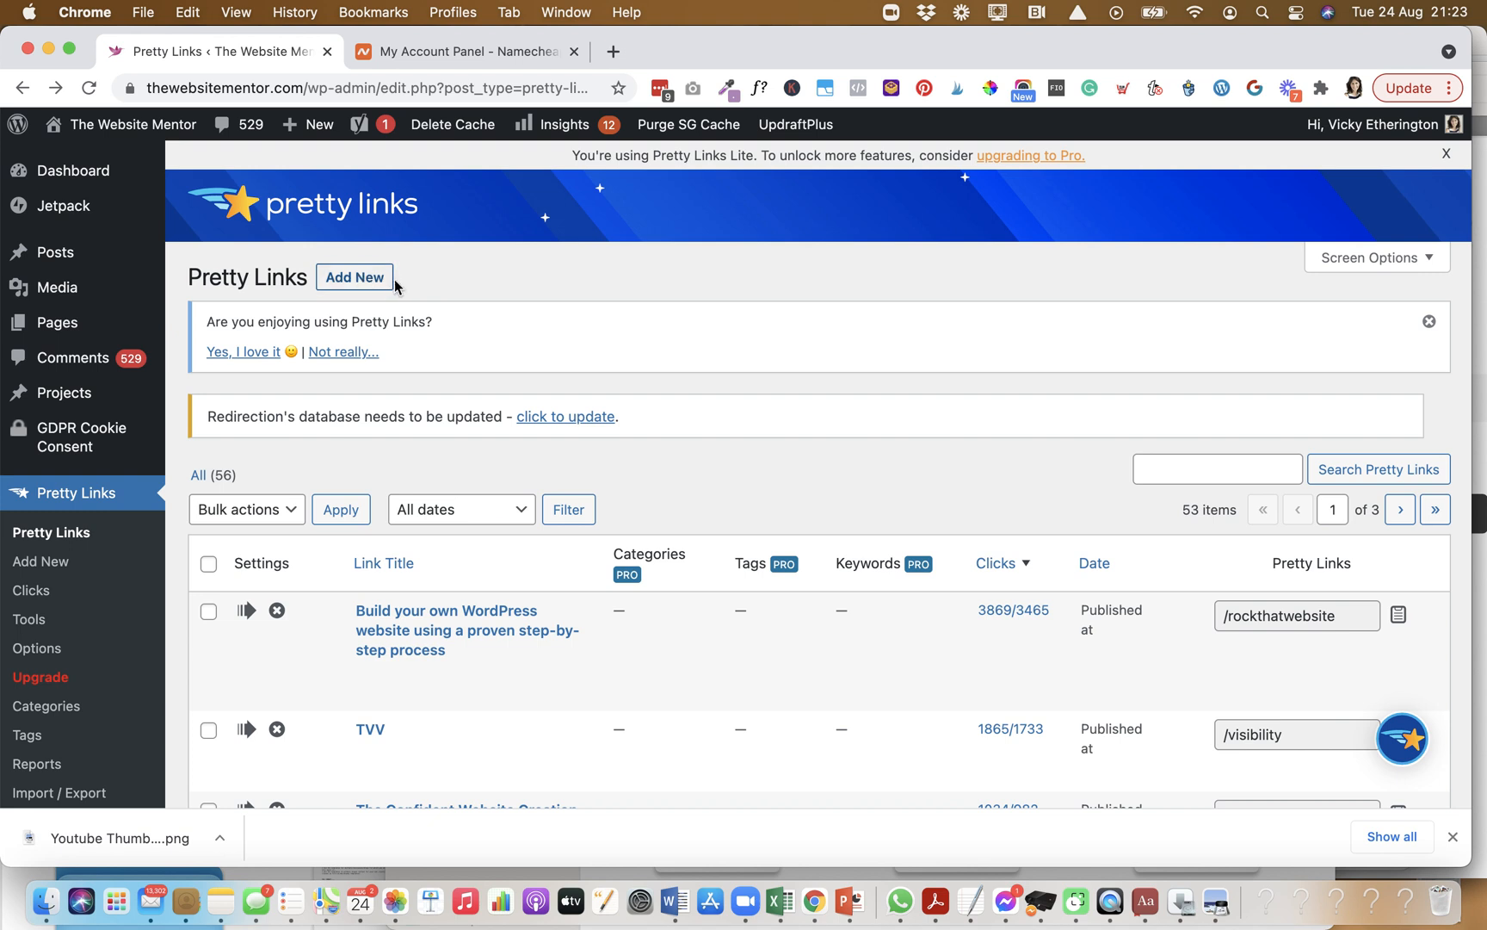
Add a new pretty link titled 'VIP call link' using a 301 (Permanent) redirect.
{"action": "left_click", "coordinate": [354, 277]}
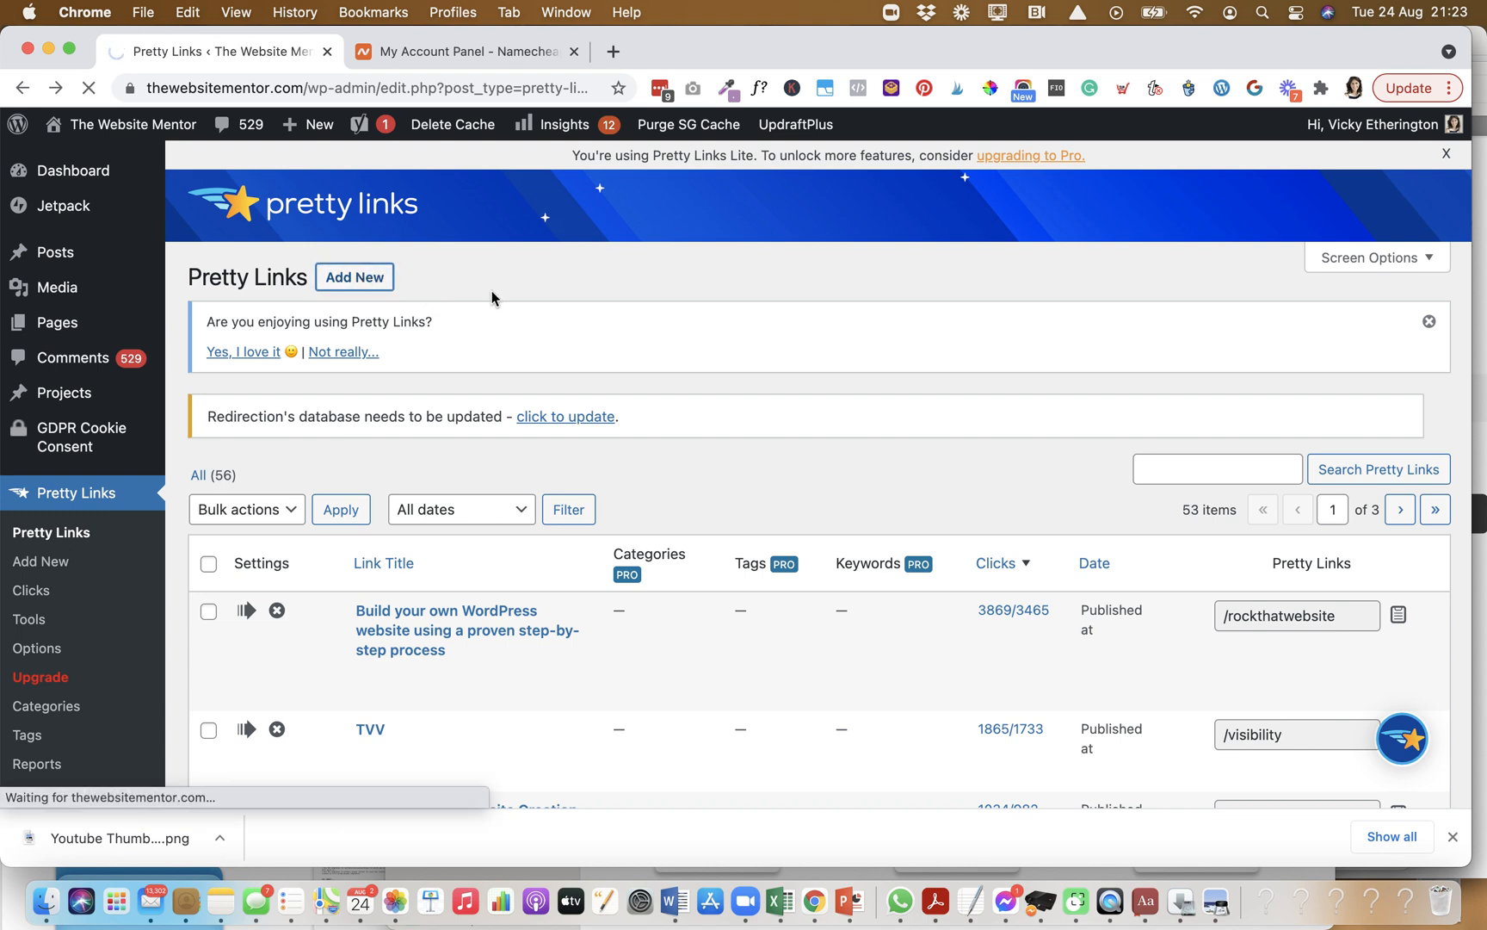
{"action": "left_click", "coordinate": [353, 277]}
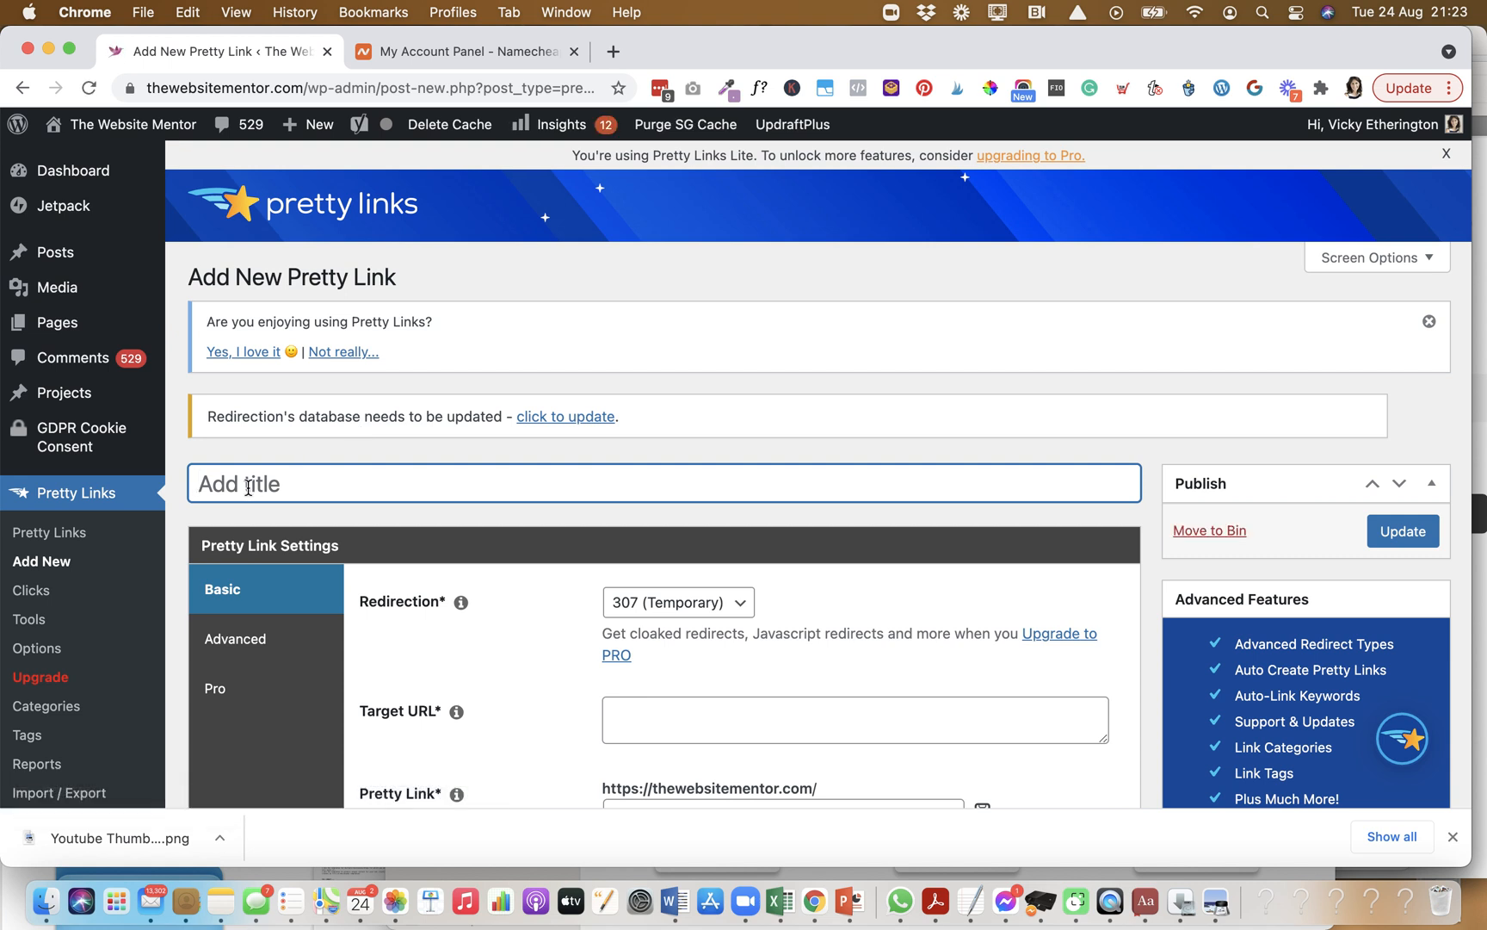
{"action": "mouse_move", "coordinate": [279, 483]}
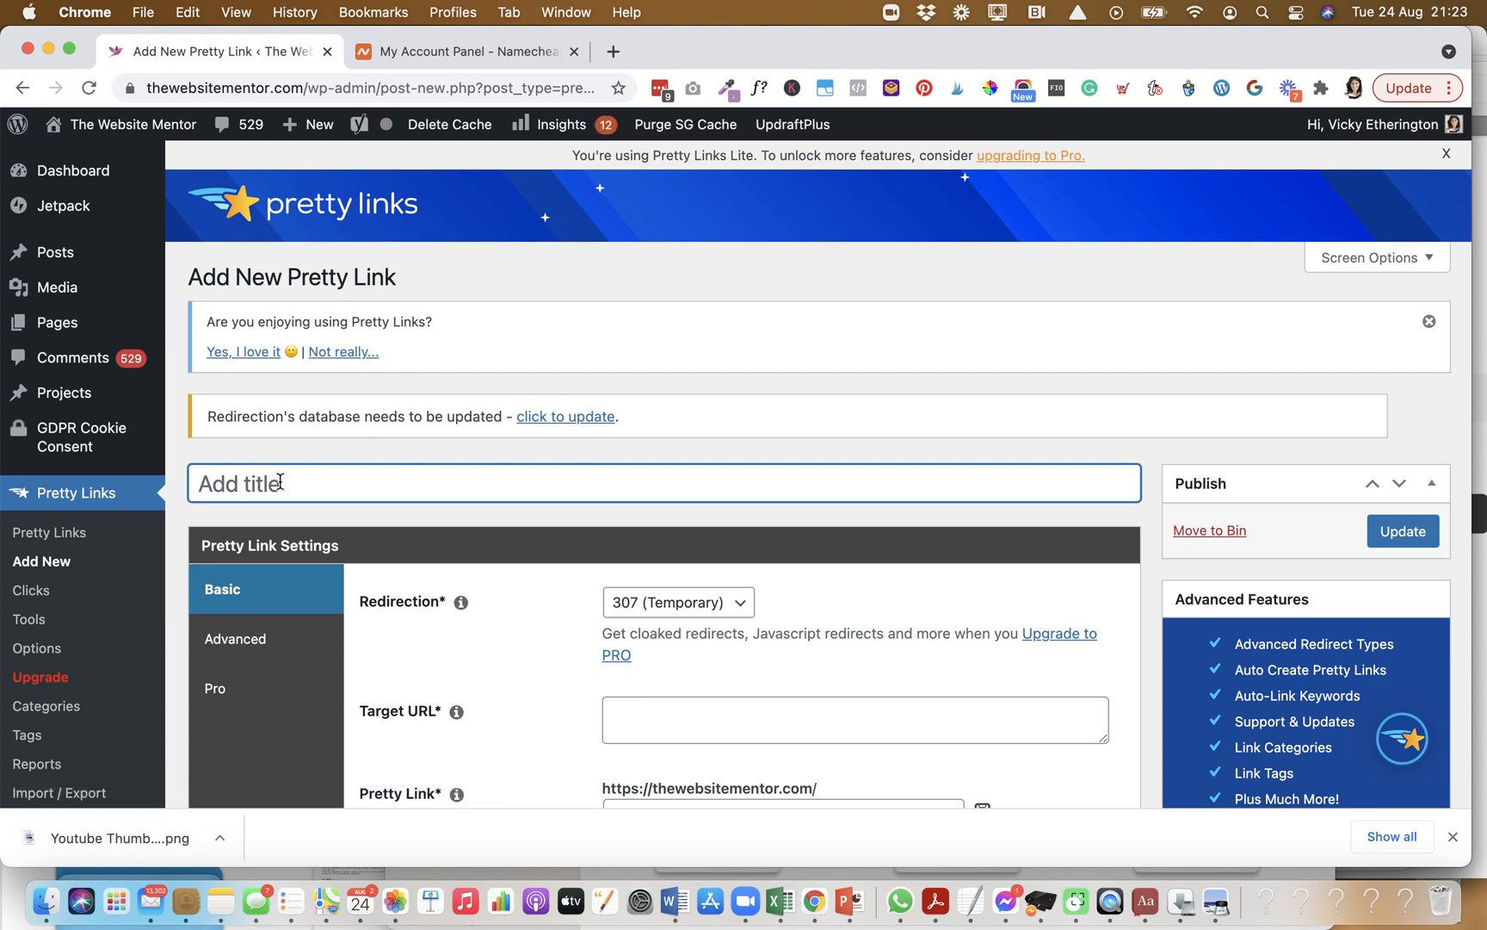
{"action": "type", "text": "VIP call link"}
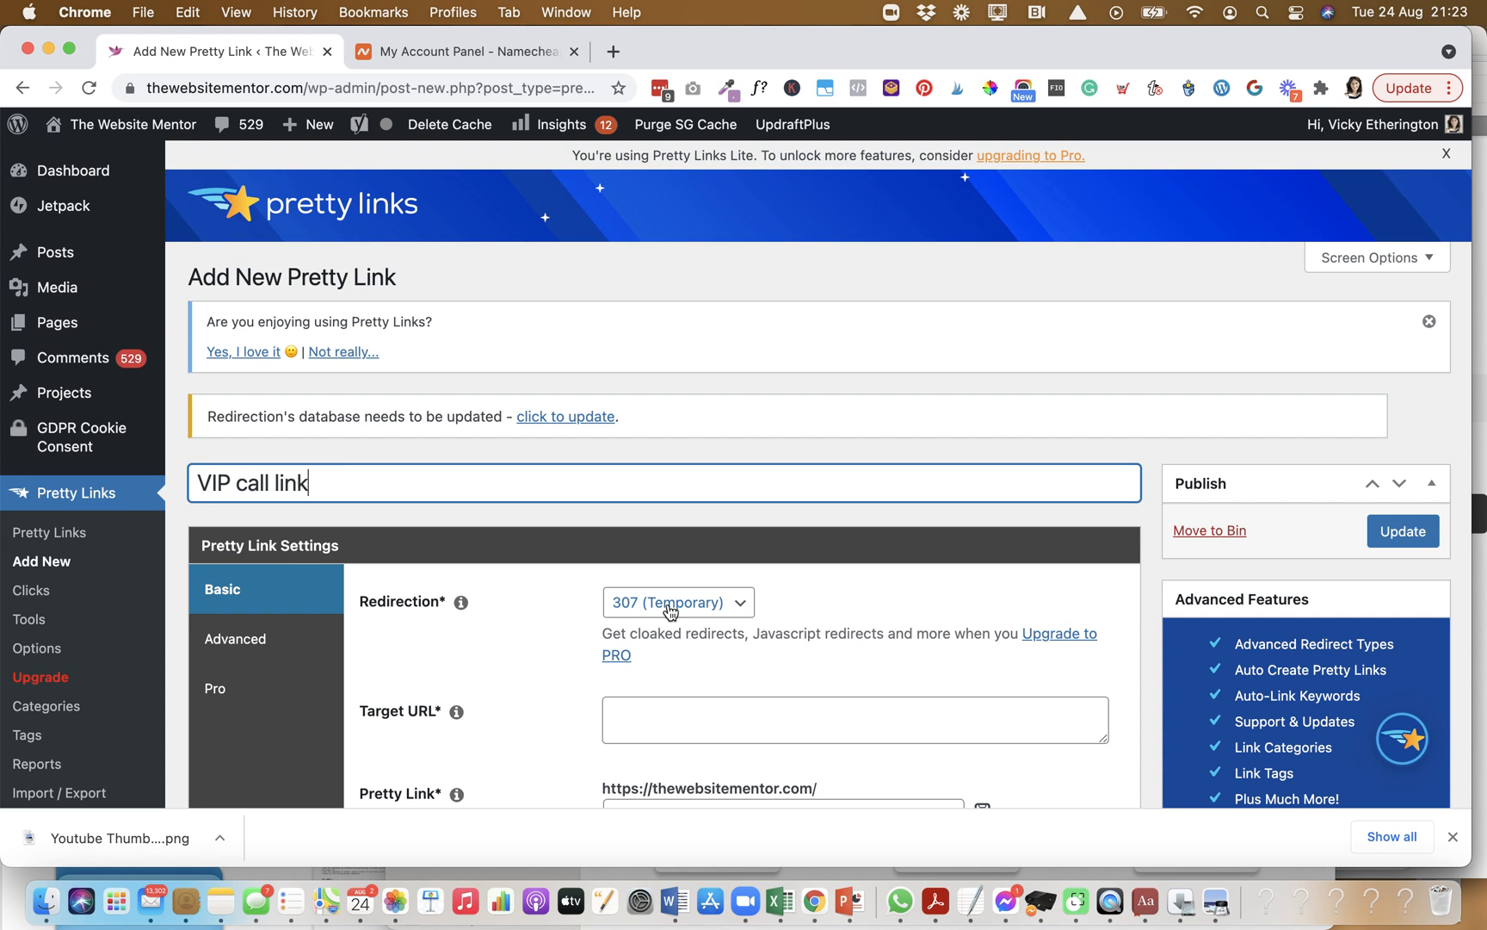
{"action": "left_click", "coordinate": [677, 602]}
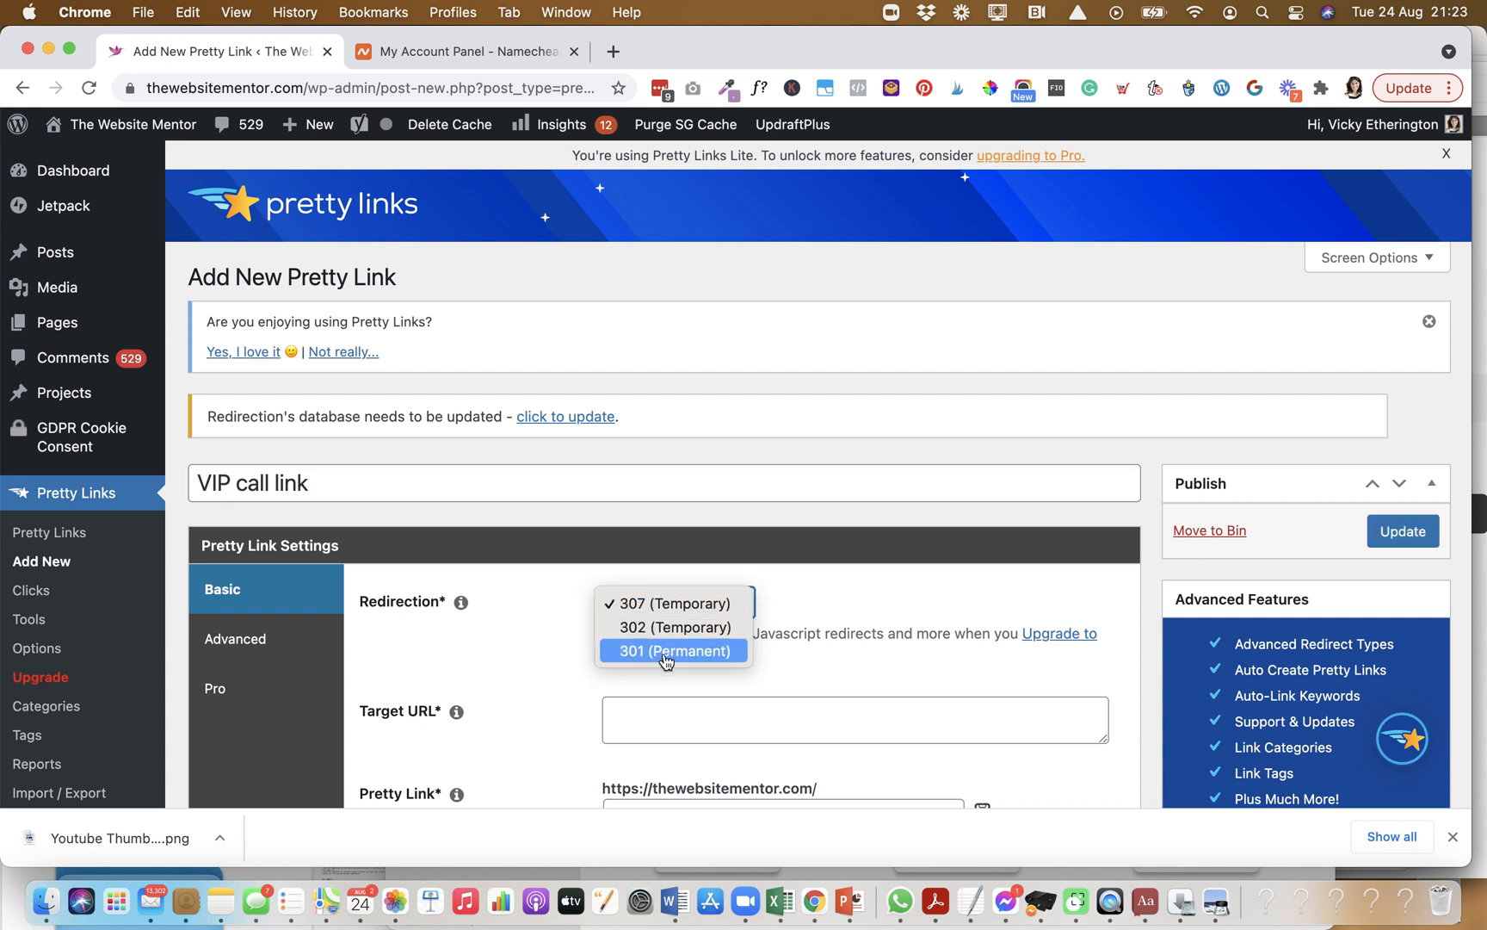
{"action": "left_click", "coordinate": [672, 650]}
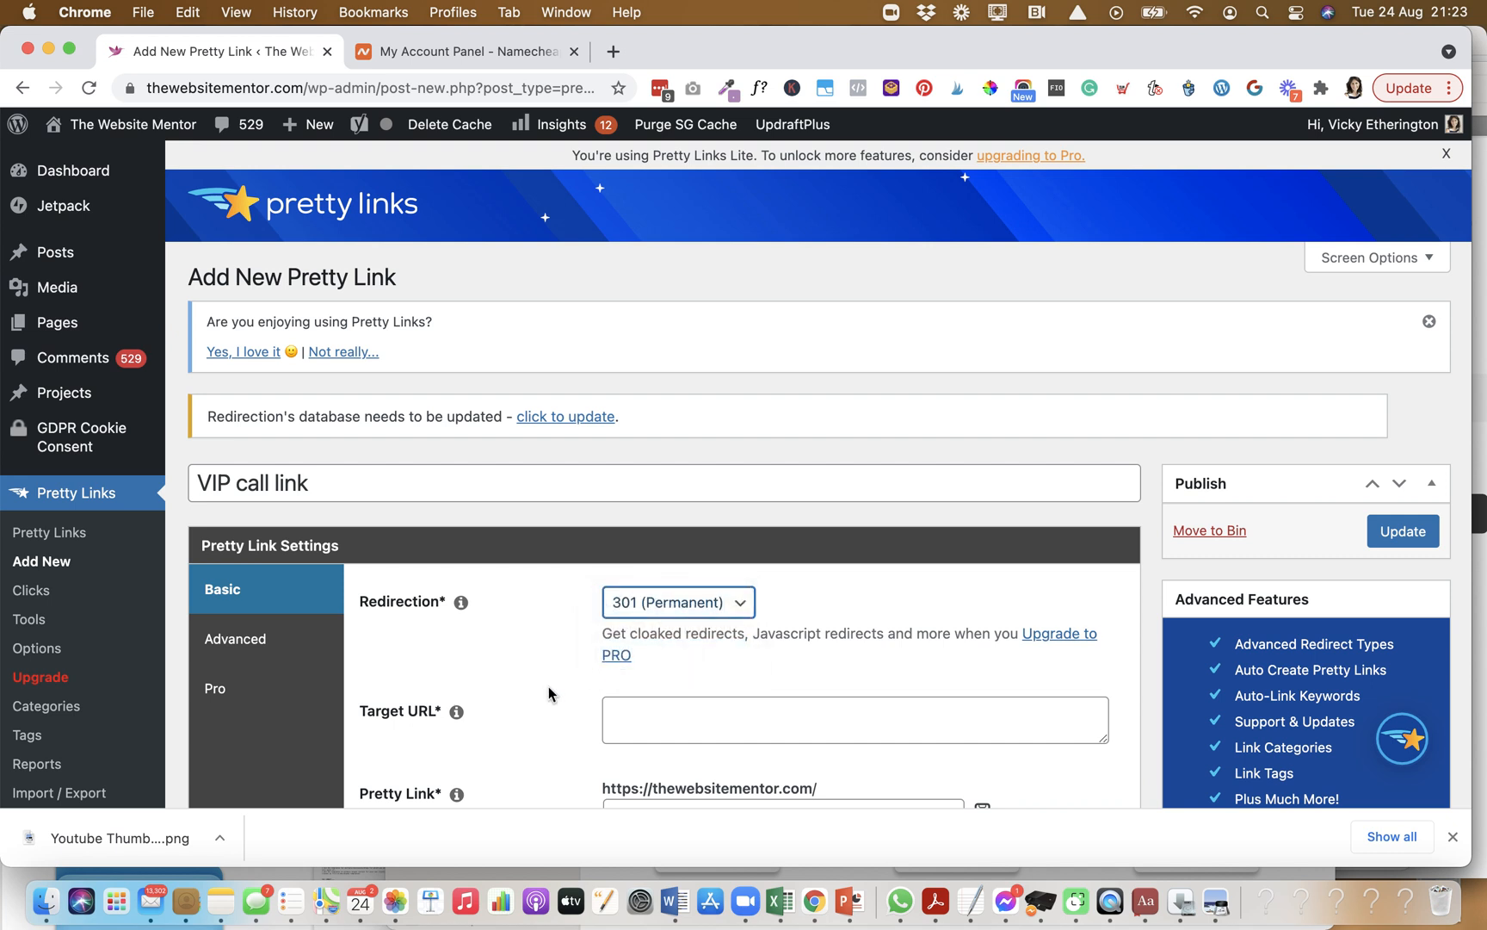
{"action": "mouse_move", "coordinate": [558, 704]}
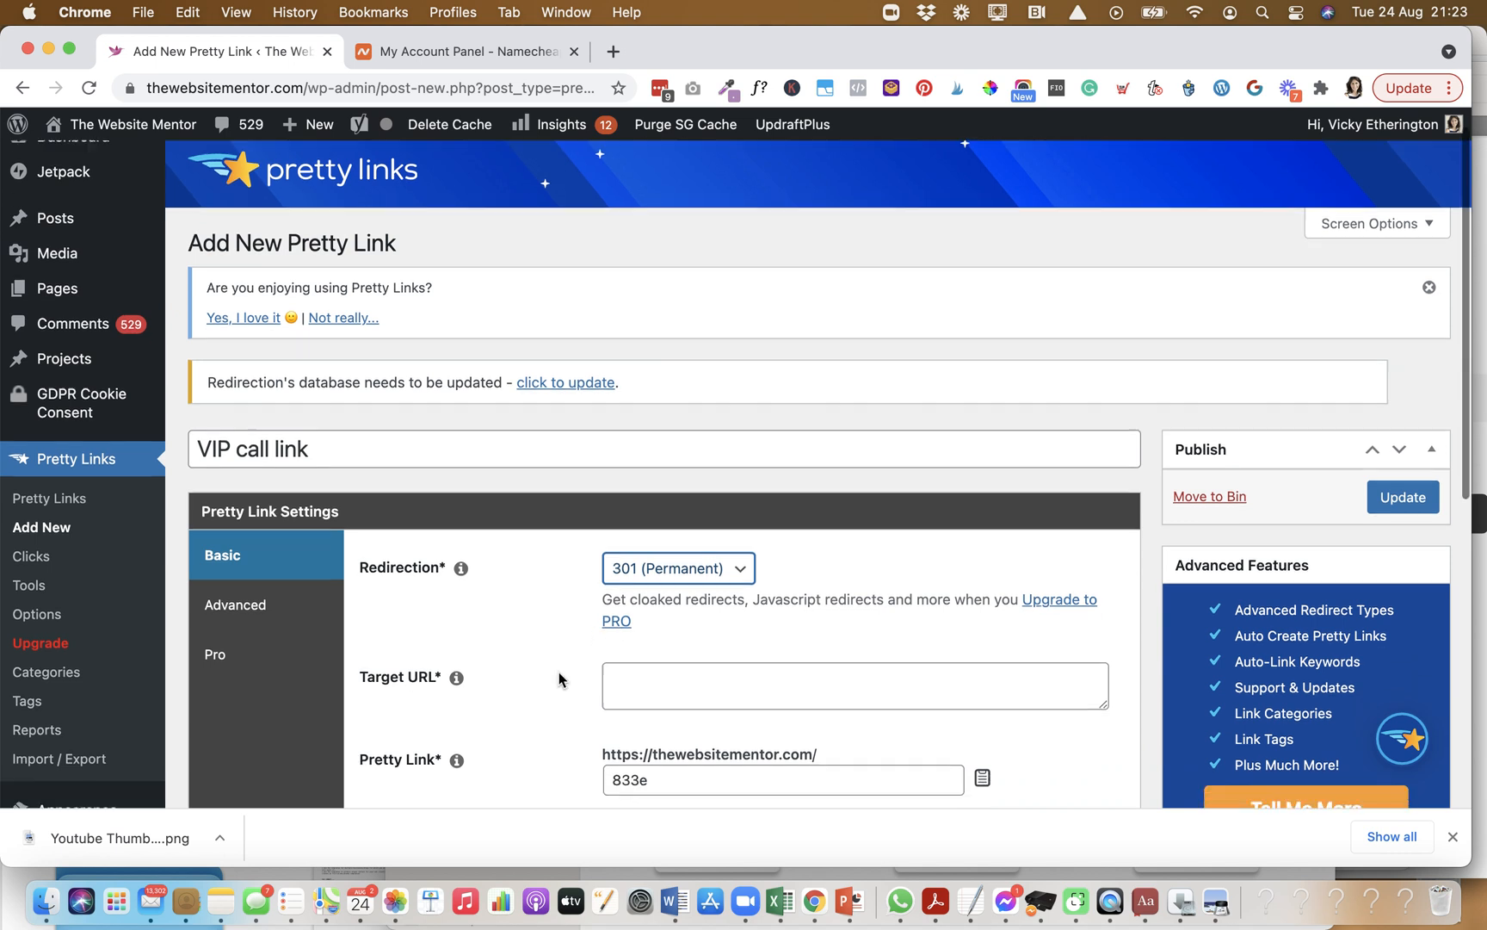
{"action": "scroll", "scroll_direction": "down", "scroll_amount": 3}
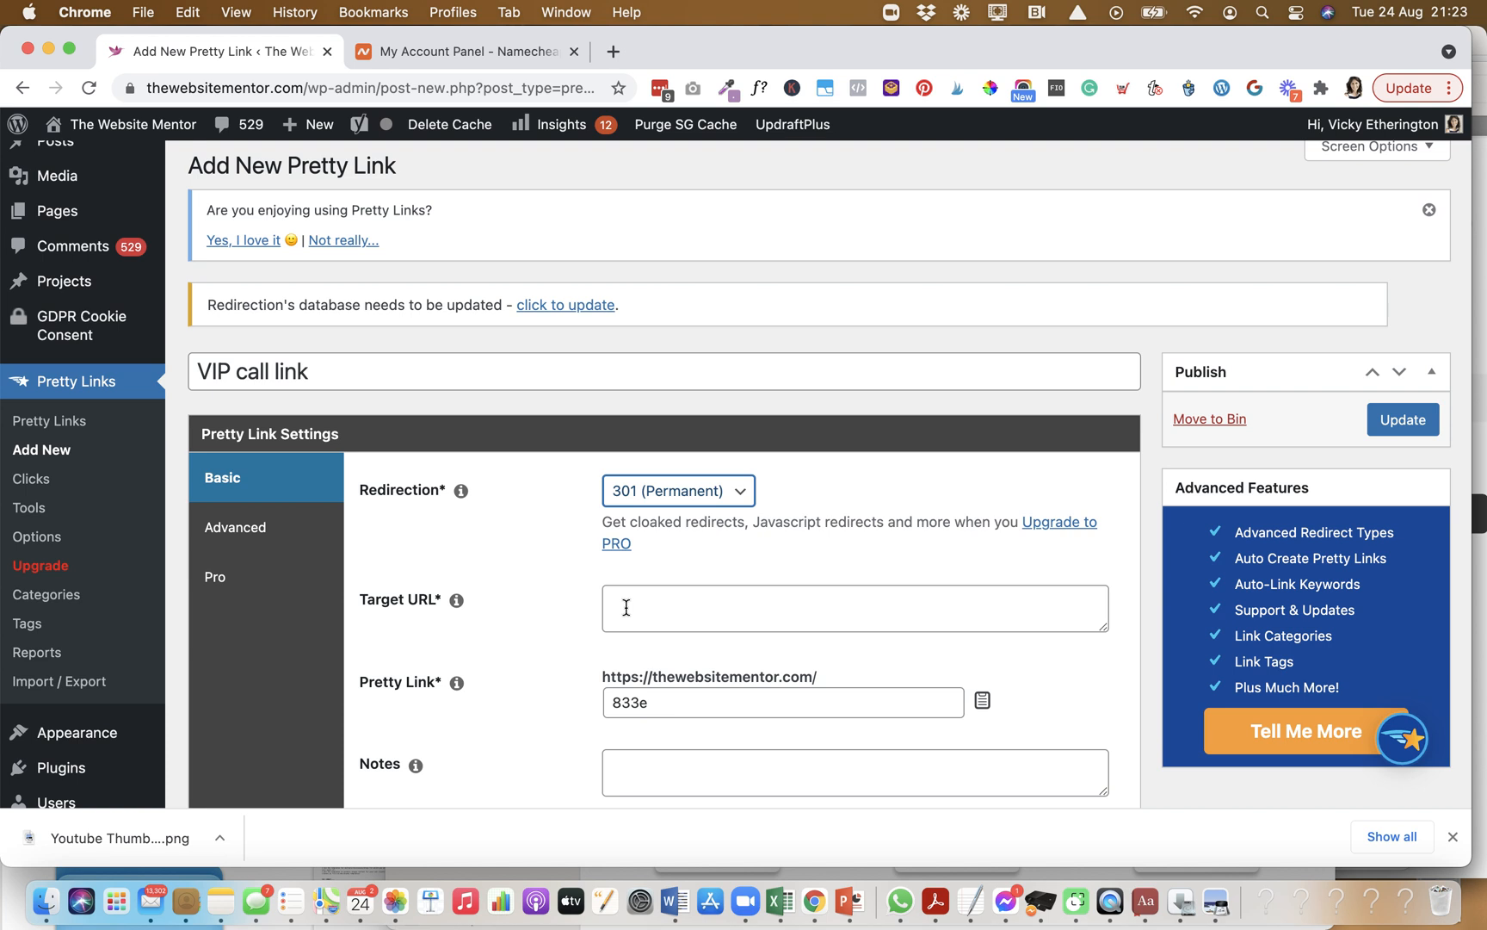
{"action": "mouse_move", "coordinate": [746, 899]}
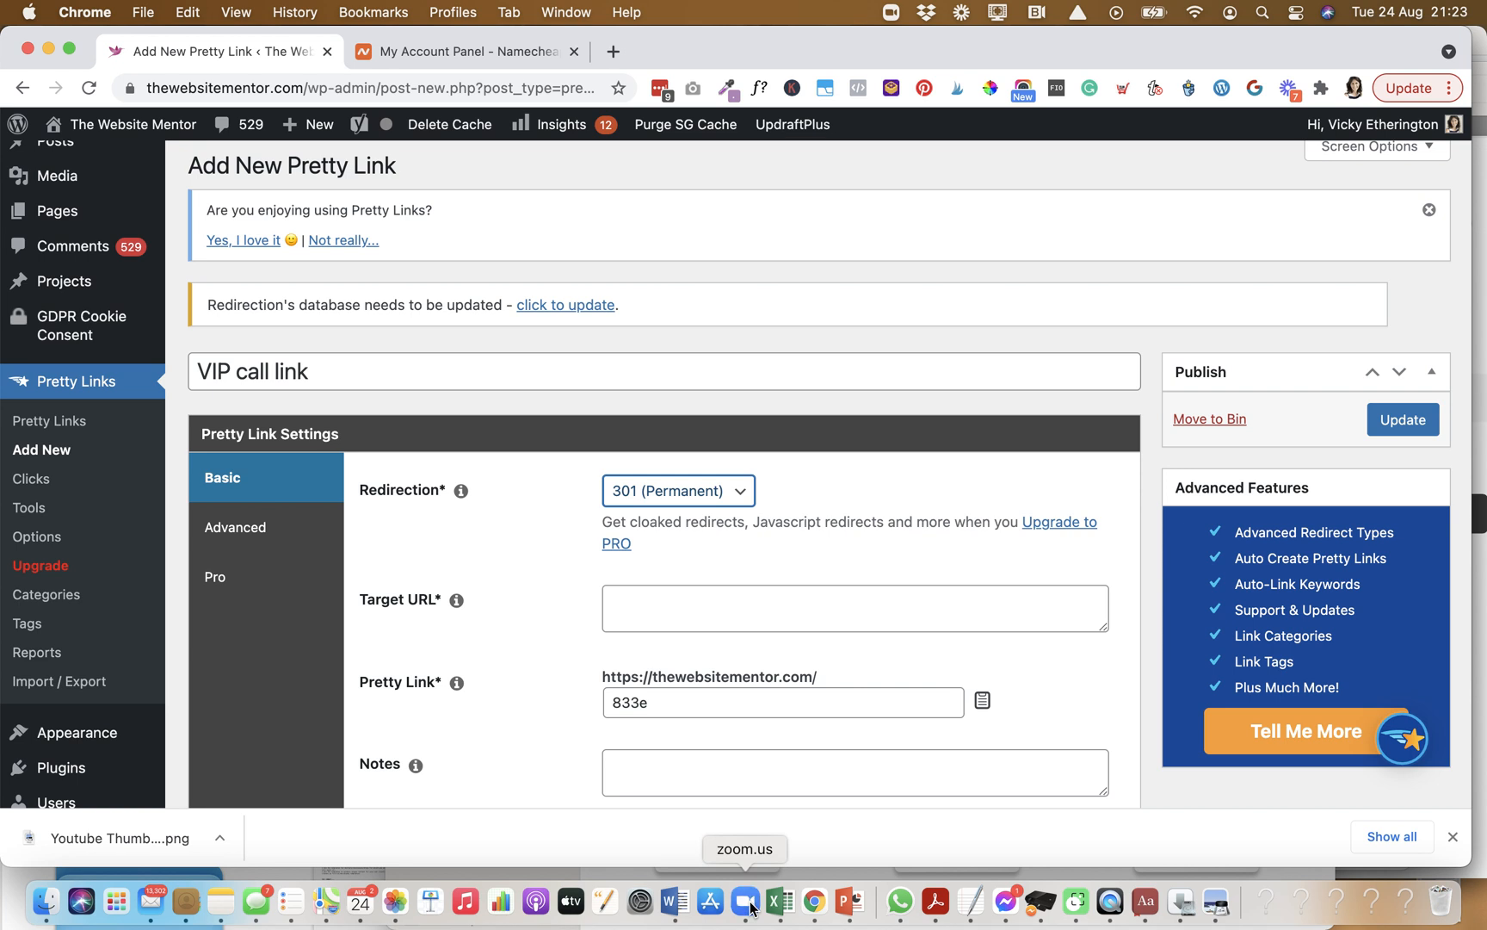
Start scheduling a Zoom meeting with the topic 'VIP call link'.
{"action": "left_click", "coordinate": [746, 900]}
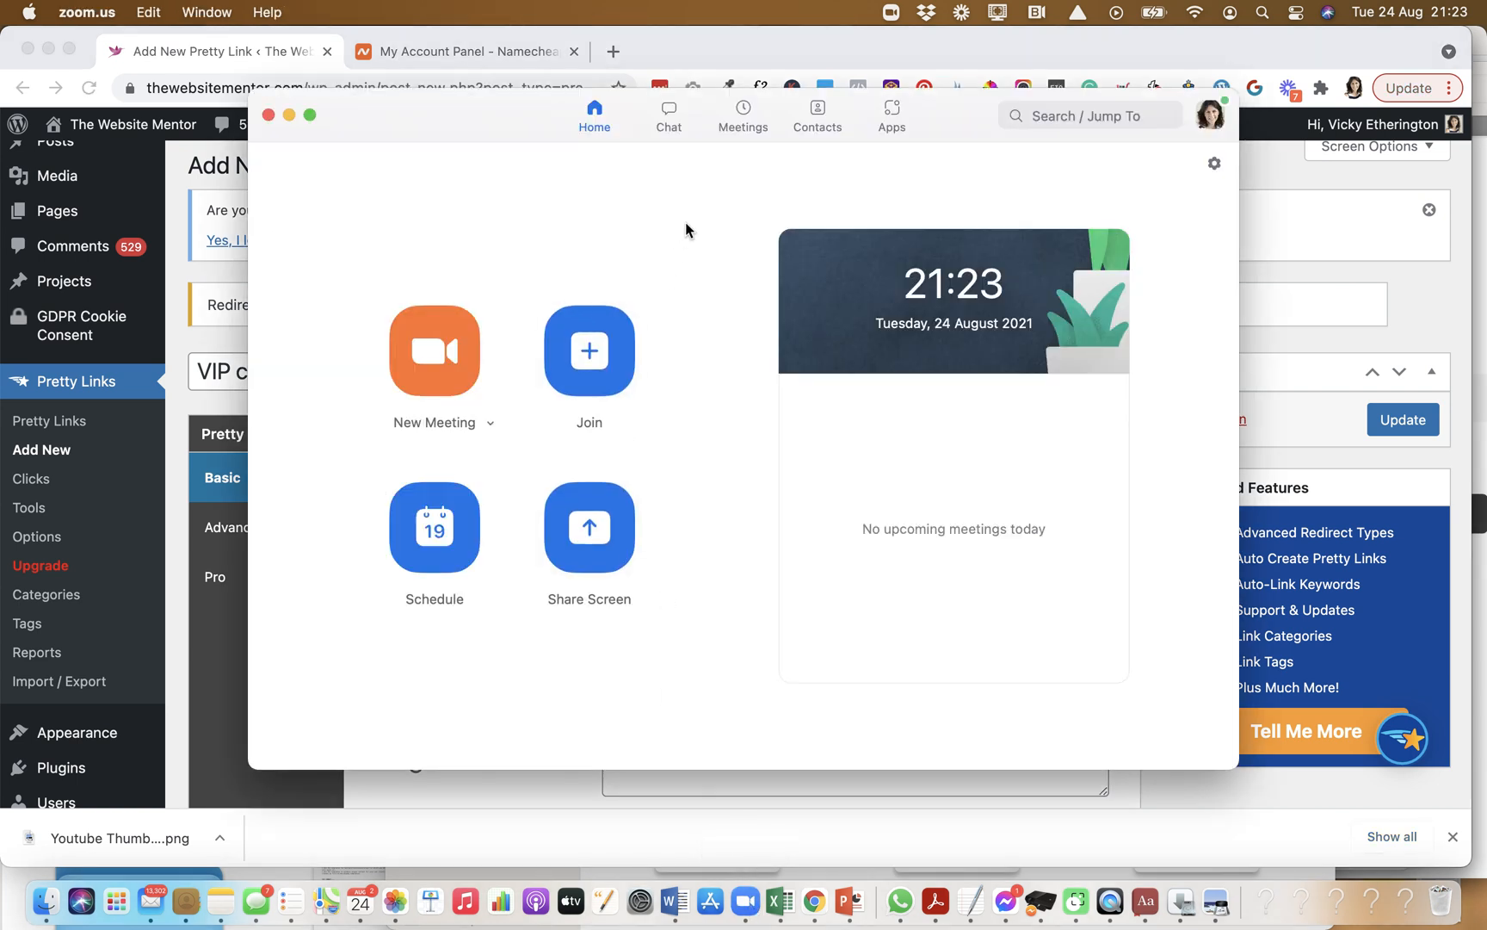
{"action": "mouse_move", "coordinate": [434, 353]}
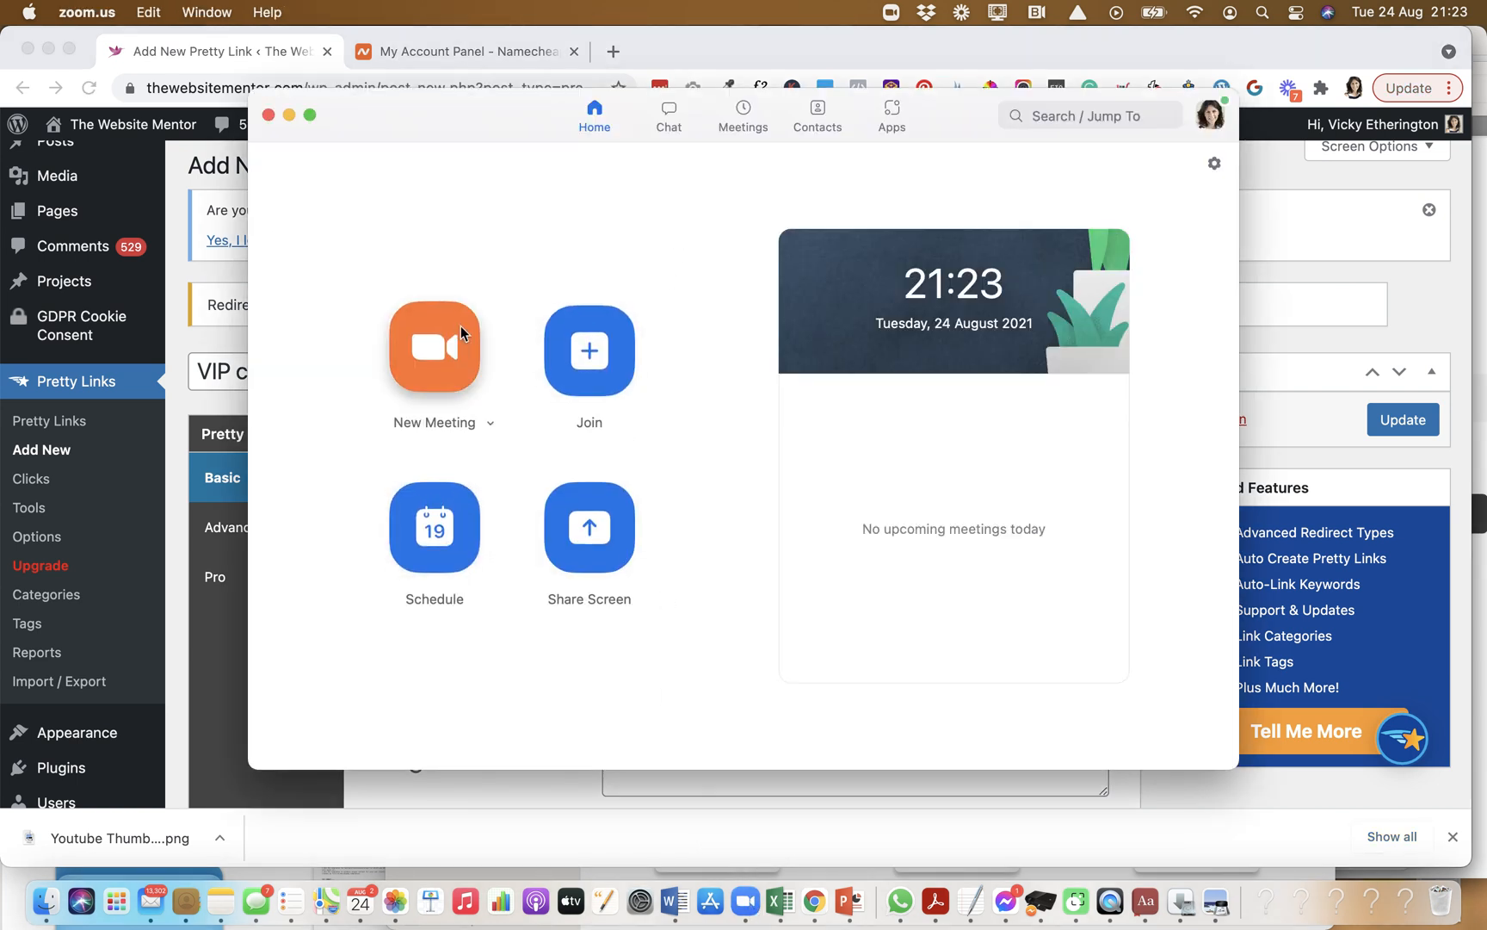
{"action": "left_click", "coordinate": [434, 528]}
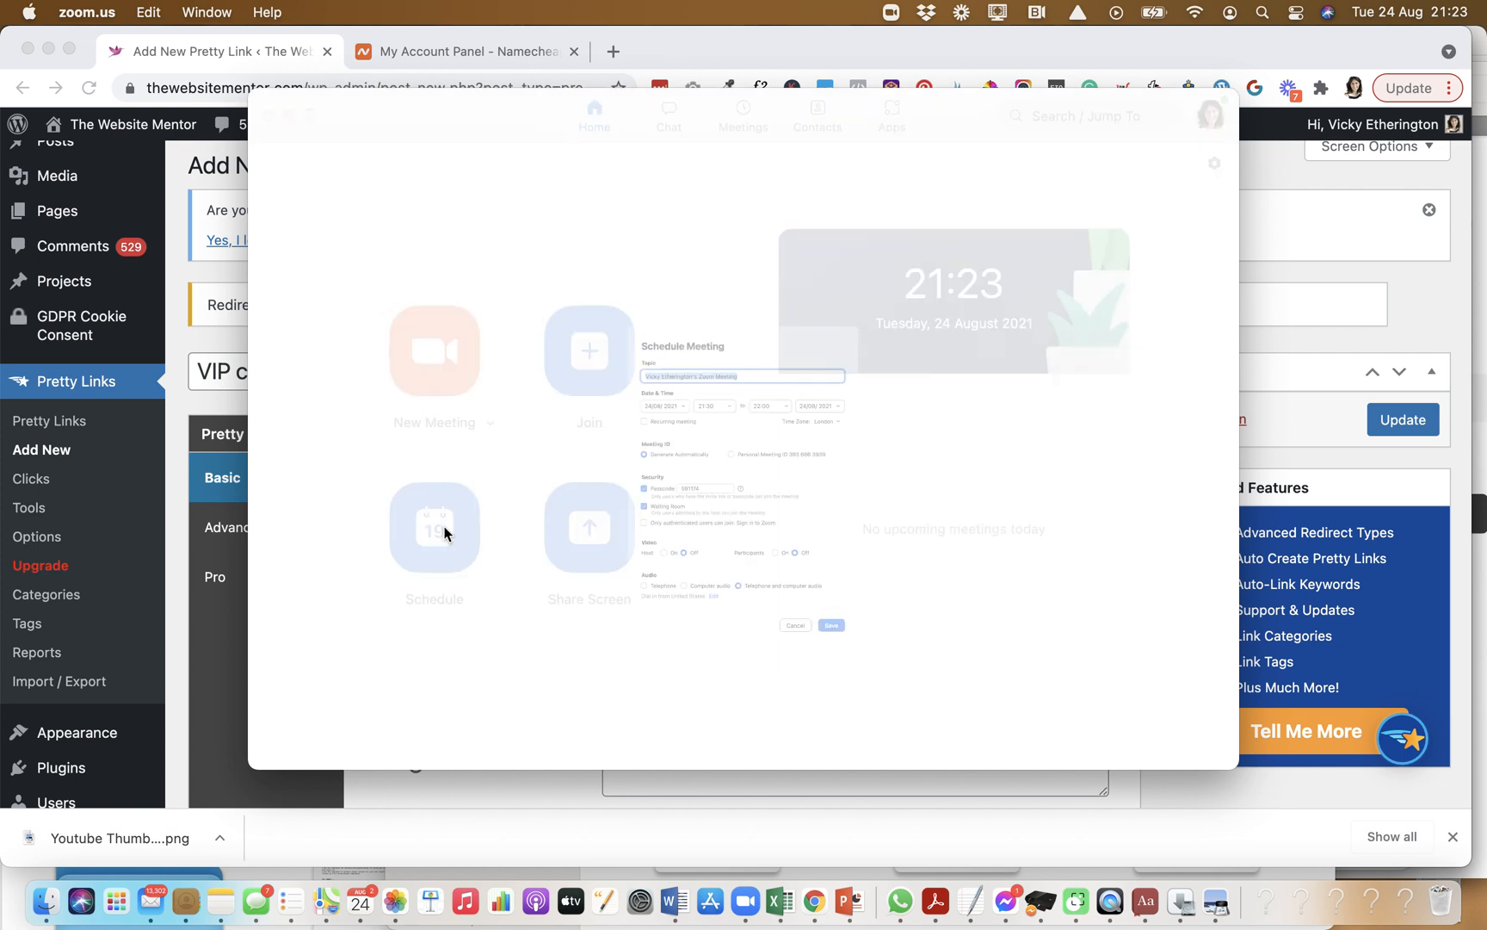
{"action": "left_click", "coordinate": [433, 528]}
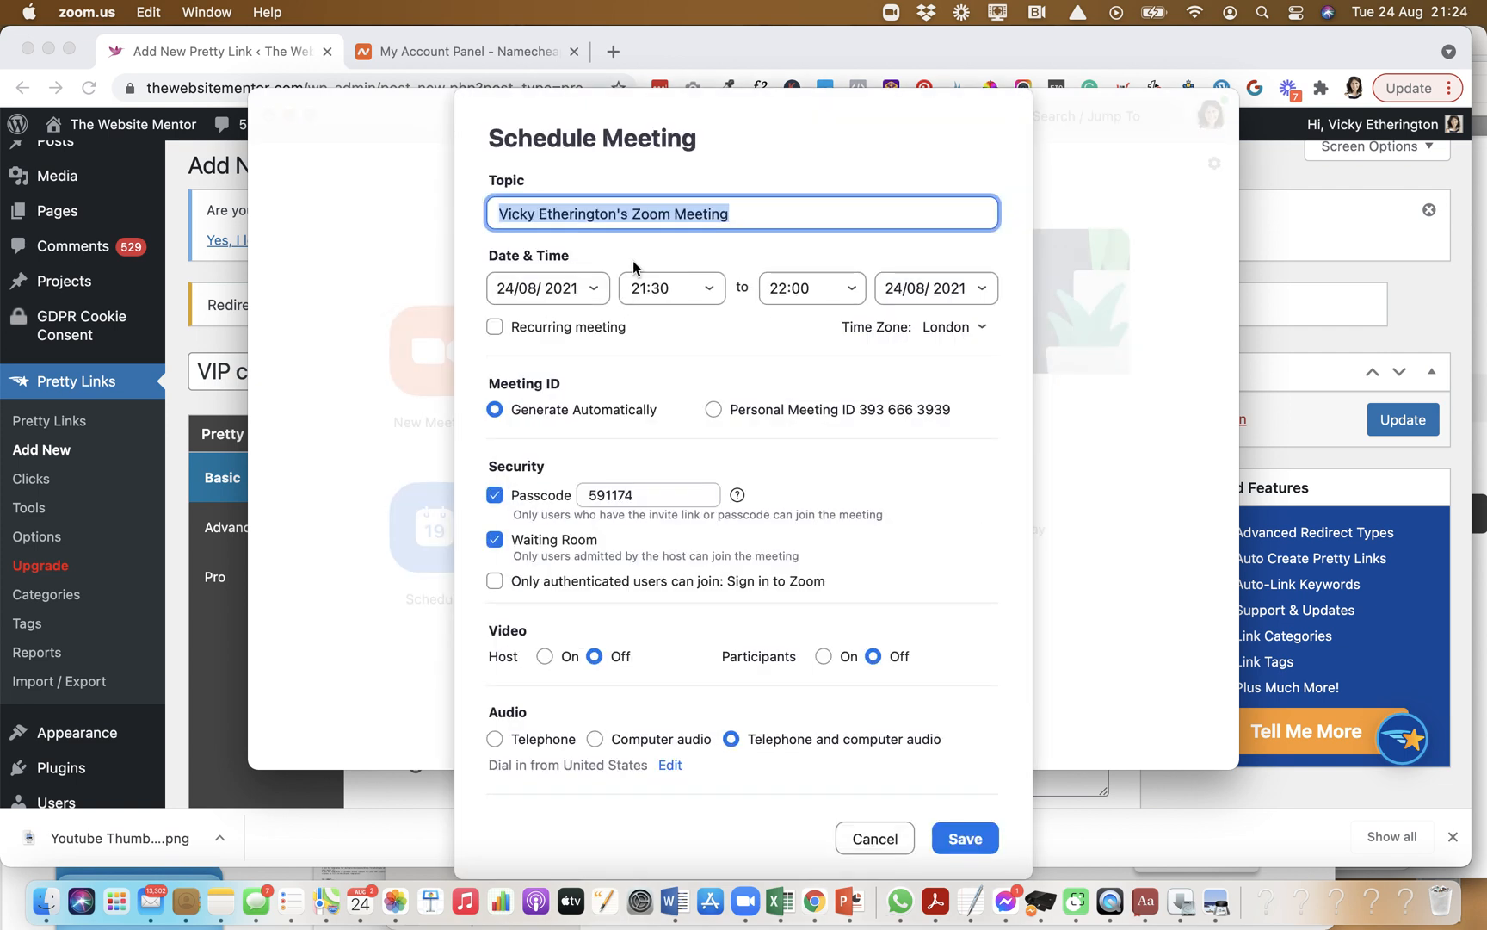
{"action": "type", "text": "Vips"}
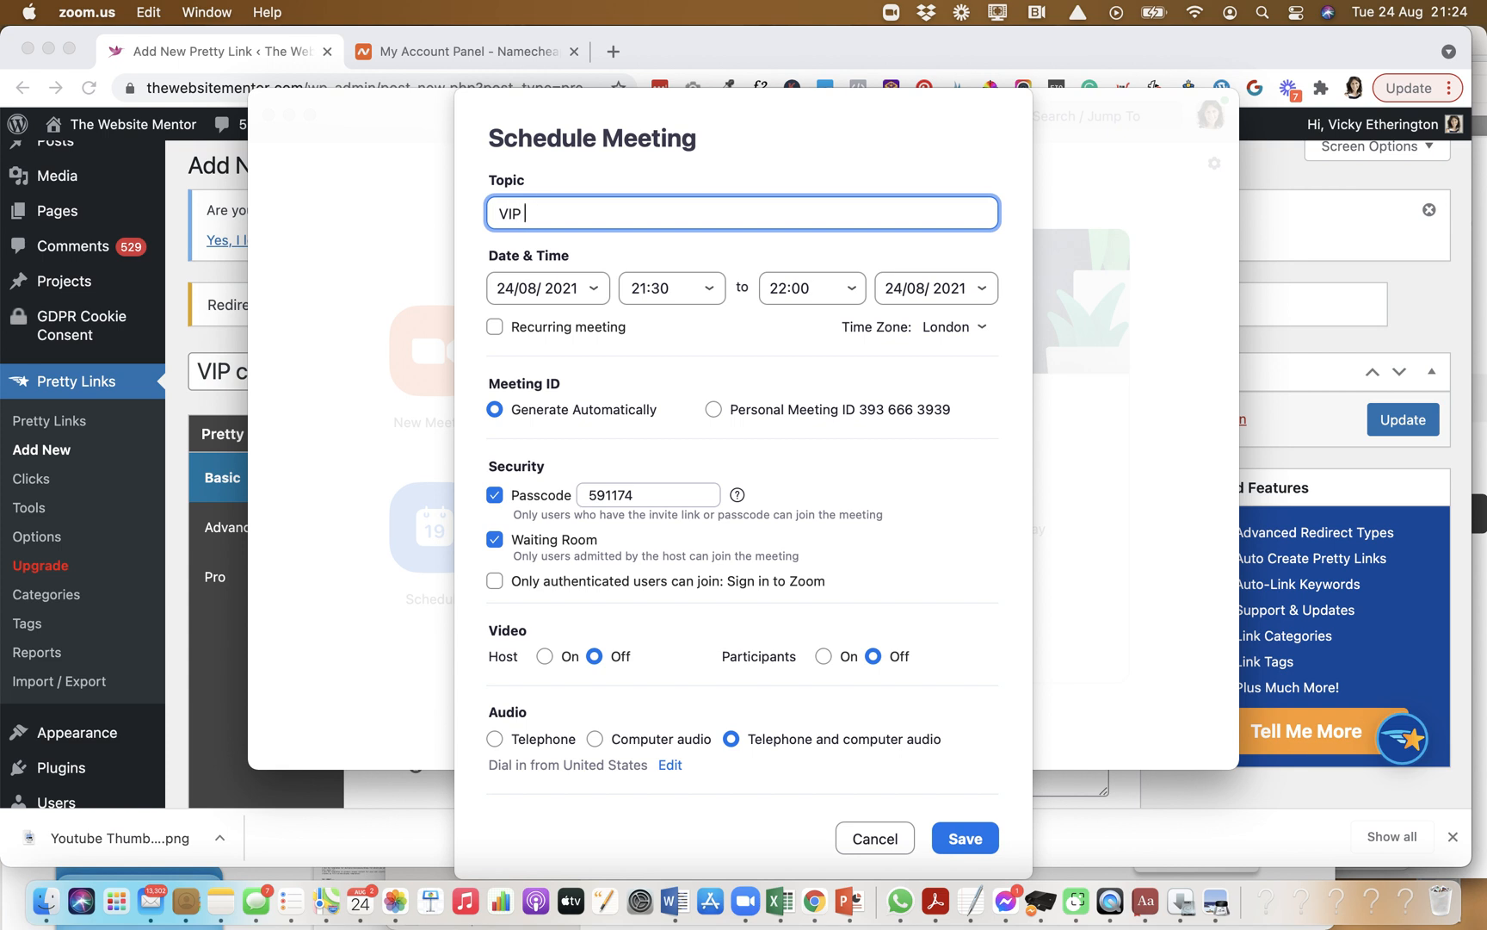
{"action": "type", "text": "call link"}
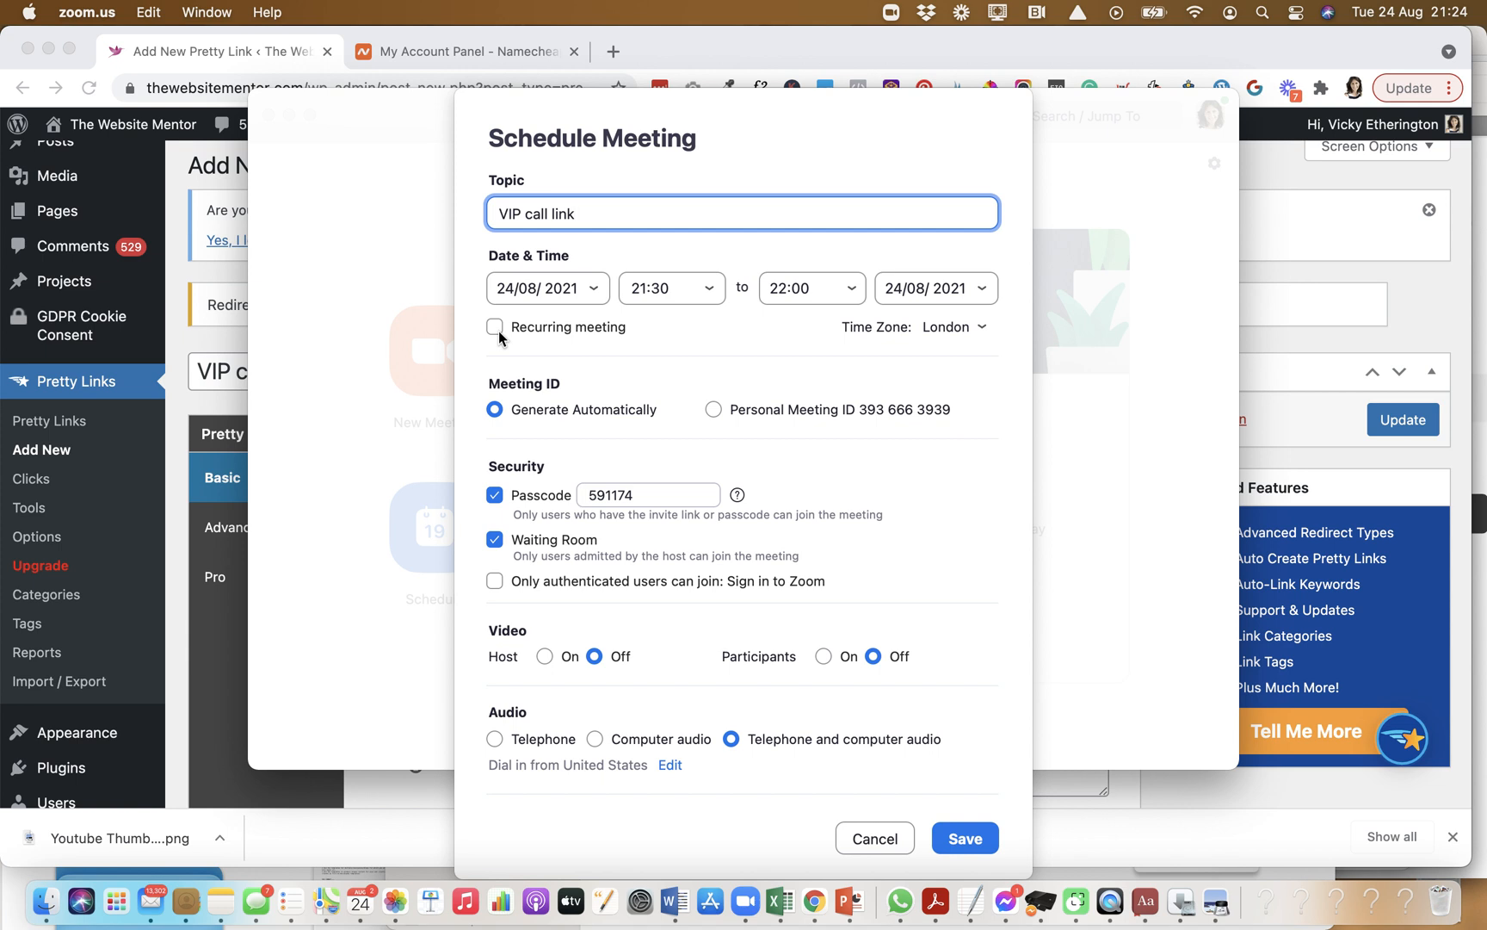
Make the meeting recurring with no passcode and save it.
{"action": "left_click", "coordinate": [494, 327]}
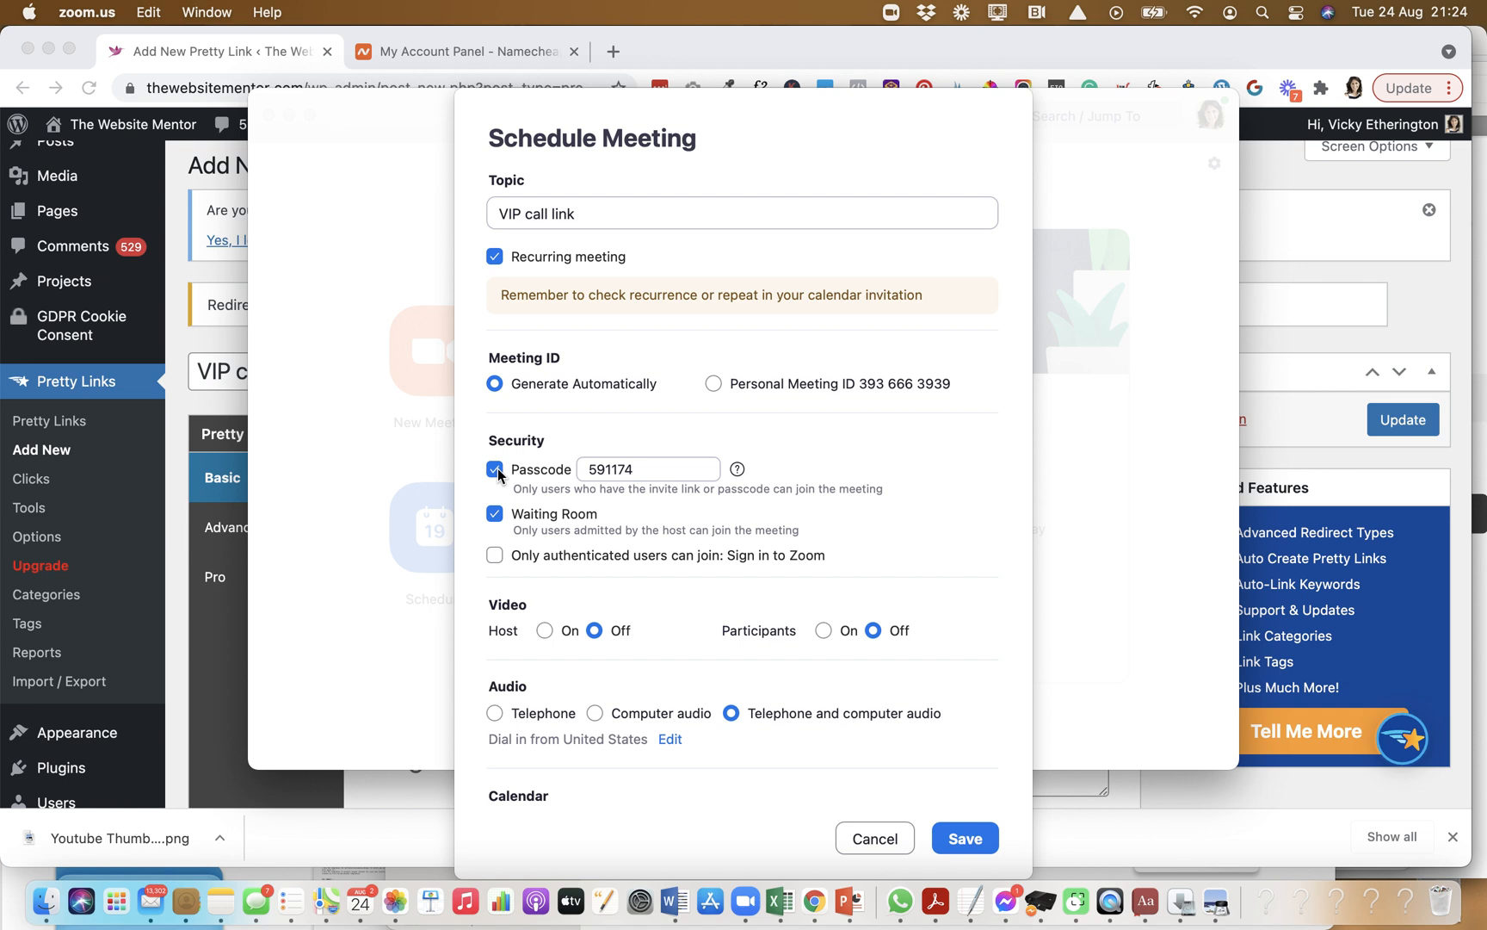
{"action": "mouse_move", "coordinate": [534, 473]}
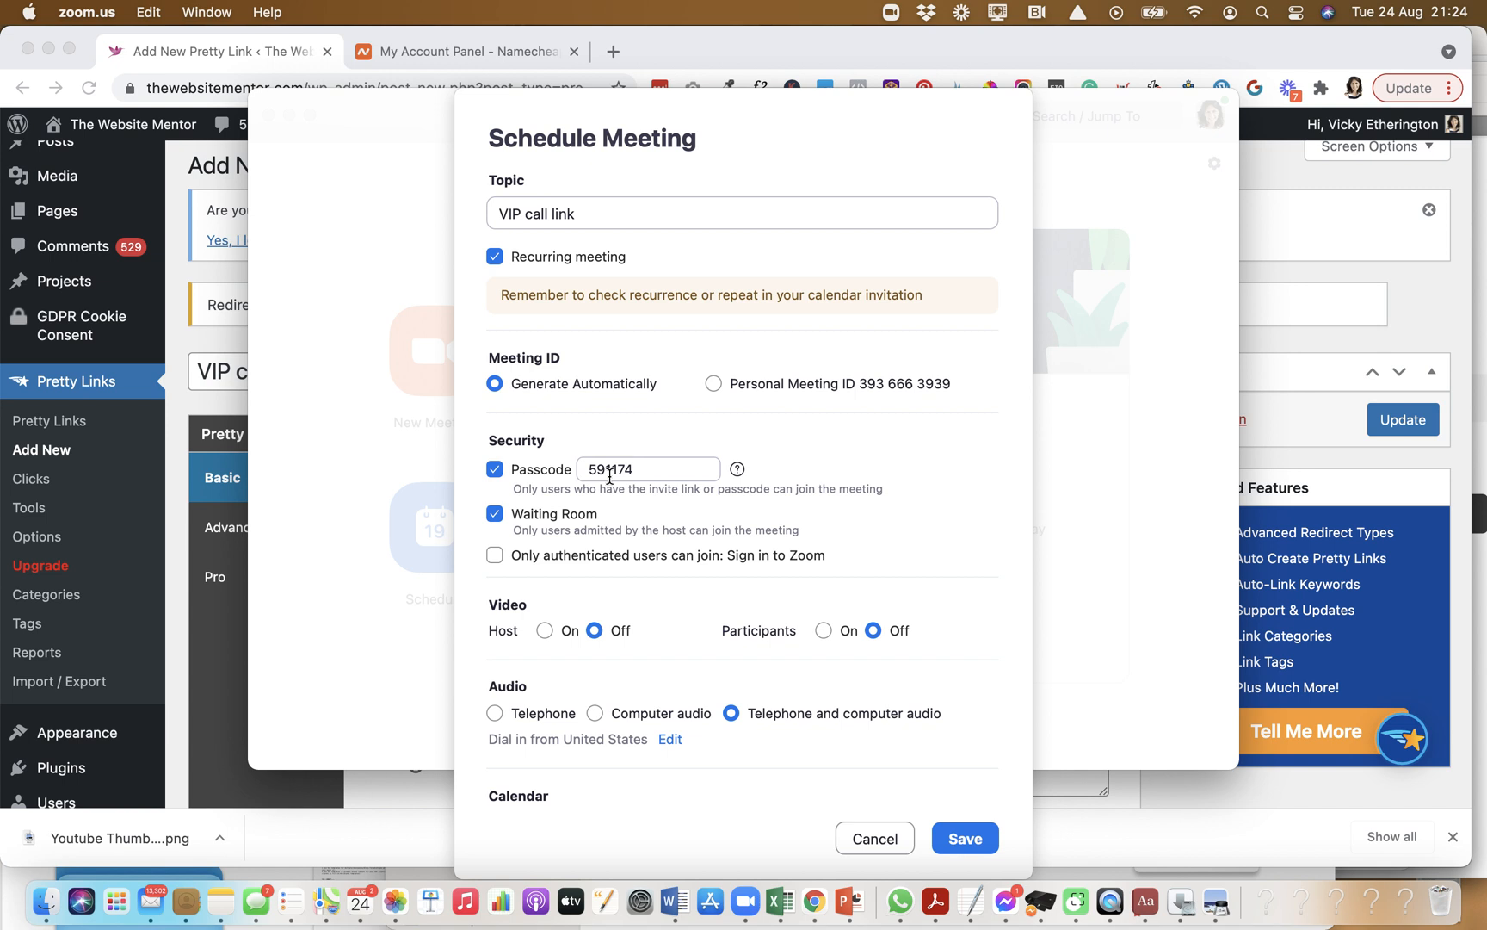
{"action": "left_click", "coordinate": [494, 468]}
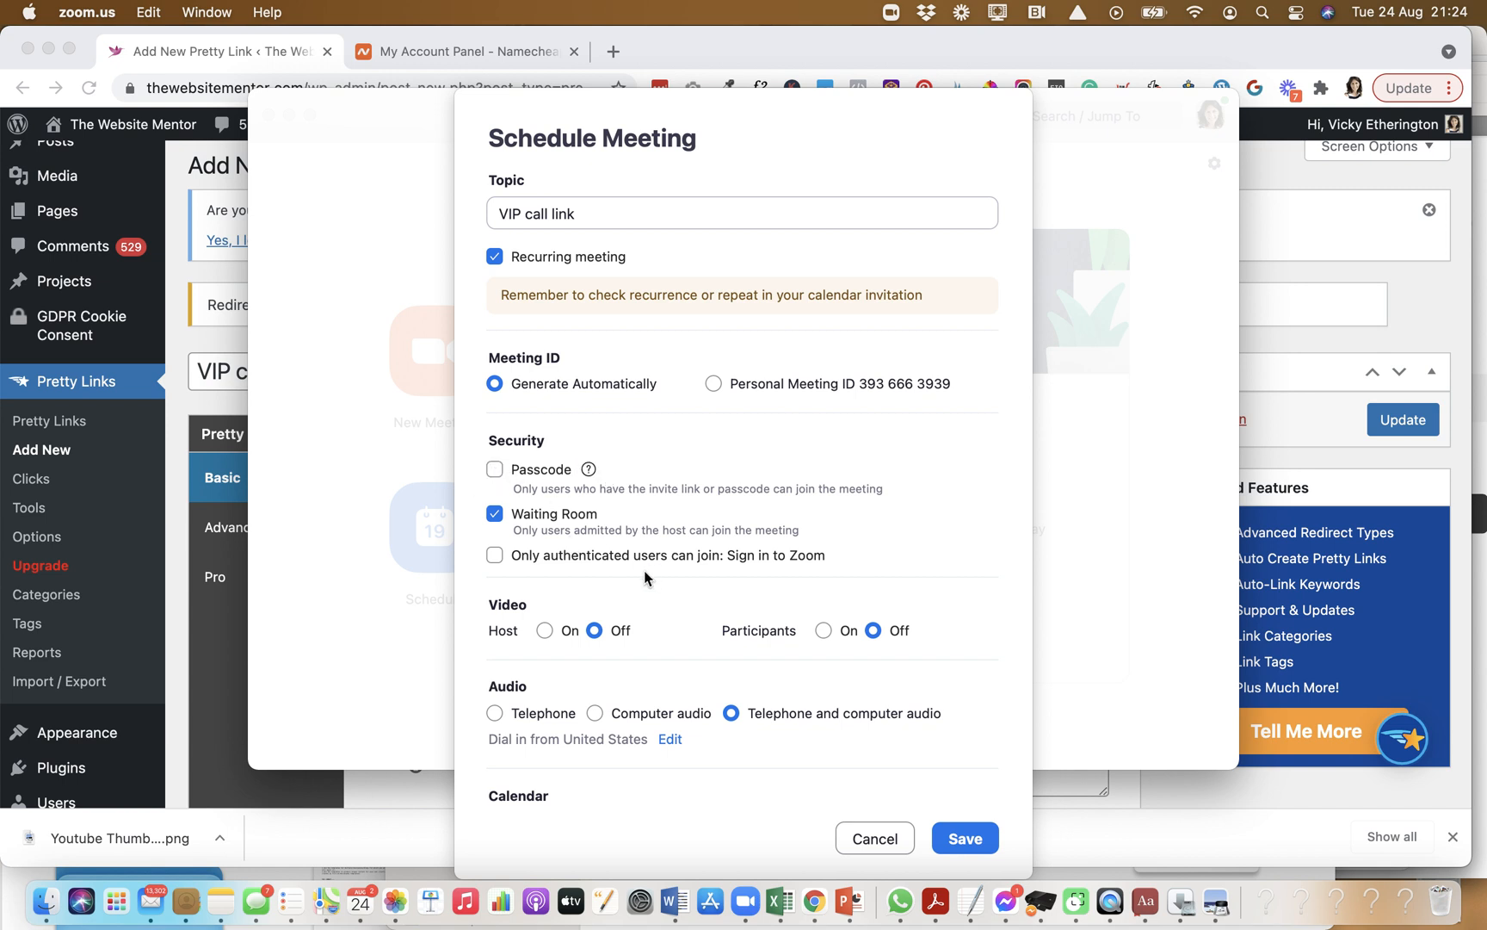
{"action": "mouse_move", "coordinate": [878, 742]}
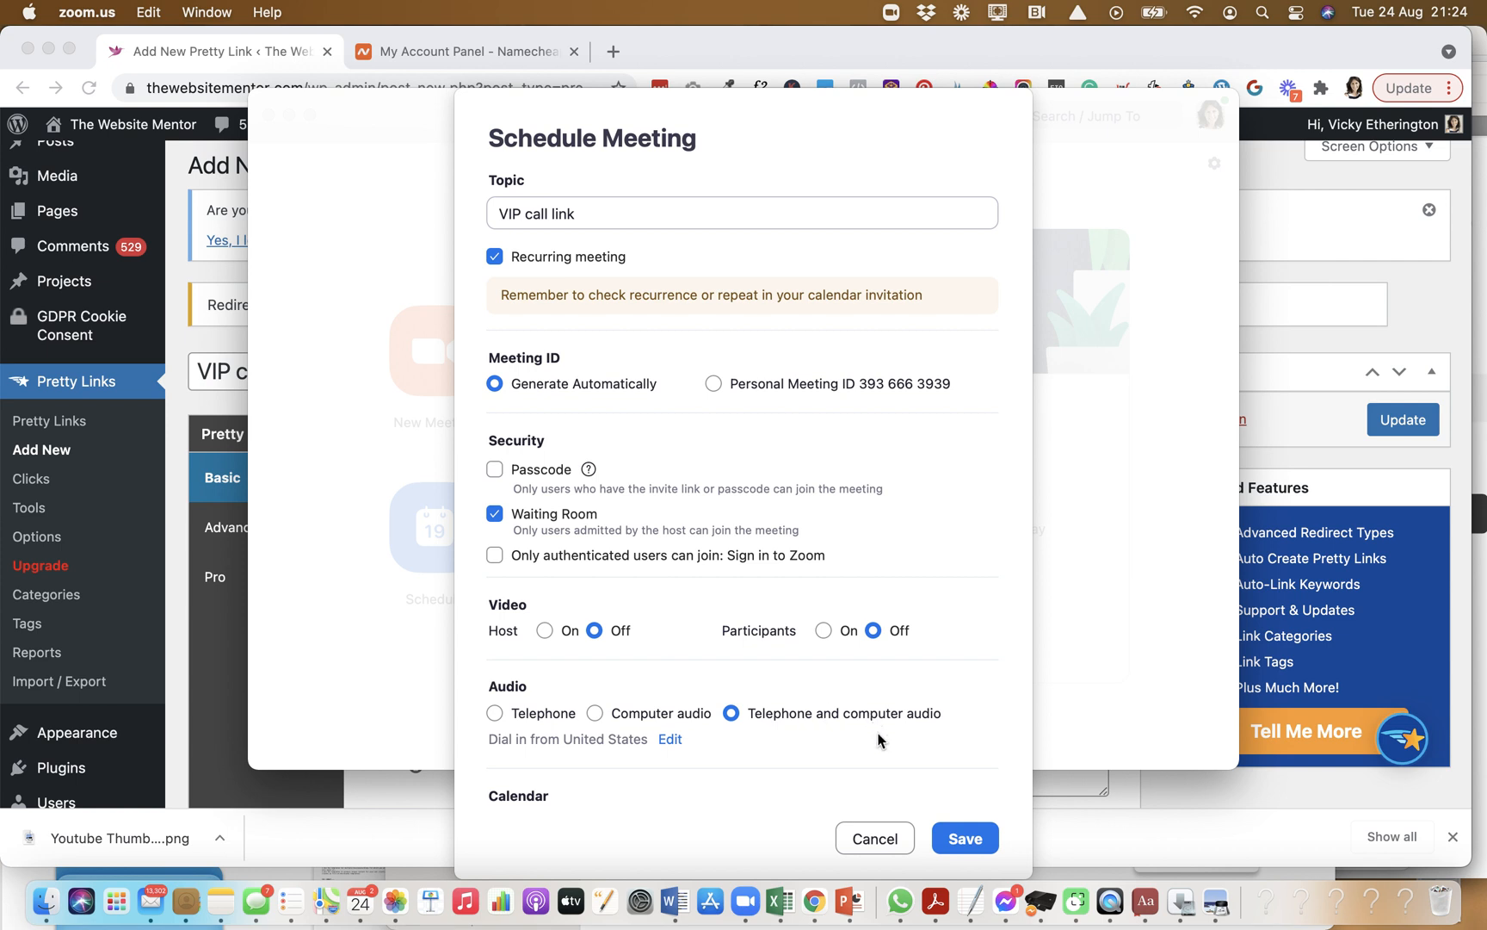
{"action": "left_click", "coordinate": [965, 838]}
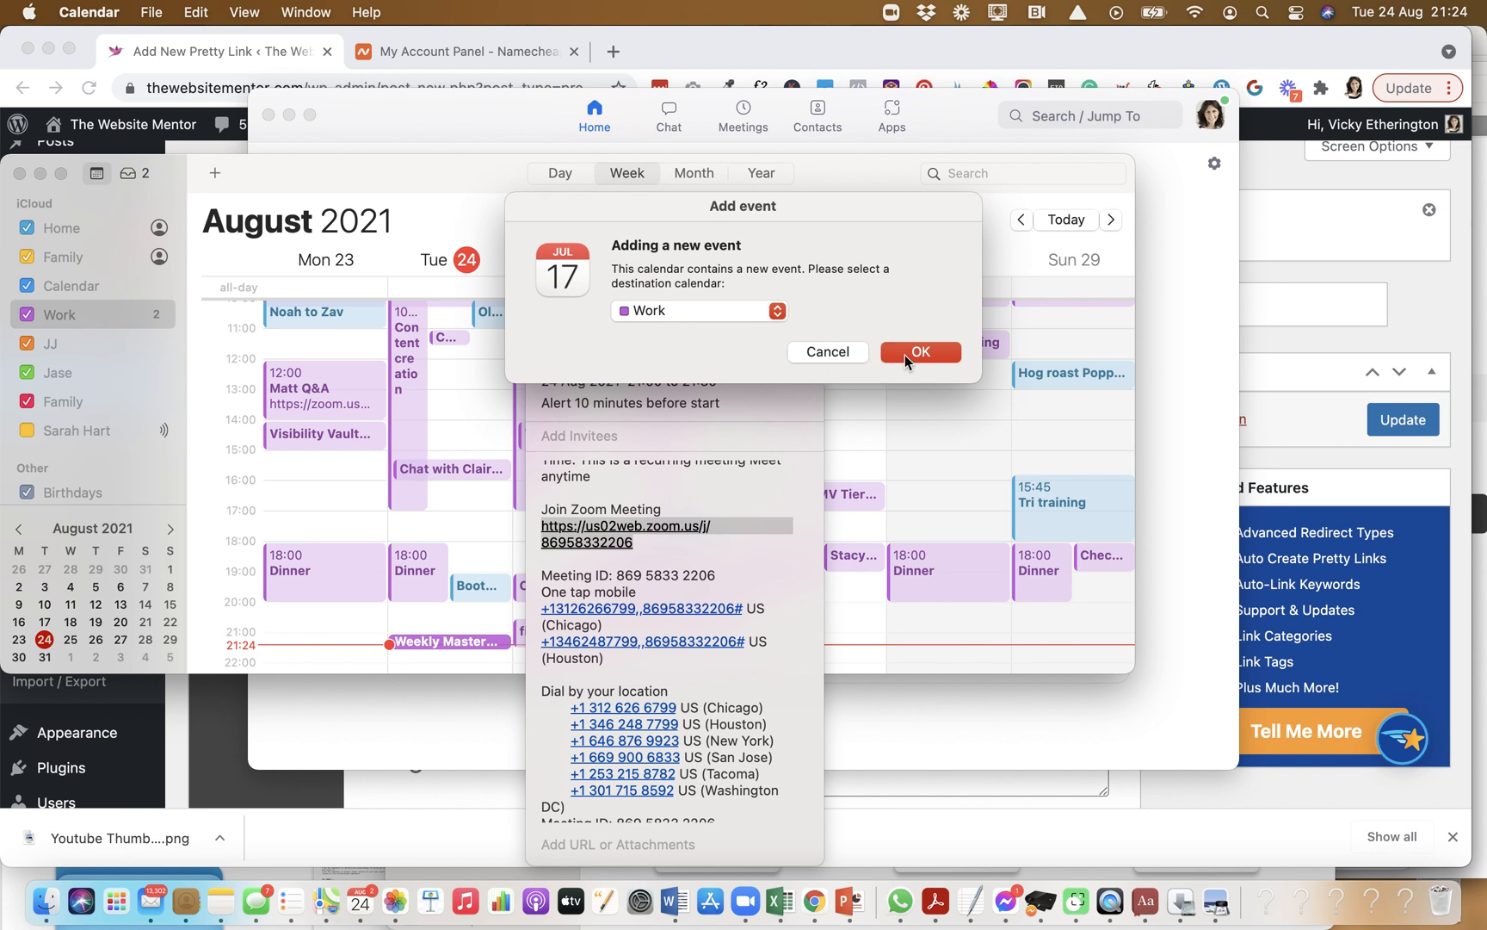
Add the VIP call link event to the Work calendar and return to the browser.
{"action": "left_click", "coordinate": [919, 352]}
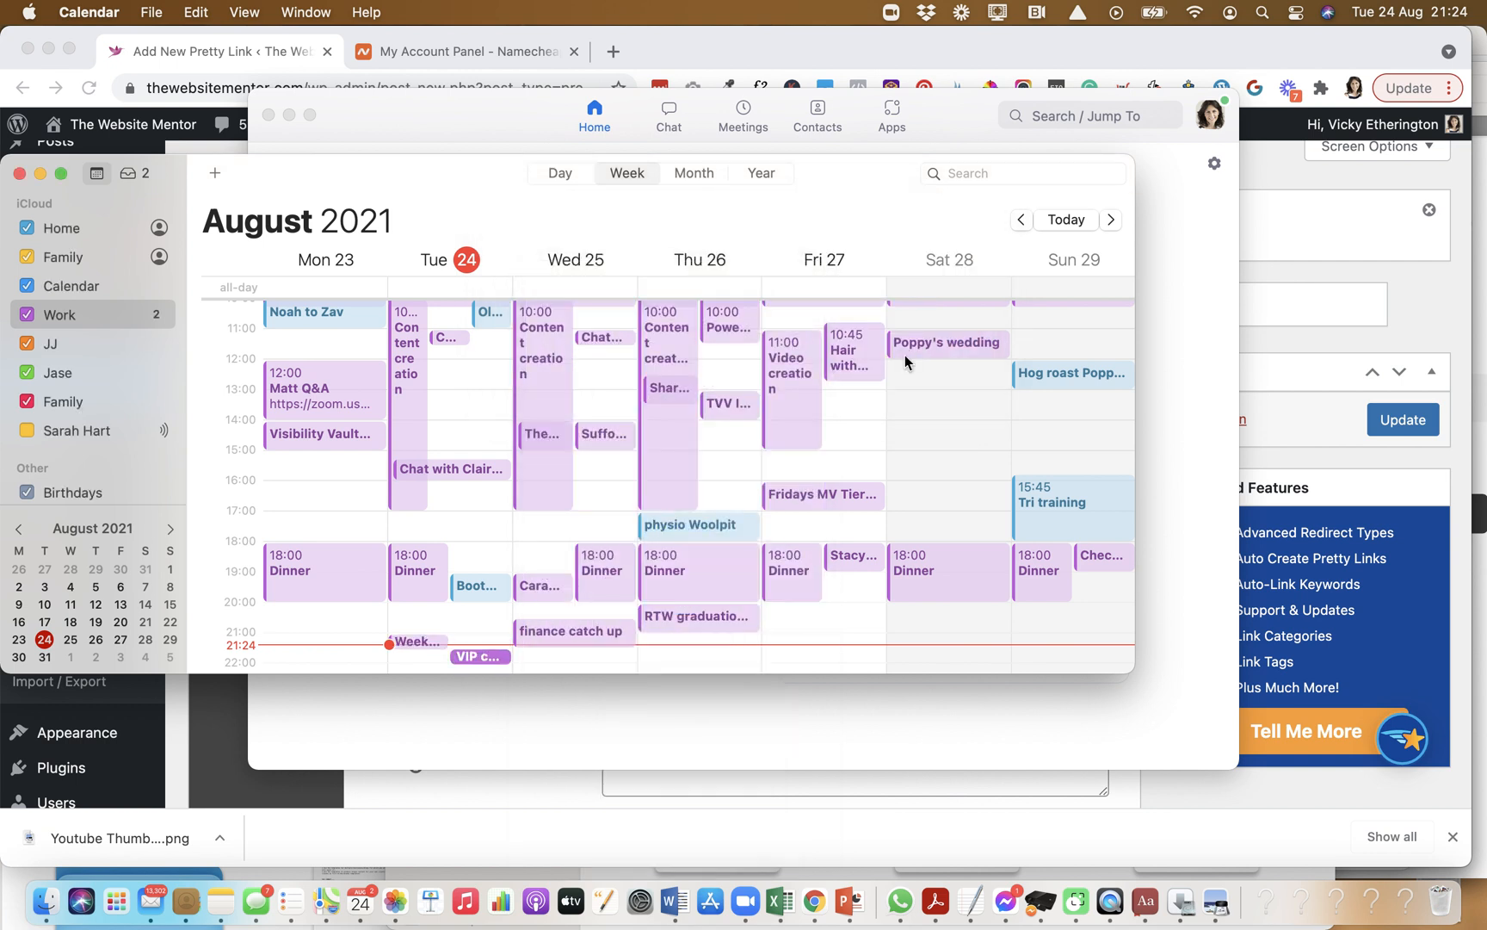
{"action": "left_click", "coordinate": [479, 657]}
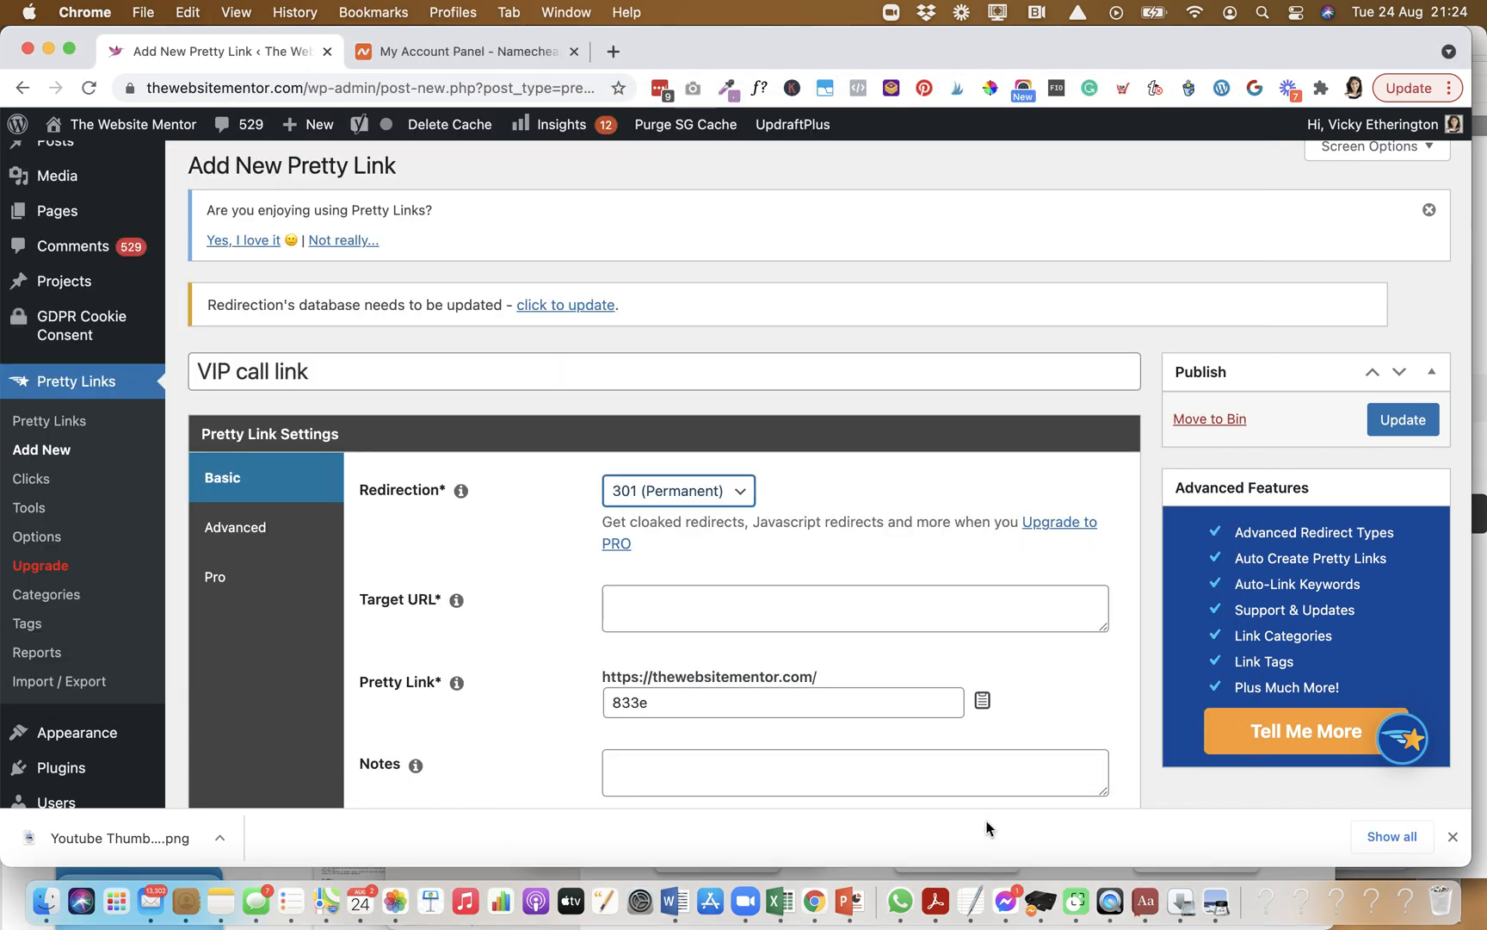
{"action": "left_click", "coordinate": [853, 608]}
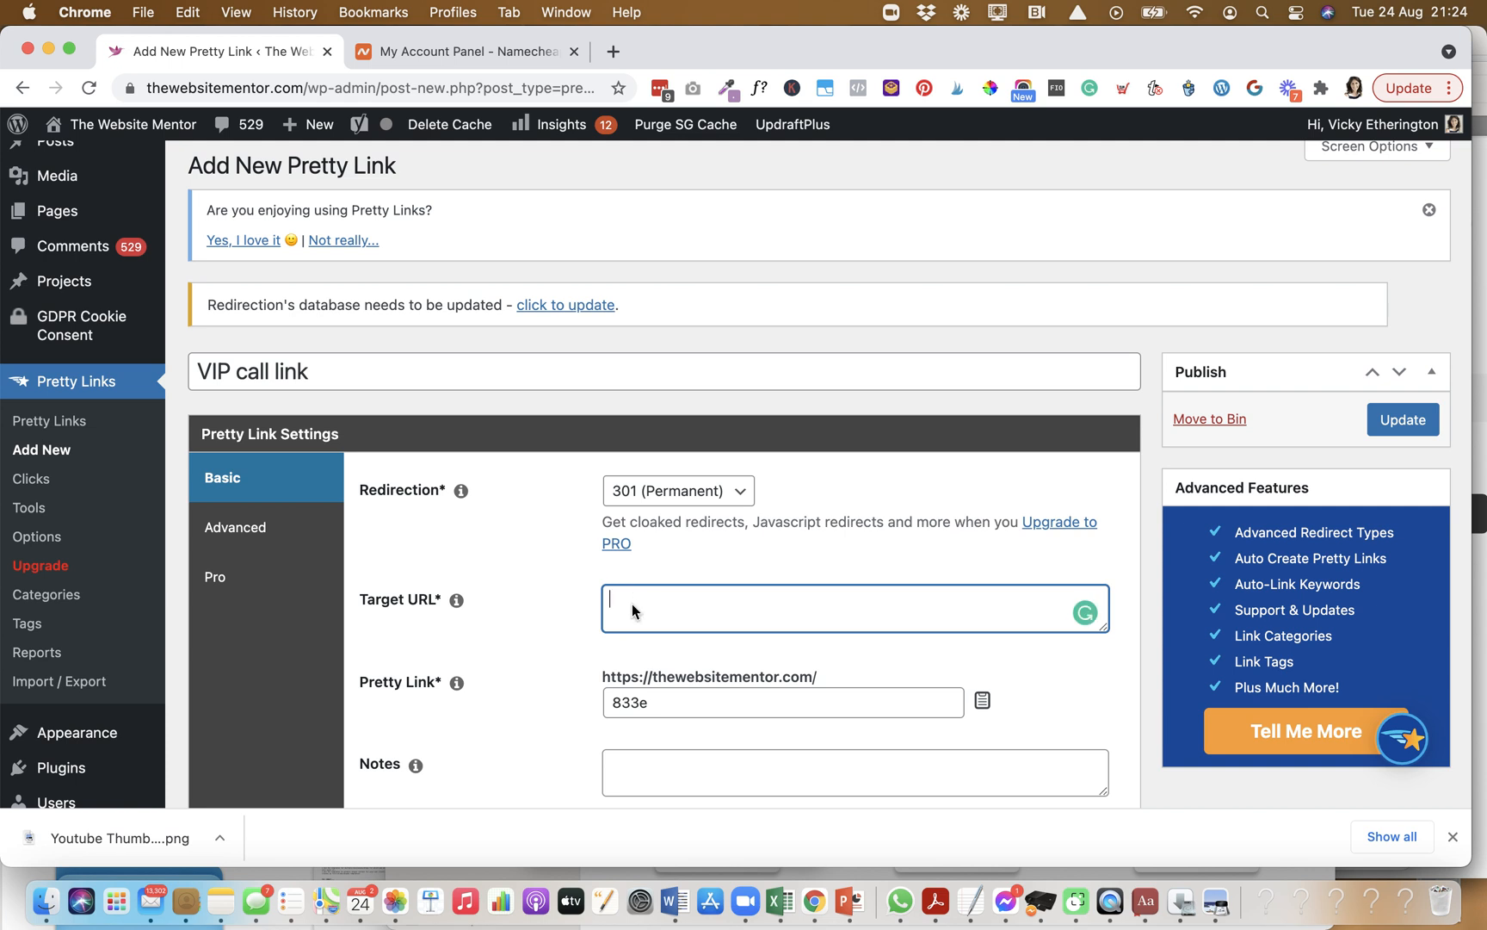
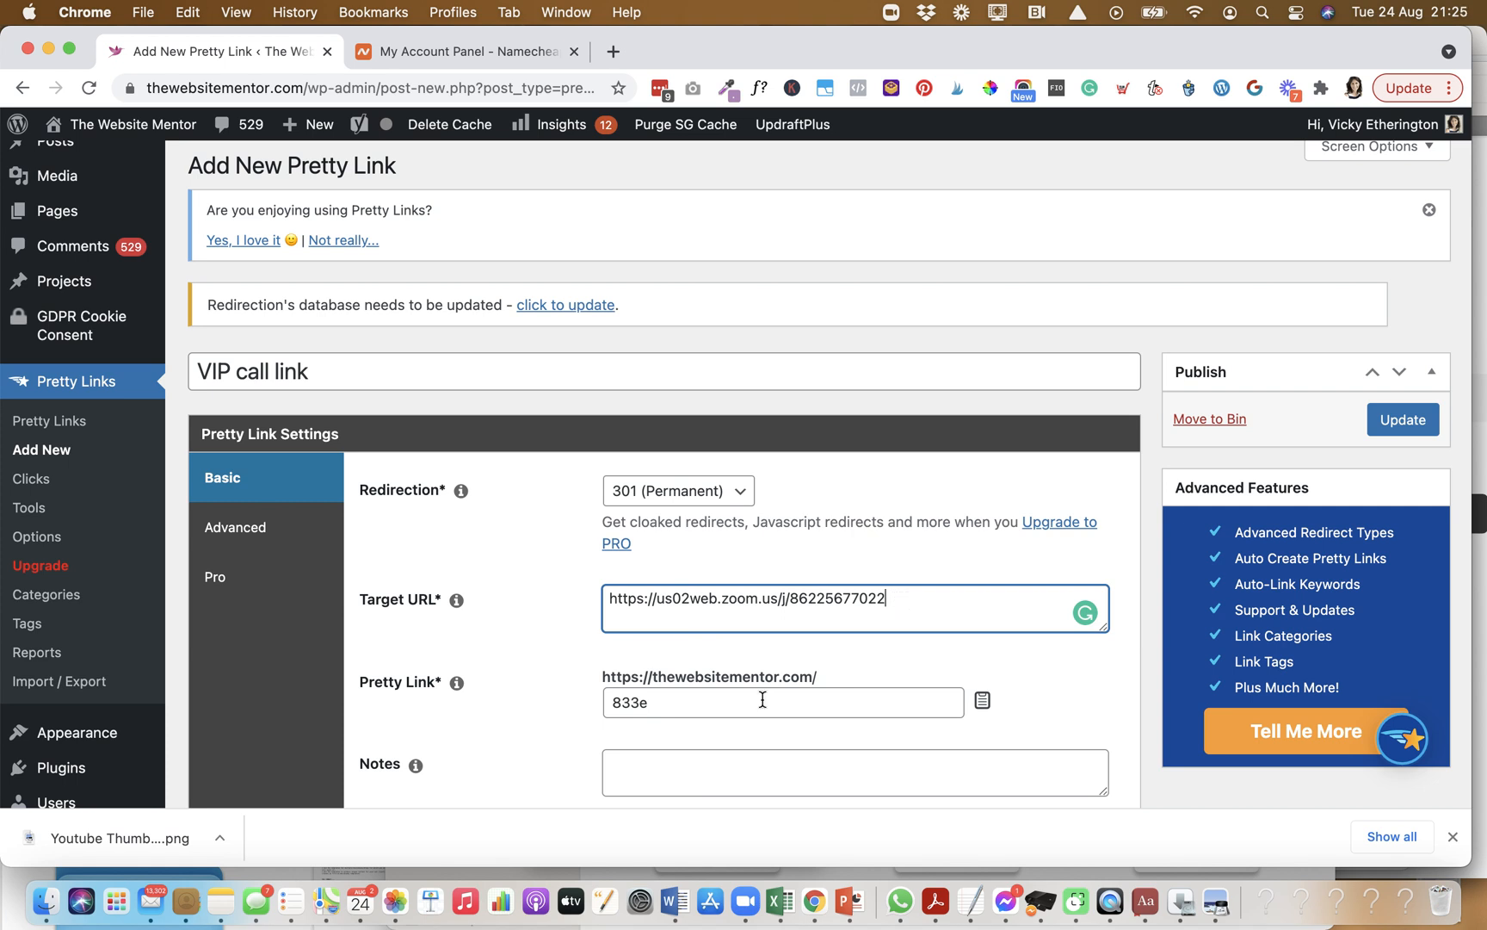
{"action": "scroll", "scroll_direction": "down", "scroll_amount": 3}
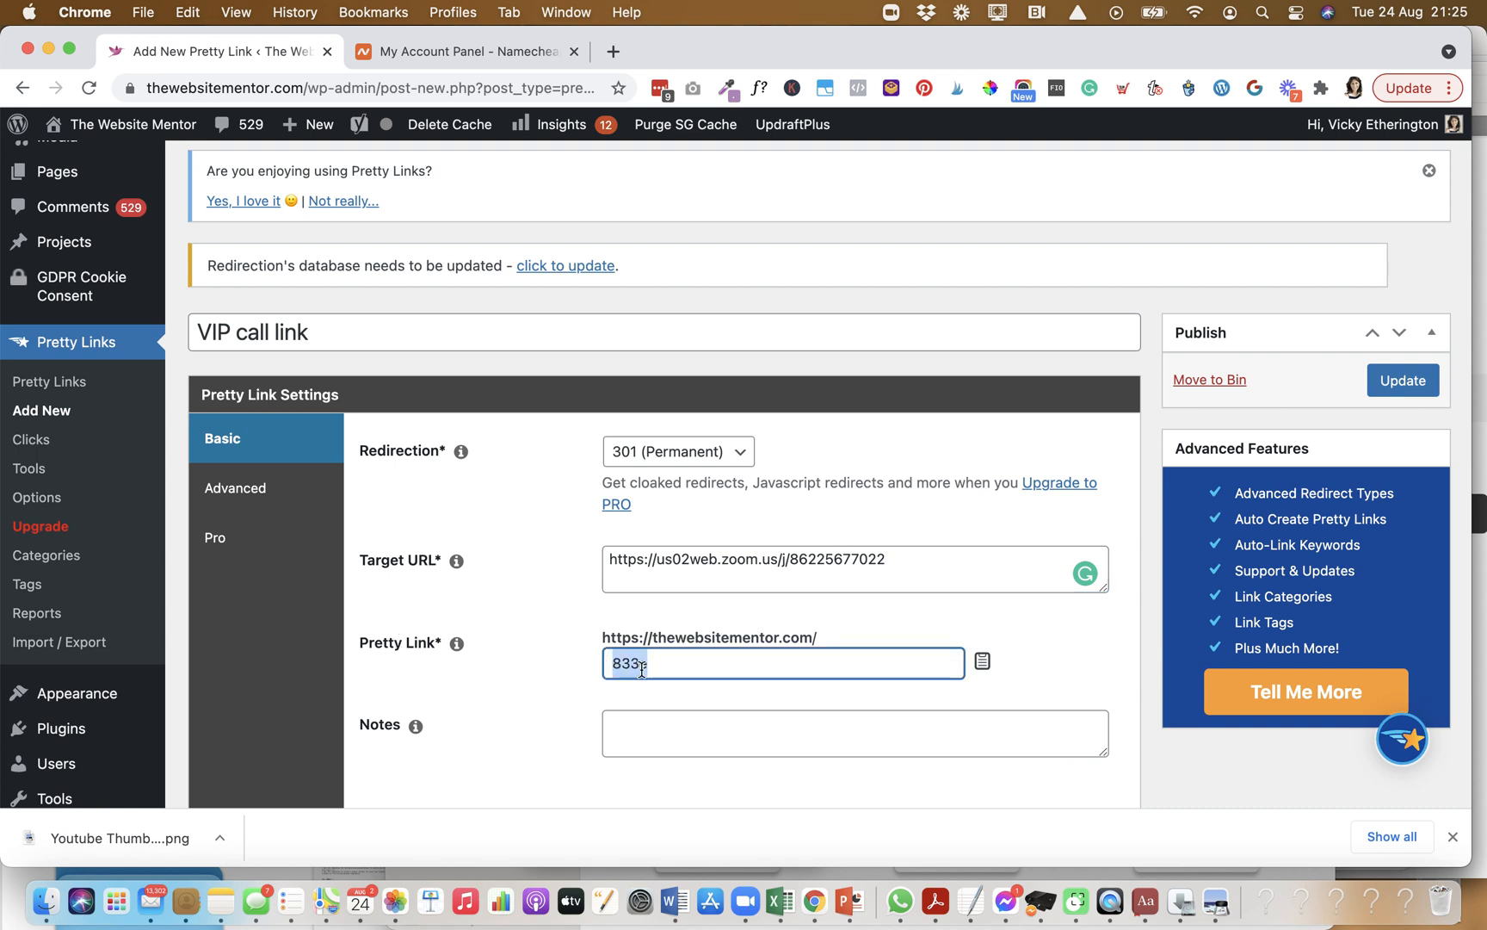
{"action": "type", "text": "e"}
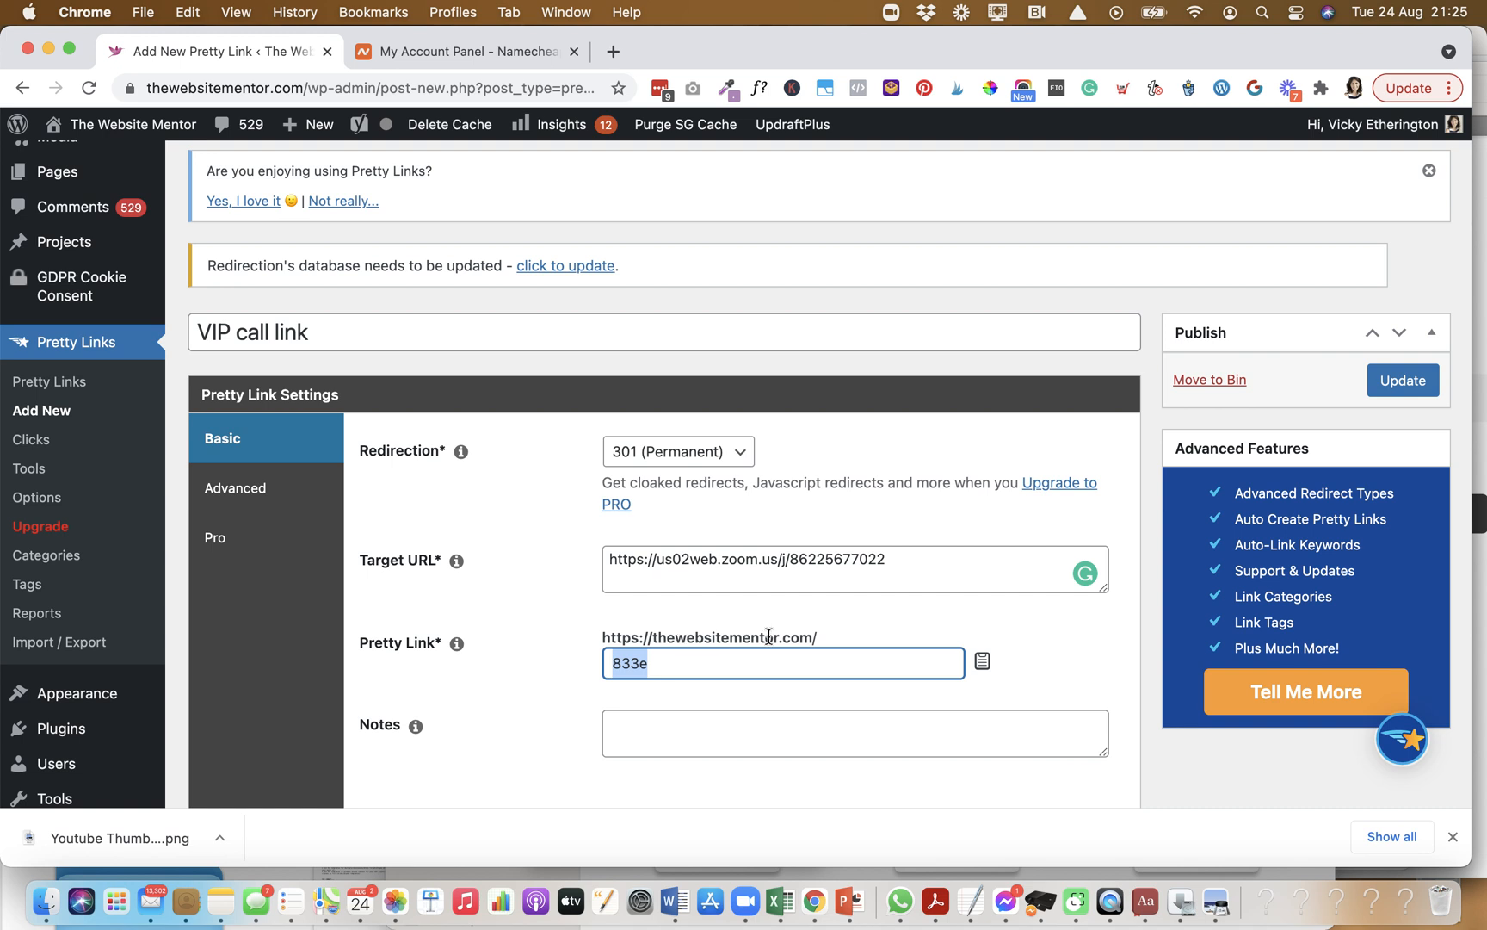
{"action": "mouse_move", "coordinate": [827, 642]}
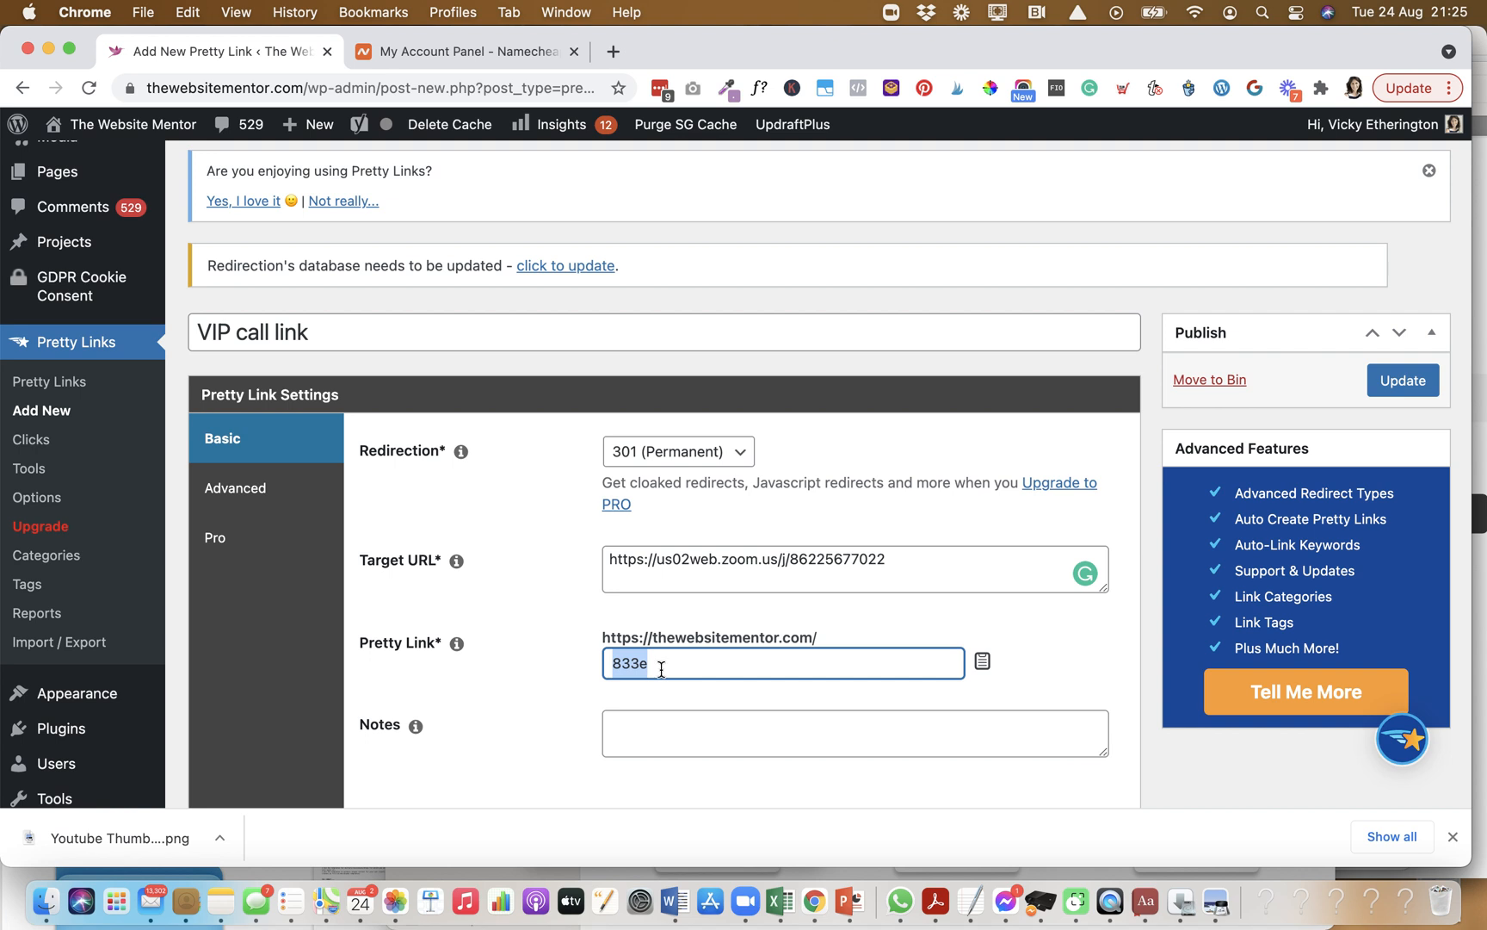
{"action": "type", "text": "VIPS"}
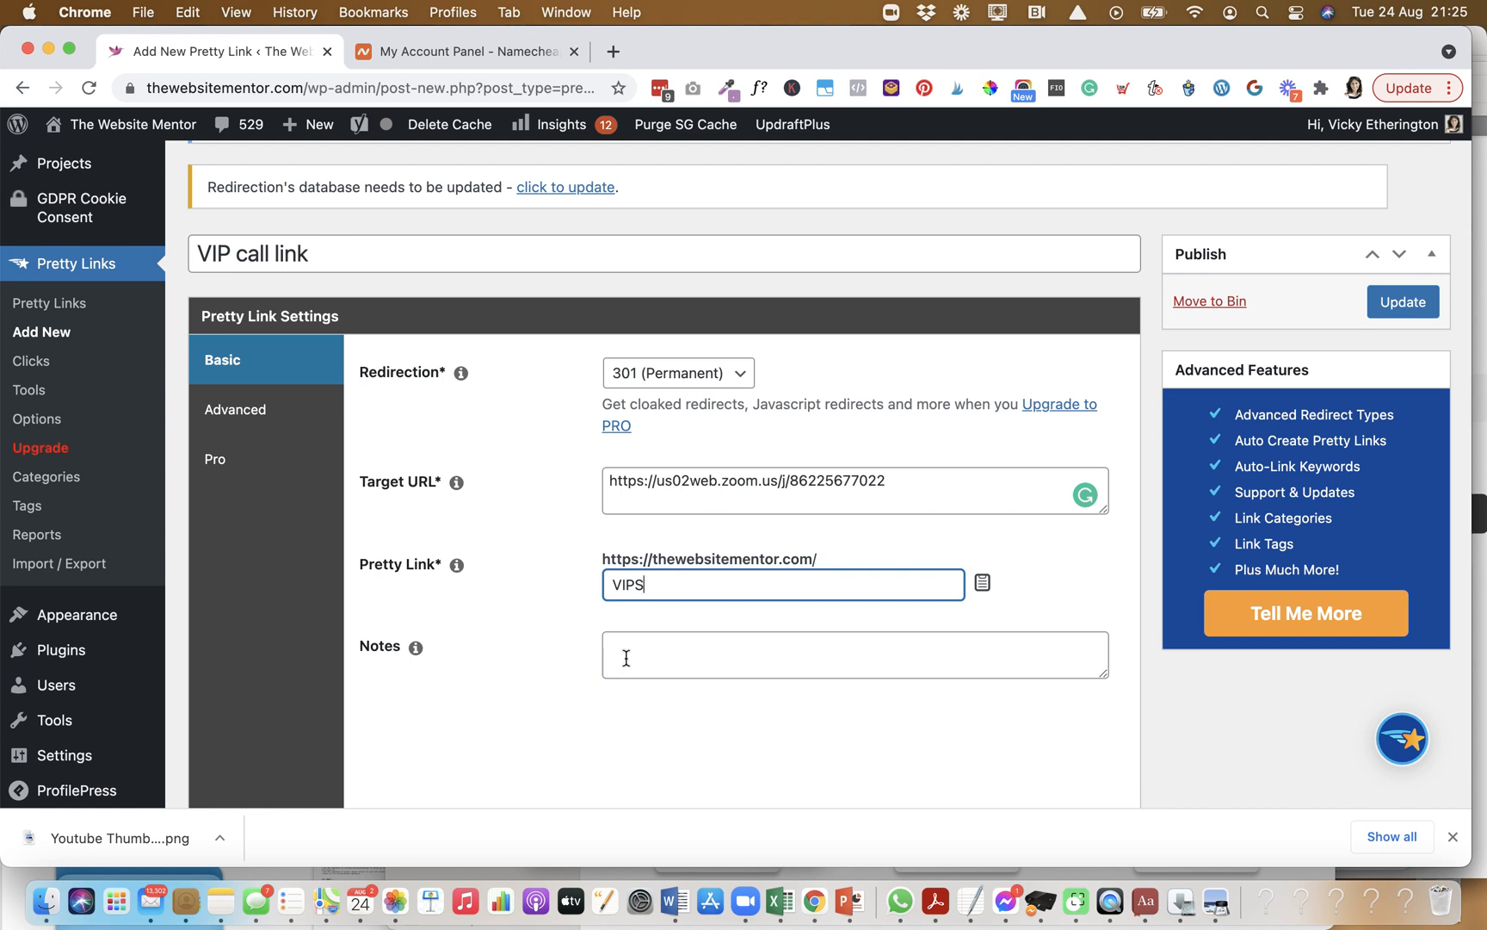
Add the note 'Personalised link for VIP calls' and copy the VIPS short link.
{"action": "type", "text": "Personalised link for"}
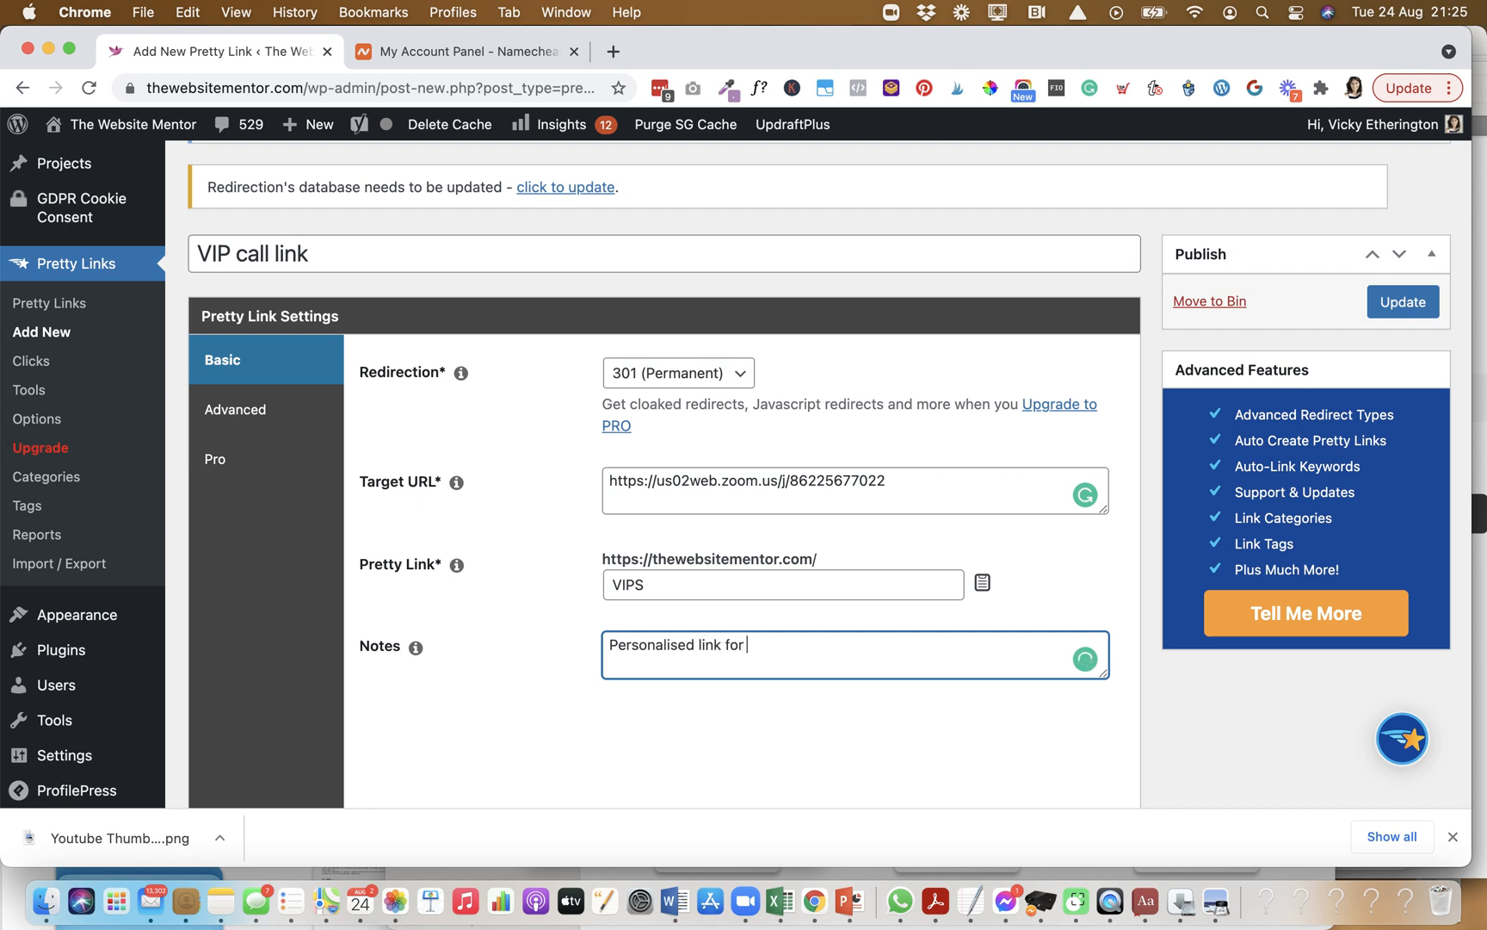
{"action": "type", "text": "VIP cals"}
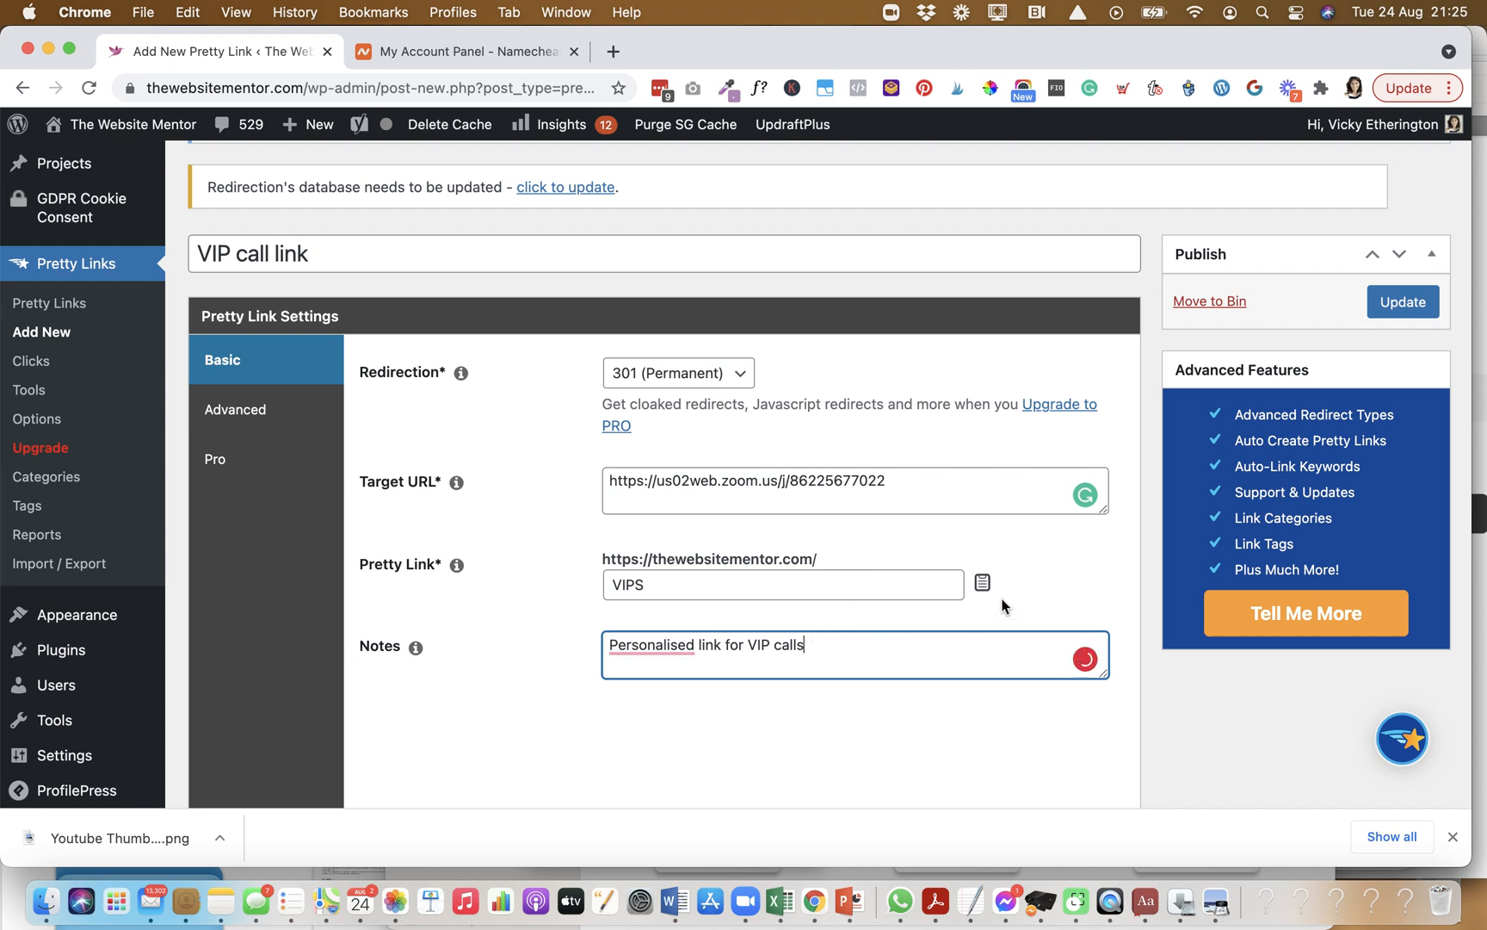
{"action": "mouse_move", "coordinate": [1007, 593]}
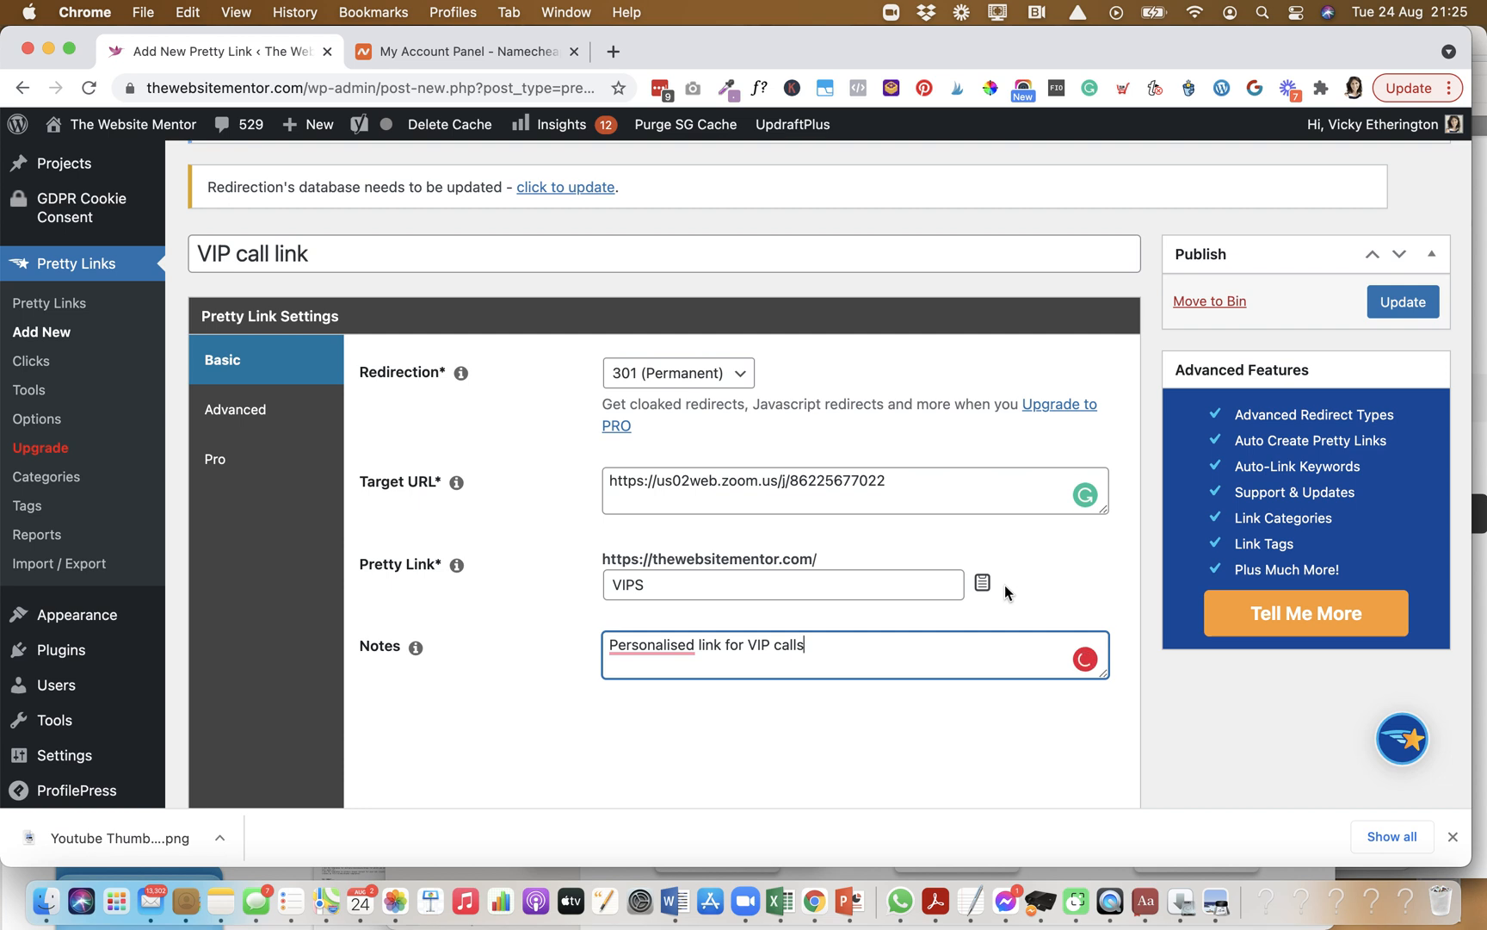
{"action": "mouse_move", "coordinate": [983, 582]}
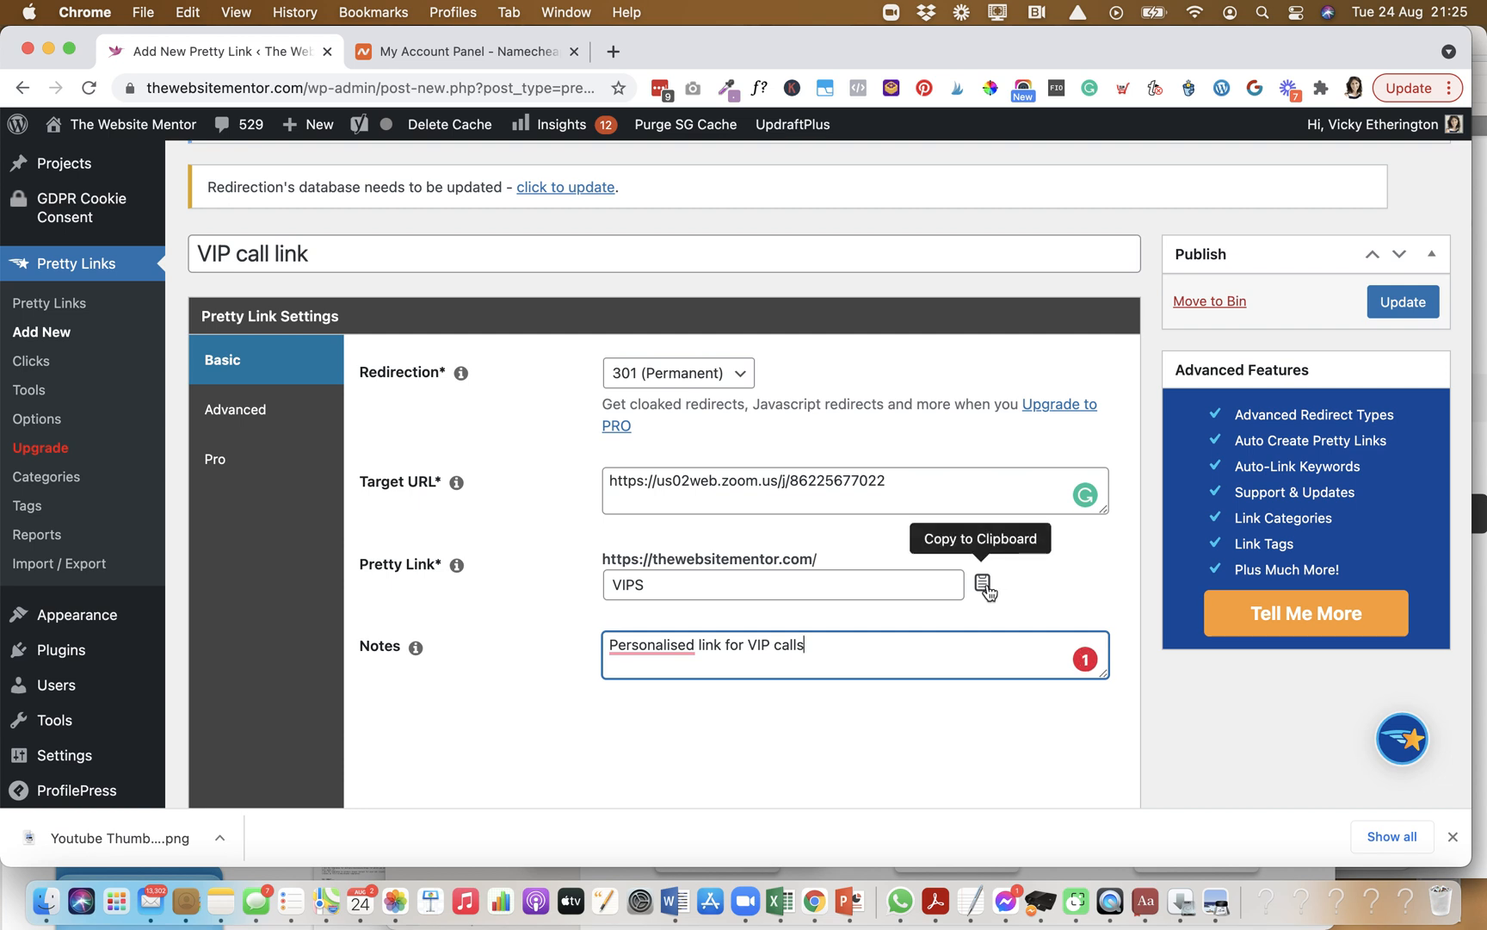
{"action": "left_click", "coordinate": [983, 582]}
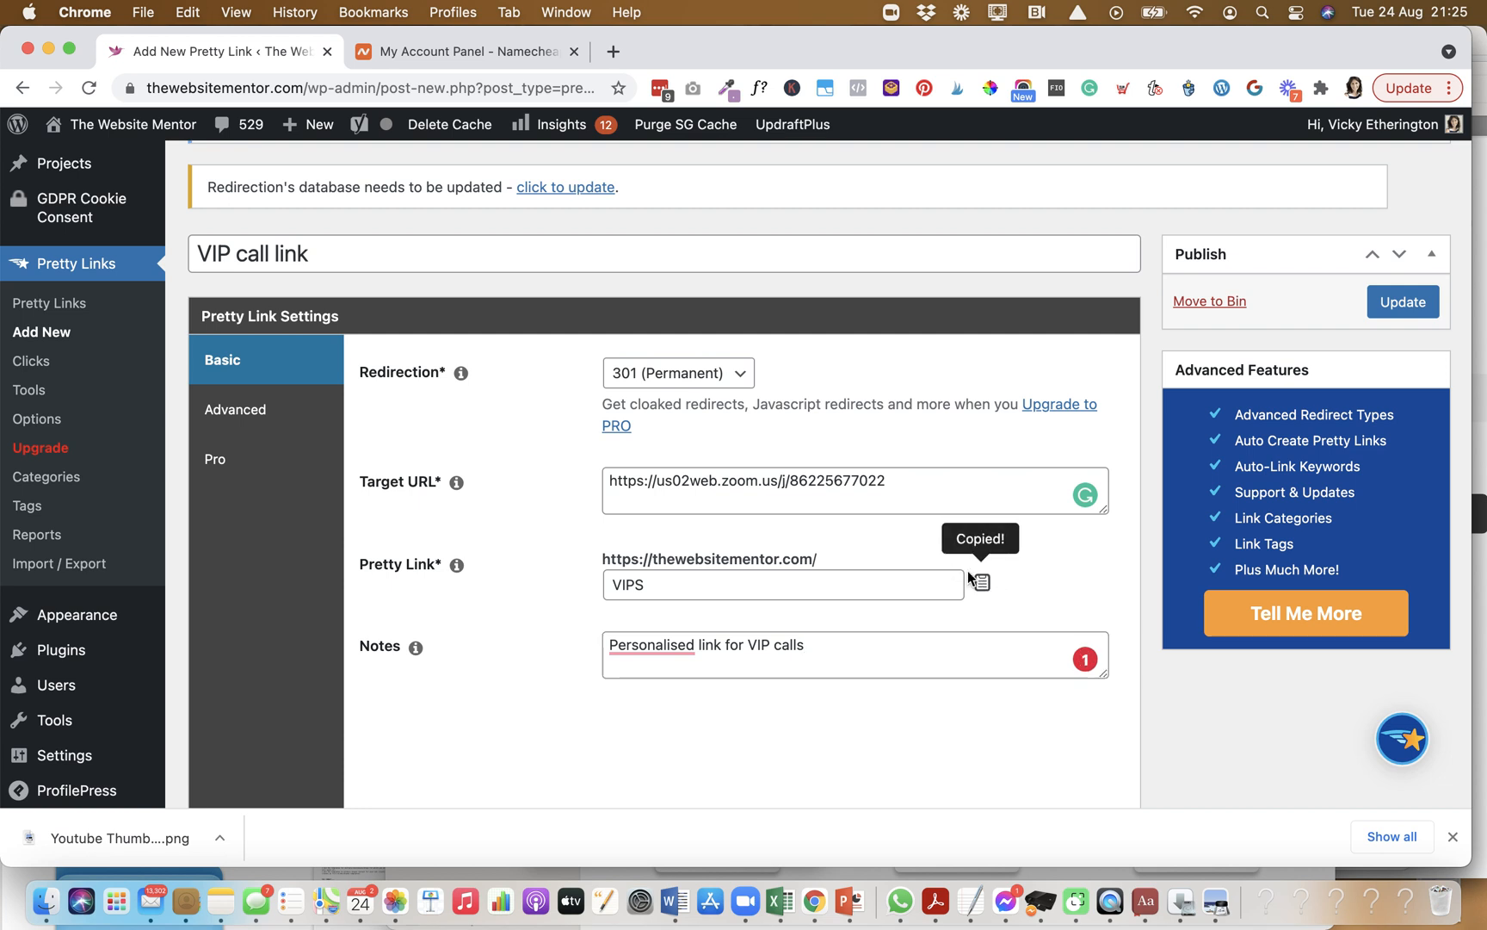
{"action": "mouse_move", "coordinate": [965, 582]}
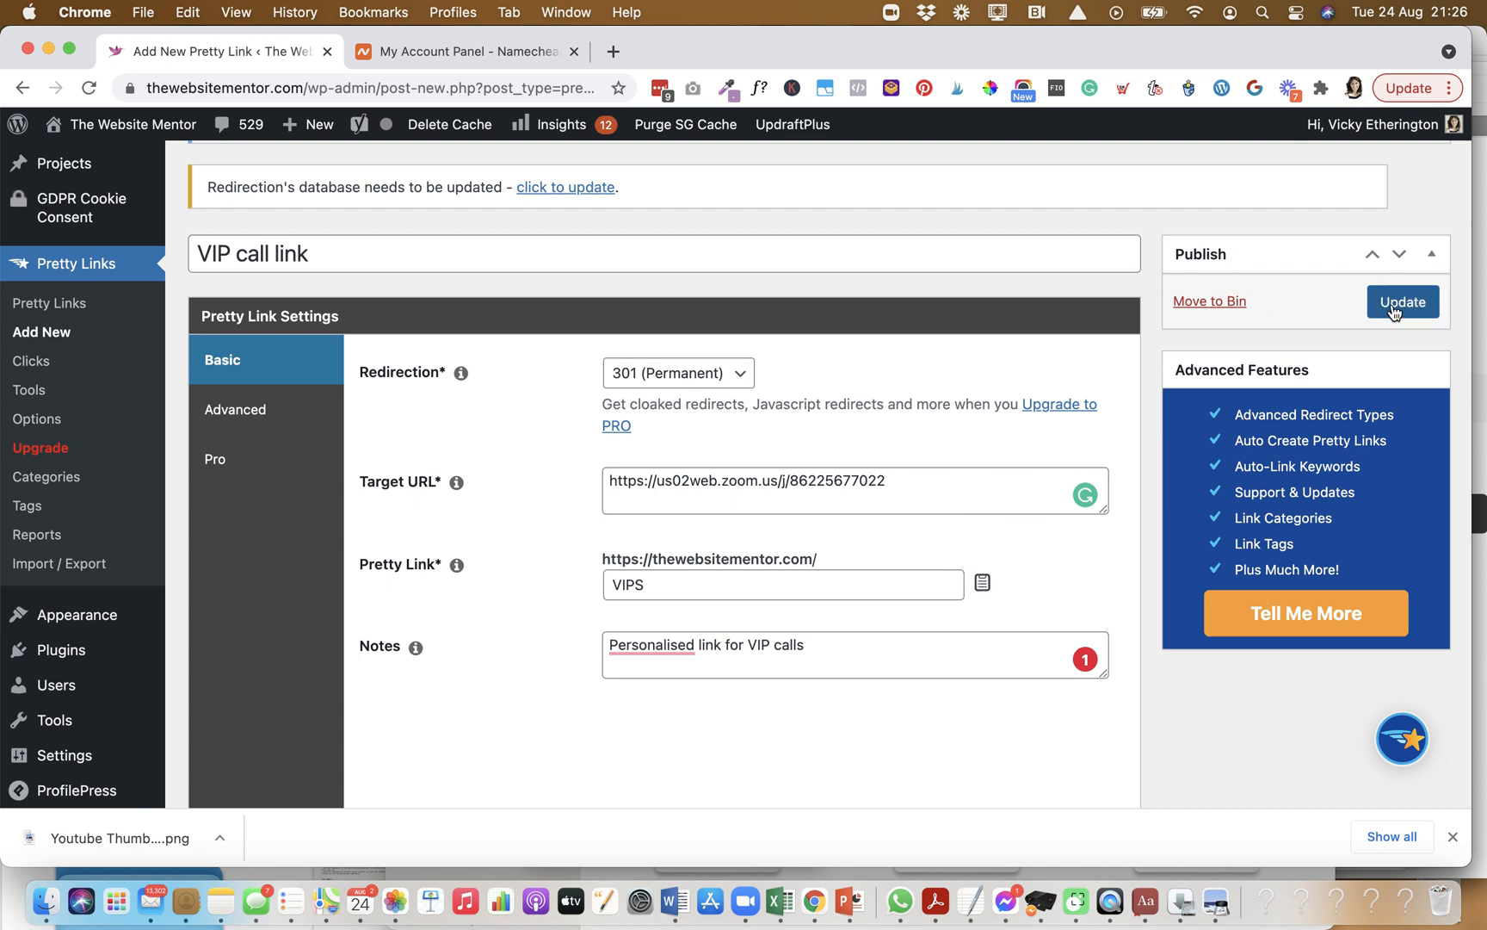
Update the VIP call link so /VIPS is listed in Pretty Links.
{"action": "left_click", "coordinate": [1402, 300]}
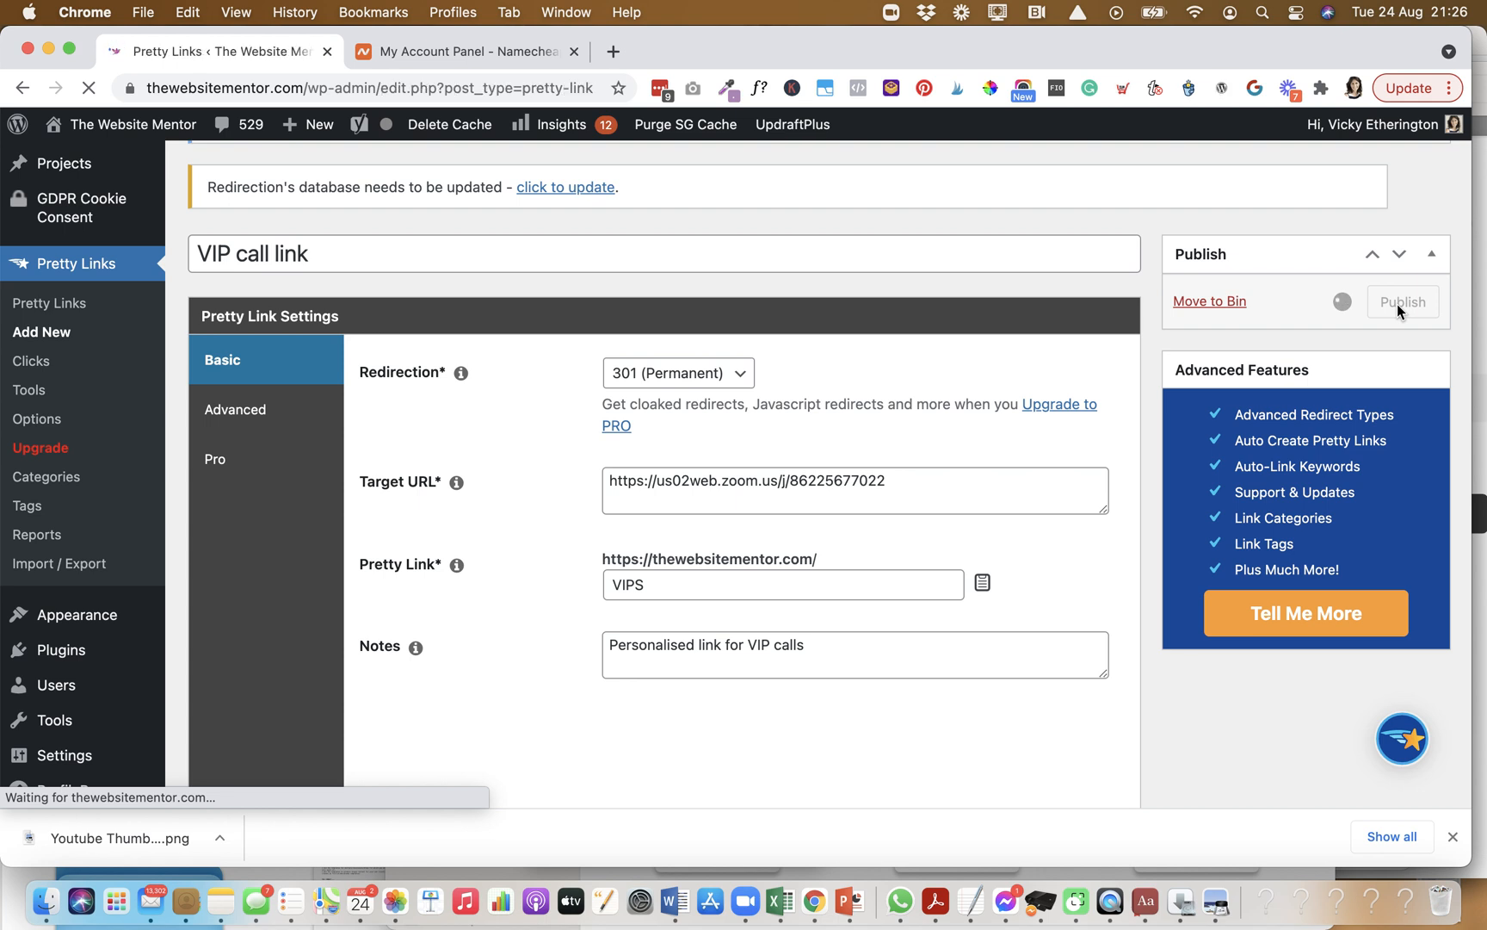
{"action": "left_click", "coordinate": [1403, 302]}
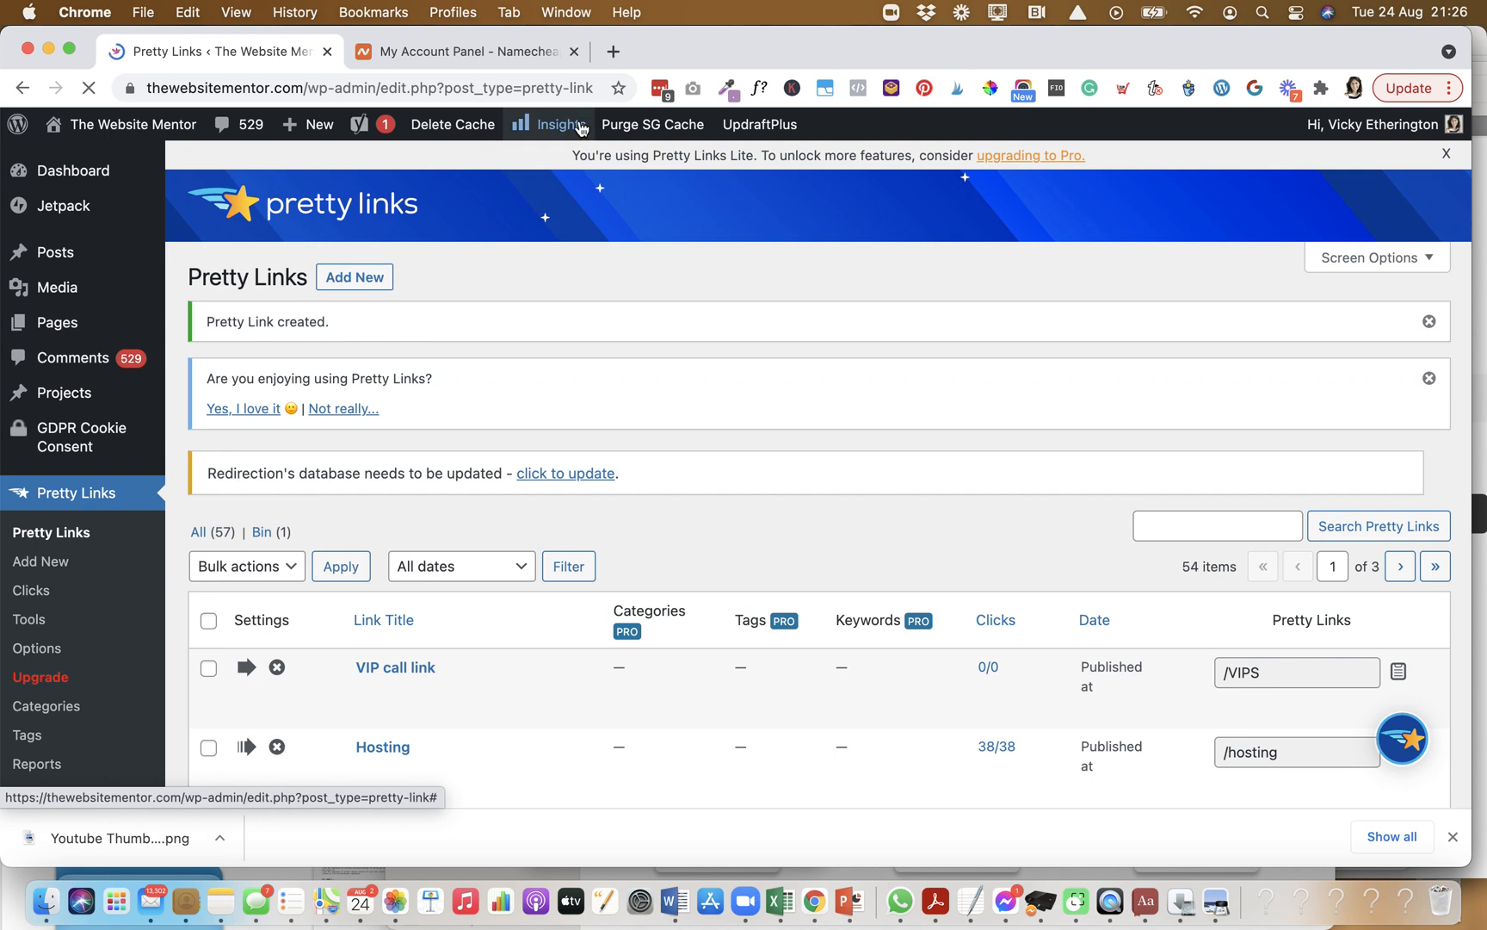
{"action": "mouse_move", "coordinate": [394, 667]}
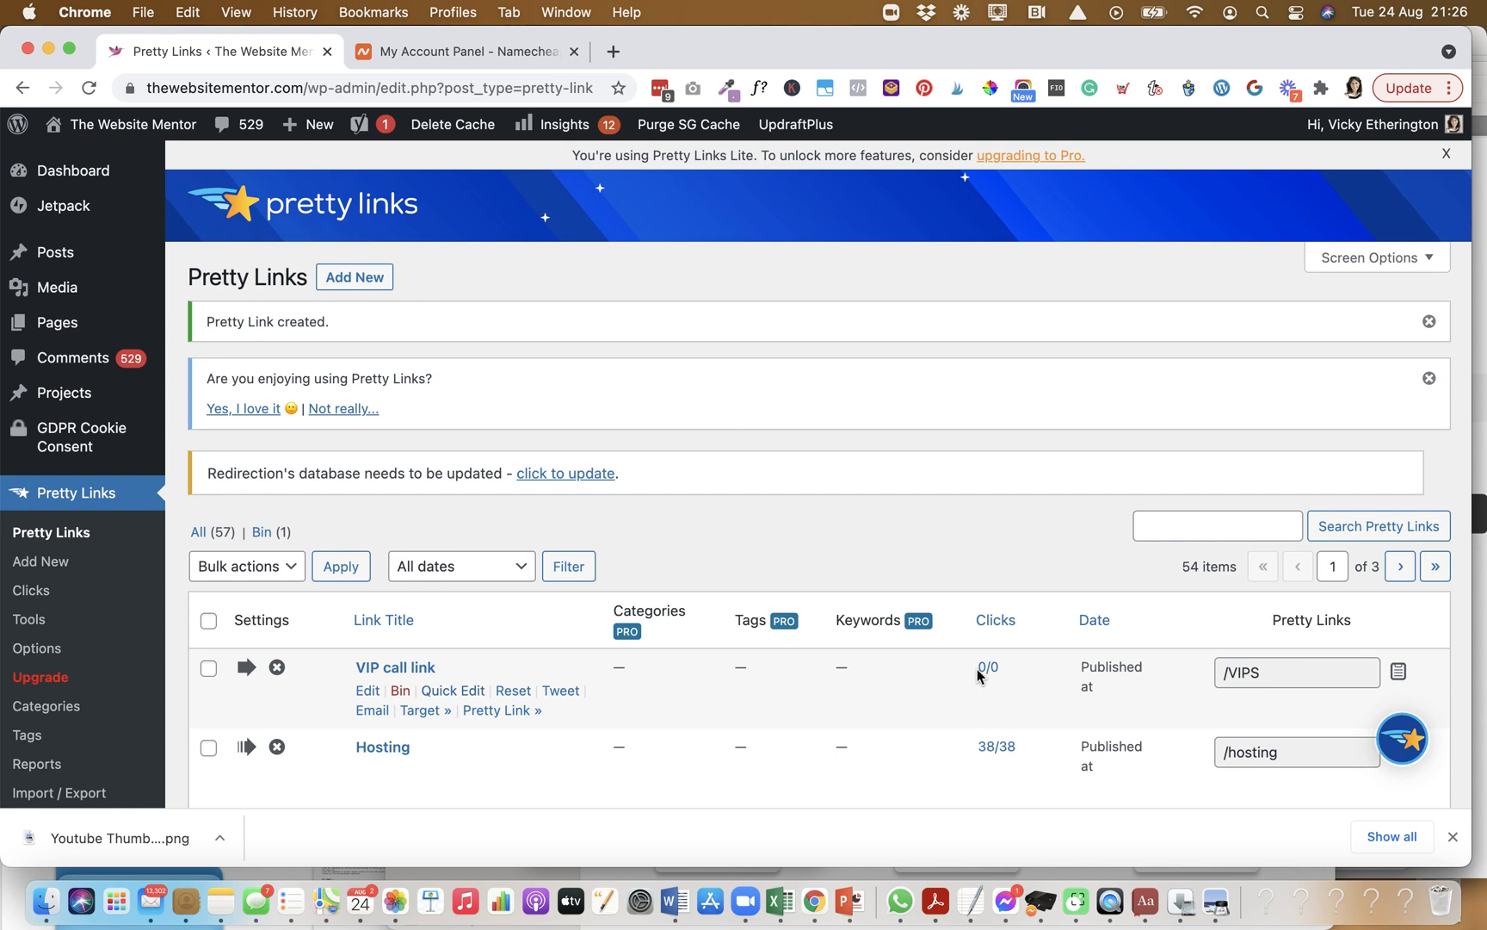
{"action": "mouse_move", "coordinate": [987, 667]}
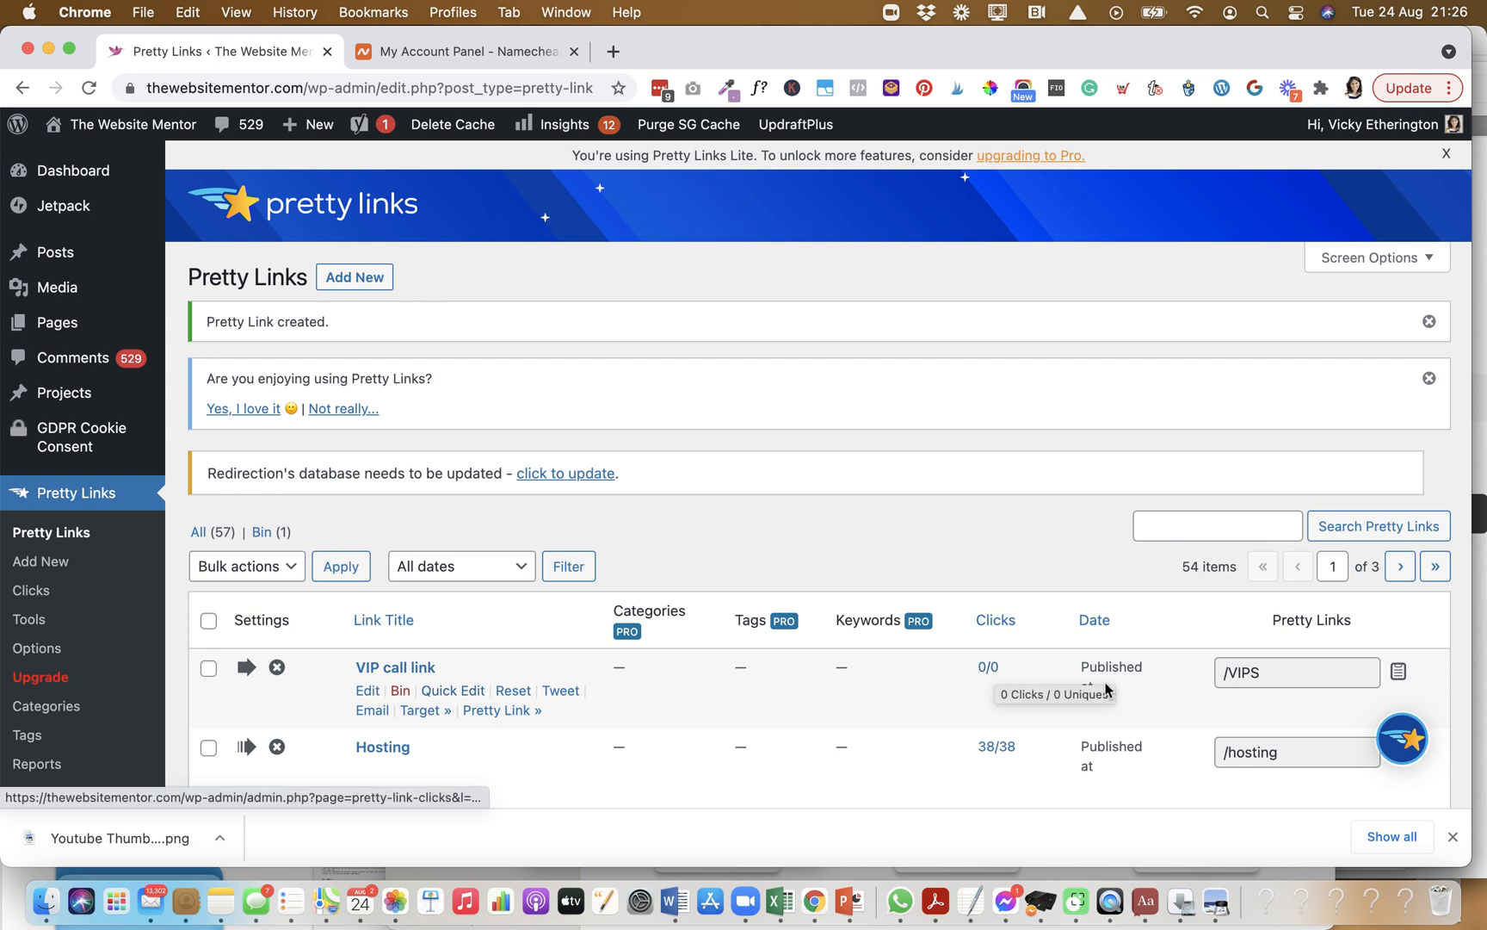
{"action": "mouse_move", "coordinate": [1400, 674]}
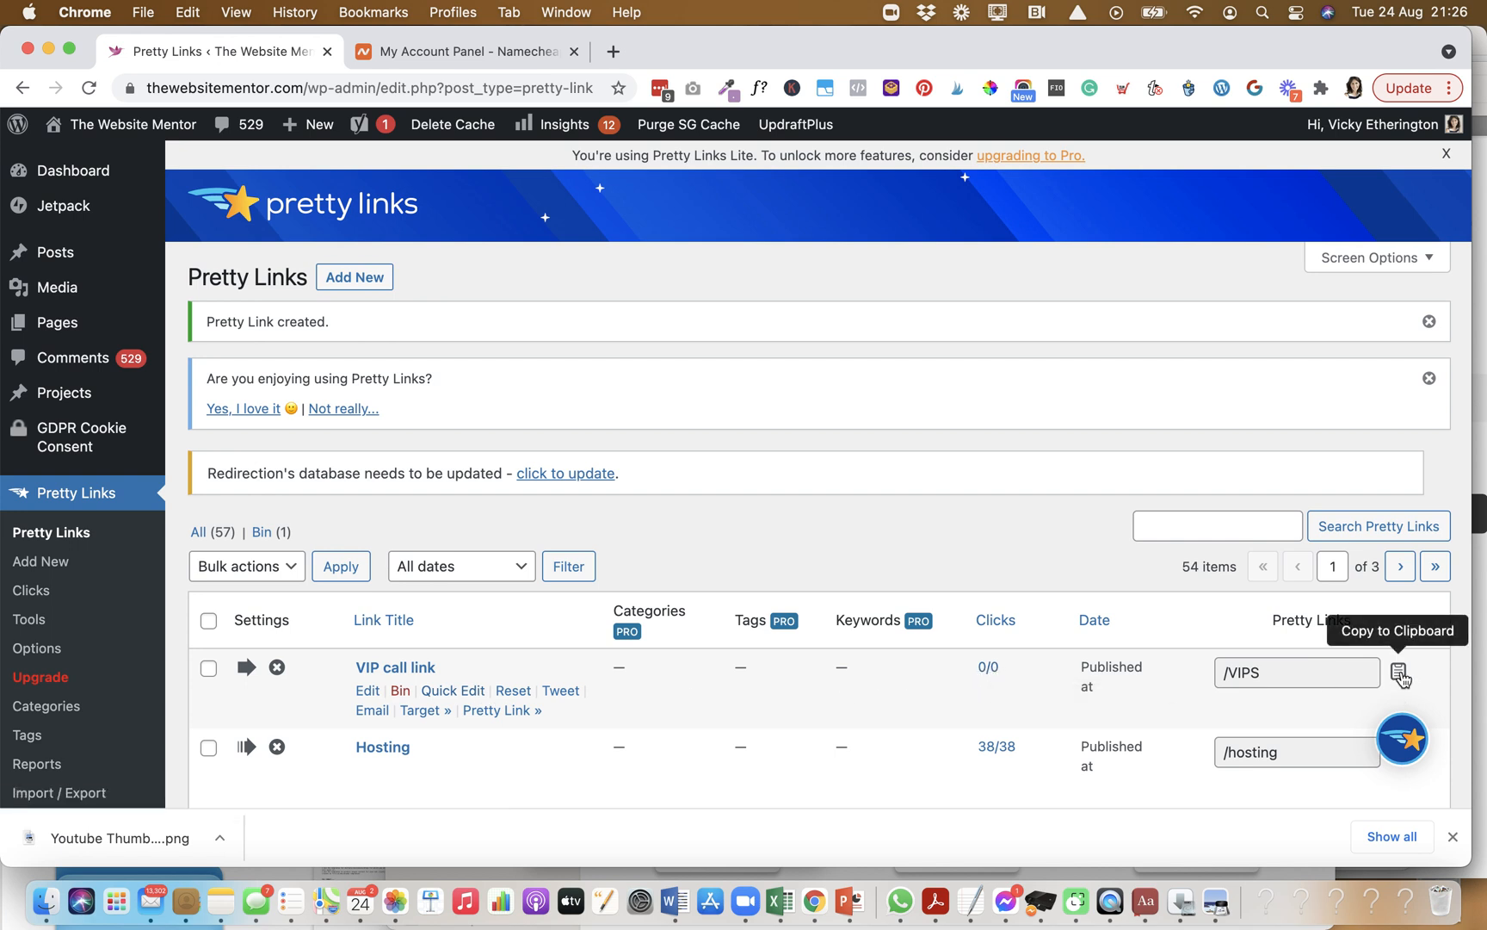
{"action": "mouse_move", "coordinate": [831, 518]}
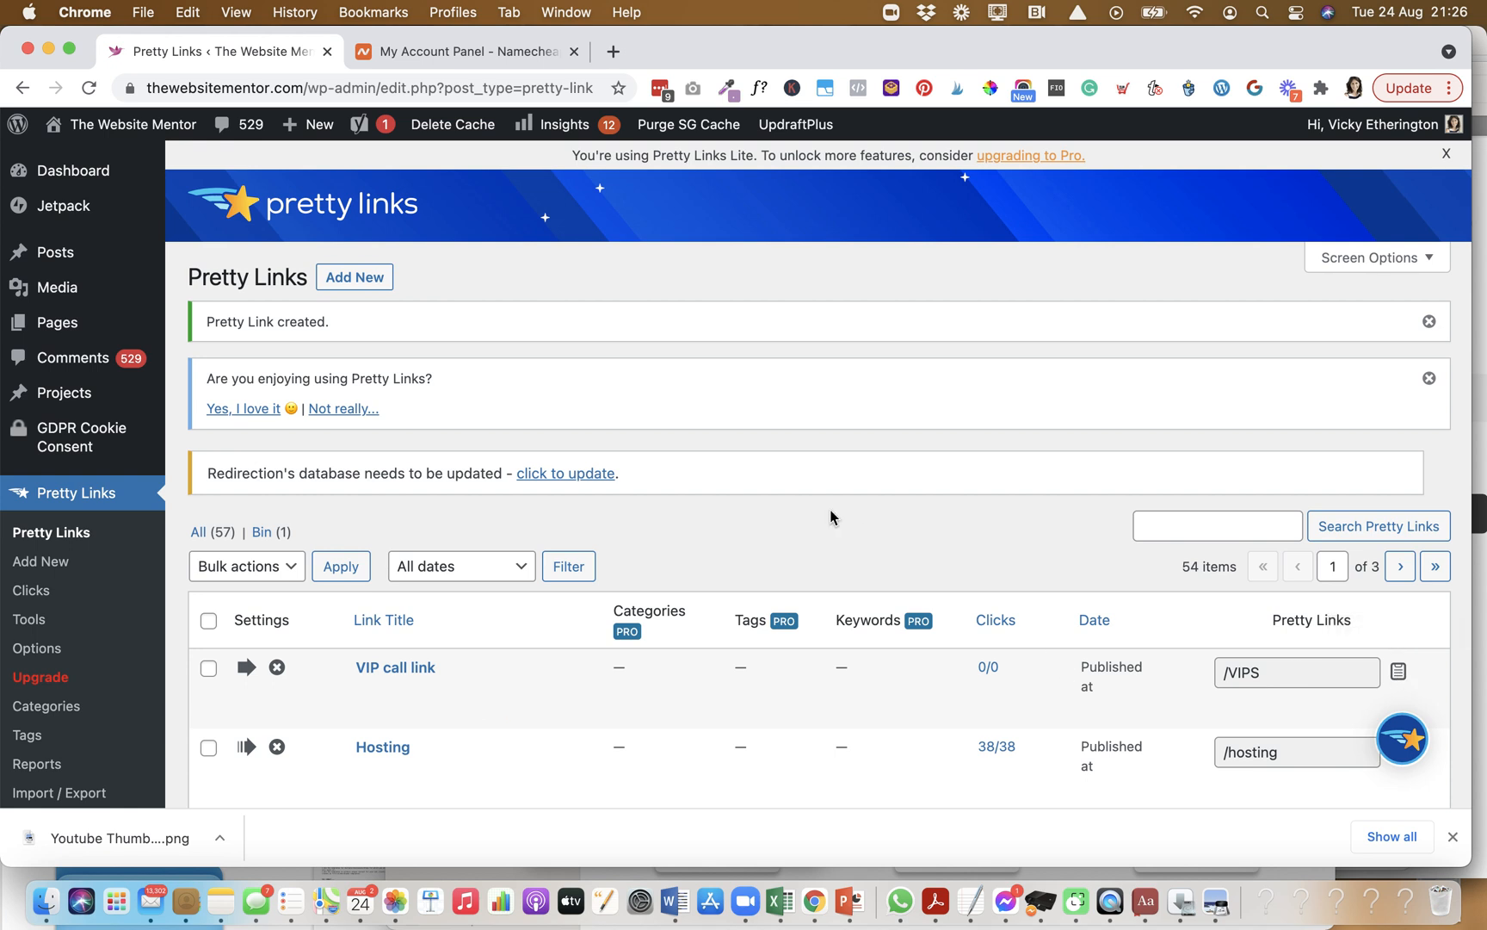
{"action": "mouse_move", "coordinate": [821, 221]}
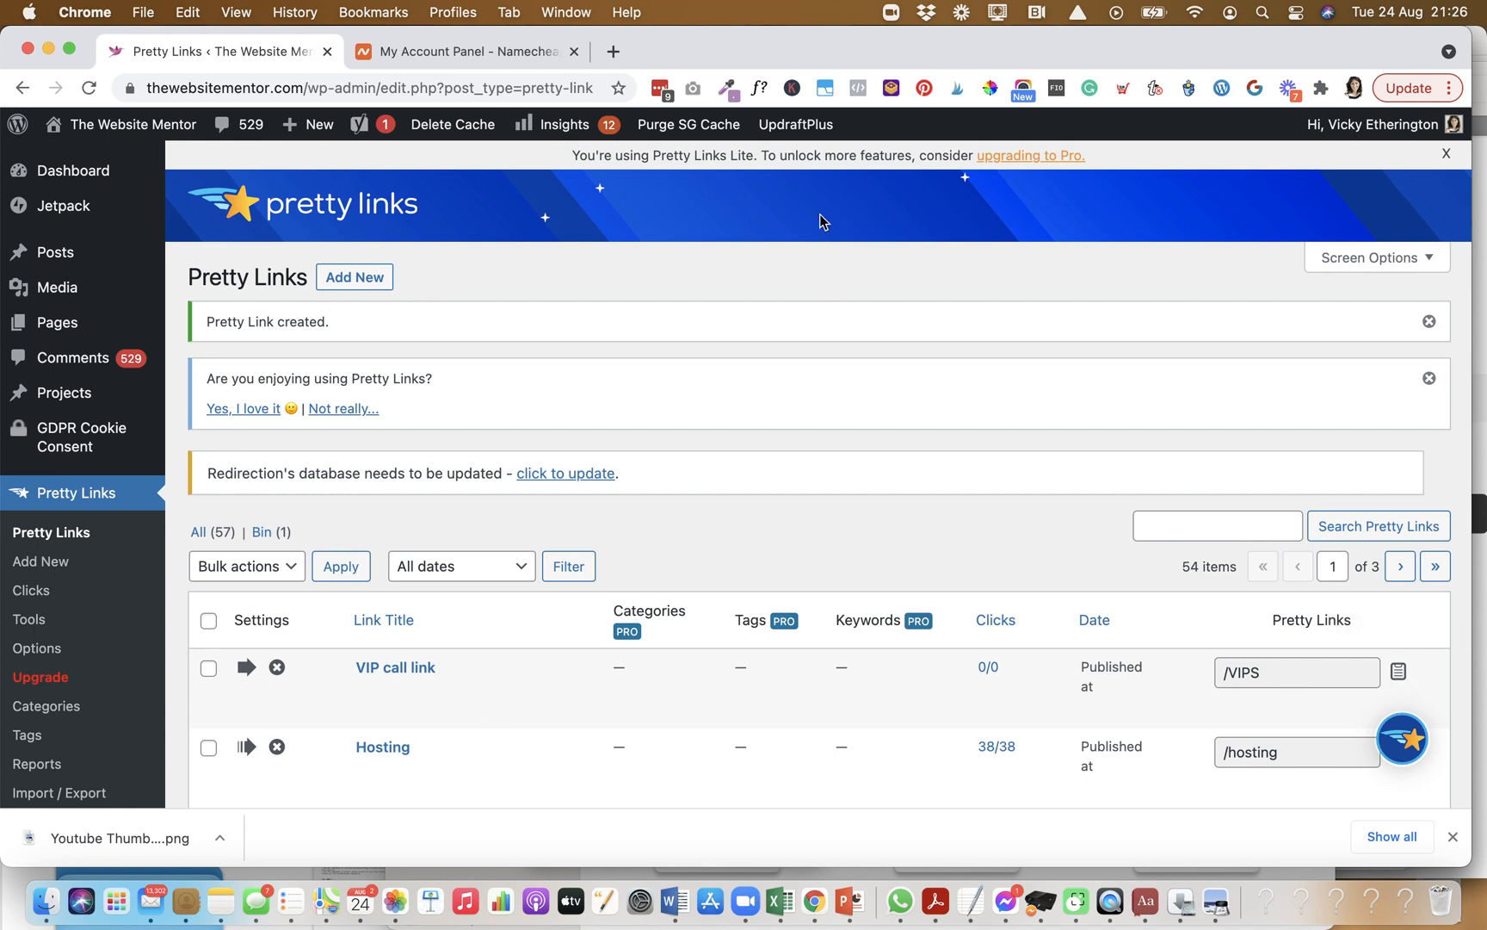
{"action": "left_click", "coordinate": [860, 52]}
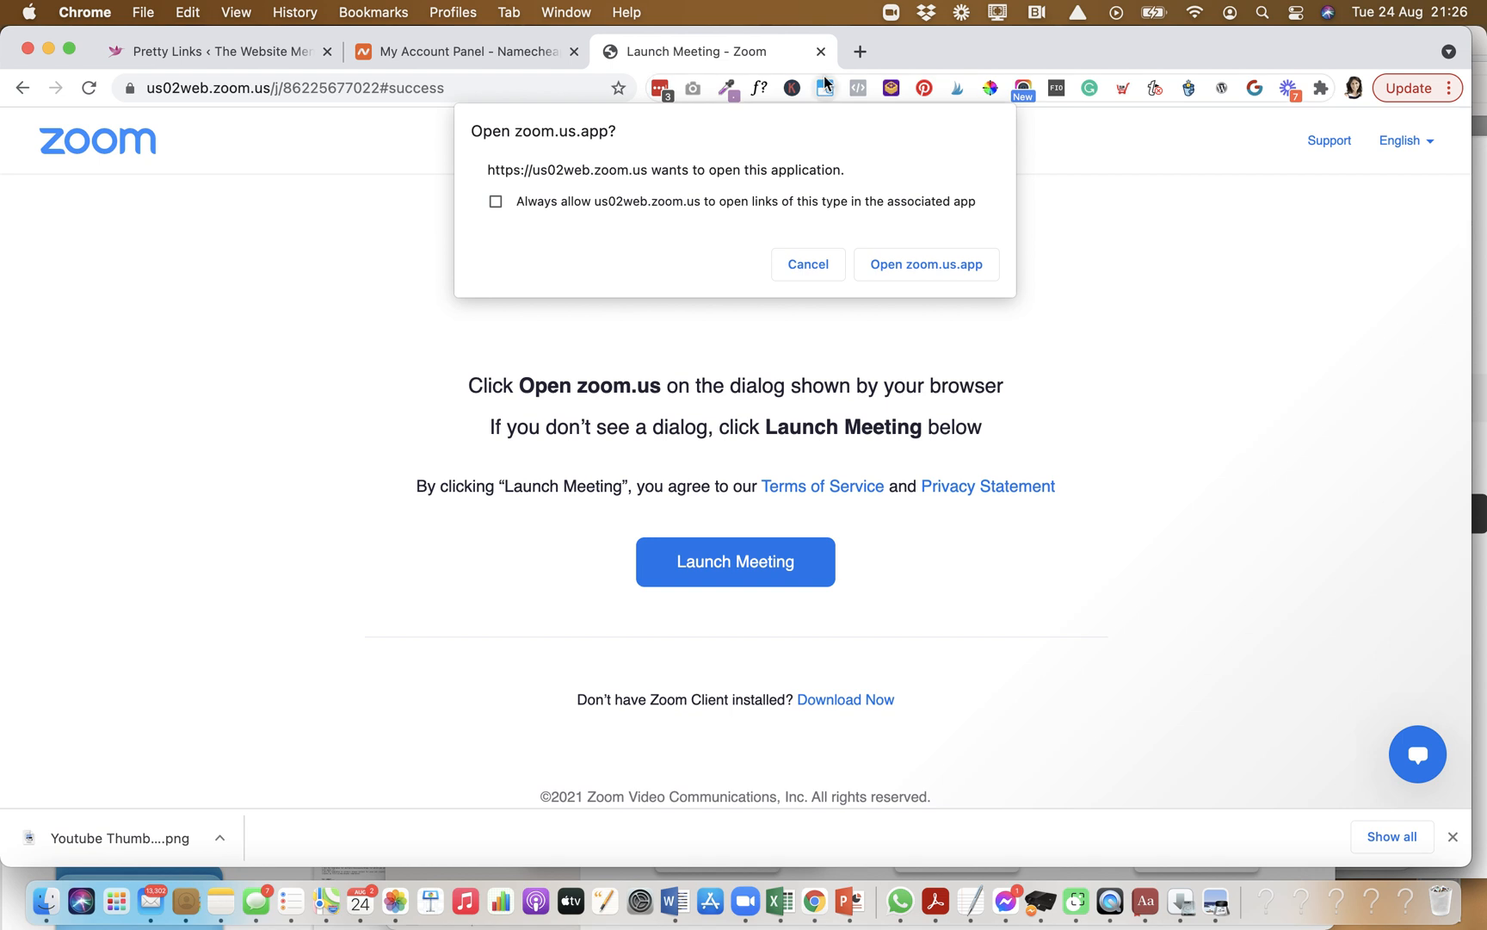
Close the Zoom launch tab to get back to the Pretty Links list.
{"action": "left_click", "coordinate": [819, 52]}
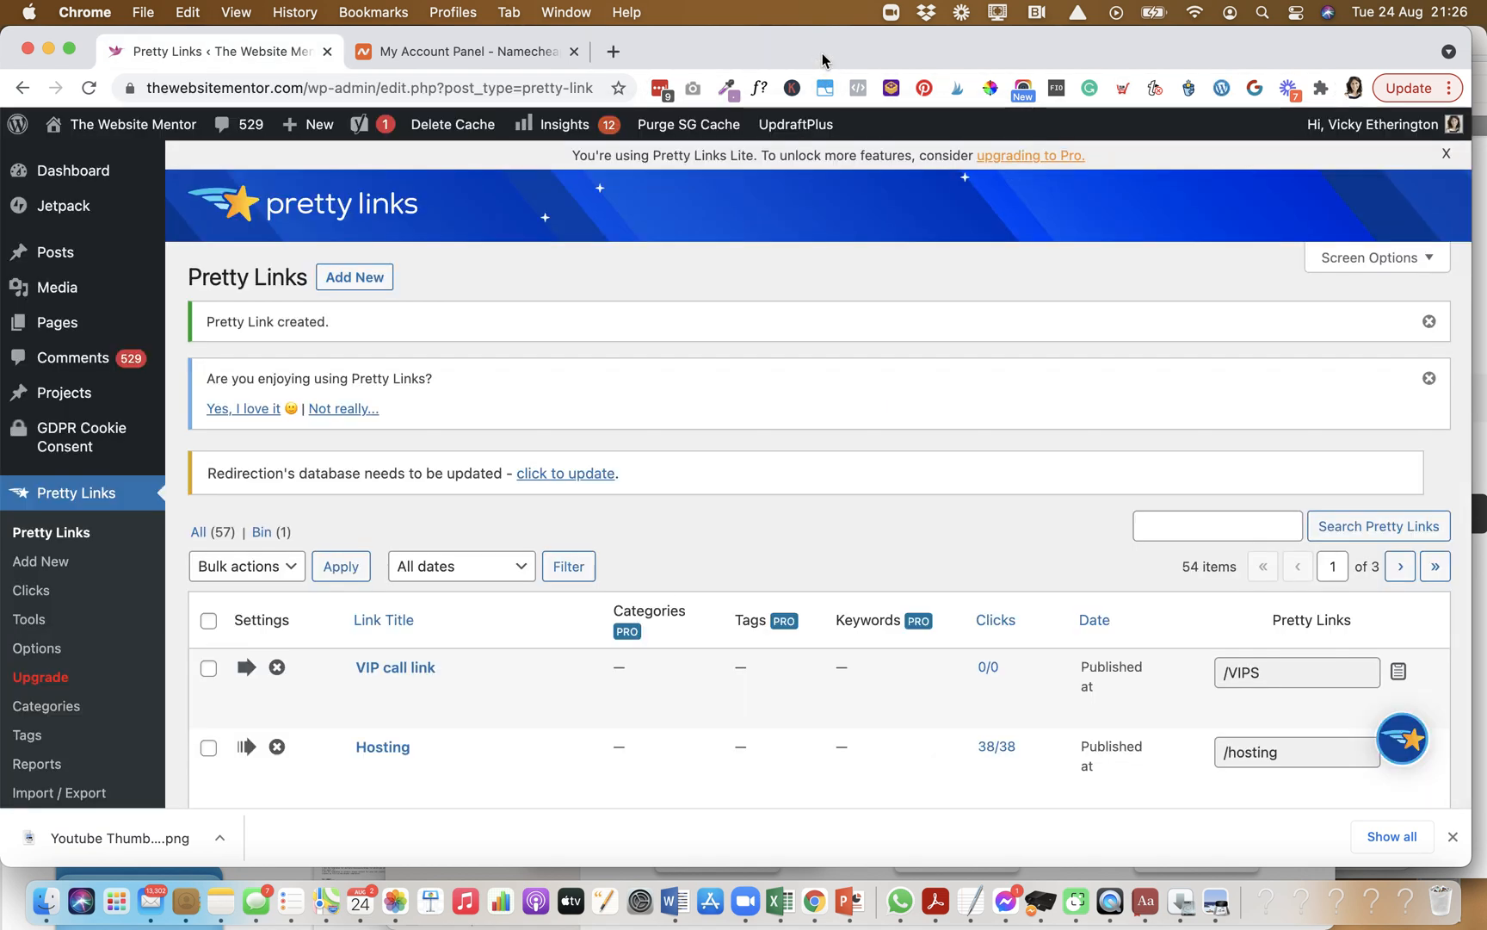
{"action": "mouse_move", "coordinate": [588, 491]}
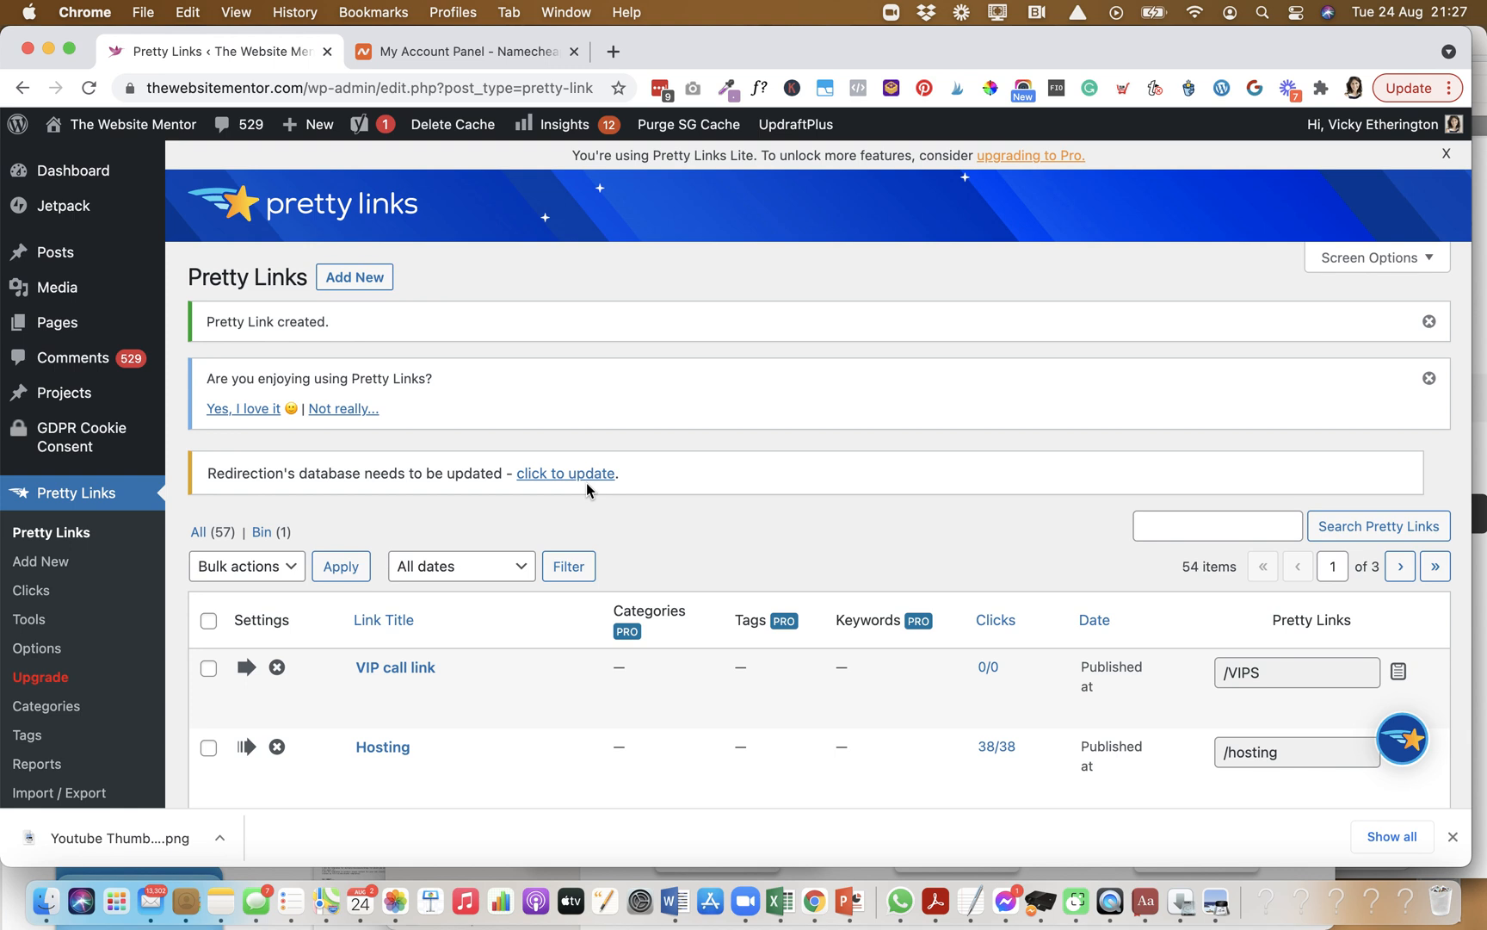
{"action": "mouse_move", "coordinate": [558, 398]}
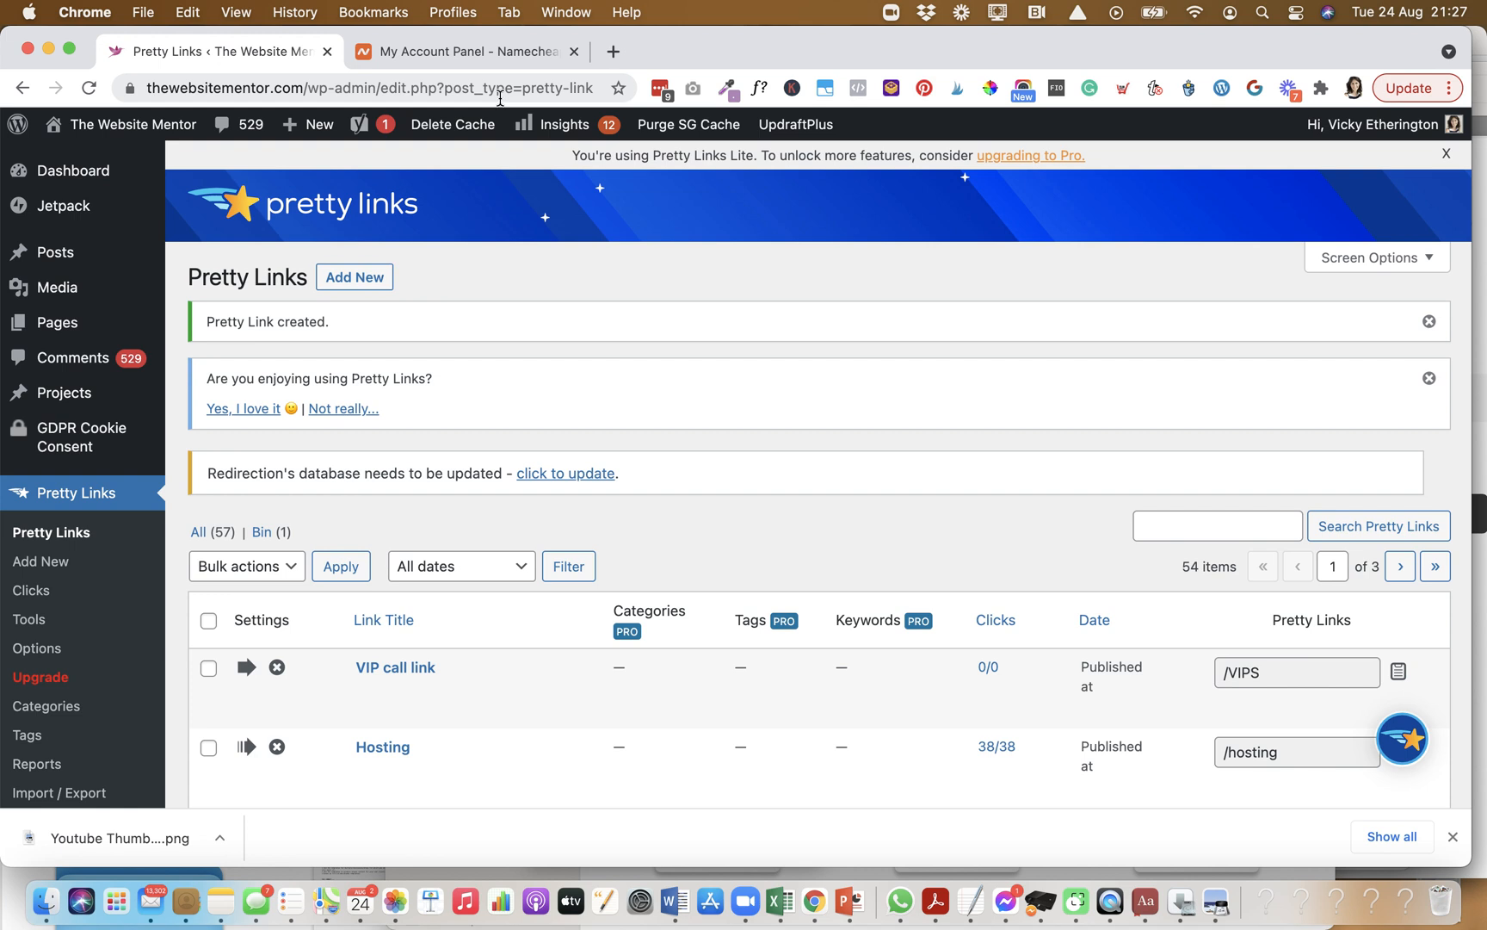
{"action": "mouse_move", "coordinate": [474, 9]}
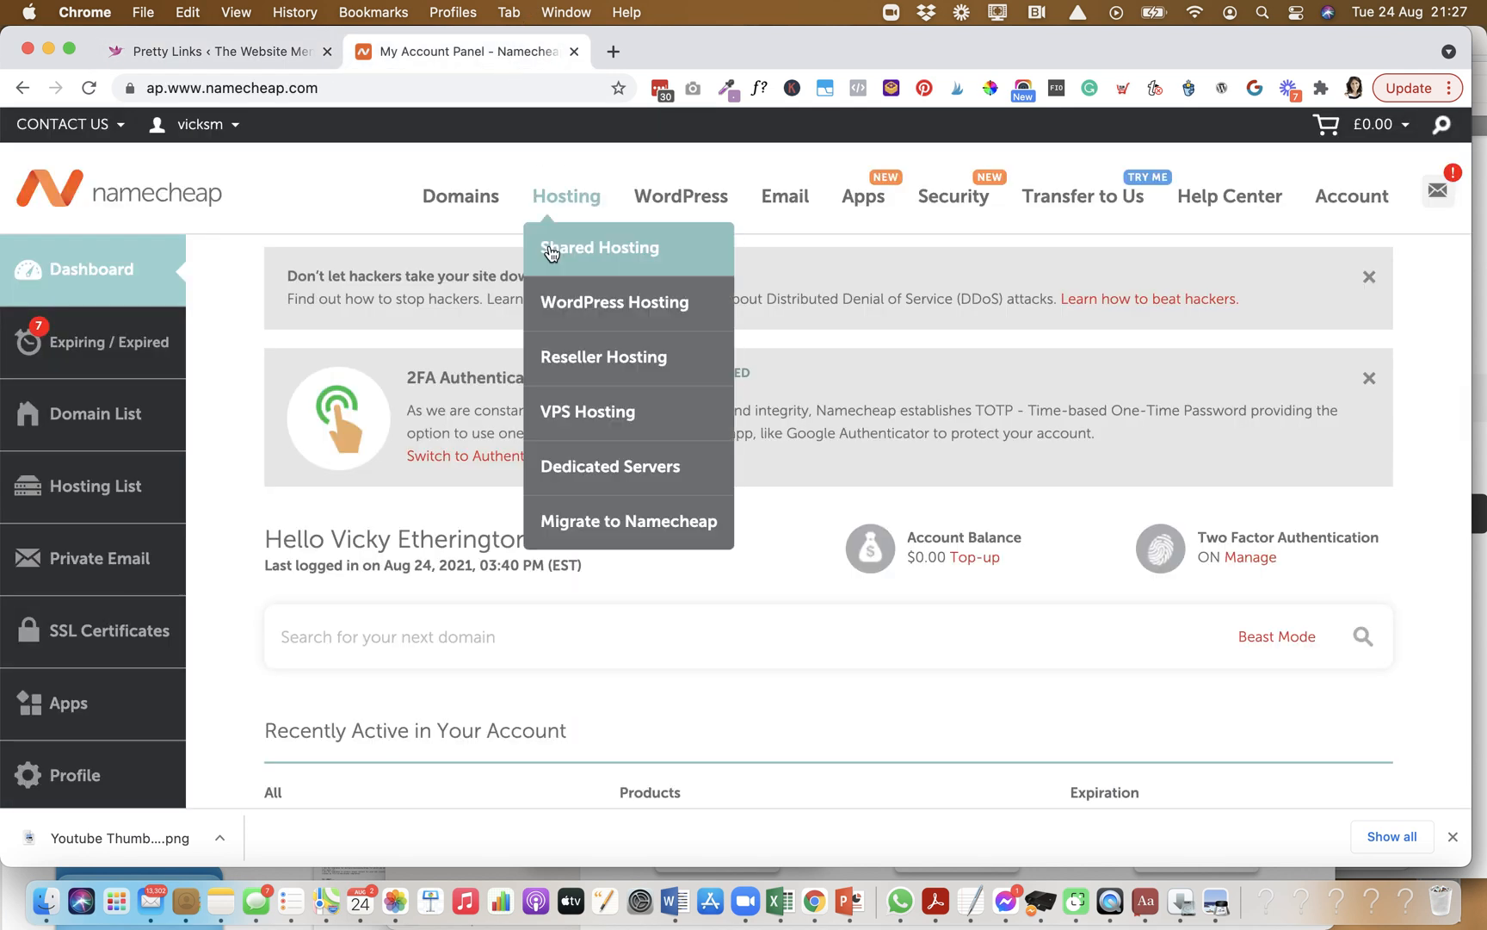
{"action": "mouse_move", "coordinate": [439, 438]}
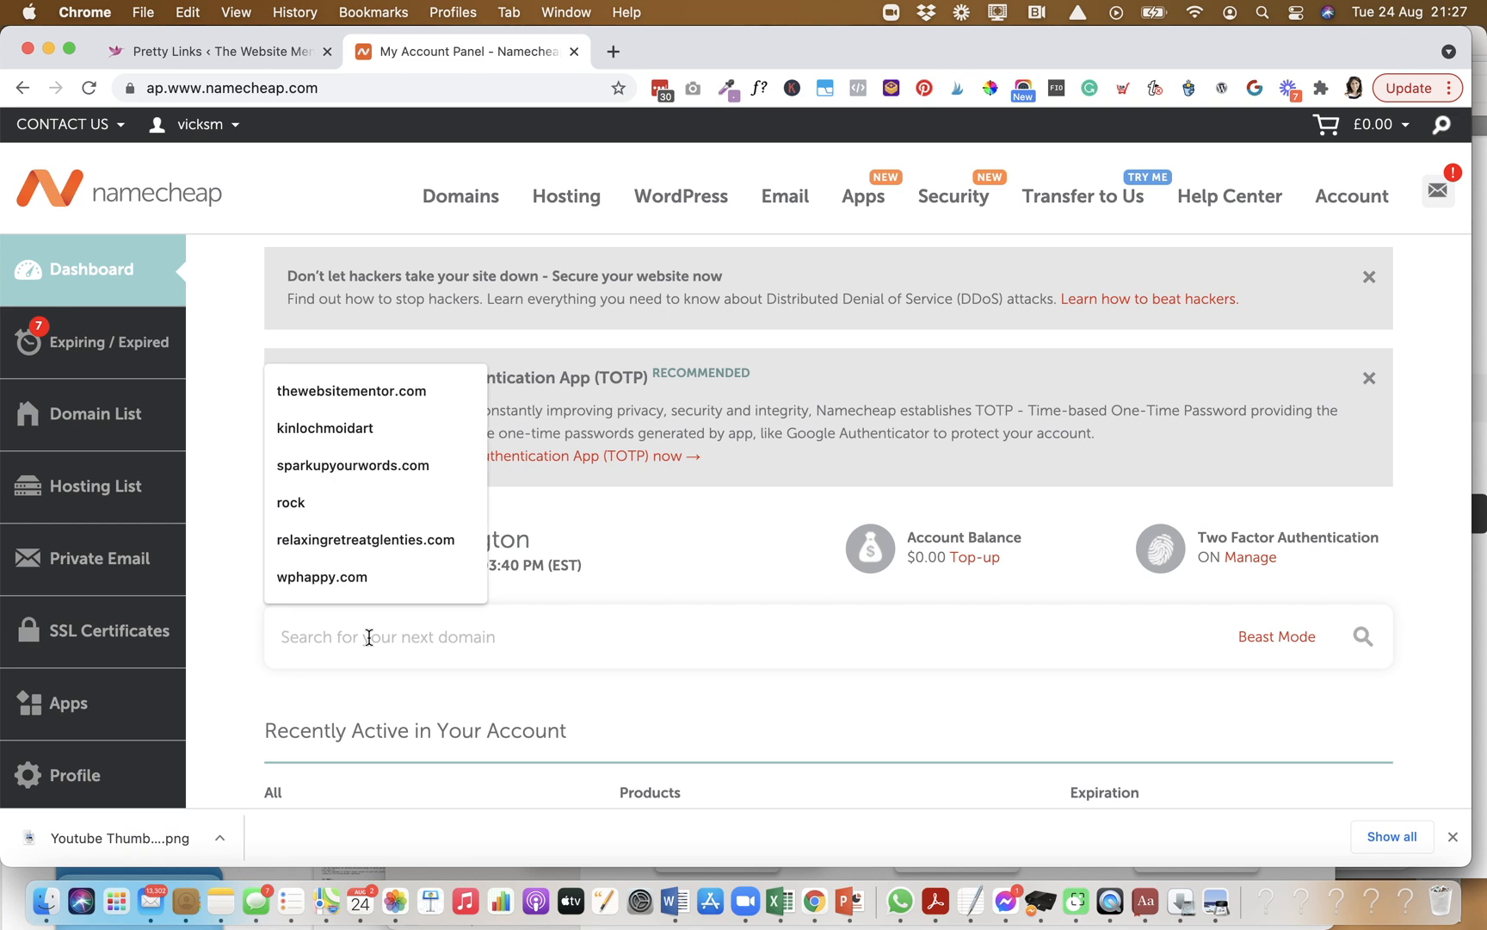
Search Namecheap for the domain vipcallswithvicky.com.
{"action": "type", "text": "vipscallsw"}
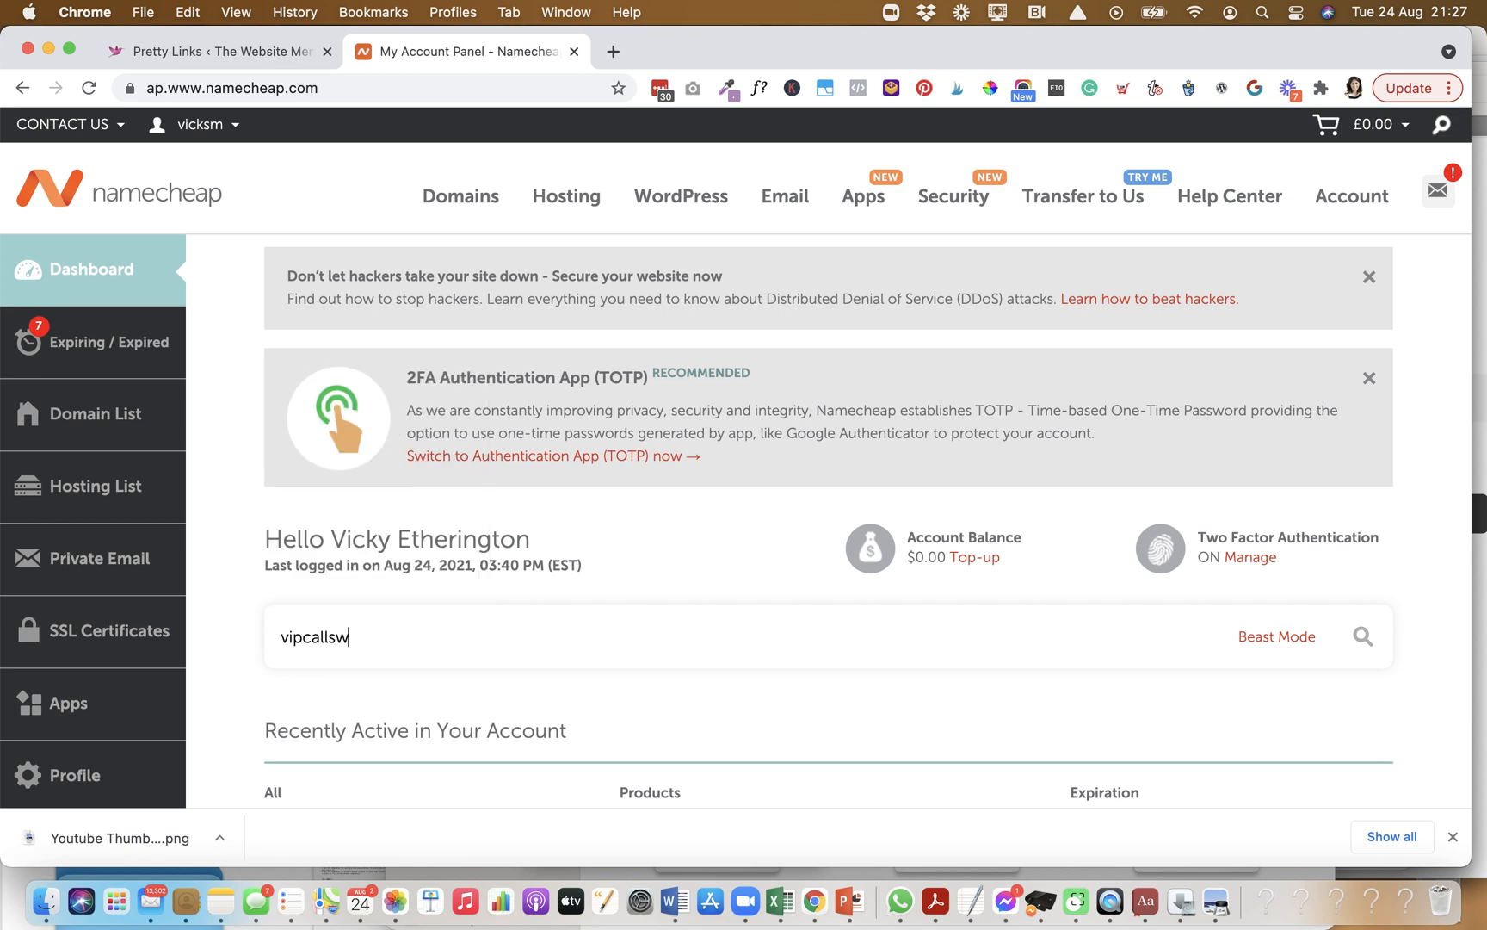
{"action": "type", "text": "ithvicky.com"}
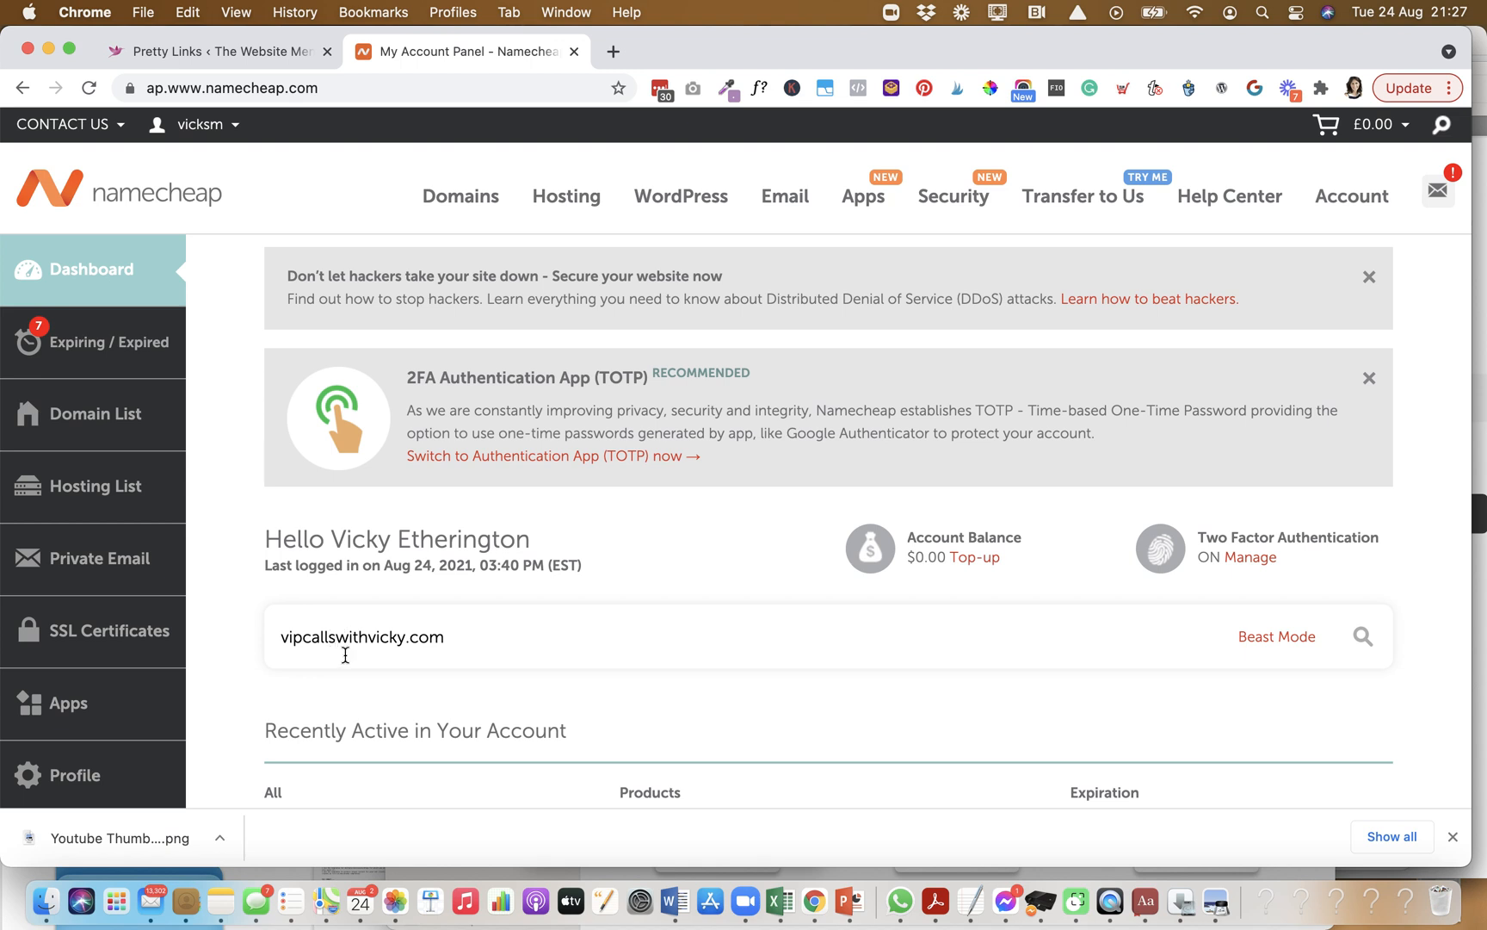
{"action": "left_click", "coordinate": [1364, 636]}
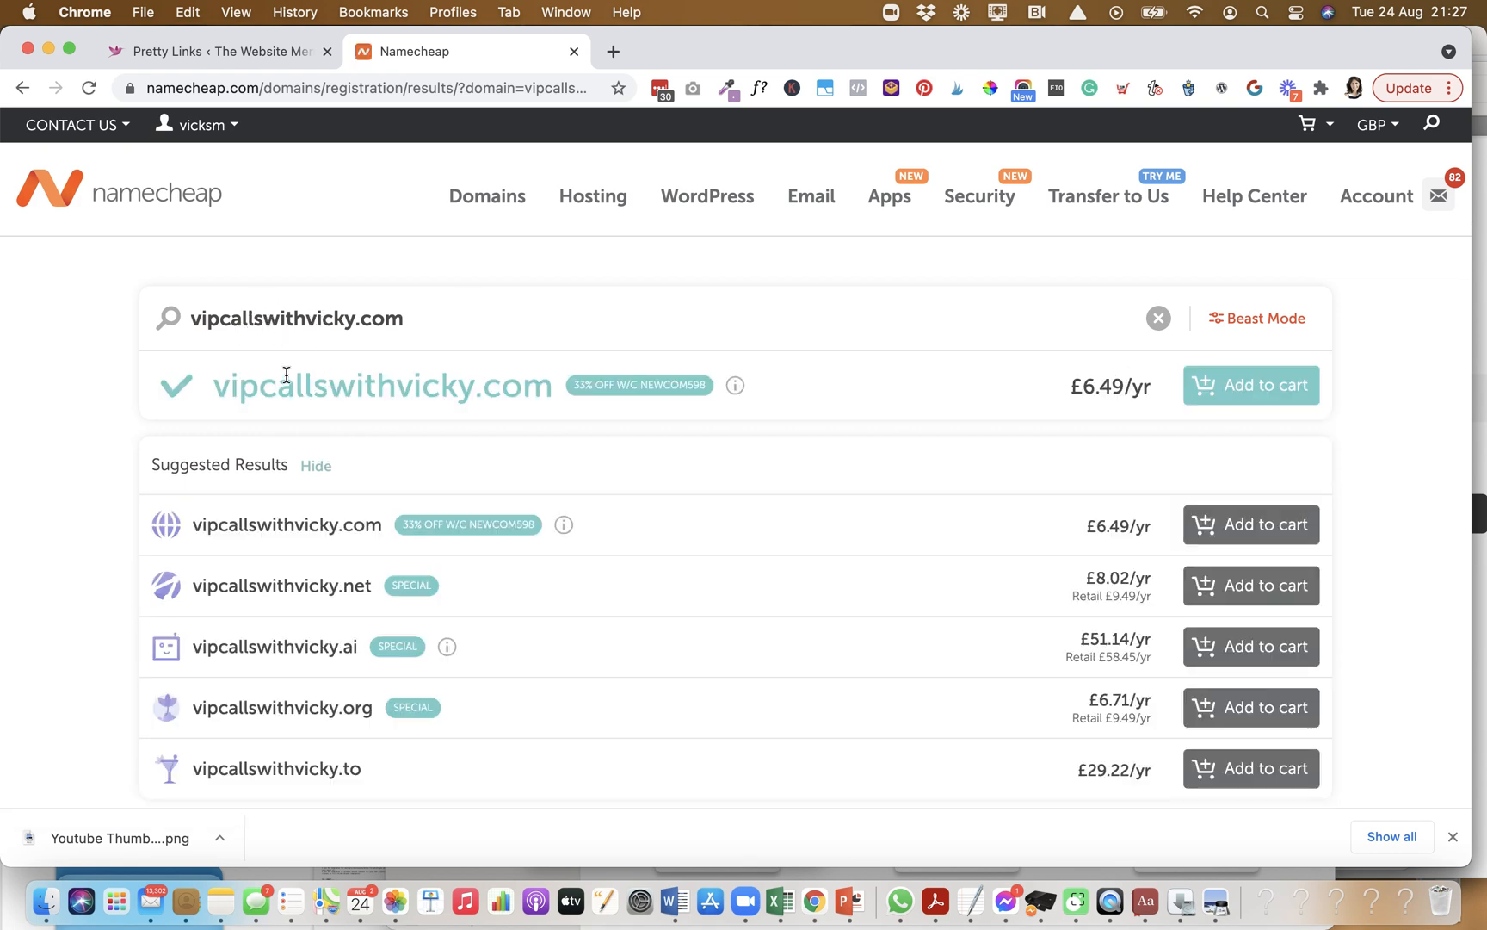
Add vipwithvicky.com to the Namecheap cart and view the full cart.
{"action": "type", "text": "vipwithvicky.com"}
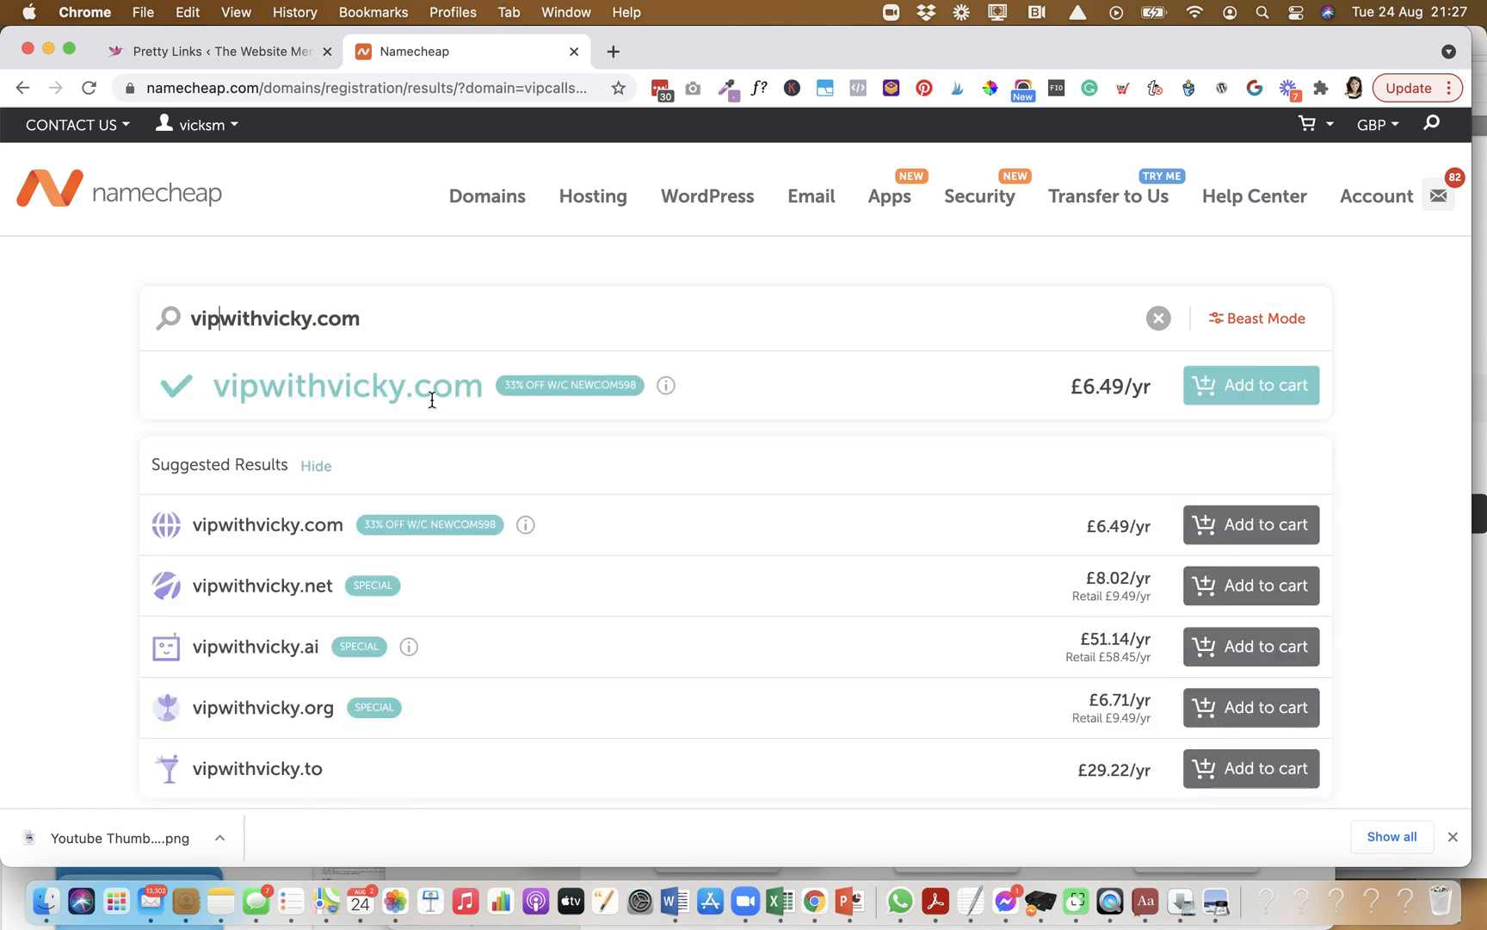
{"action": "mouse_move", "coordinate": [1249, 385]}
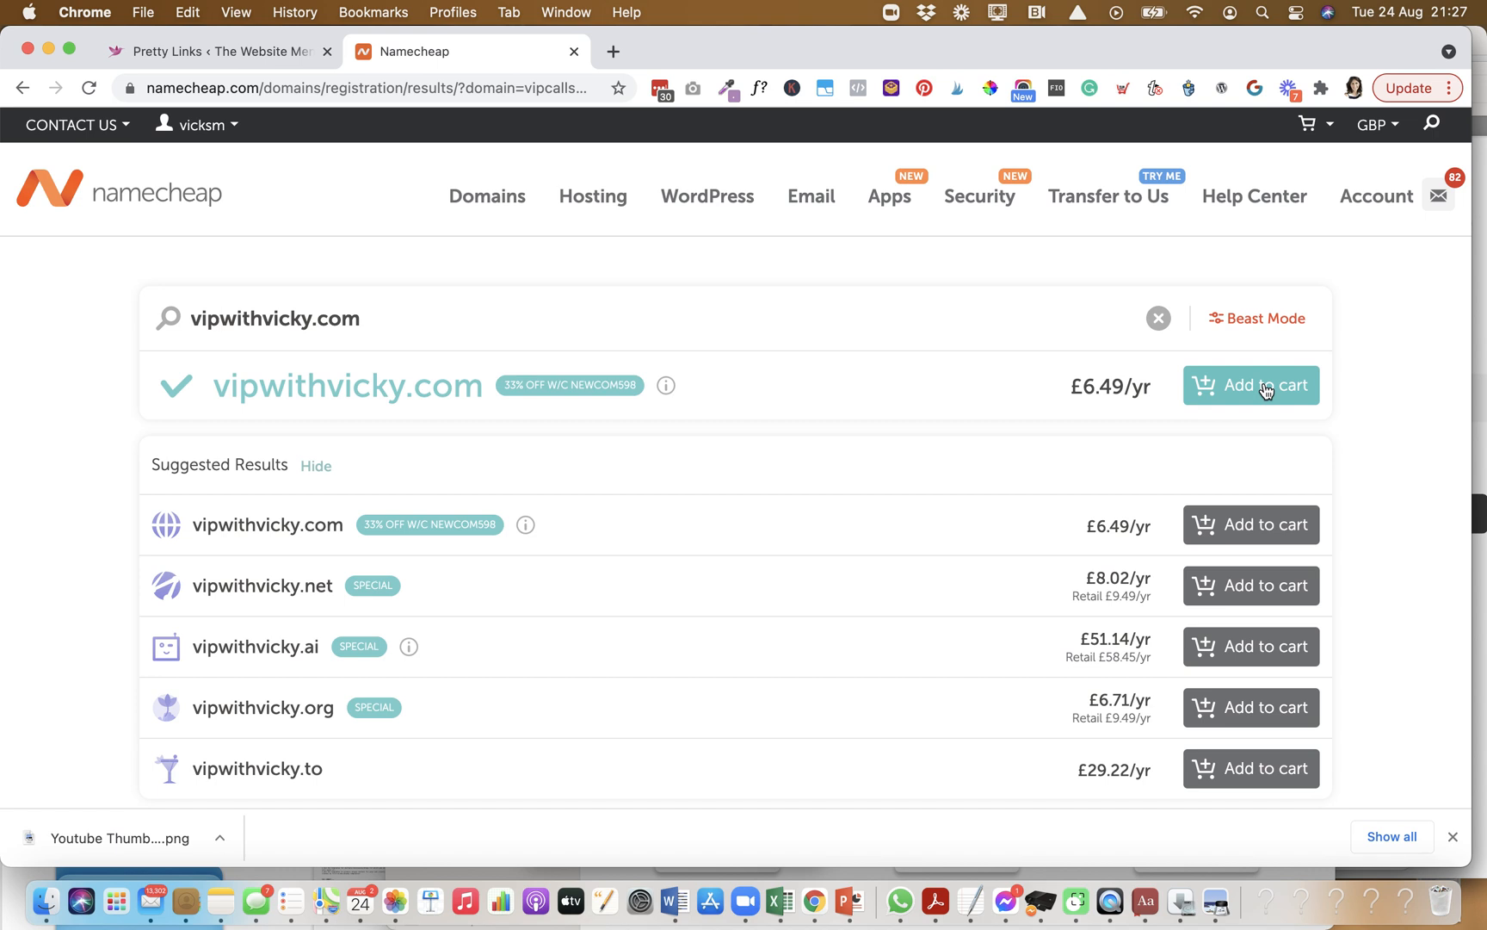
{"action": "left_click", "coordinate": [1250, 385]}
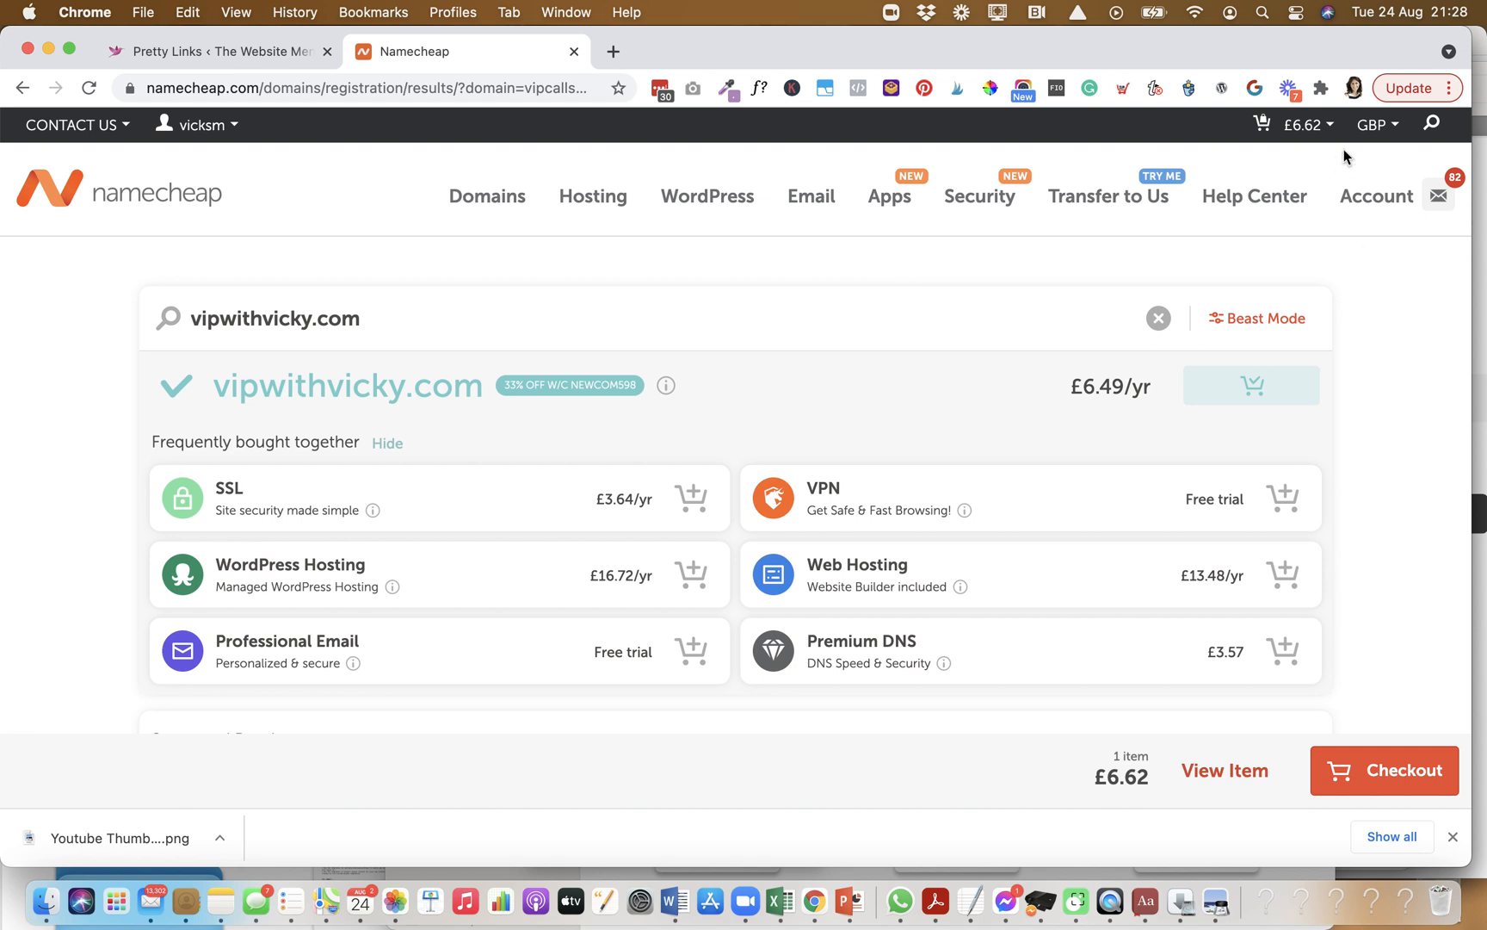
{"action": "left_click", "coordinate": [1294, 124]}
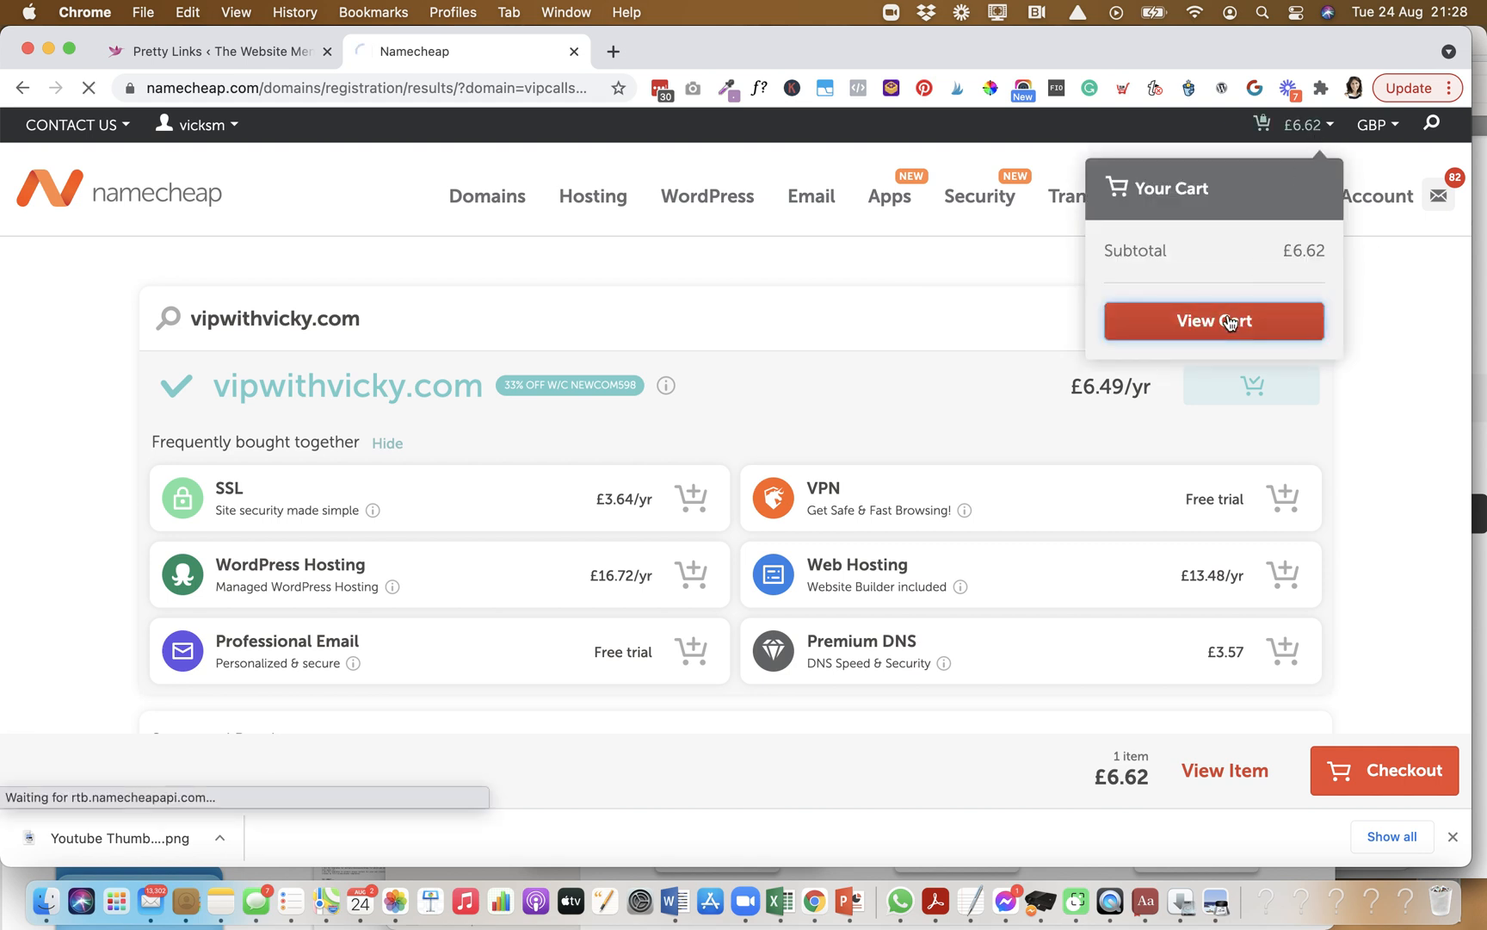
{"action": "left_click", "coordinate": [1212, 320]}
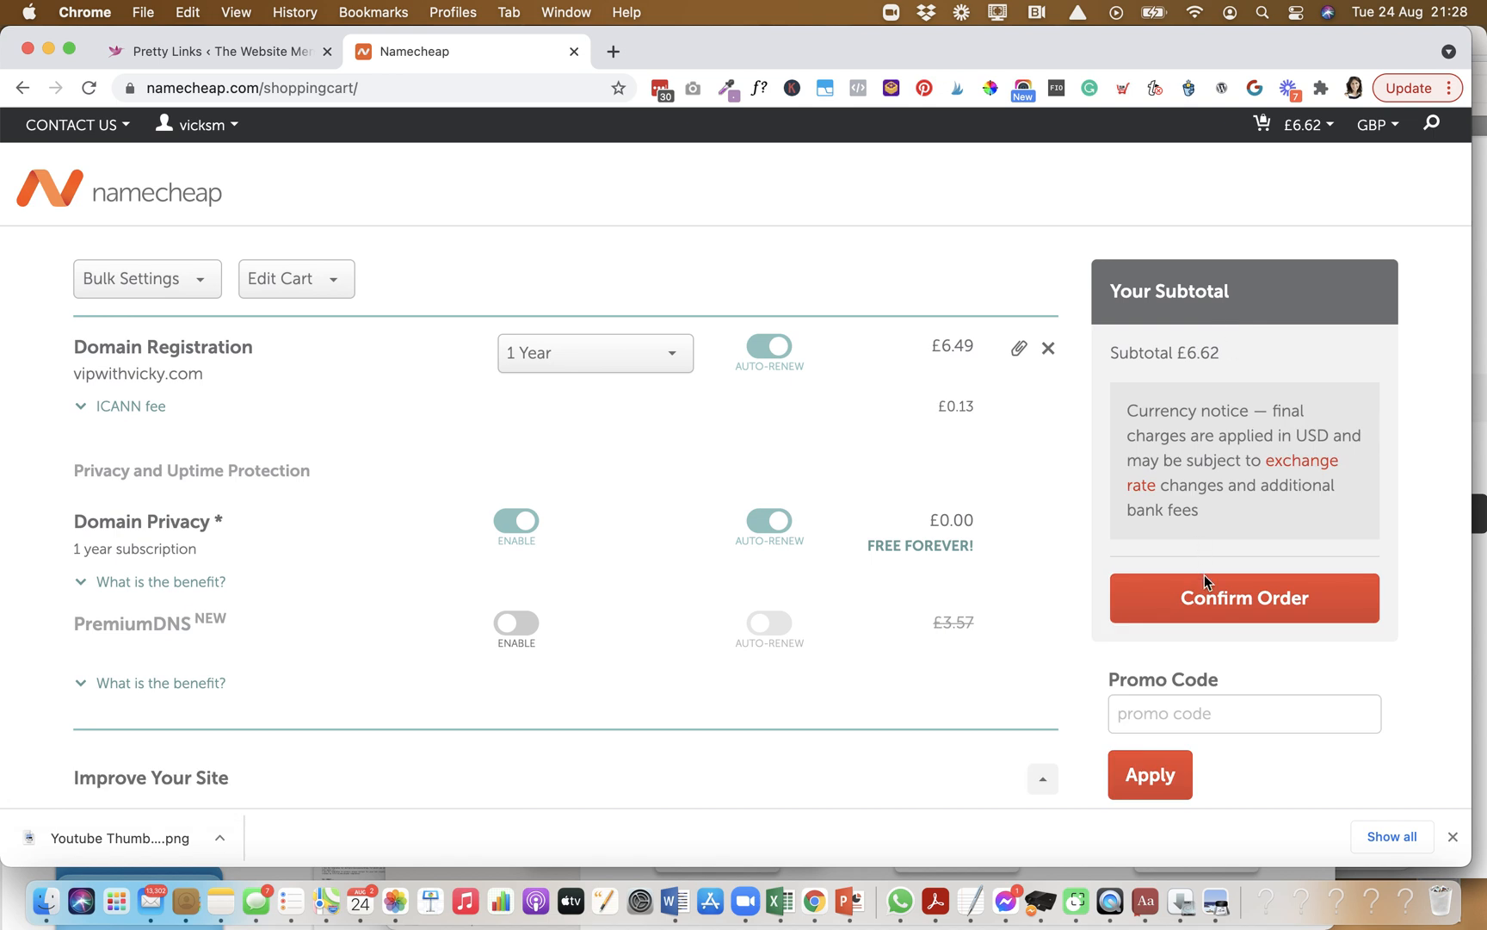
Confirm the vipwithvicky.com order and choose Check out with PayPal.
{"action": "left_click", "coordinate": [1244, 597]}
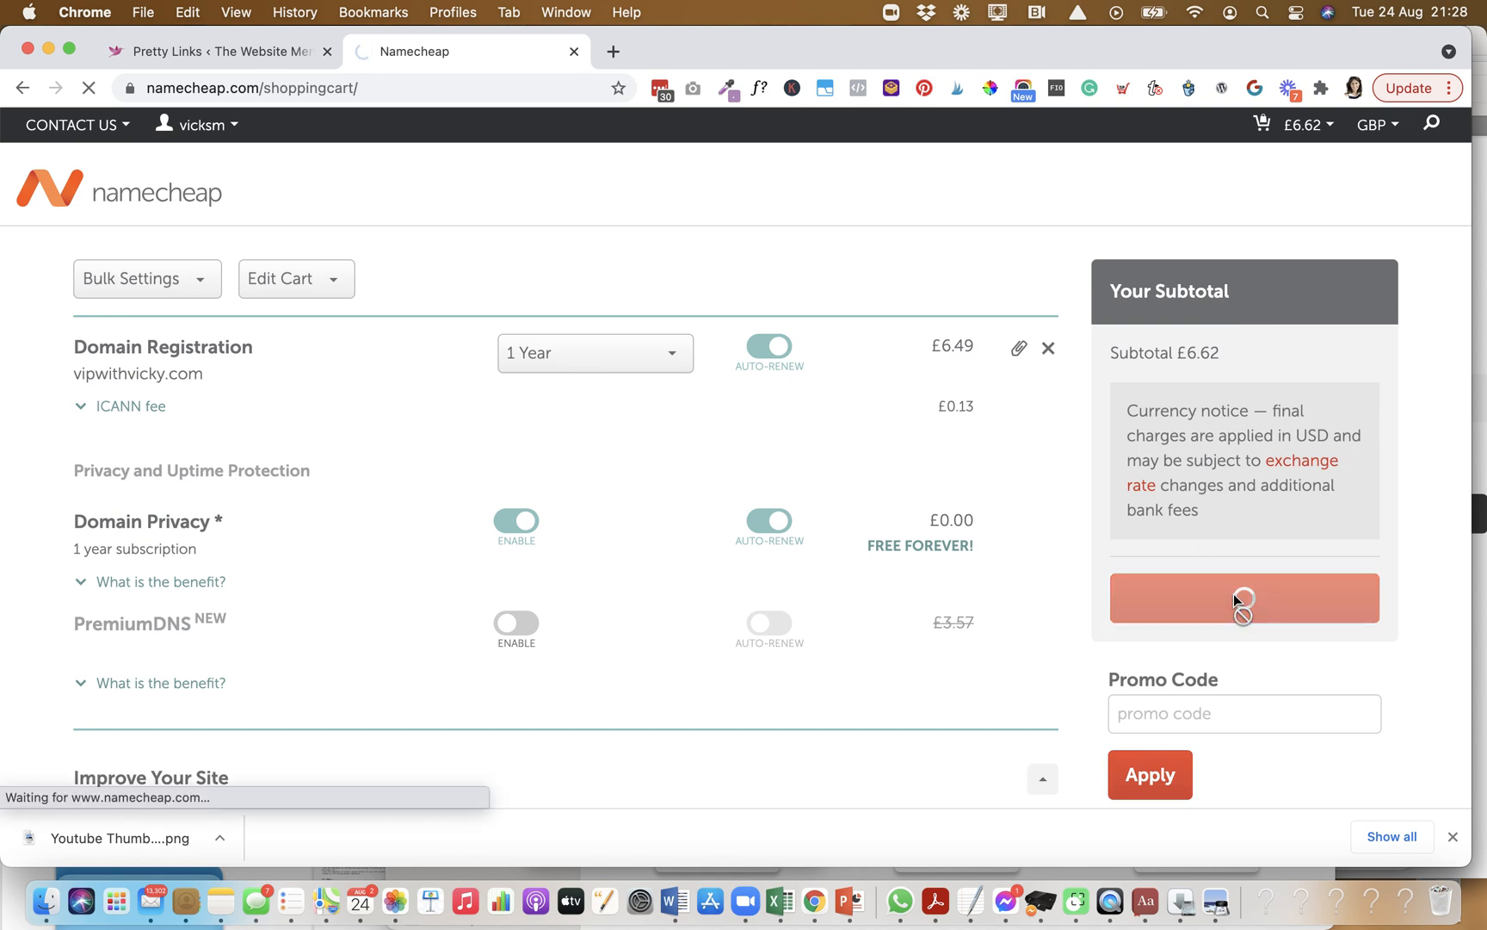
{"action": "left_click", "coordinate": [1244, 597]}
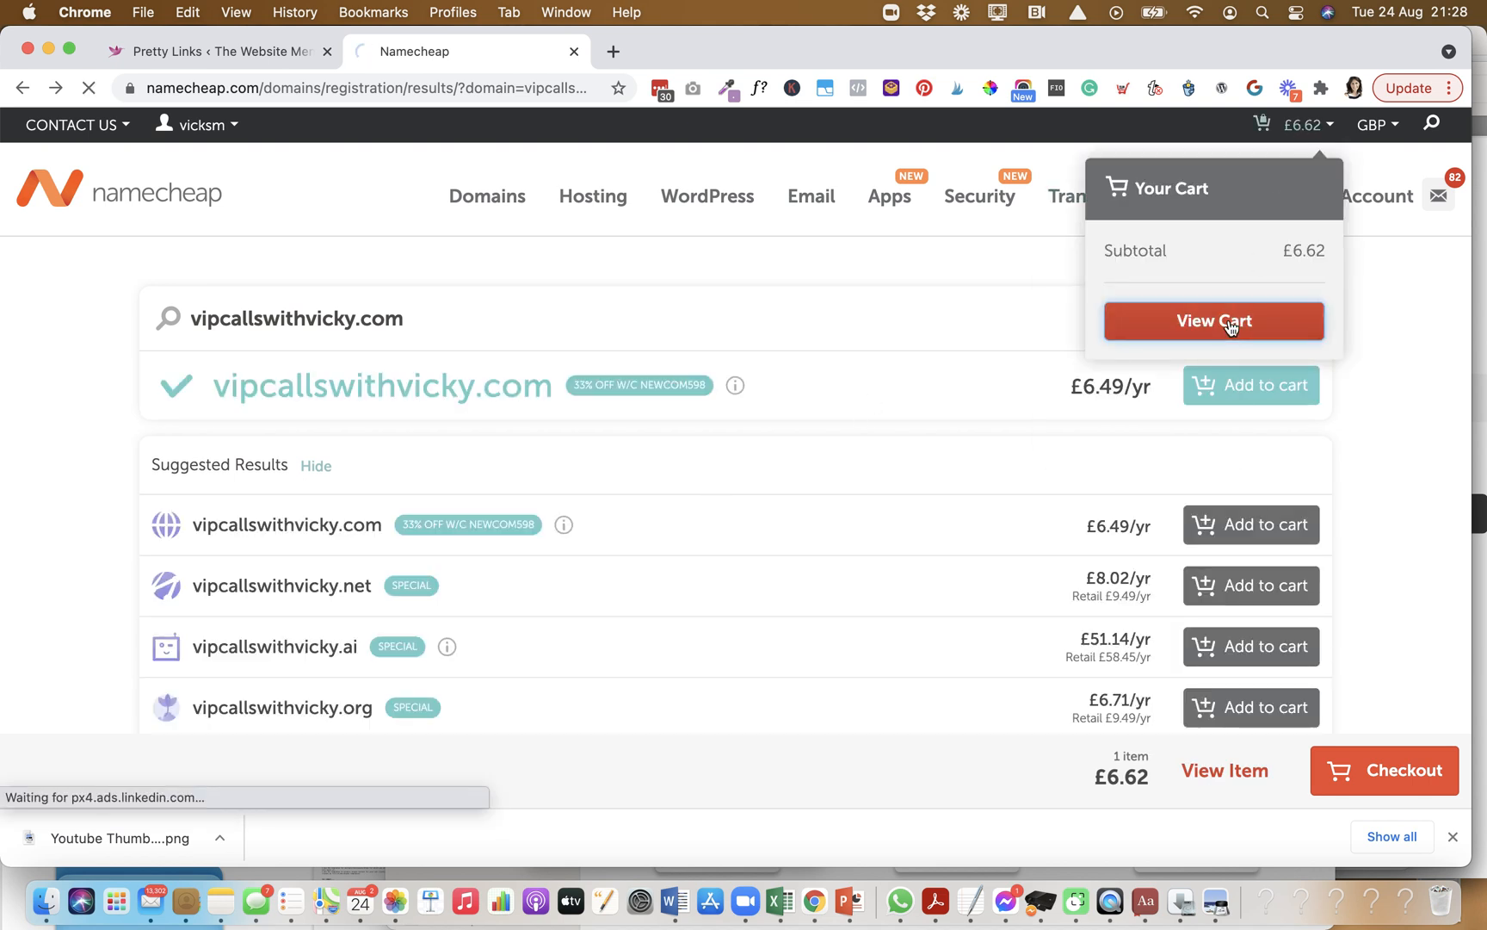
{"action": "left_click", "coordinate": [1214, 321]}
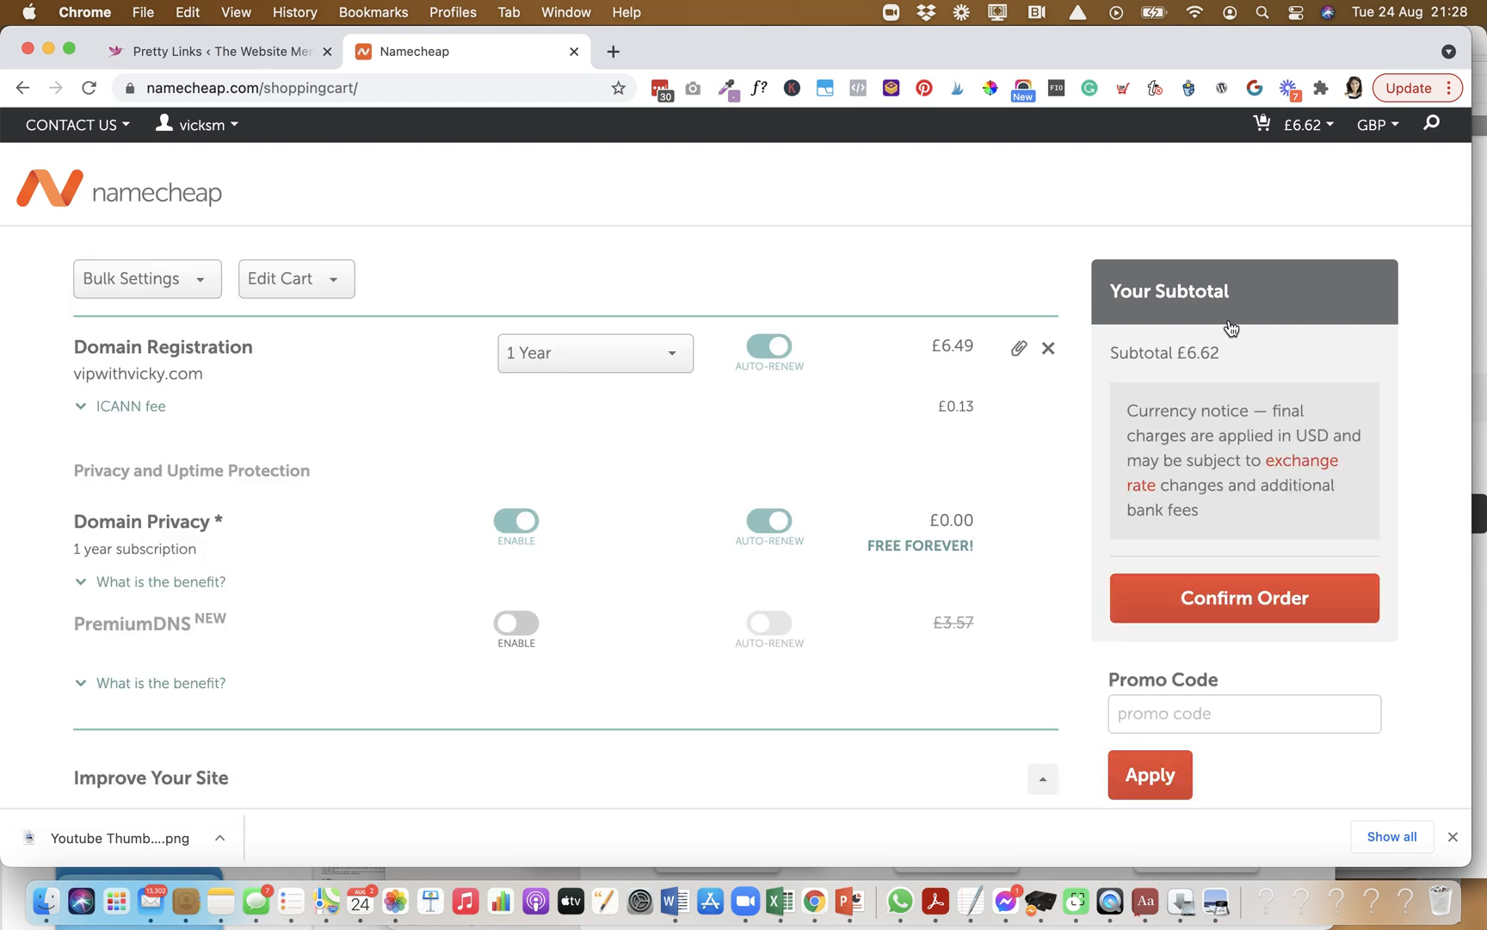
{"action": "mouse_move", "coordinate": [134, 551]}
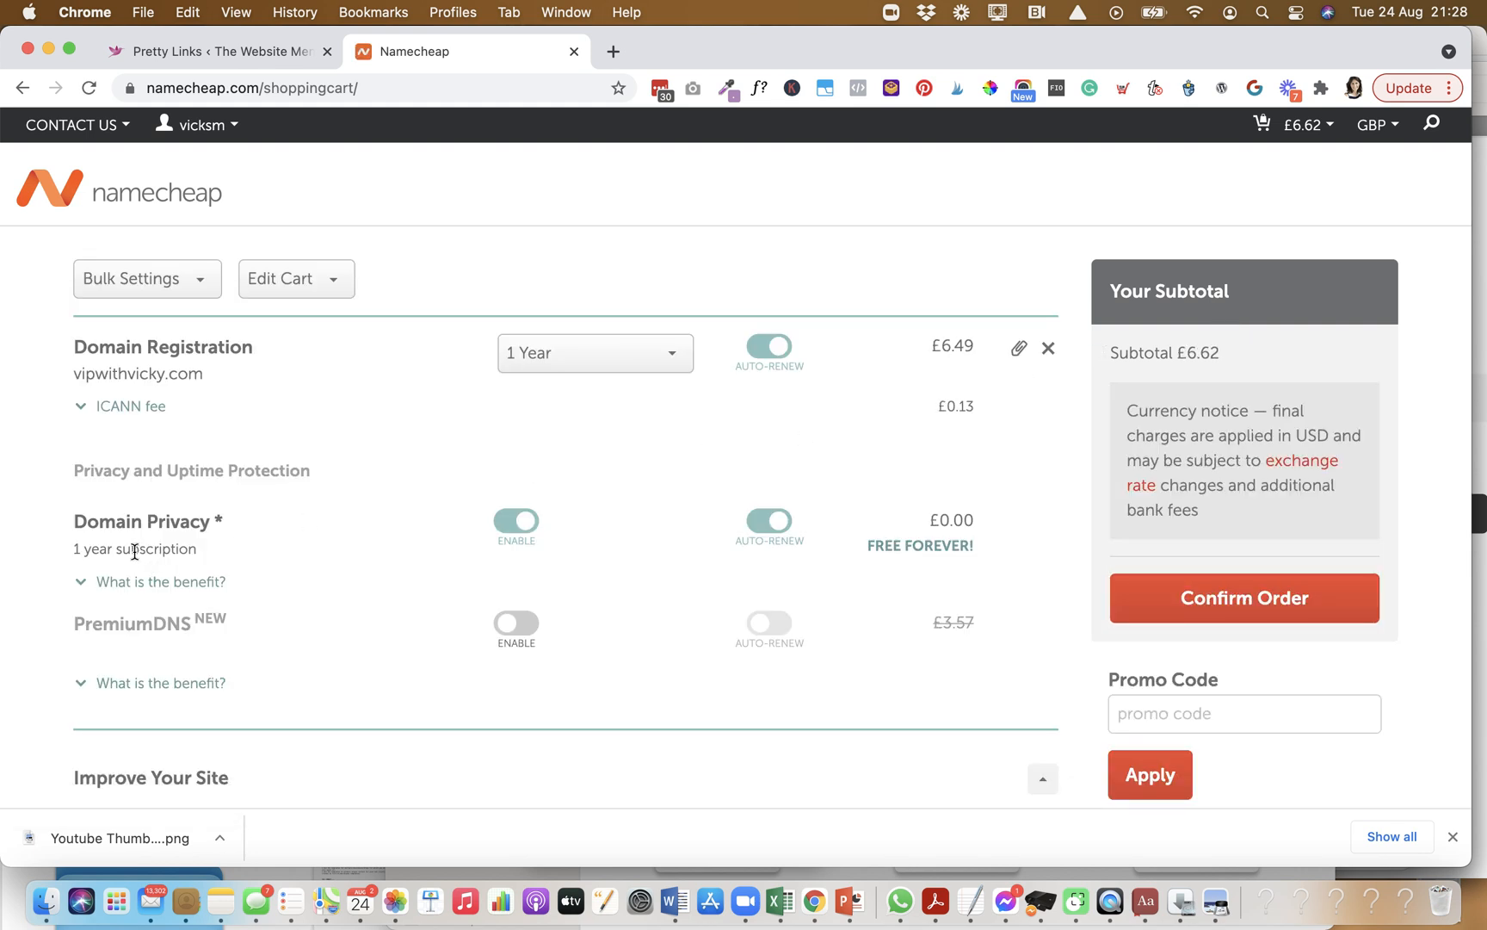
{"action": "mouse_move", "coordinate": [150, 634]}
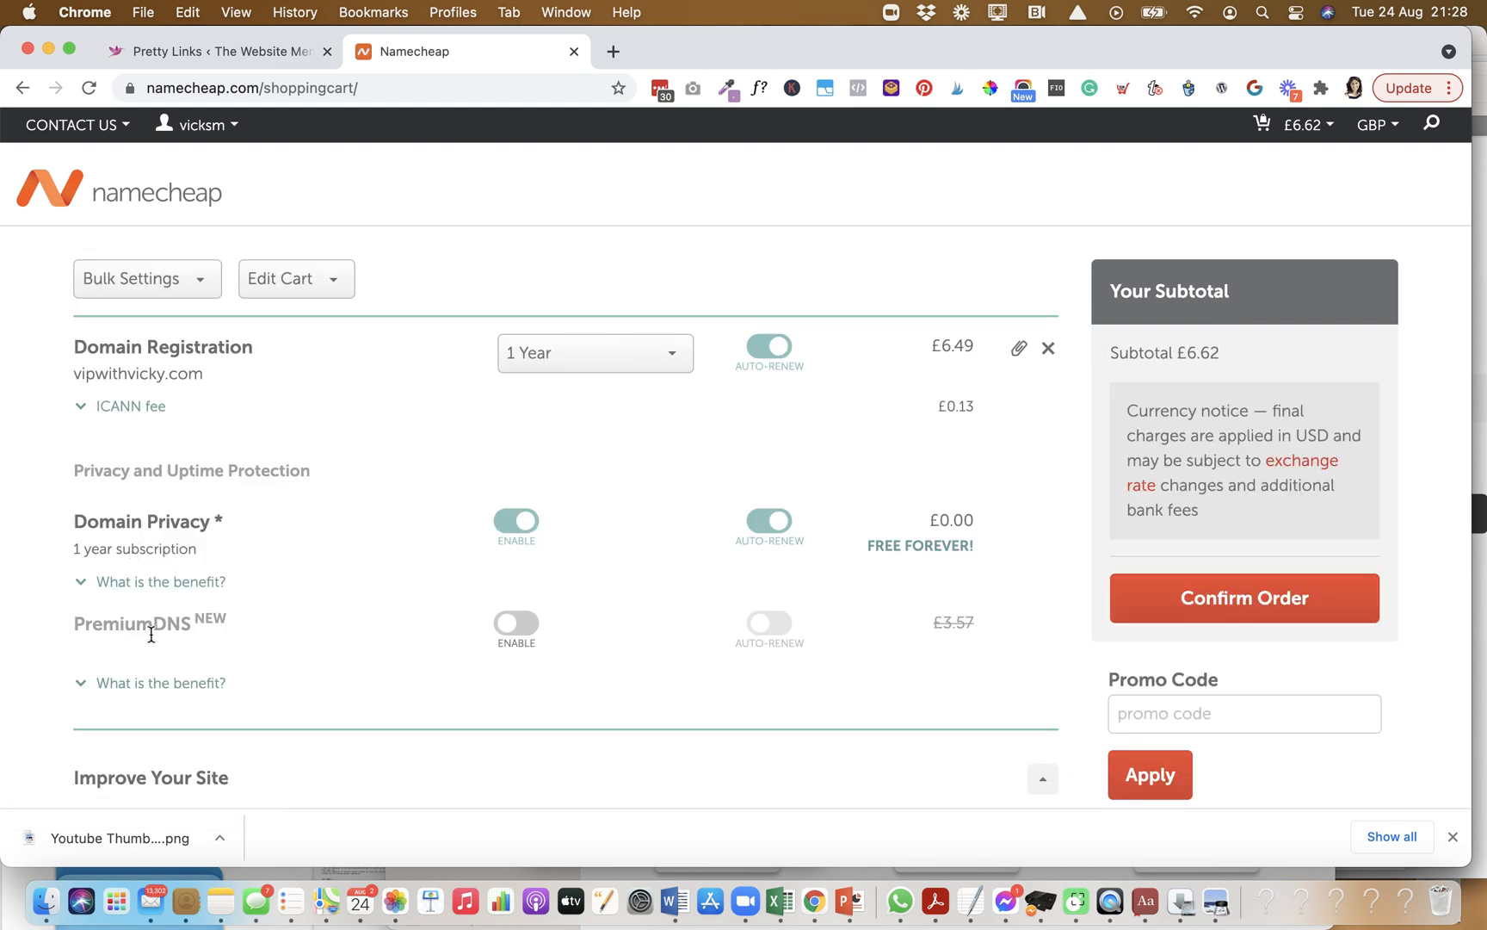
{"action": "scroll", "scroll_direction": "down", "scroll_amount": 3}
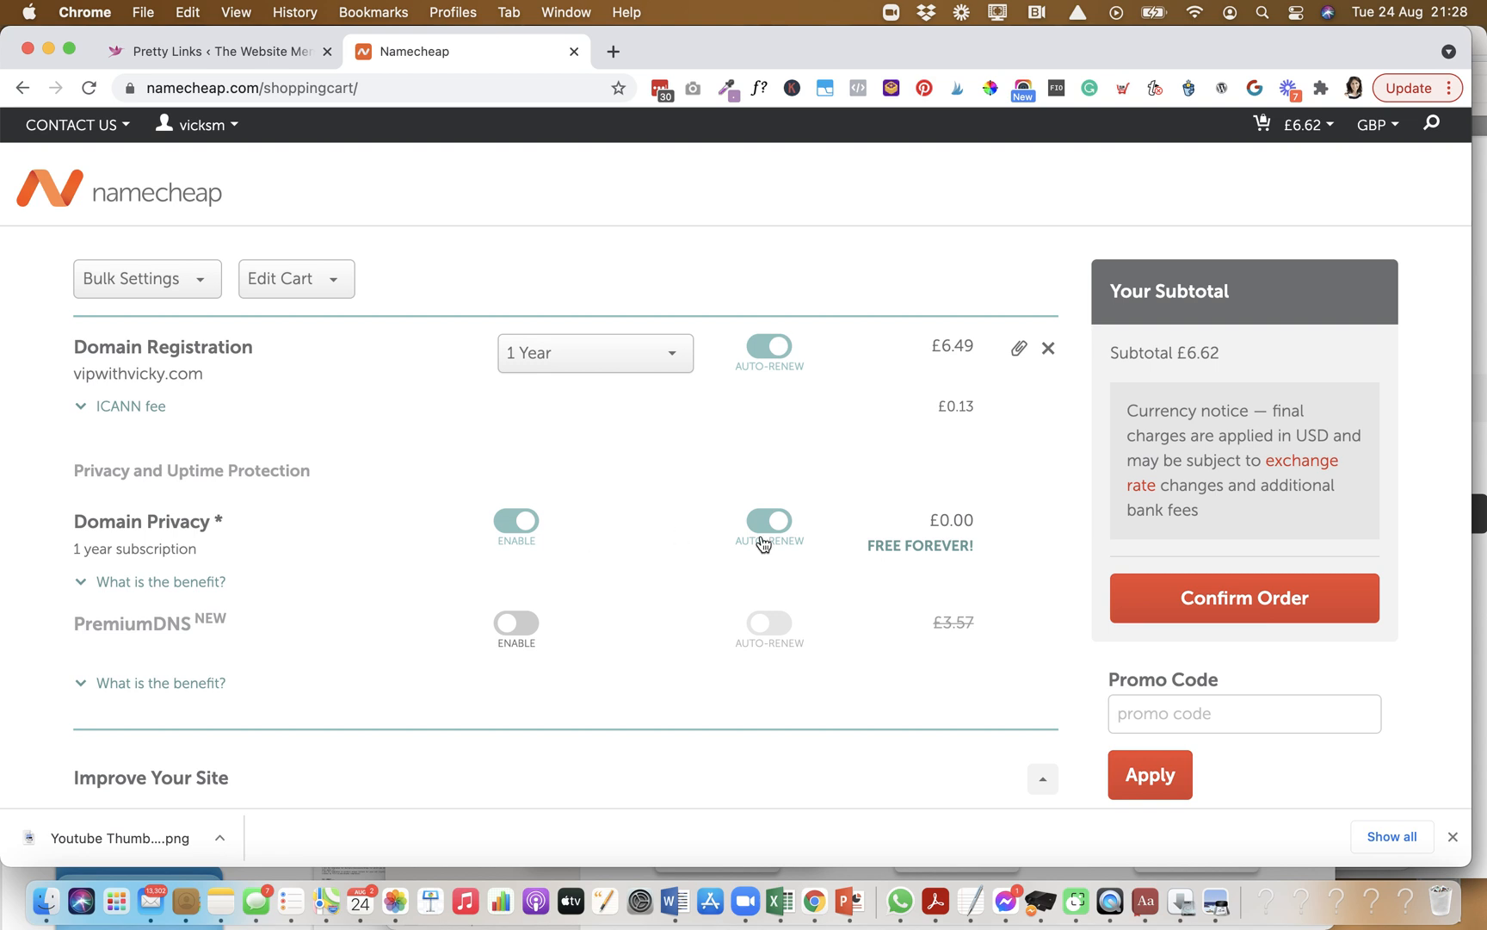
{"action": "left_click", "coordinate": [1244, 598]}
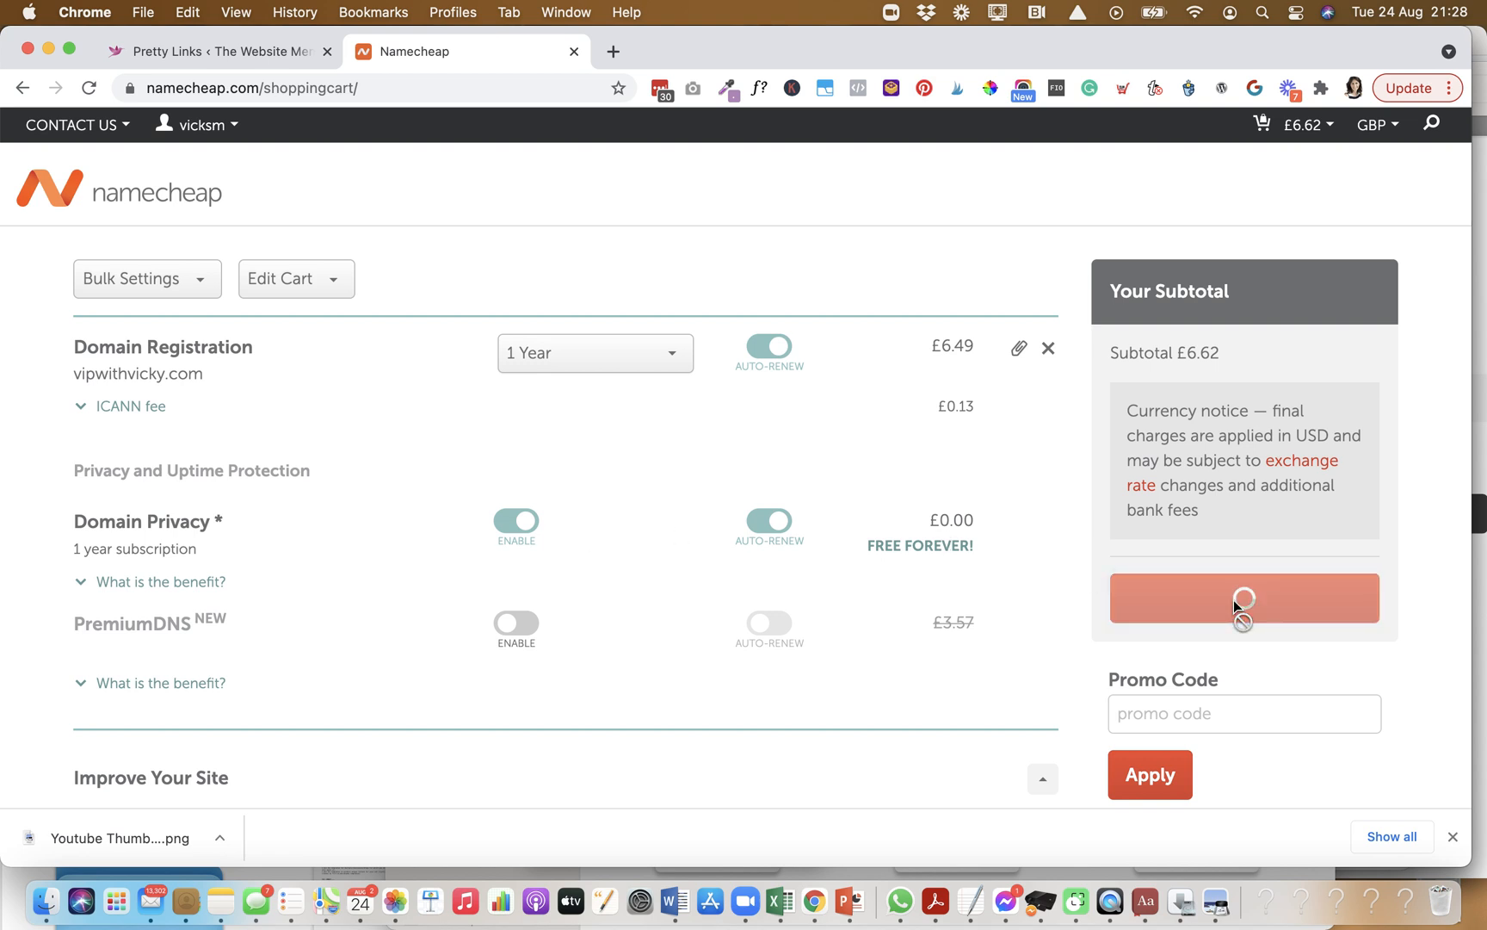
{"action": "left_click", "coordinate": [1244, 597]}
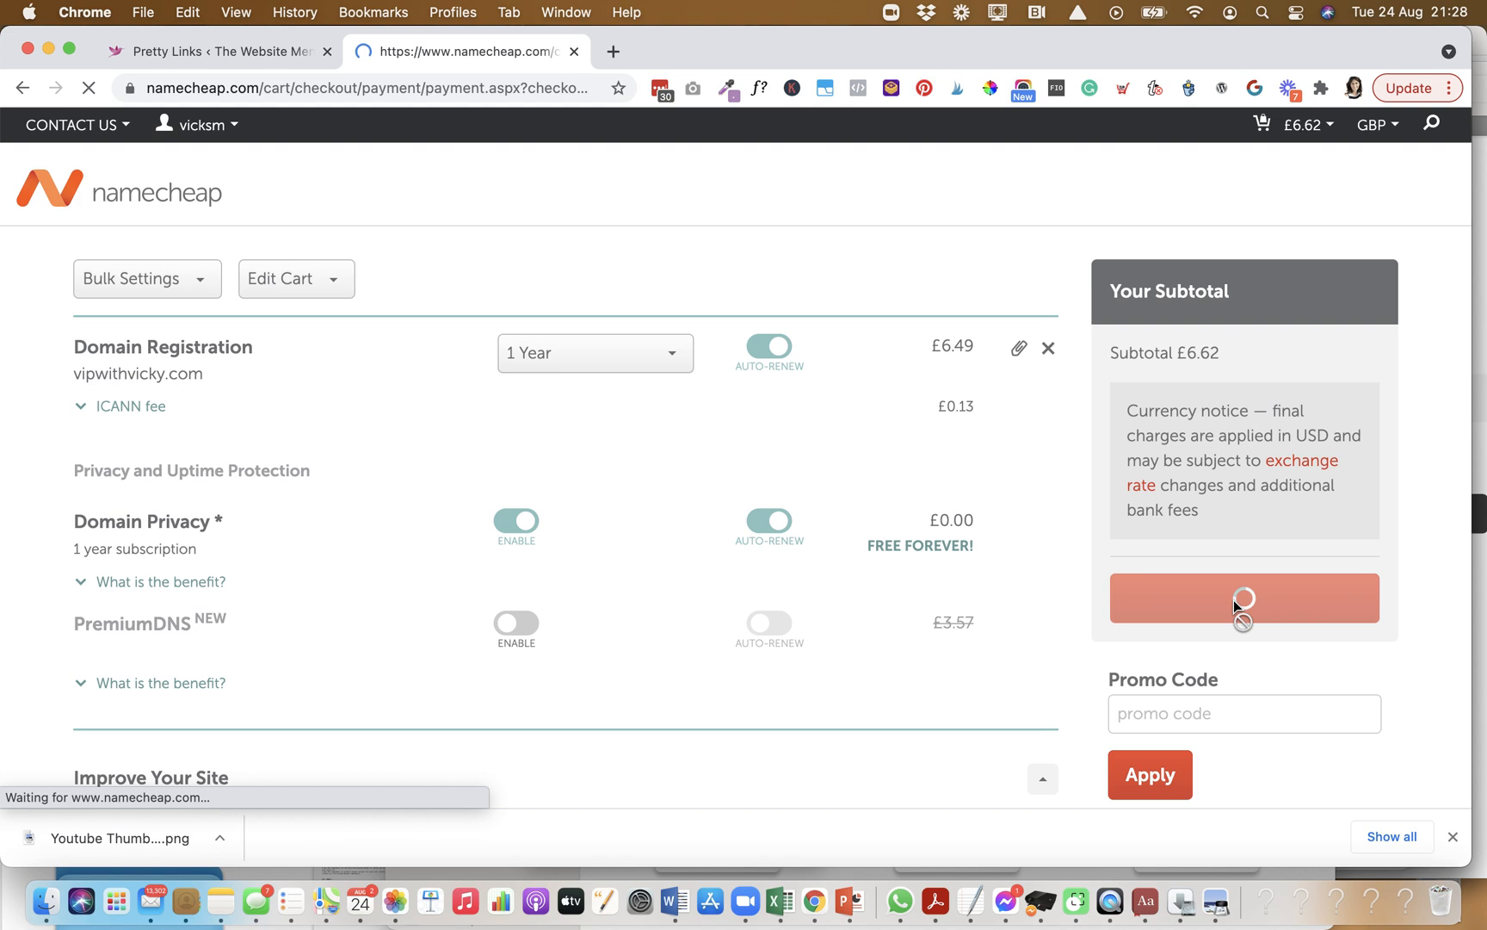
{"action": "left_click", "coordinate": [1244, 598]}
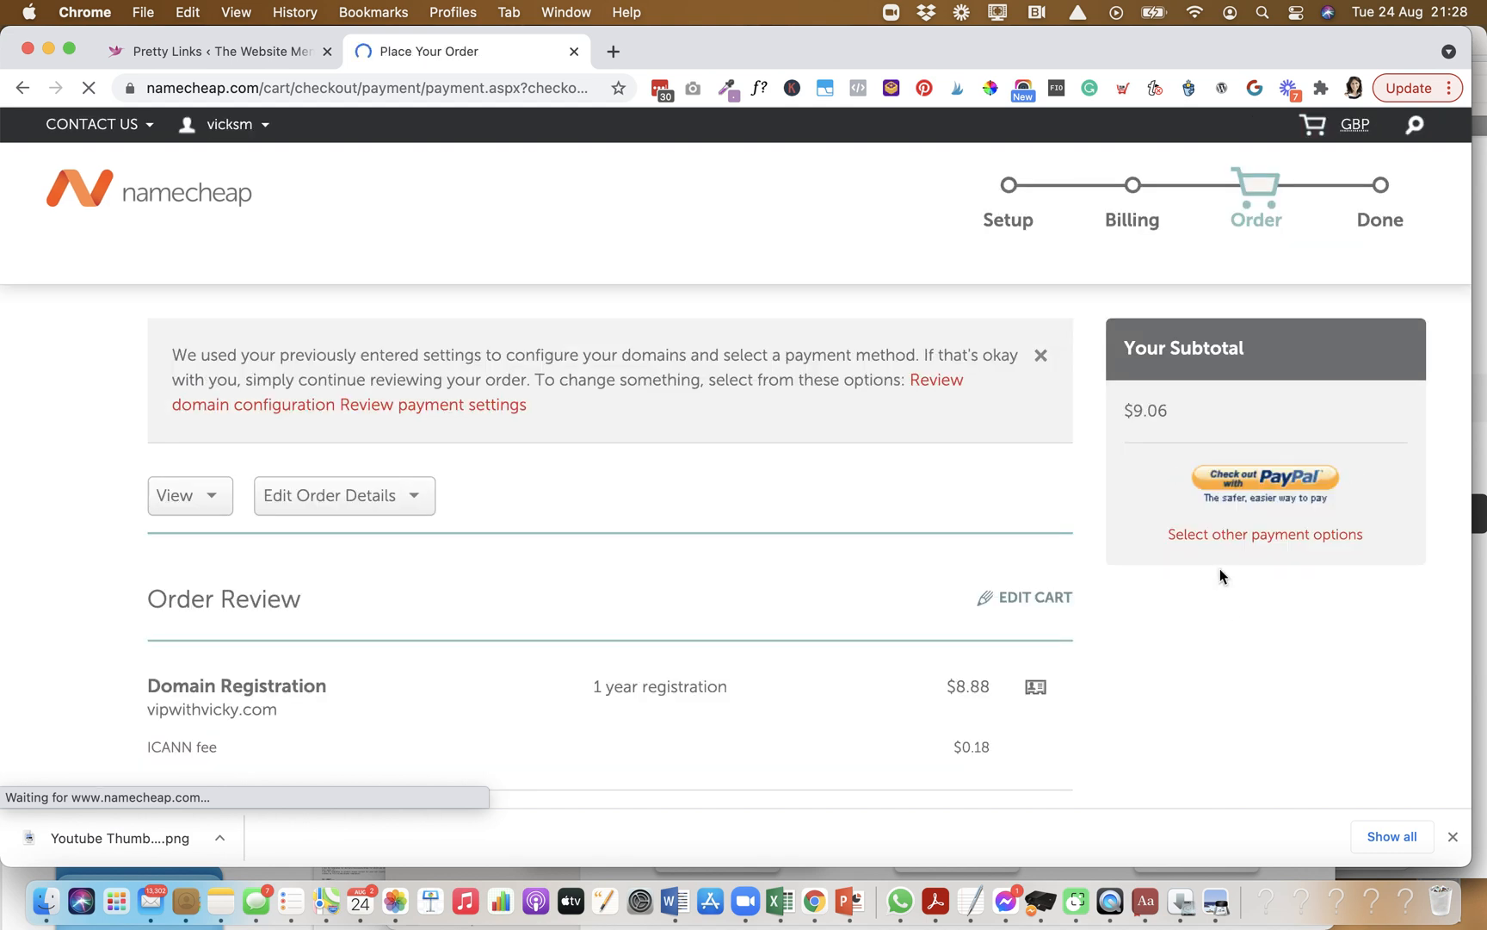
{"action": "left_click", "coordinate": [1263, 478]}
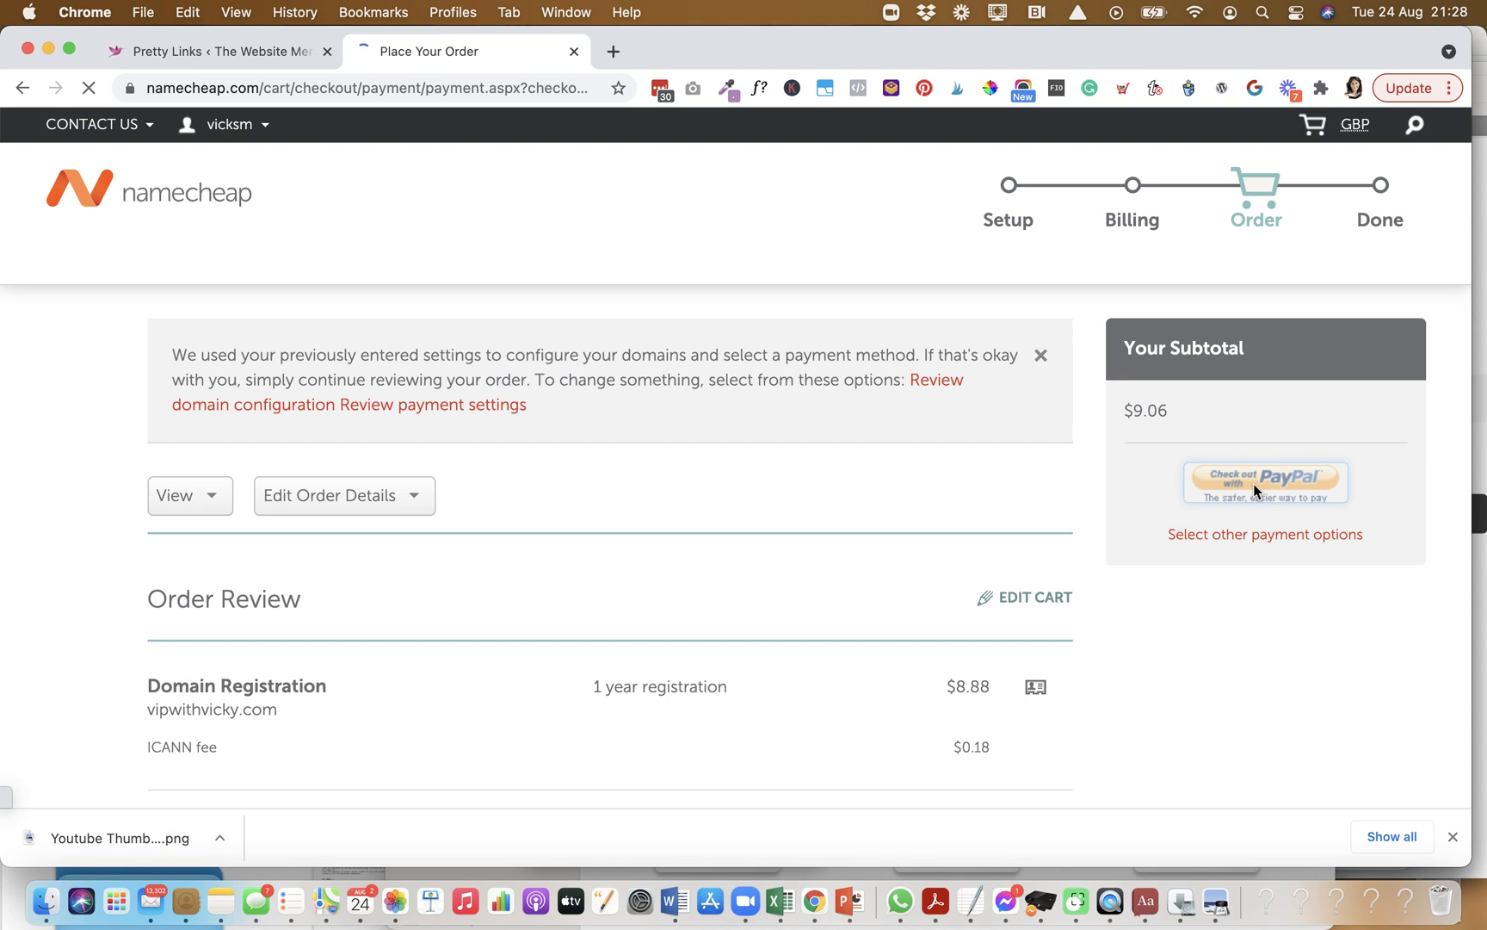
{"action": "left_click", "coordinate": [1264, 482]}
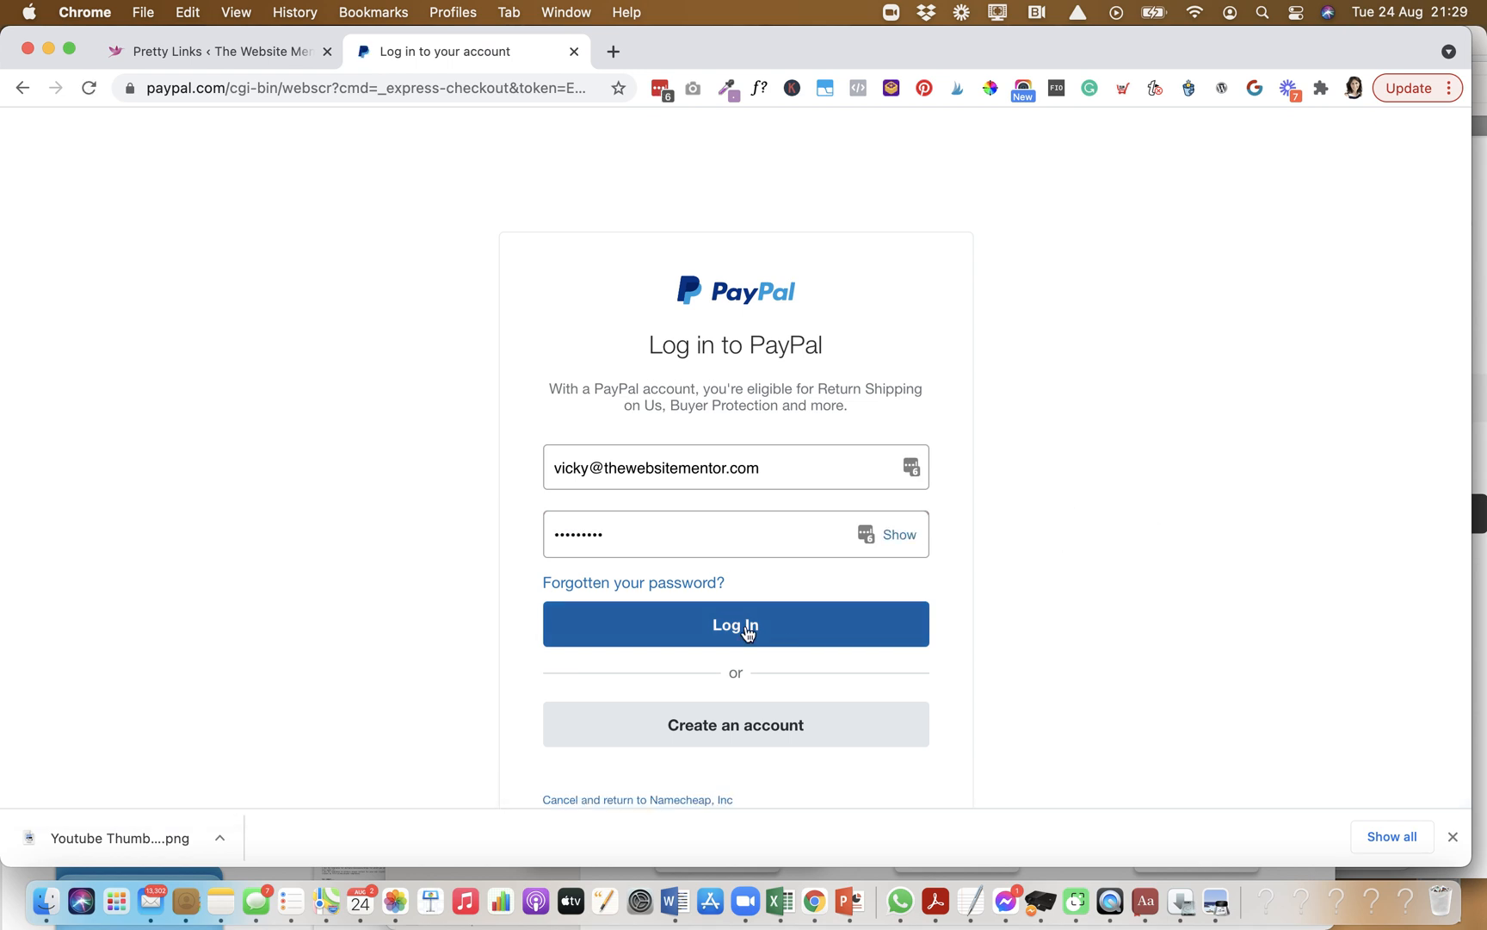
Log in to PayPal and pay $9.06 for vipwithvicky.com from the USD PayPal balance.
{"action": "left_click", "coordinate": [735, 624]}
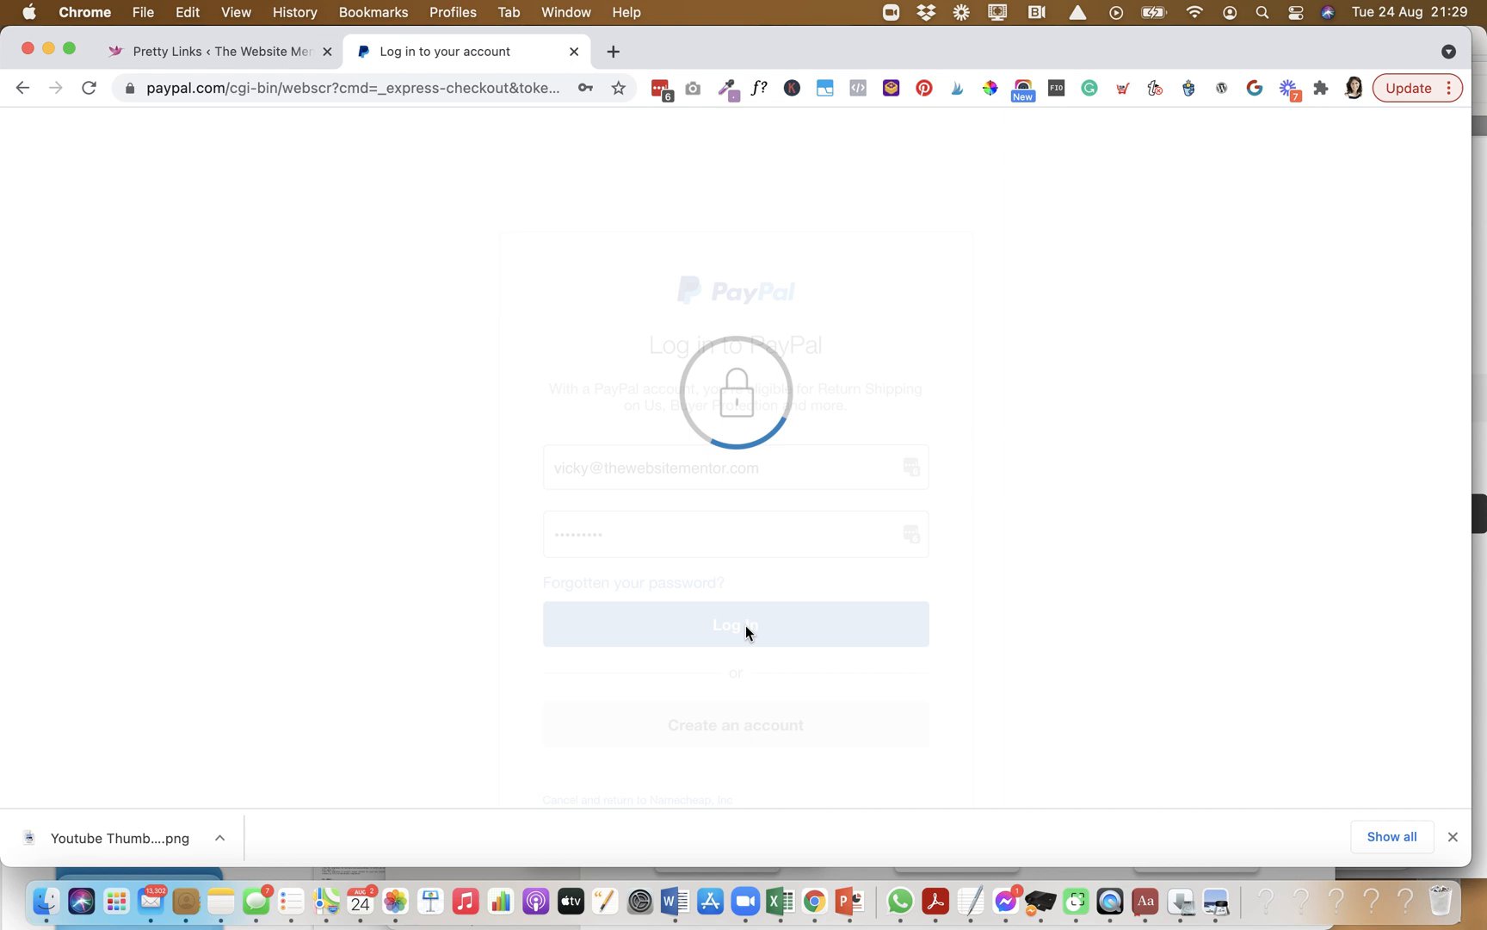
{"action": "left_click", "coordinate": [736, 624]}
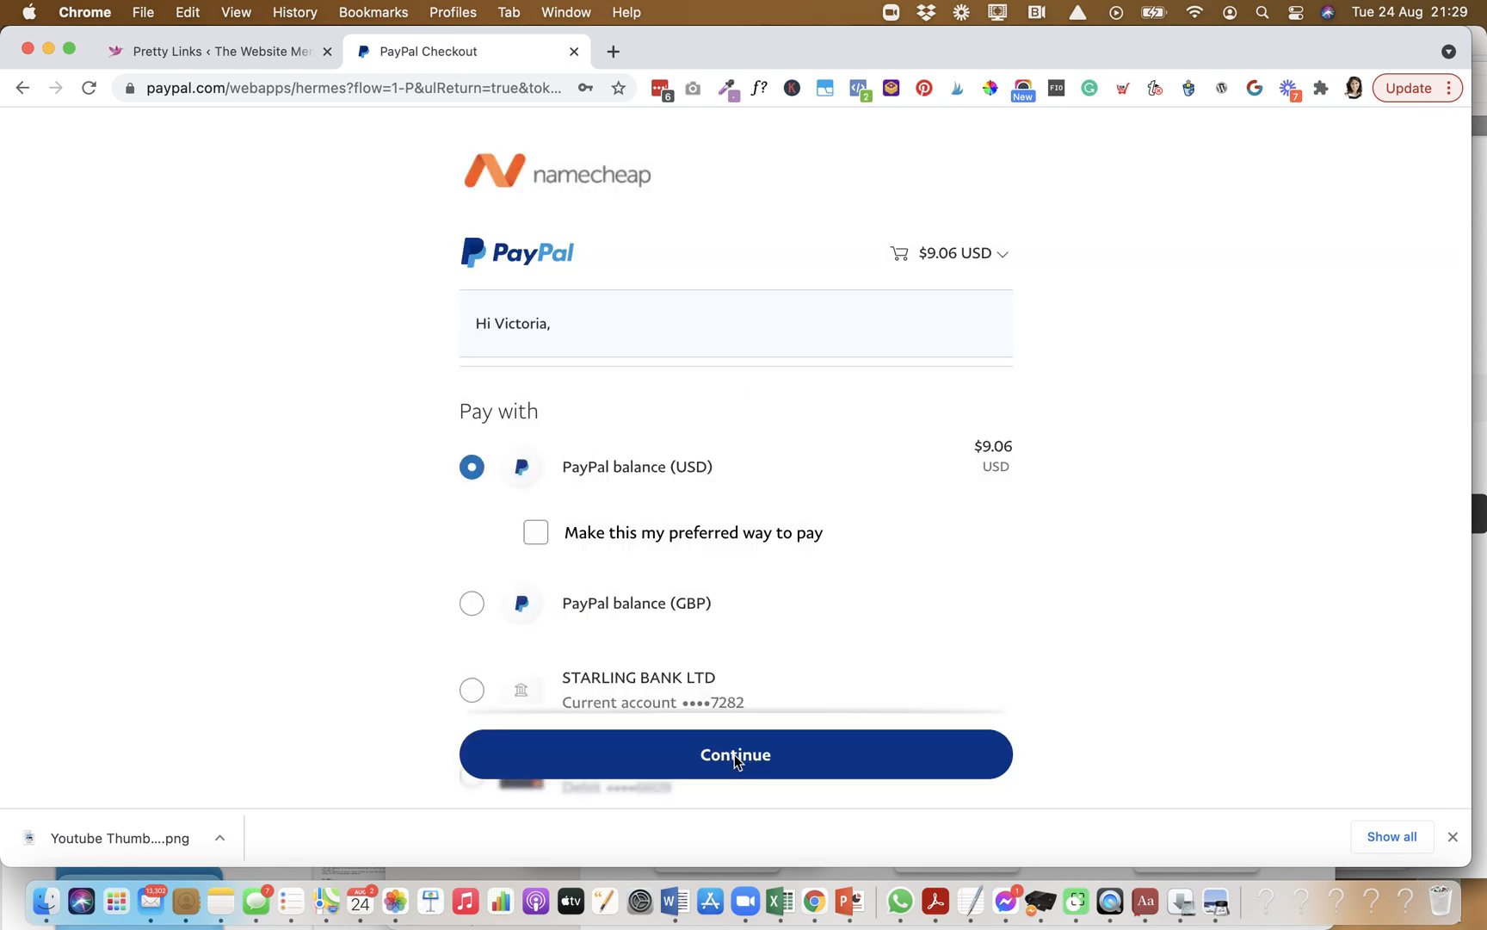
{"action": "left_click", "coordinate": [735, 754]}
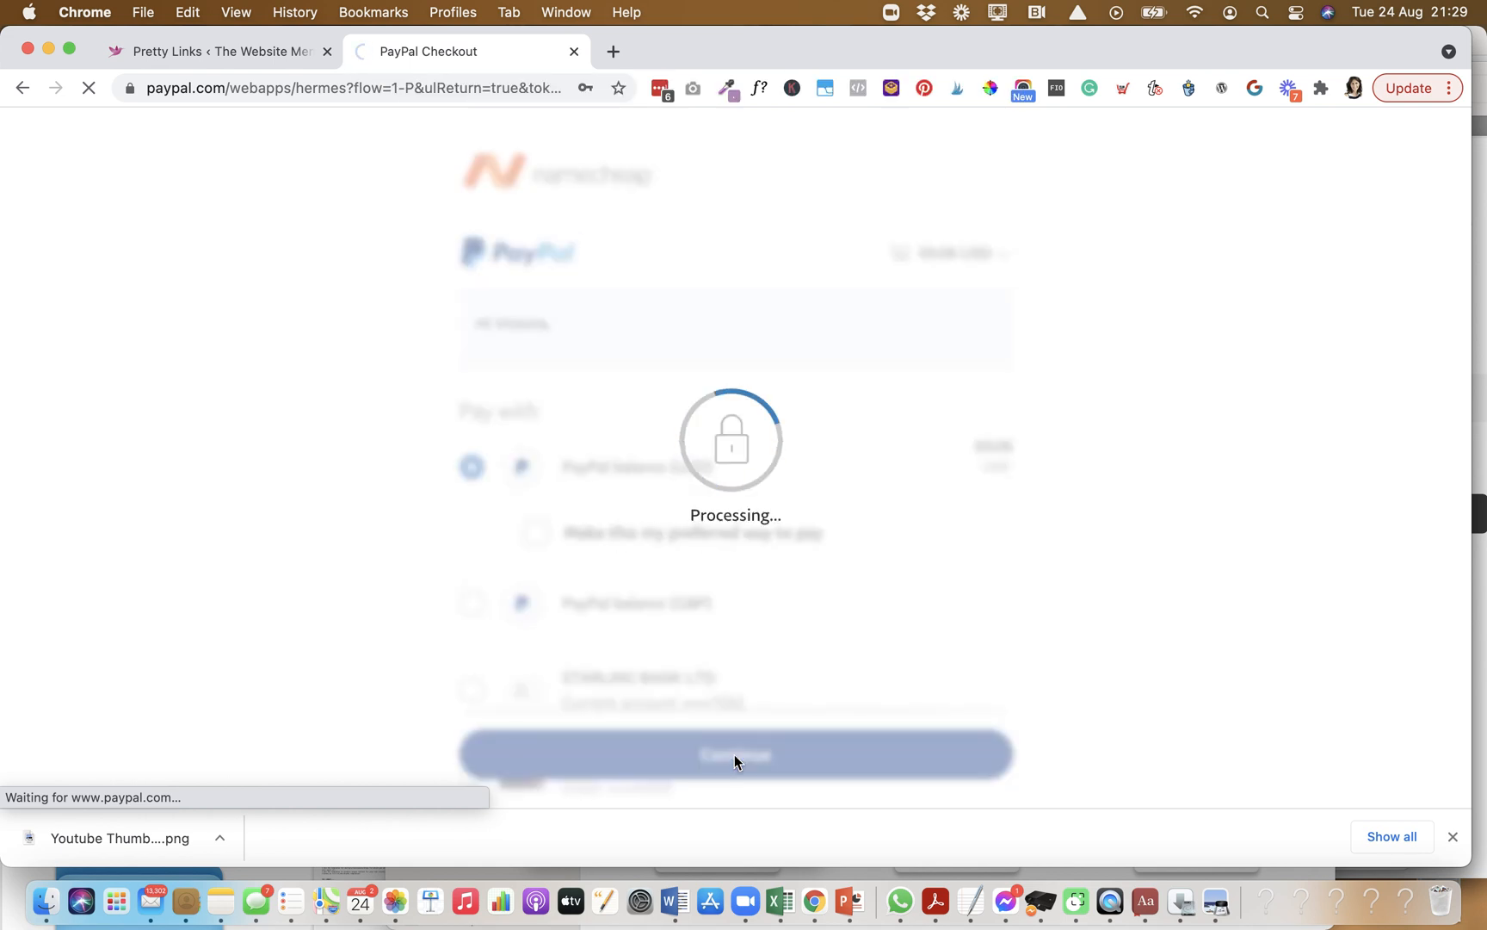
{"action": "left_click", "coordinate": [735, 754]}
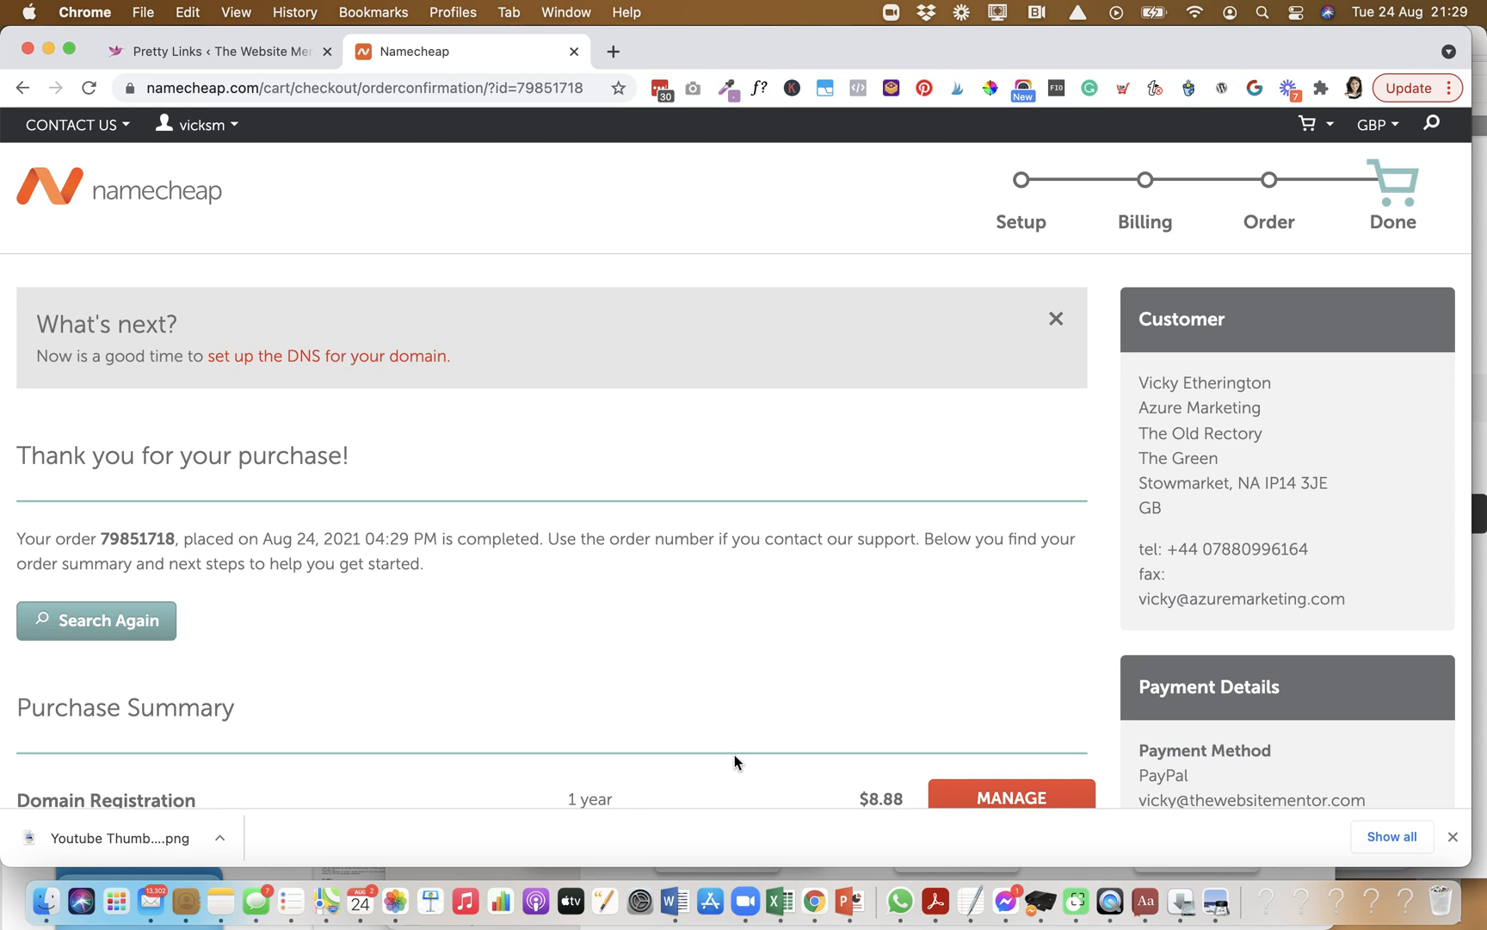
Open MANAGE for vipwithvicky.com and scroll down to its Redirect Domain section.
{"action": "scroll", "scroll_direction": "down", "scroll_amount": 3}
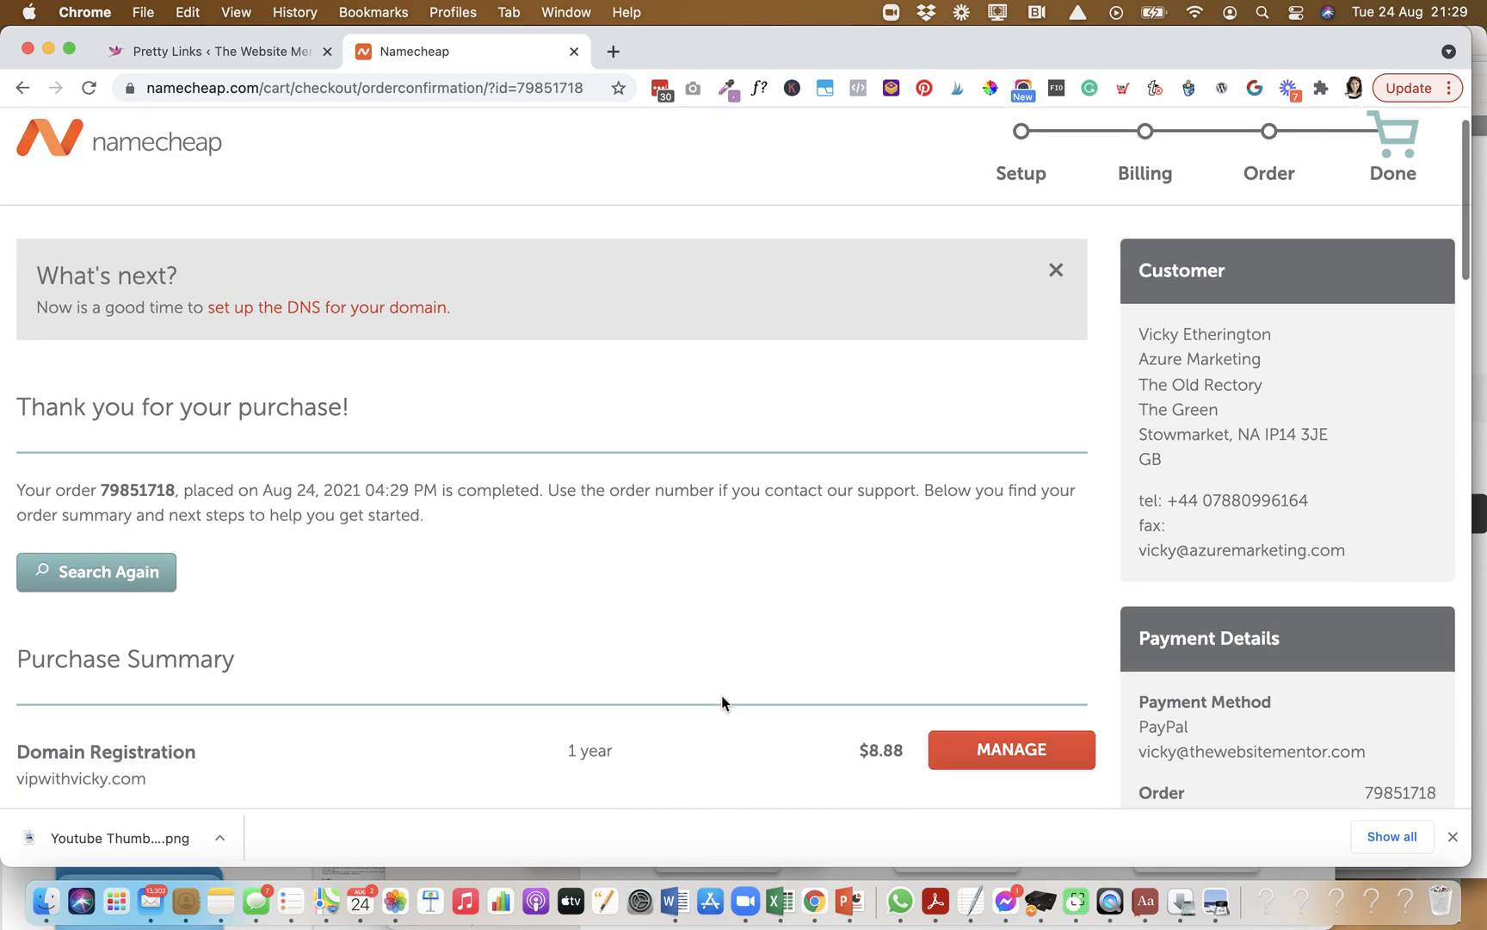
{"action": "scroll", "scroll_direction": "down", "scroll_amount": 3}
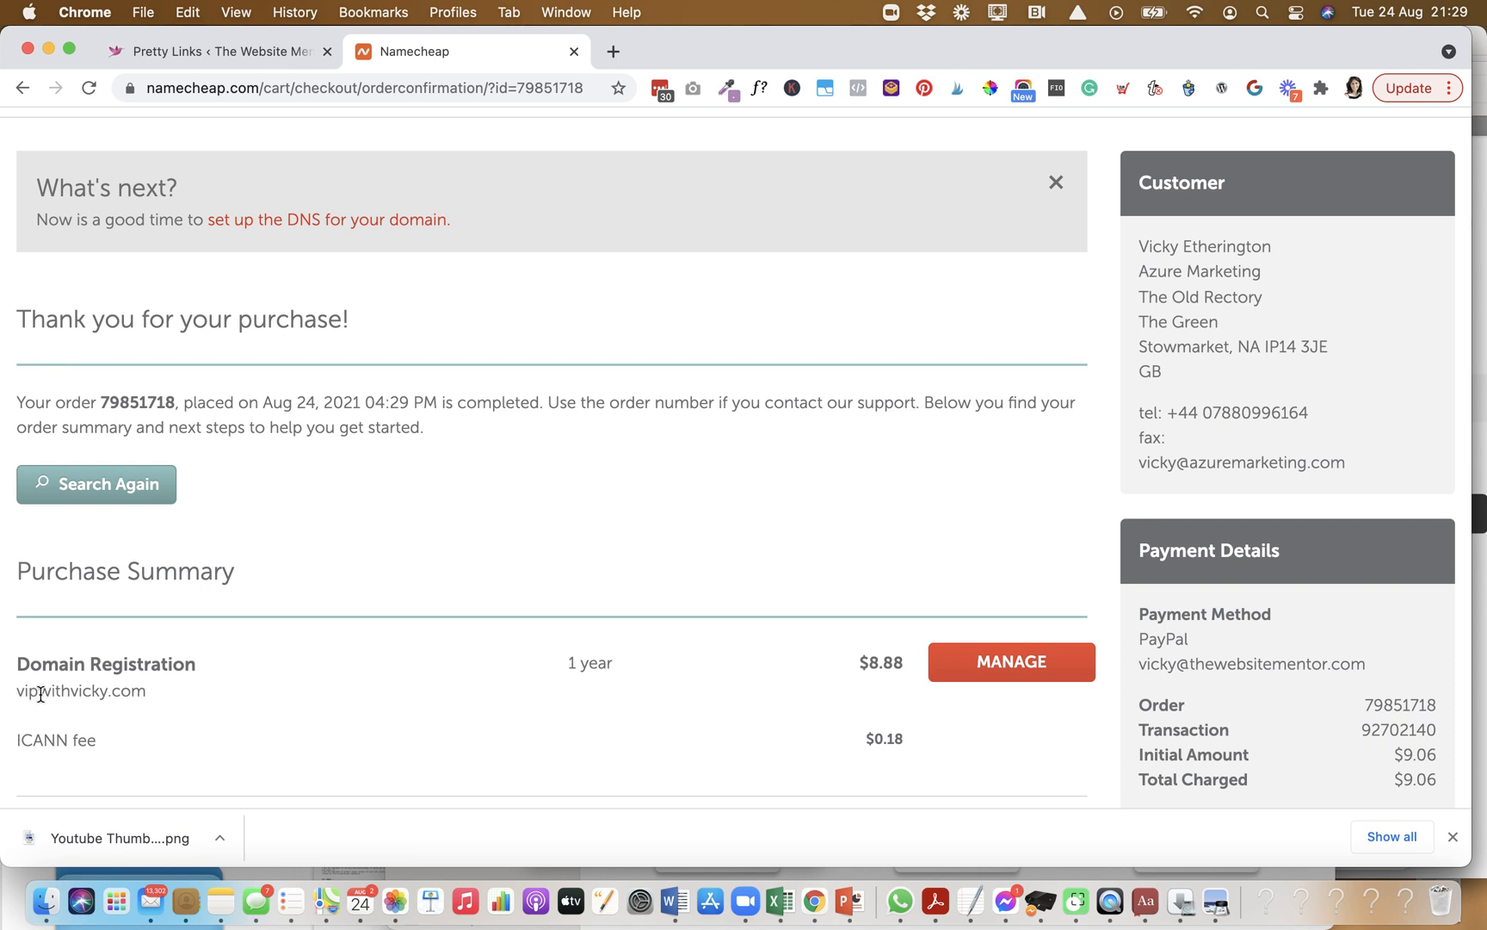
{"action": "mouse_move", "coordinate": [1010, 662]}
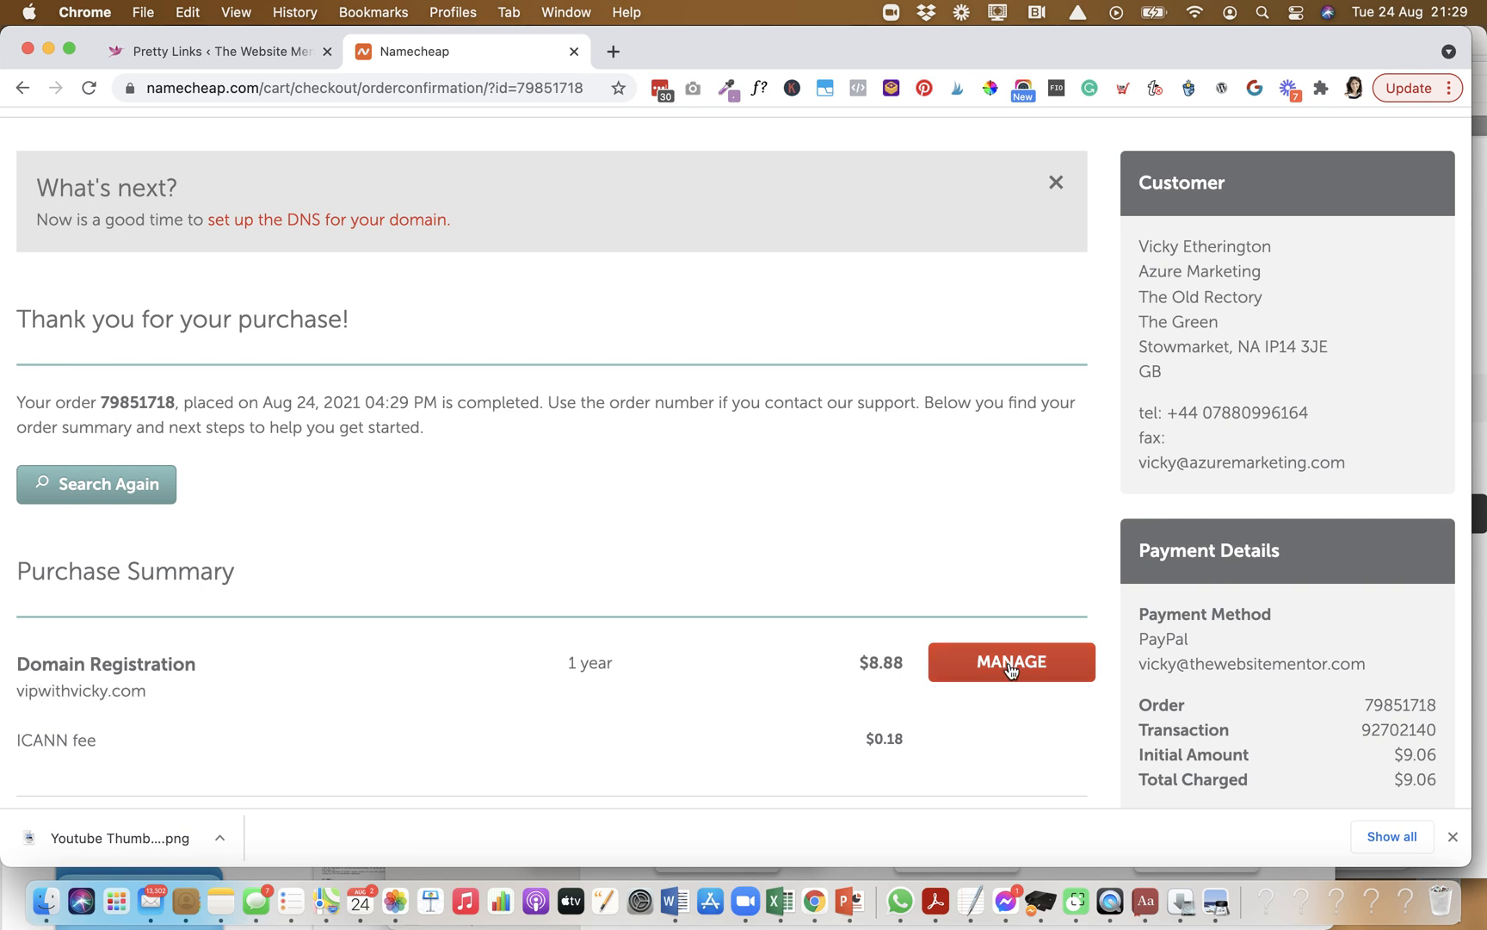
{"action": "left_click", "coordinate": [1010, 661]}
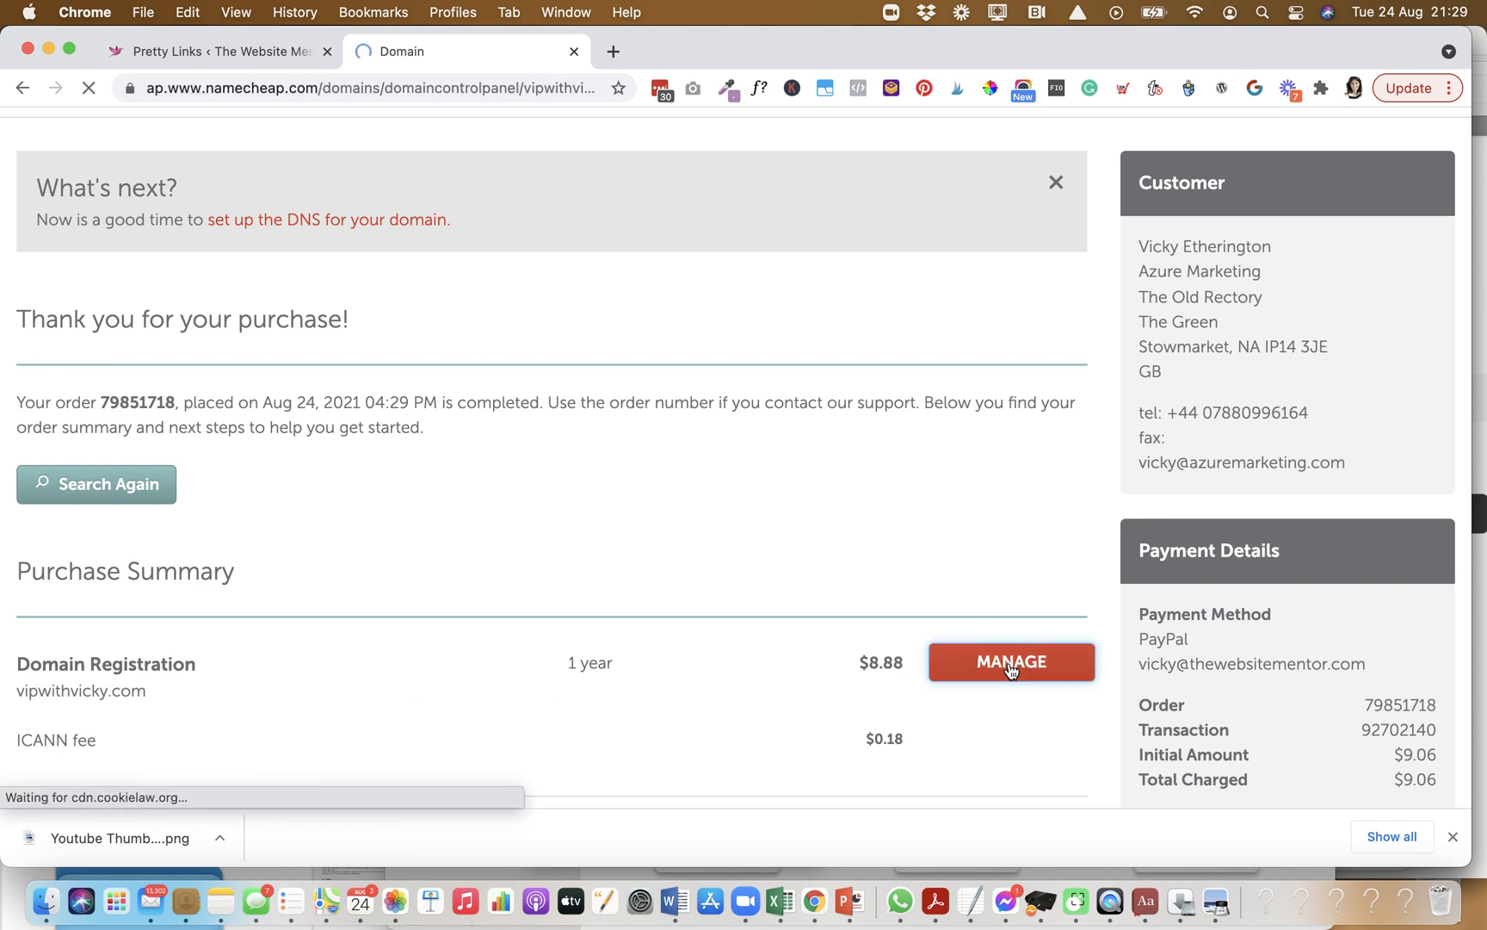
{"action": "left_click", "coordinate": [1011, 661]}
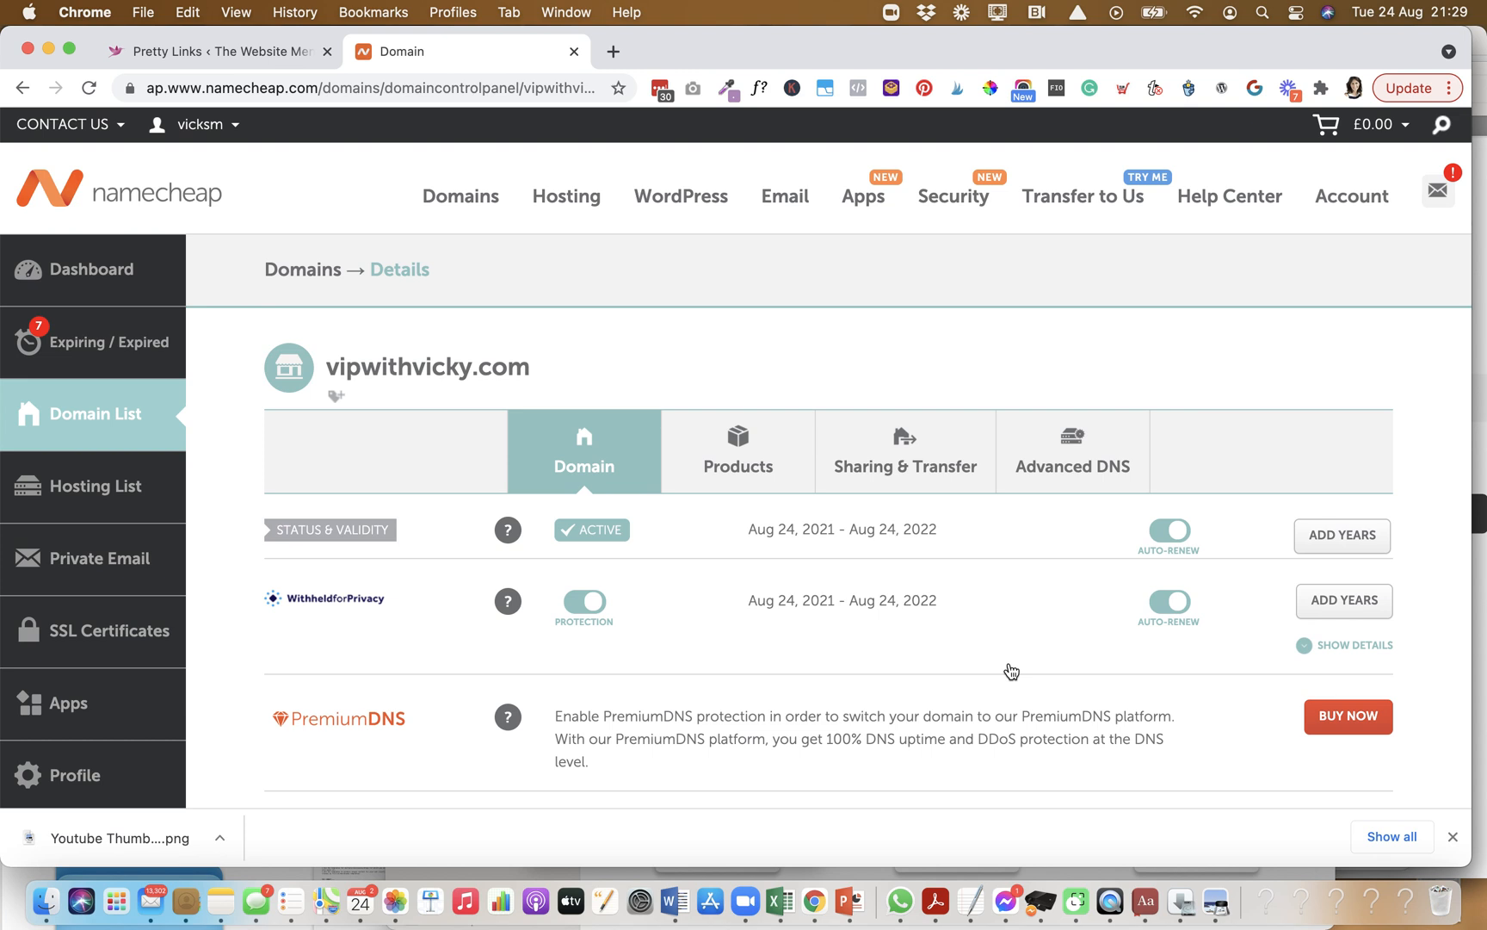
{"action": "mouse_move", "coordinate": [919, 630]}
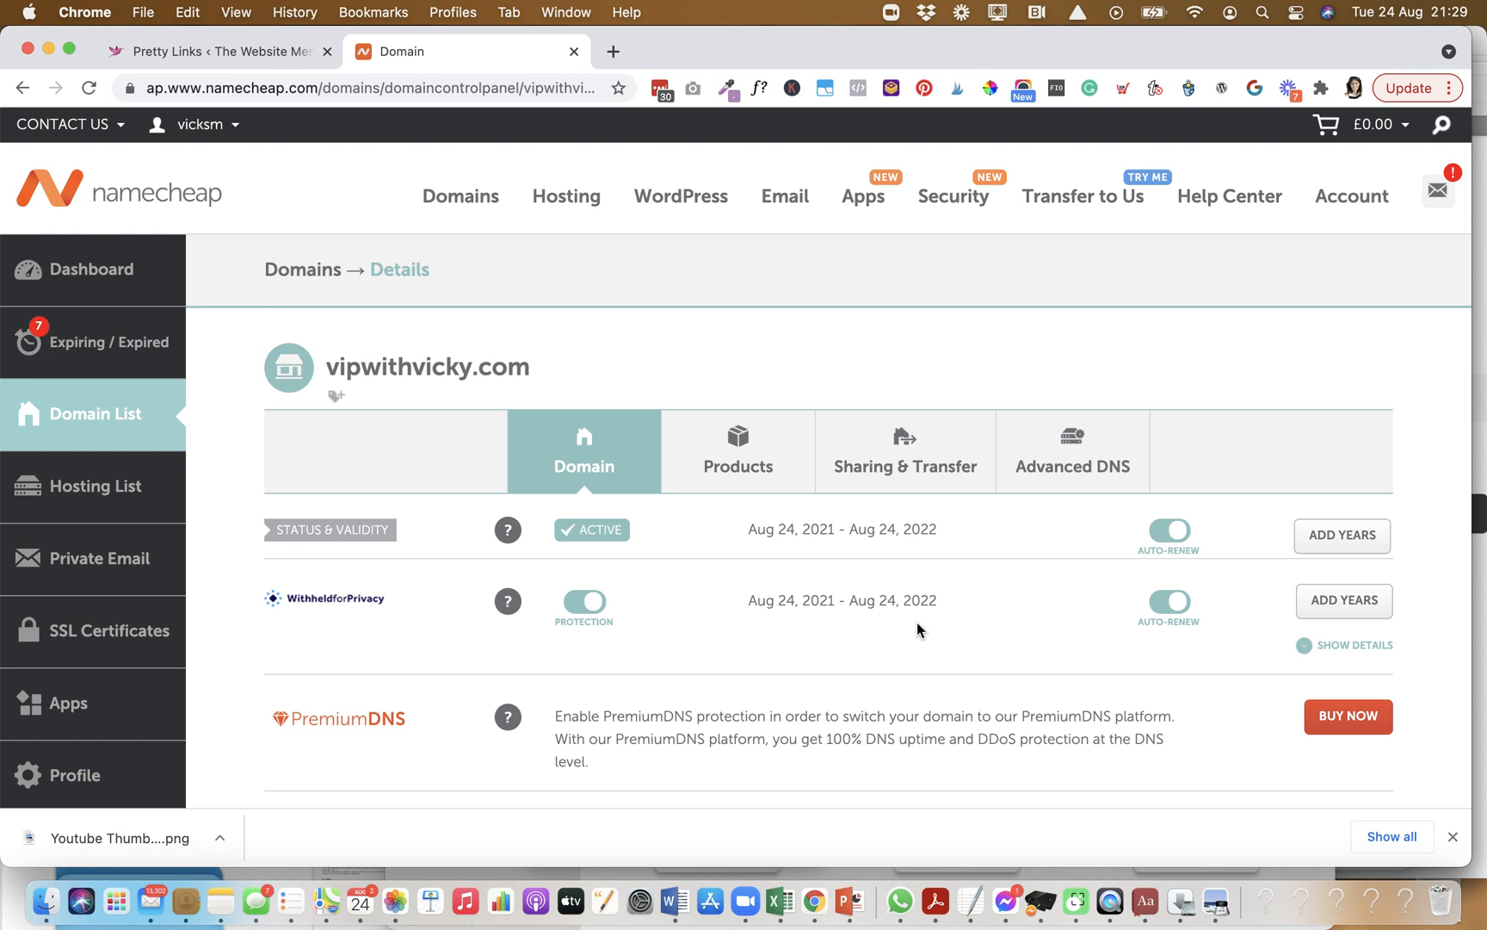
{"action": "scroll", "scroll_direction": "down", "scroll_amount": 3}
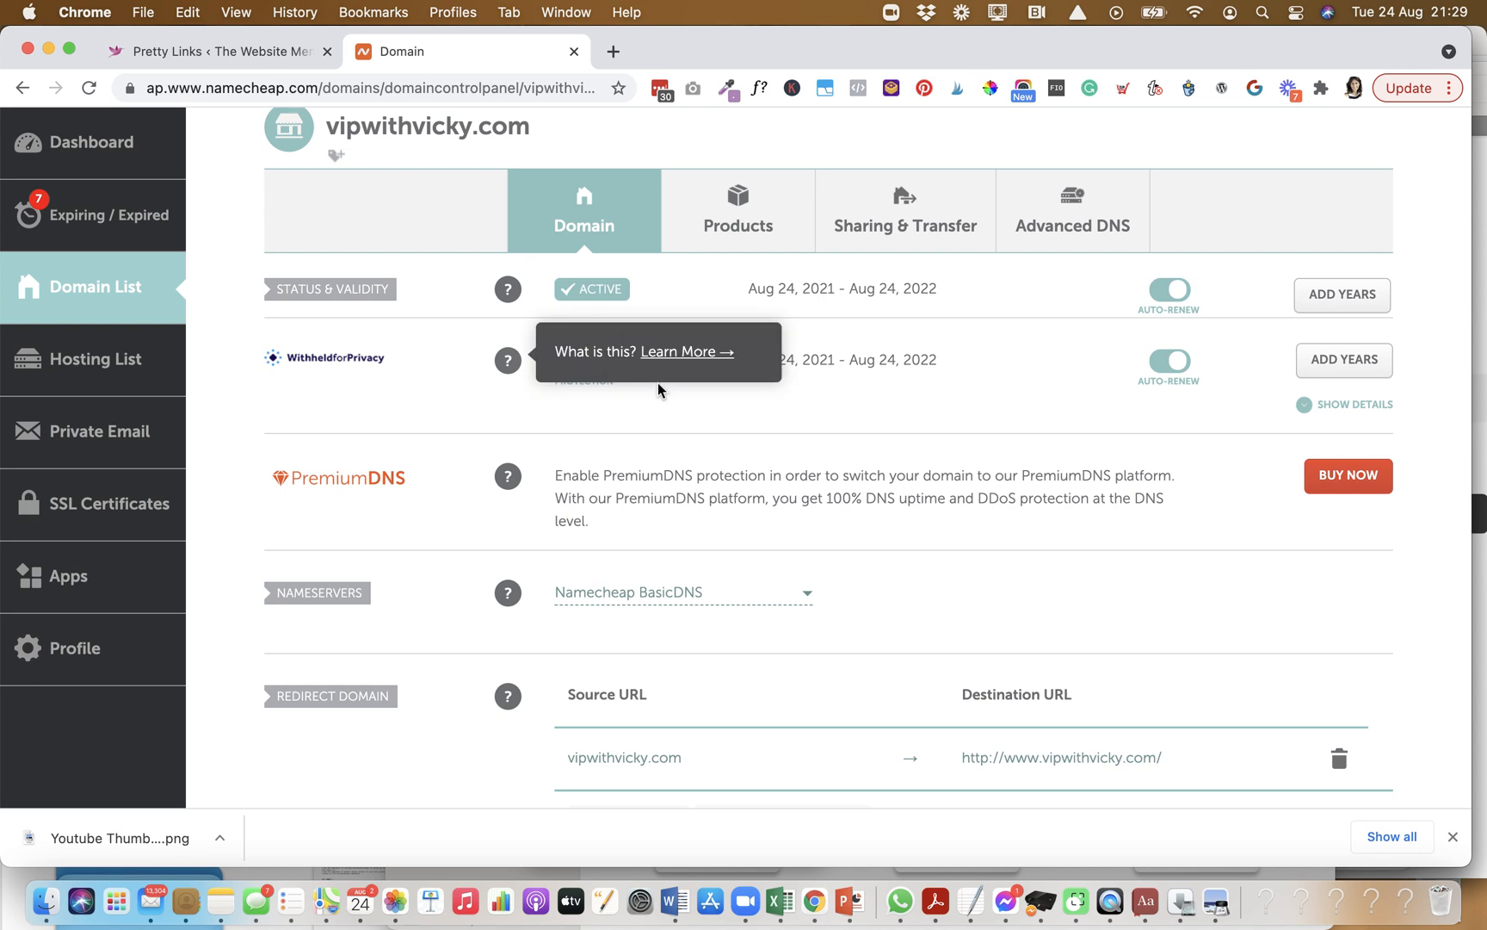
{"action": "scroll", "scroll_direction": "down", "scroll_amount": 3}
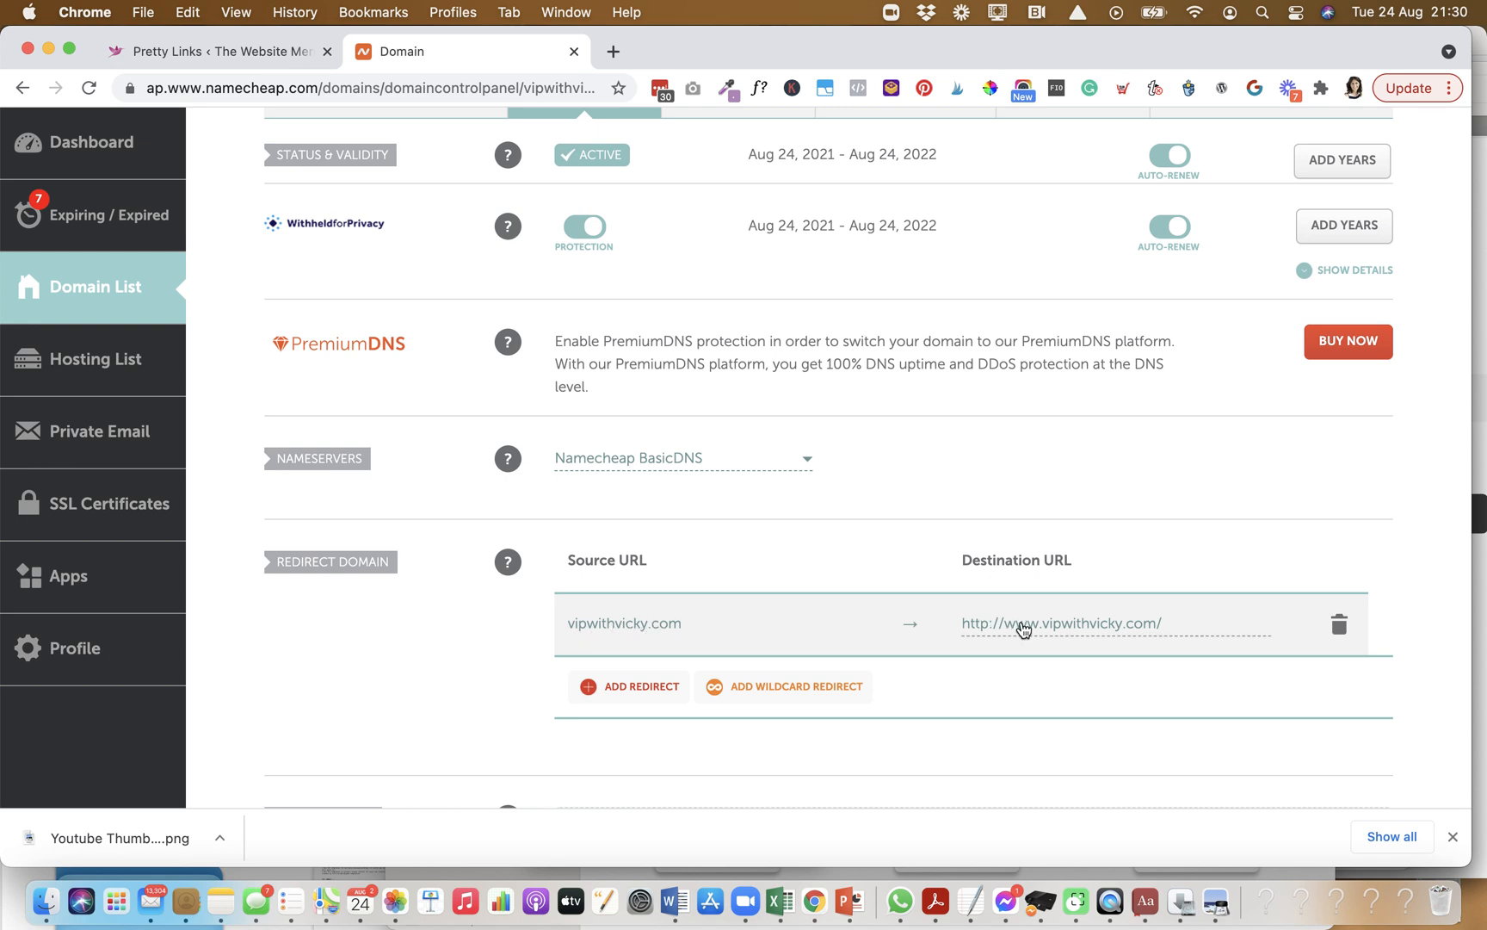
{"action": "mouse_move", "coordinate": [1069, 623]}
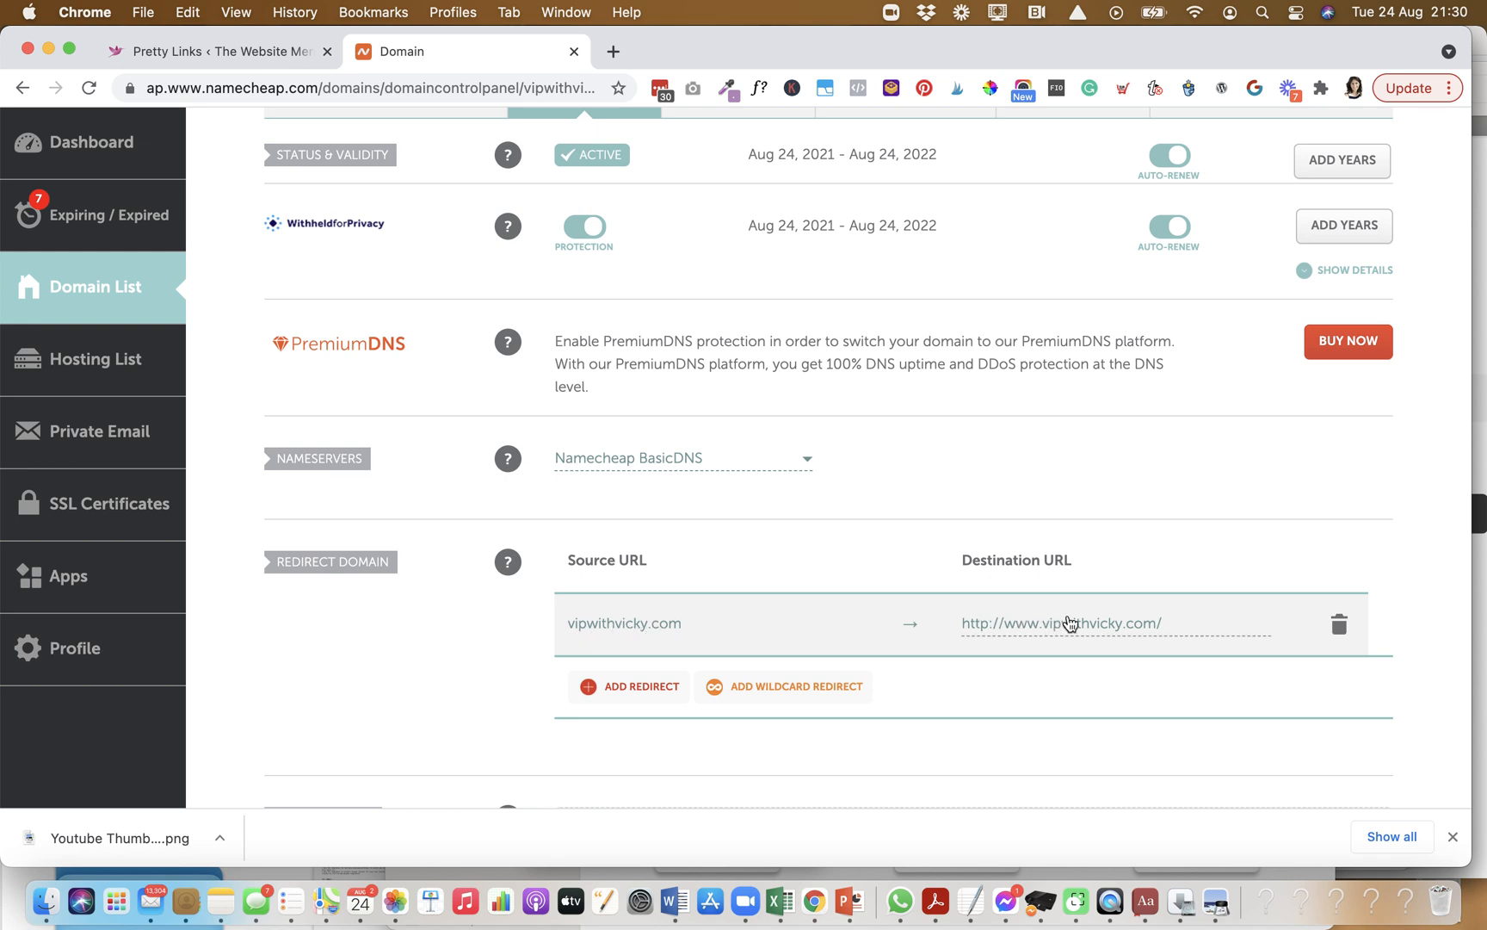
{"action": "left_click", "coordinate": [1060, 625]}
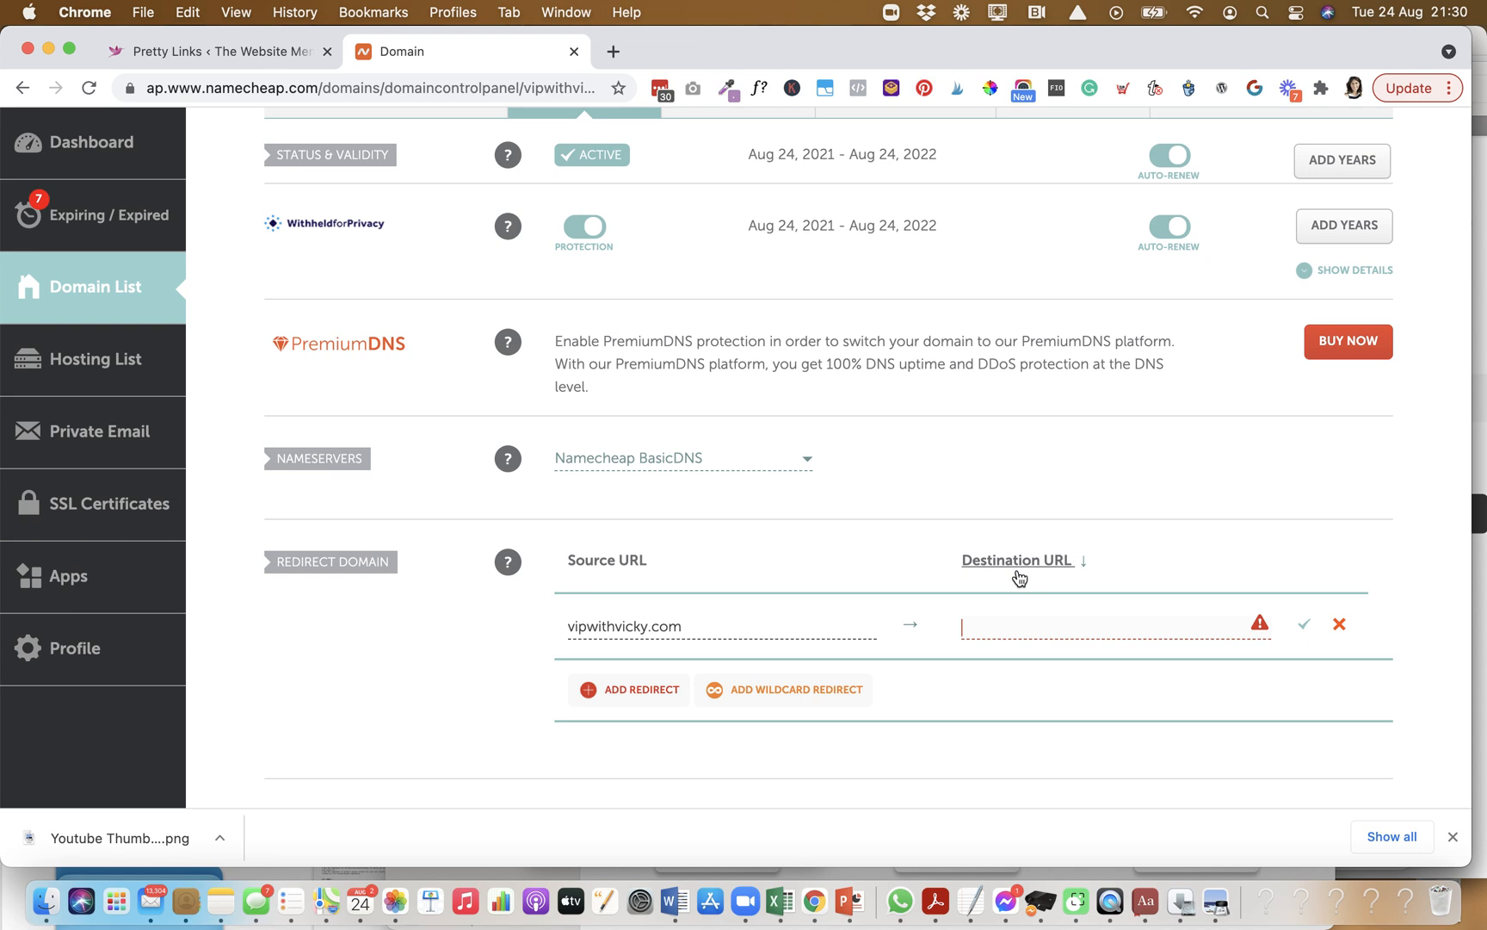
{"action": "left_click", "coordinate": [1114, 626]}
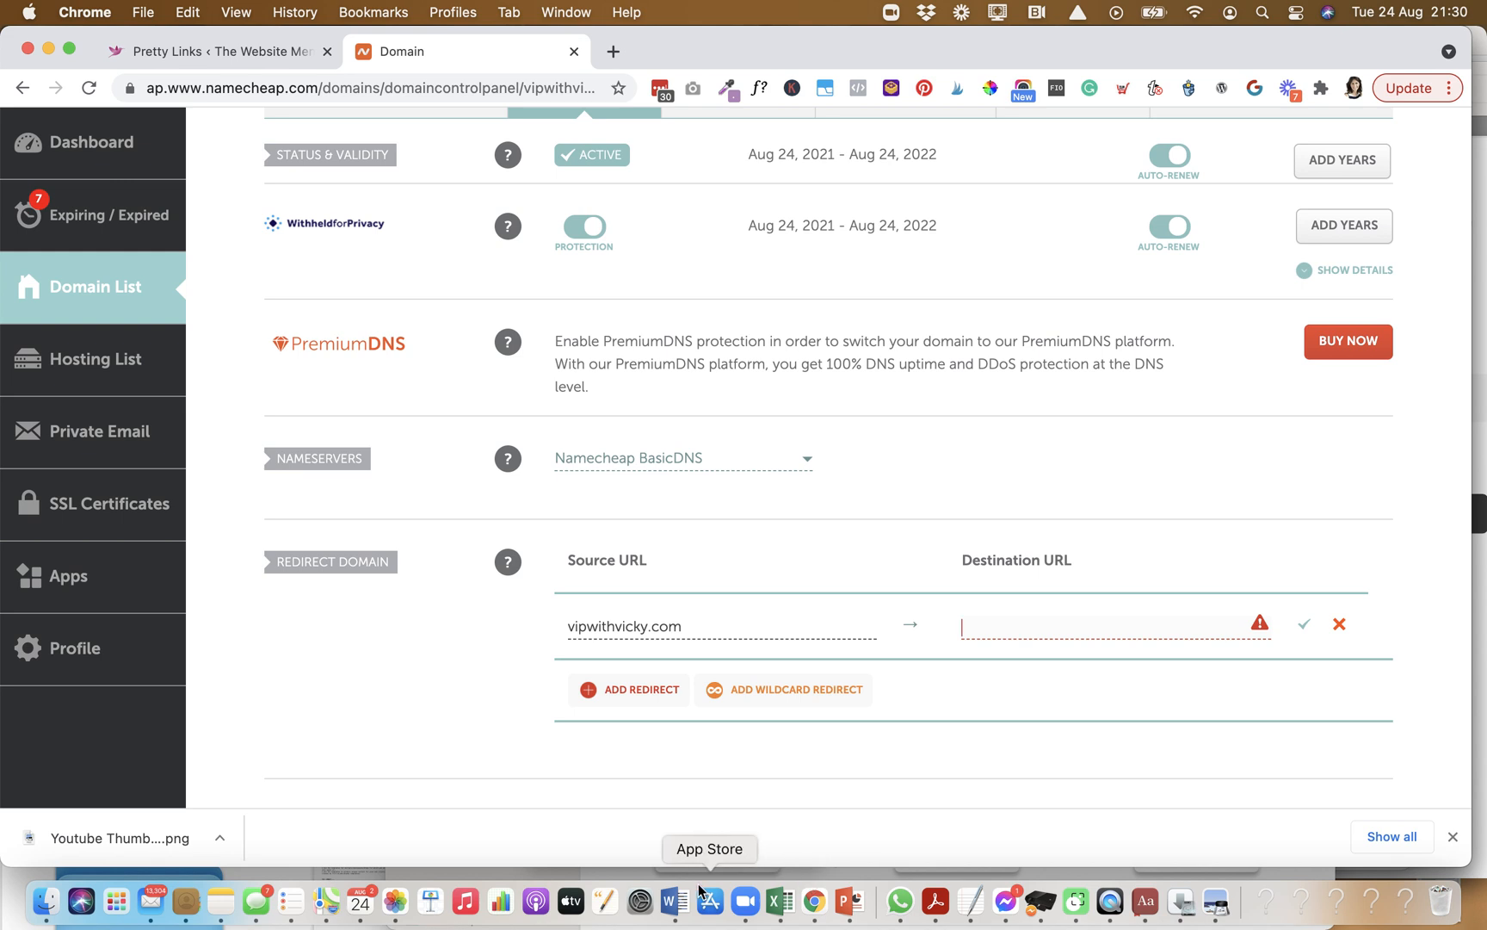
{"action": "mouse_move", "coordinate": [359, 899]}
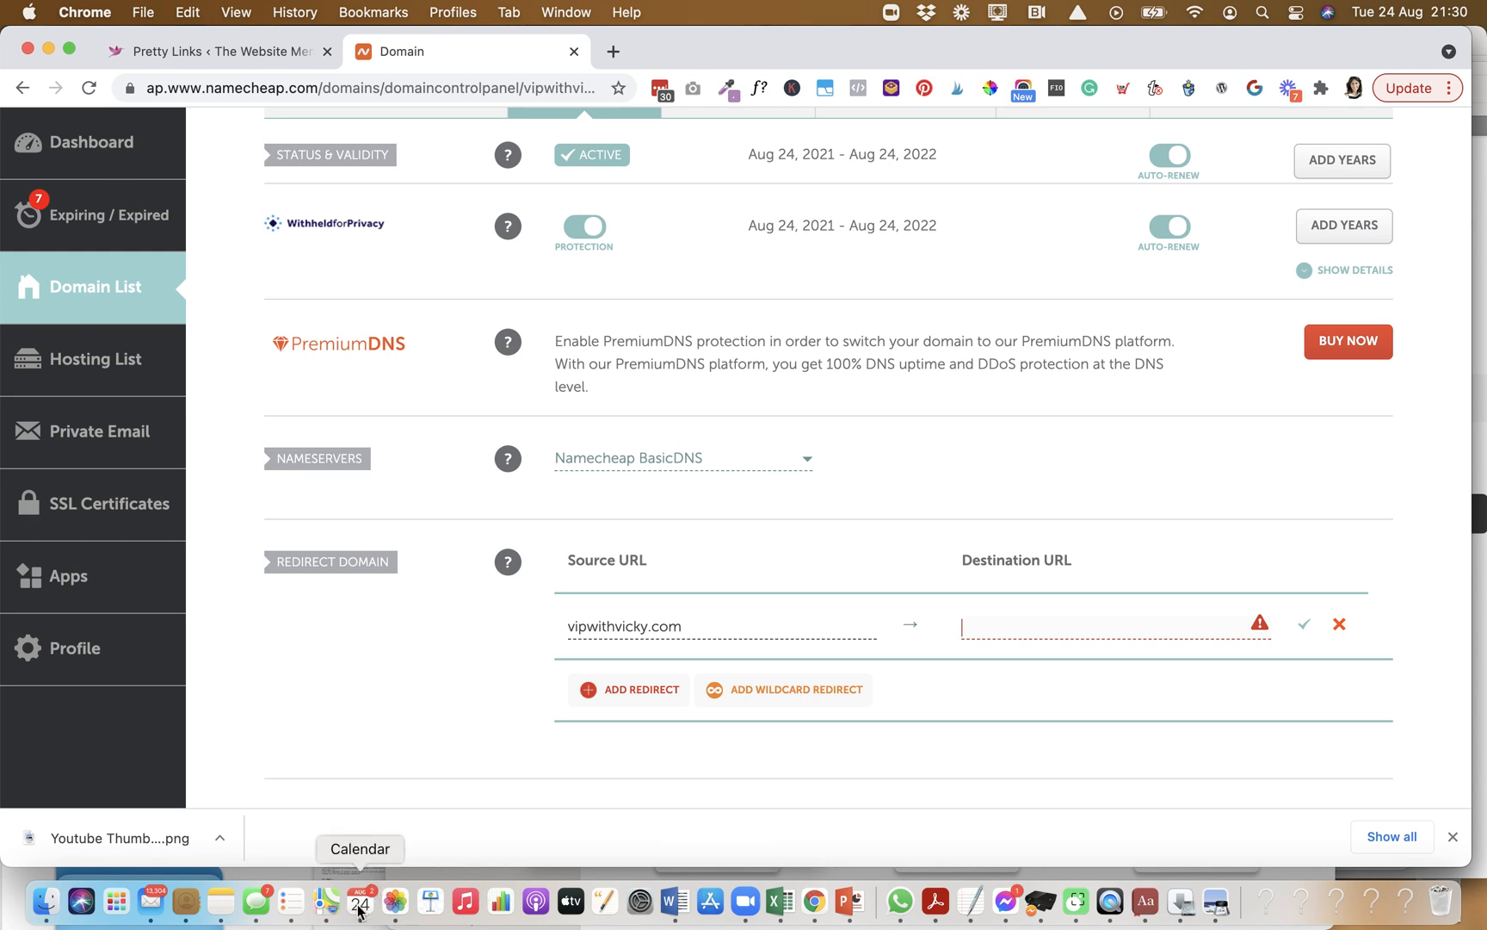
{"action": "left_click", "coordinate": [358, 900]}
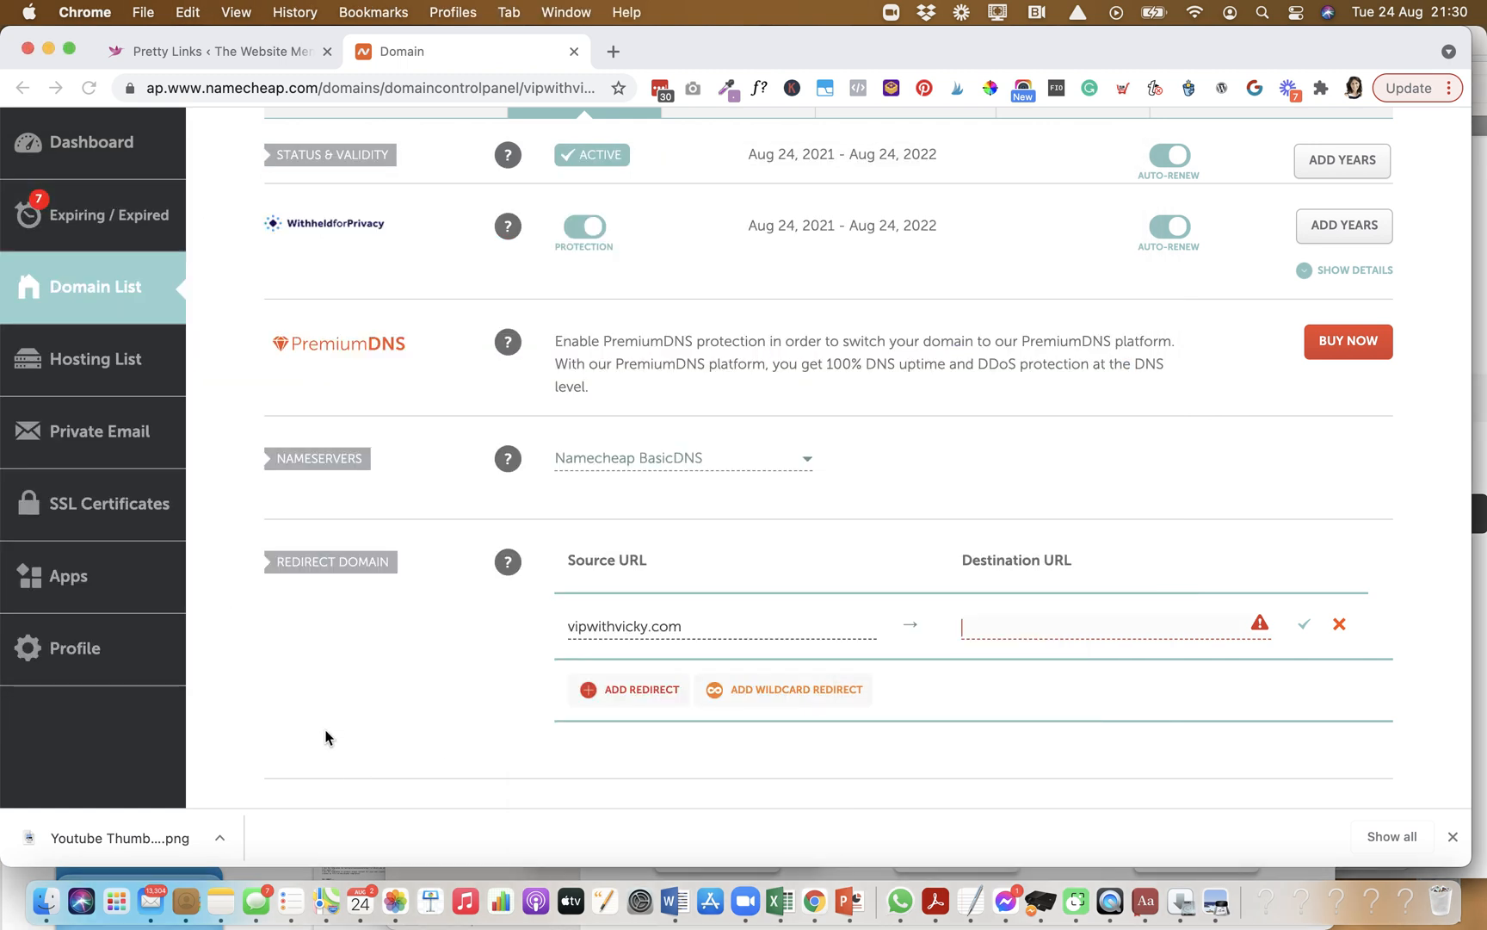
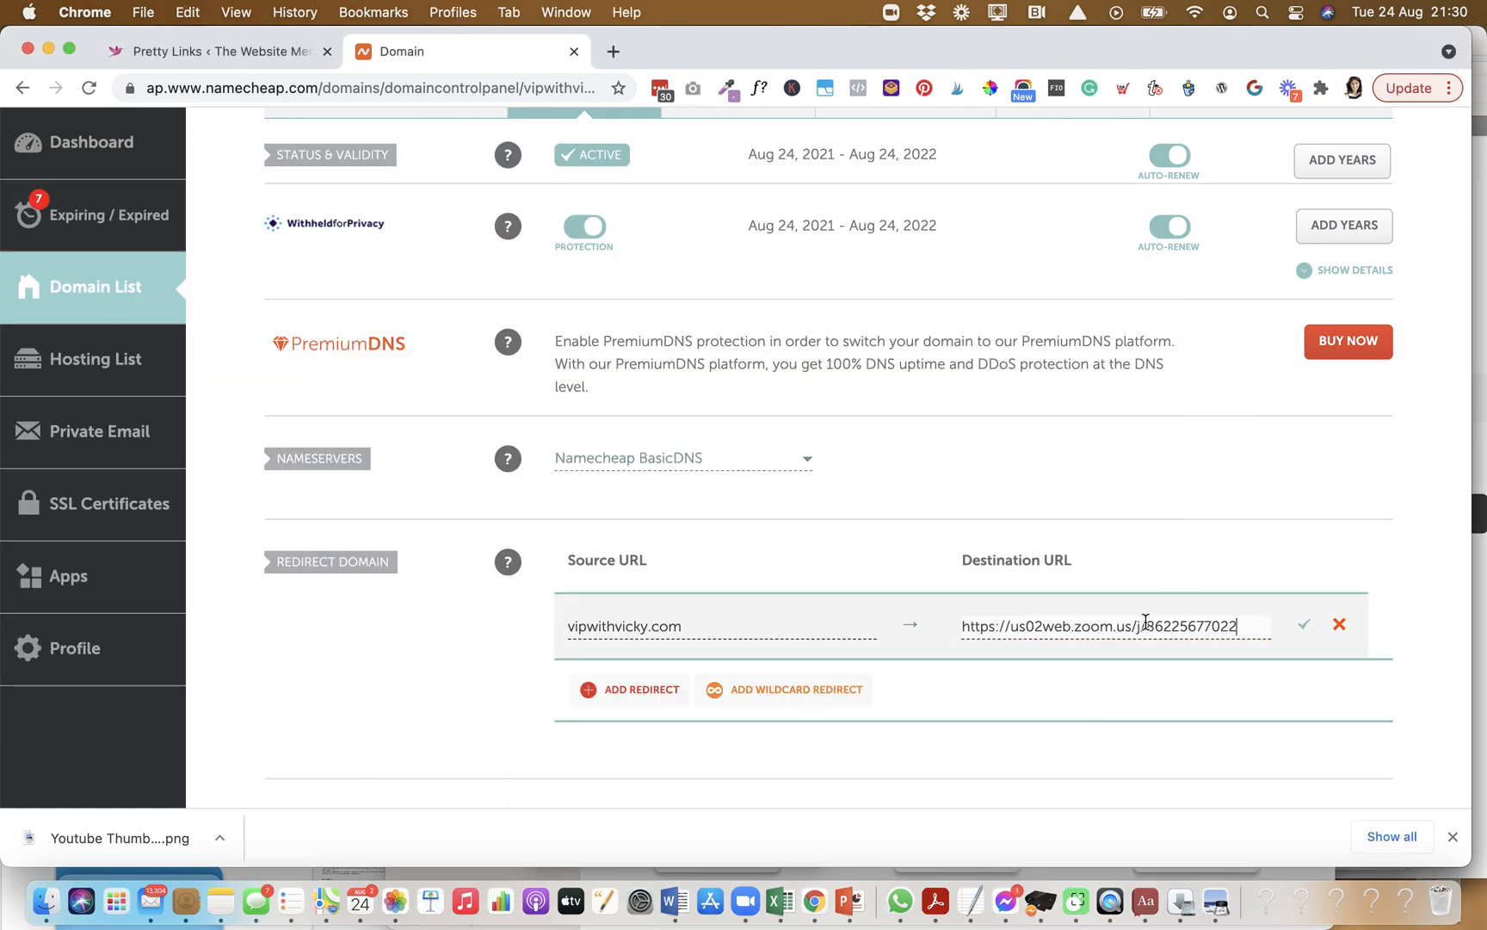
{"action": "mouse_move", "coordinate": [1303, 624]}
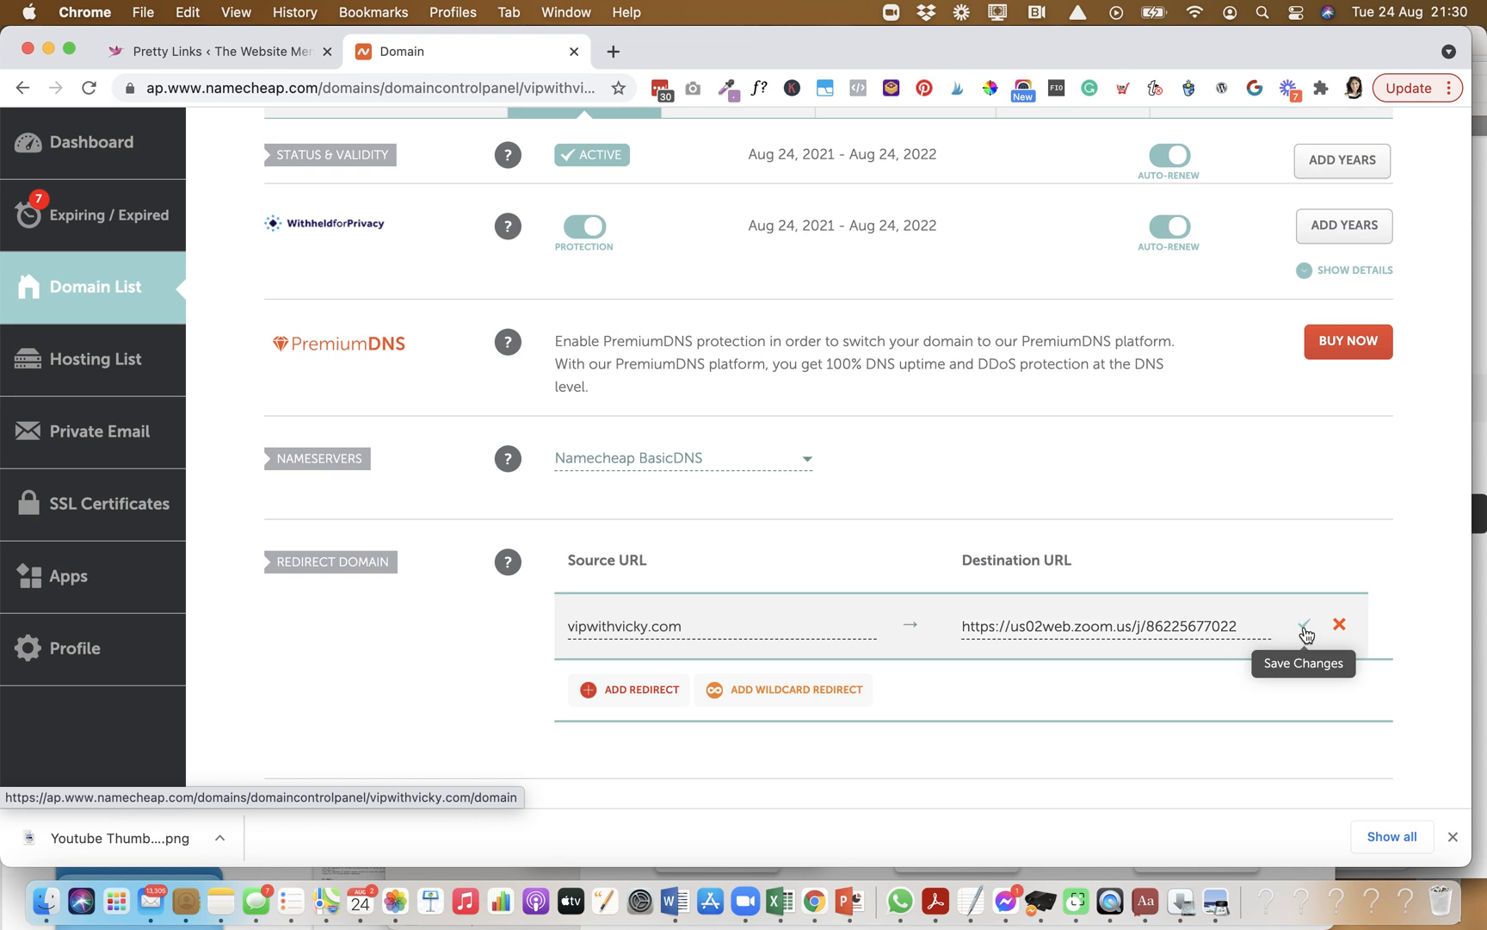
{"action": "mouse_move", "coordinate": [1308, 638]}
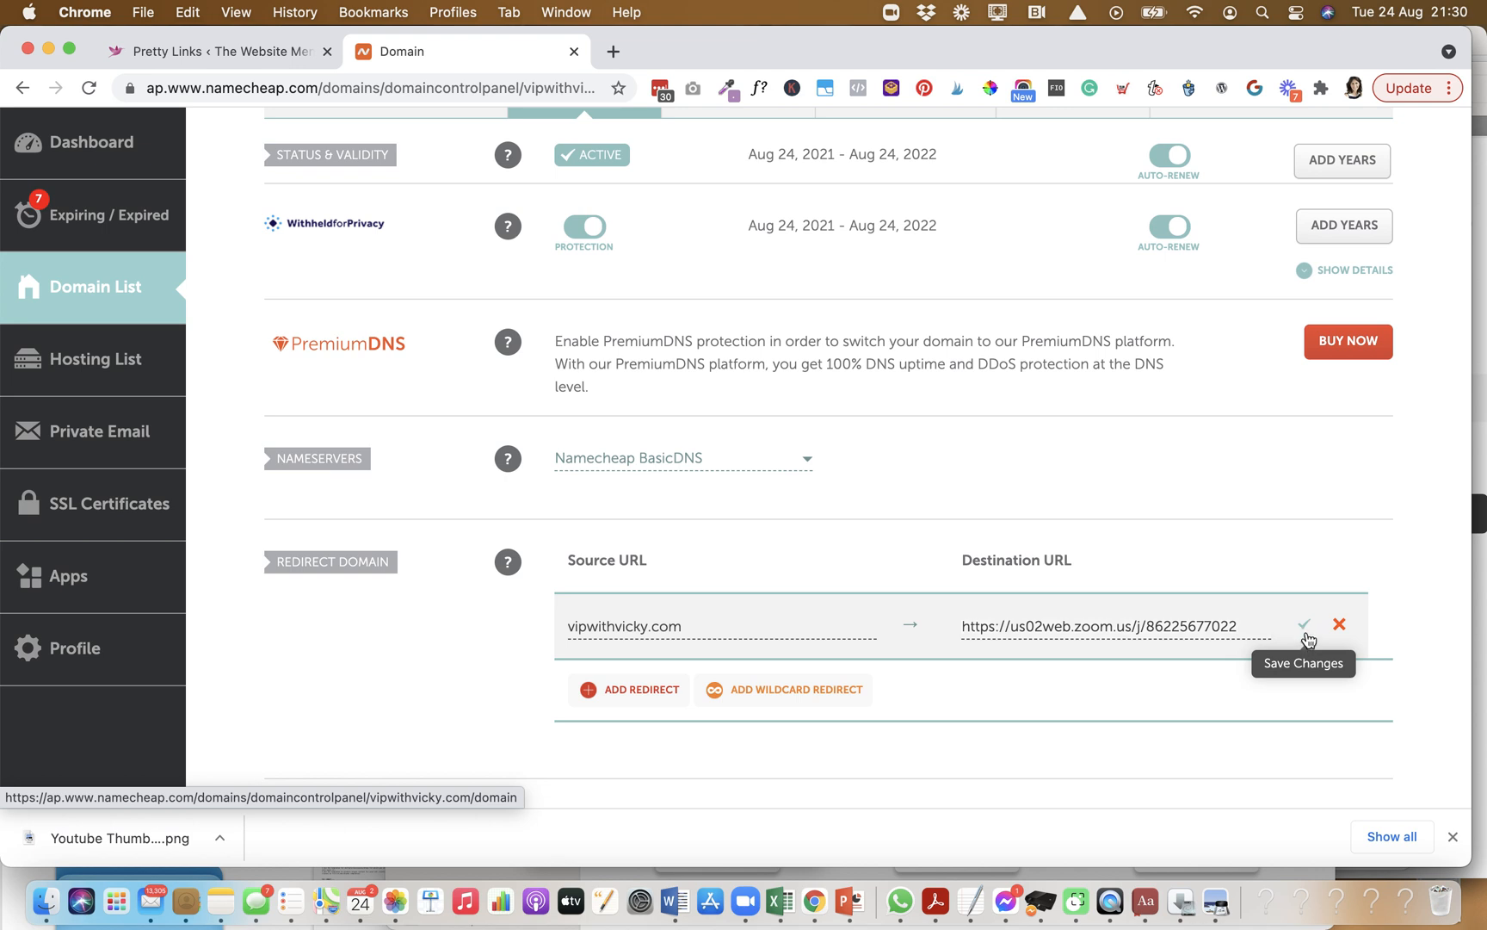
{"action": "left_click", "coordinate": [1303, 625]}
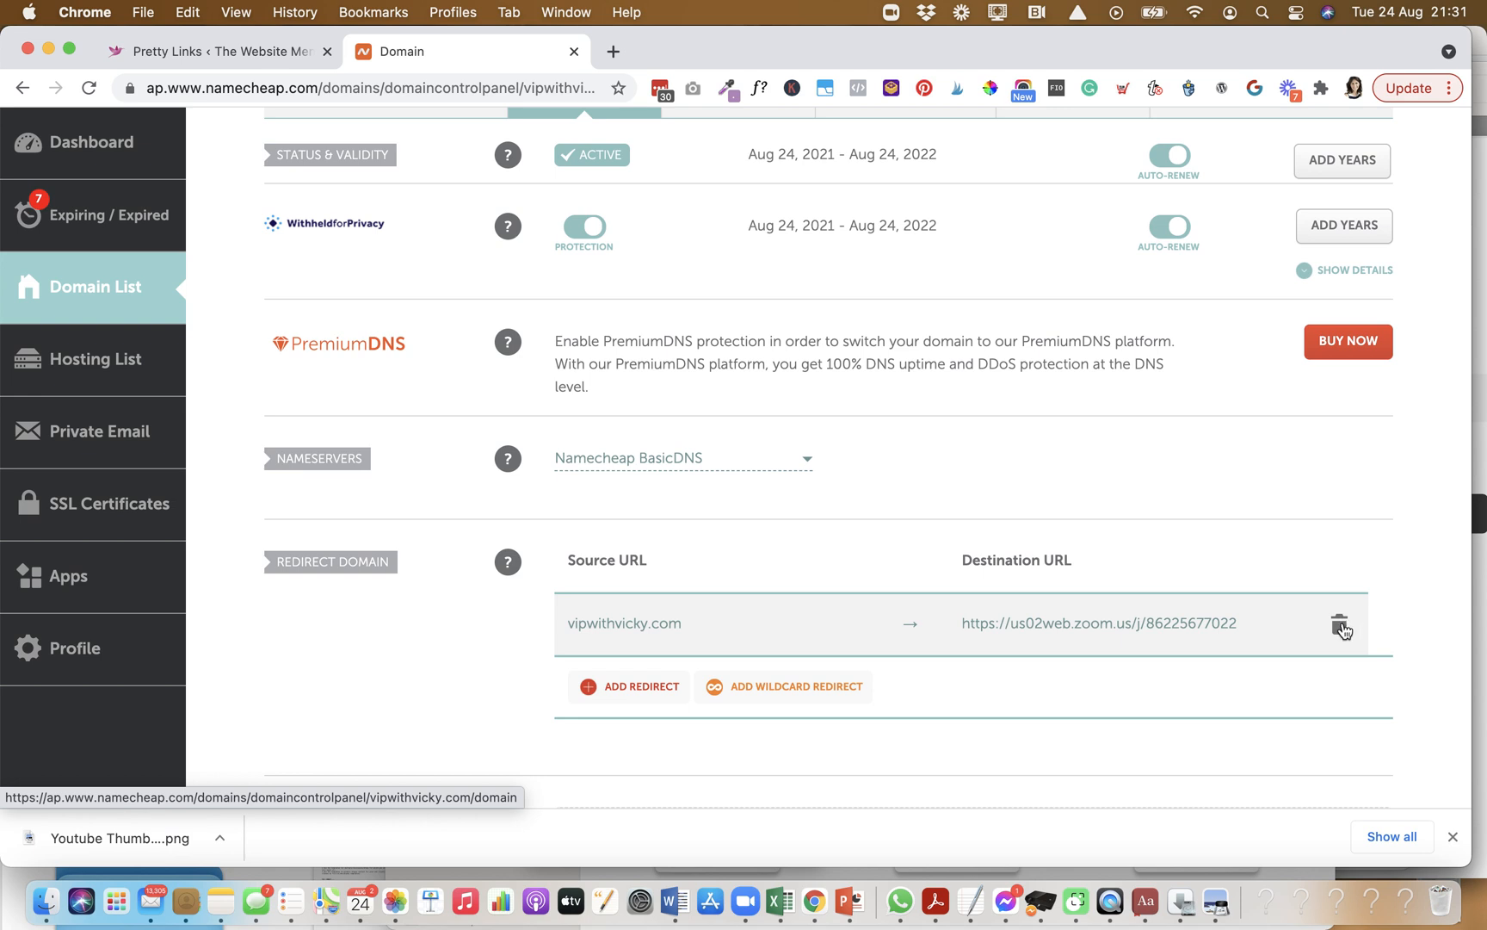
{"action": "mouse_move", "coordinate": [974, 644]}
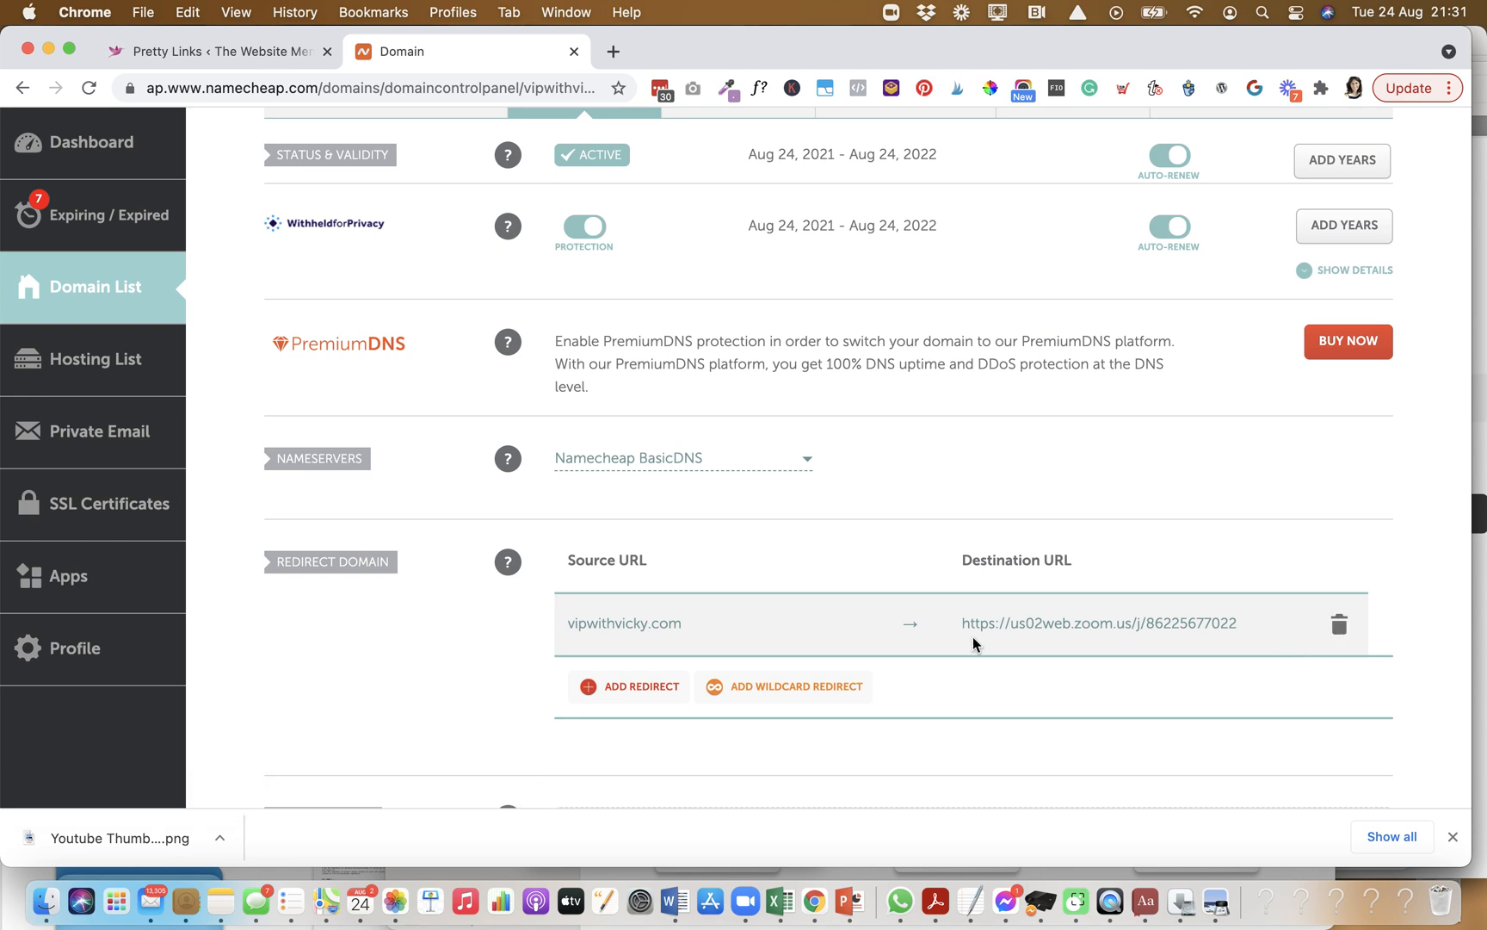
{"action": "mouse_move", "coordinate": [686, 648]}
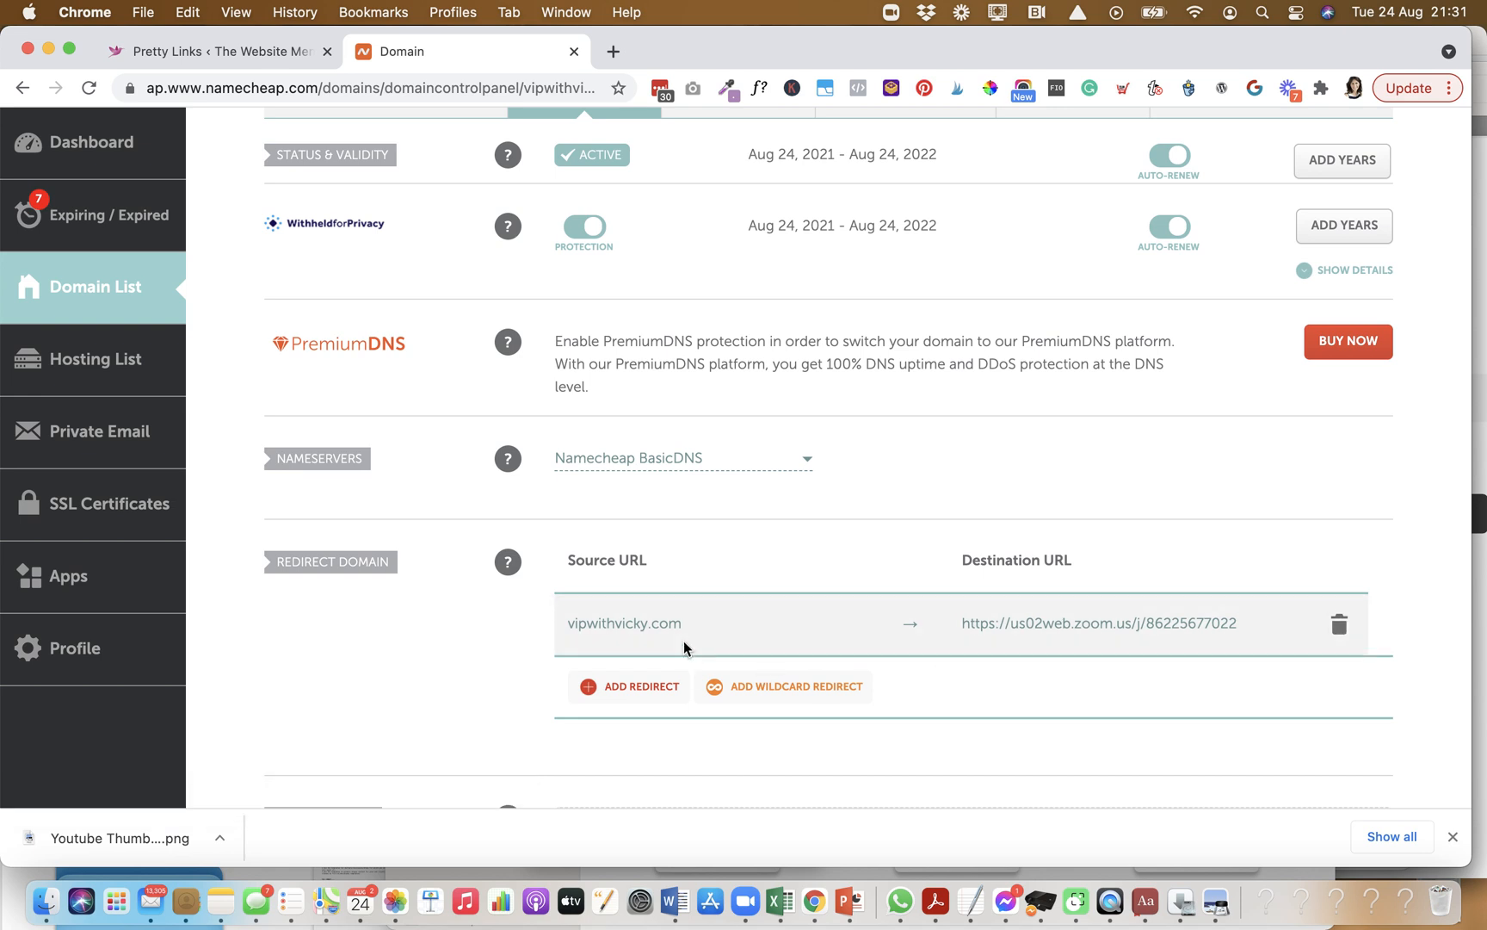
{"action": "mouse_move", "coordinate": [625, 633]}
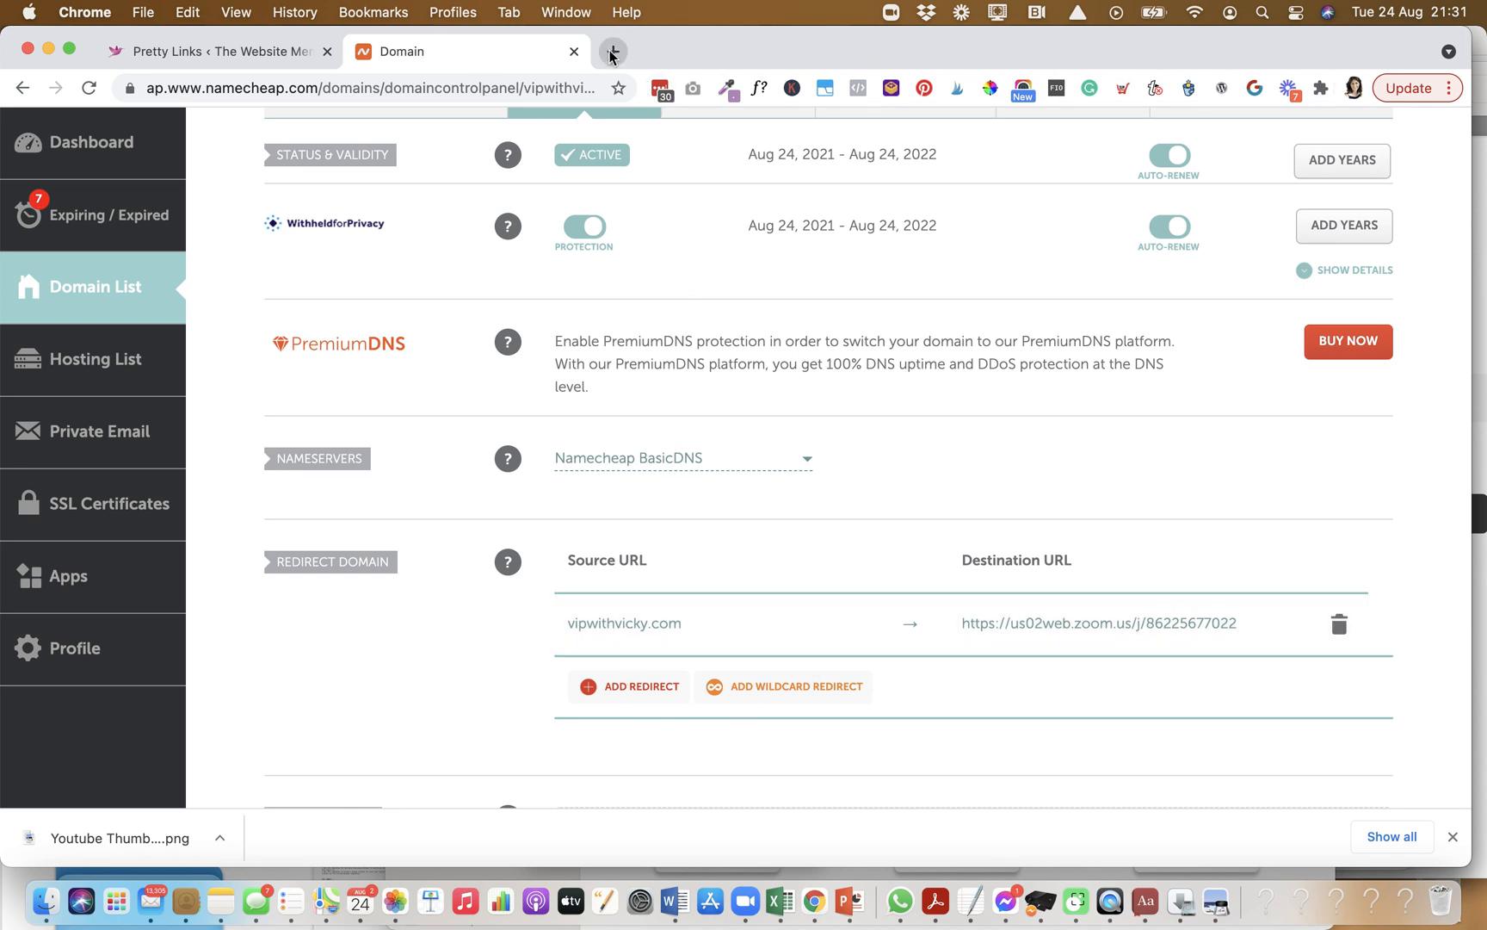
Try loading vipwithvicky.com in a new Chrome tab, which fails to resolve.
{"action": "left_click", "coordinate": [612, 51]}
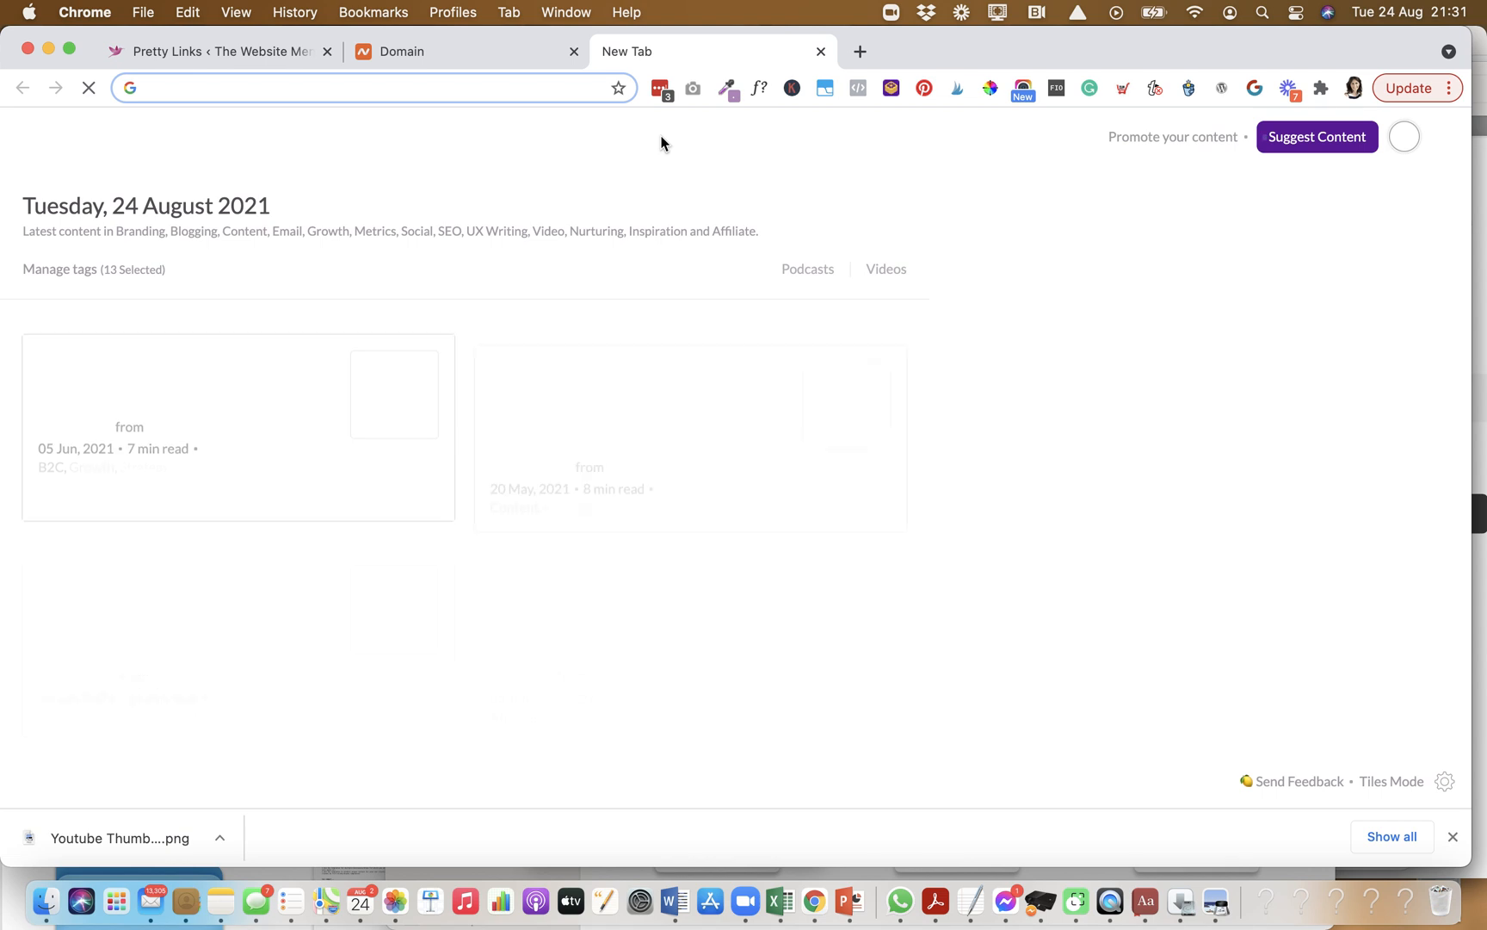
{"action": "type", "text": "vipwithvicky.com"}
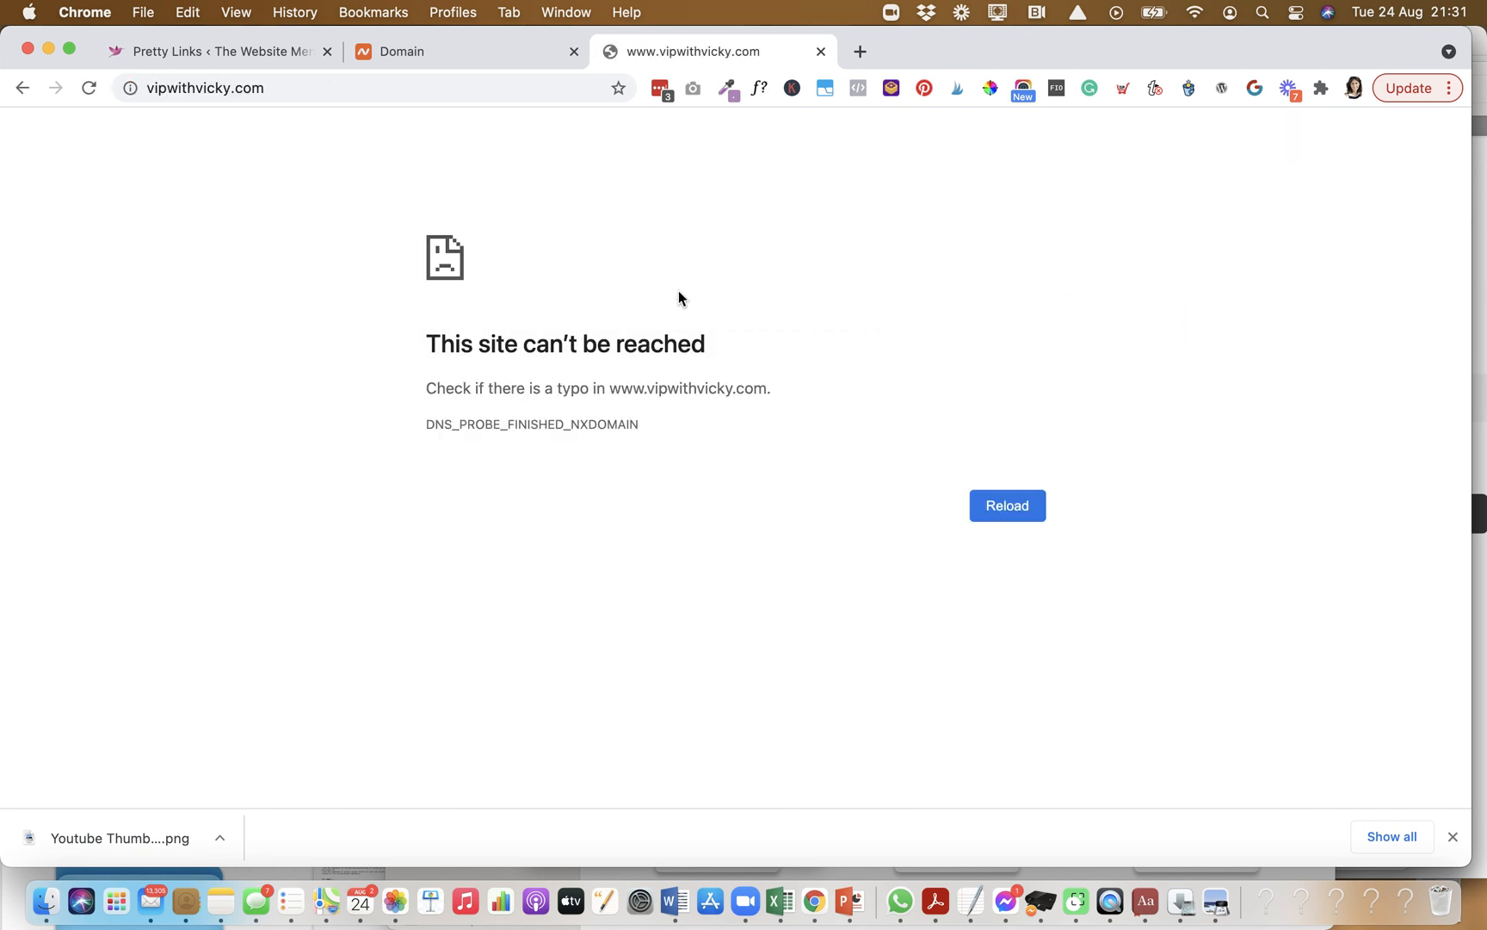
{"action": "mouse_move", "coordinate": [424, 112]}
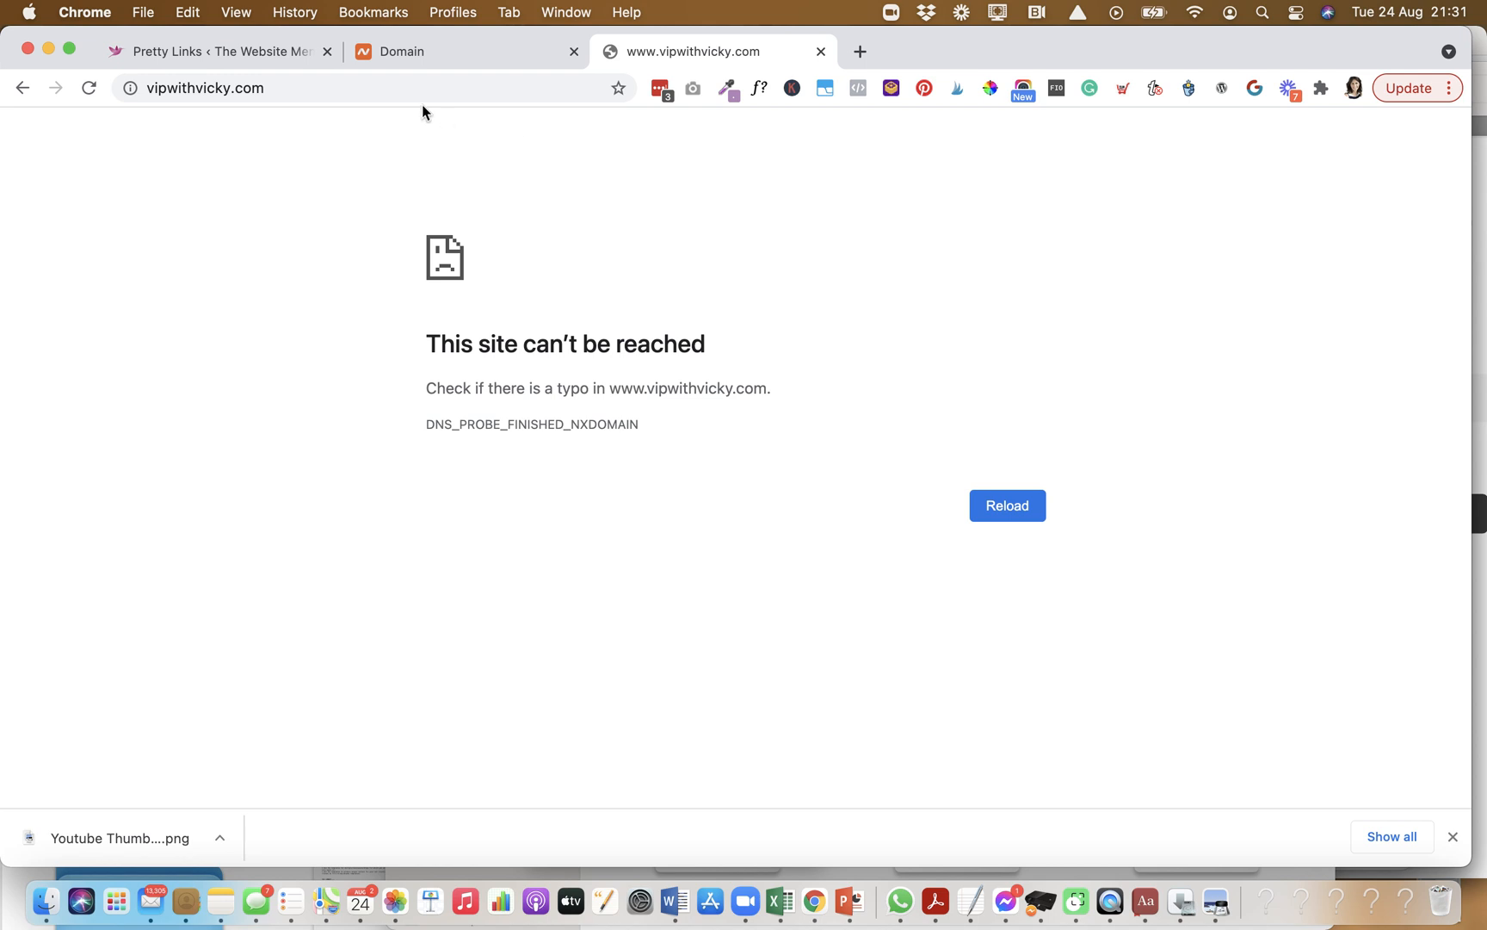
{"action": "mouse_move", "coordinate": [672, 73]}
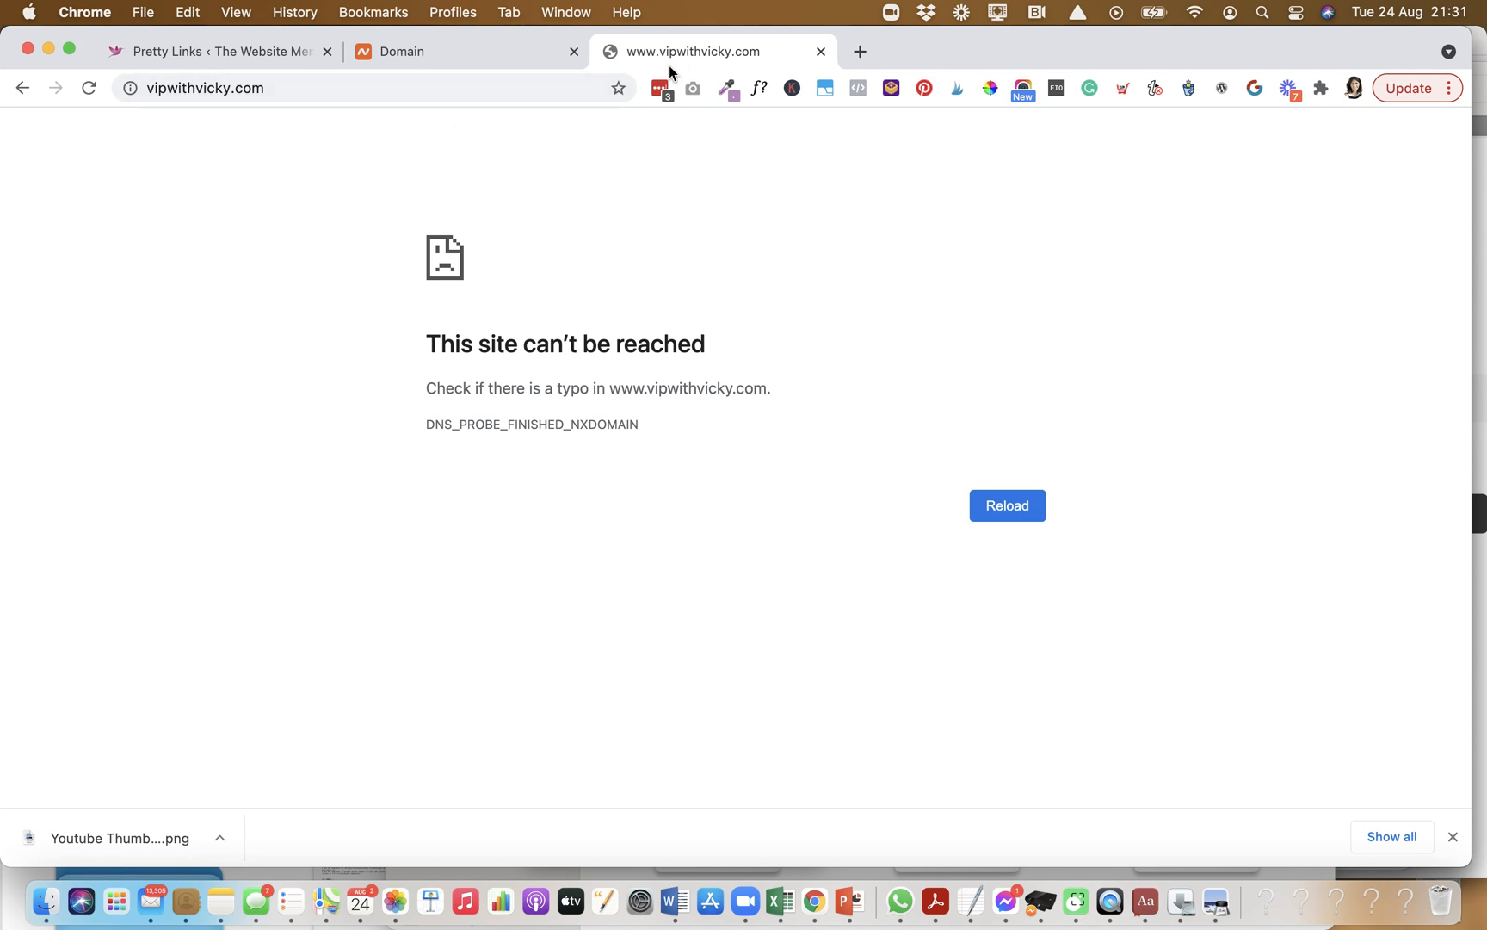
{"action": "left_click", "coordinate": [204, 87]}
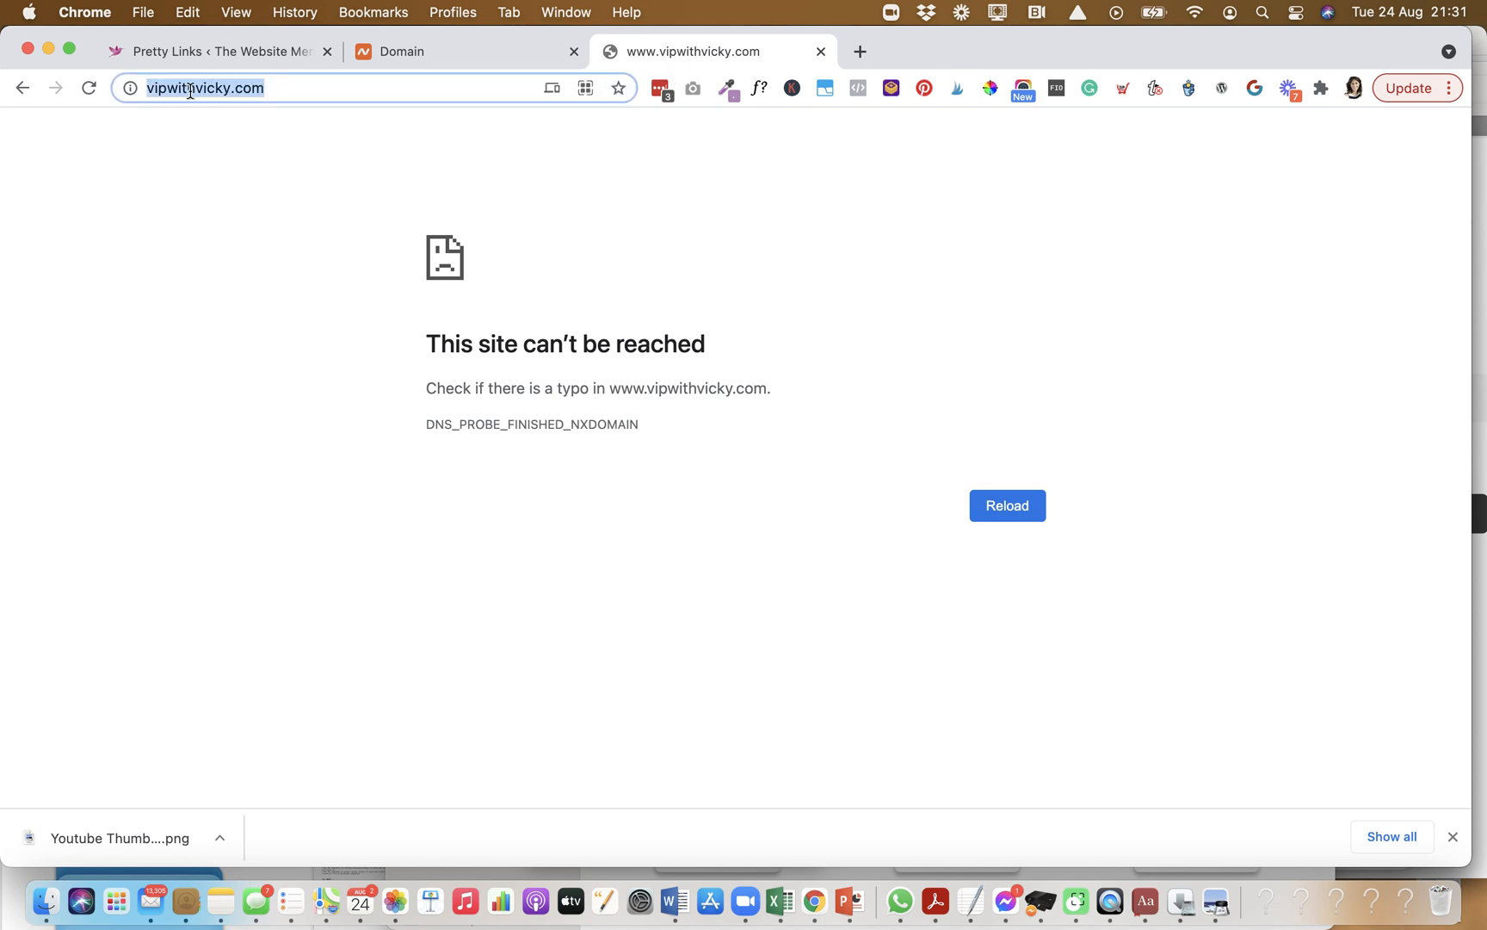
Return to the Domain tab and select the vipwithvicky.com source domain for editing.
{"action": "left_click", "coordinate": [427, 52]}
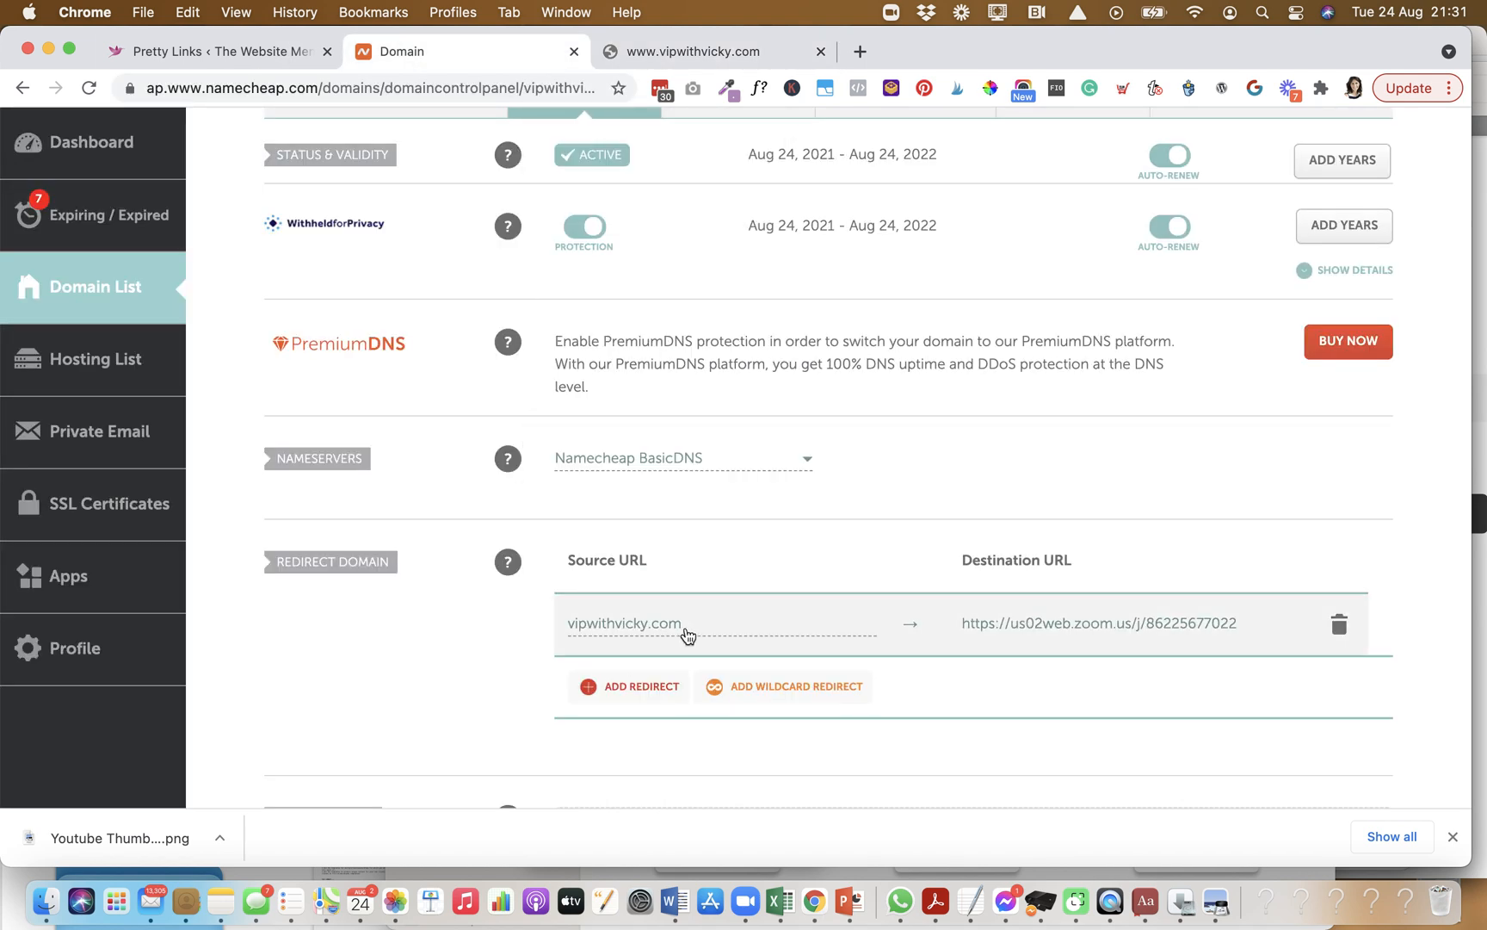
{"action": "left_click", "coordinate": [624, 624]}
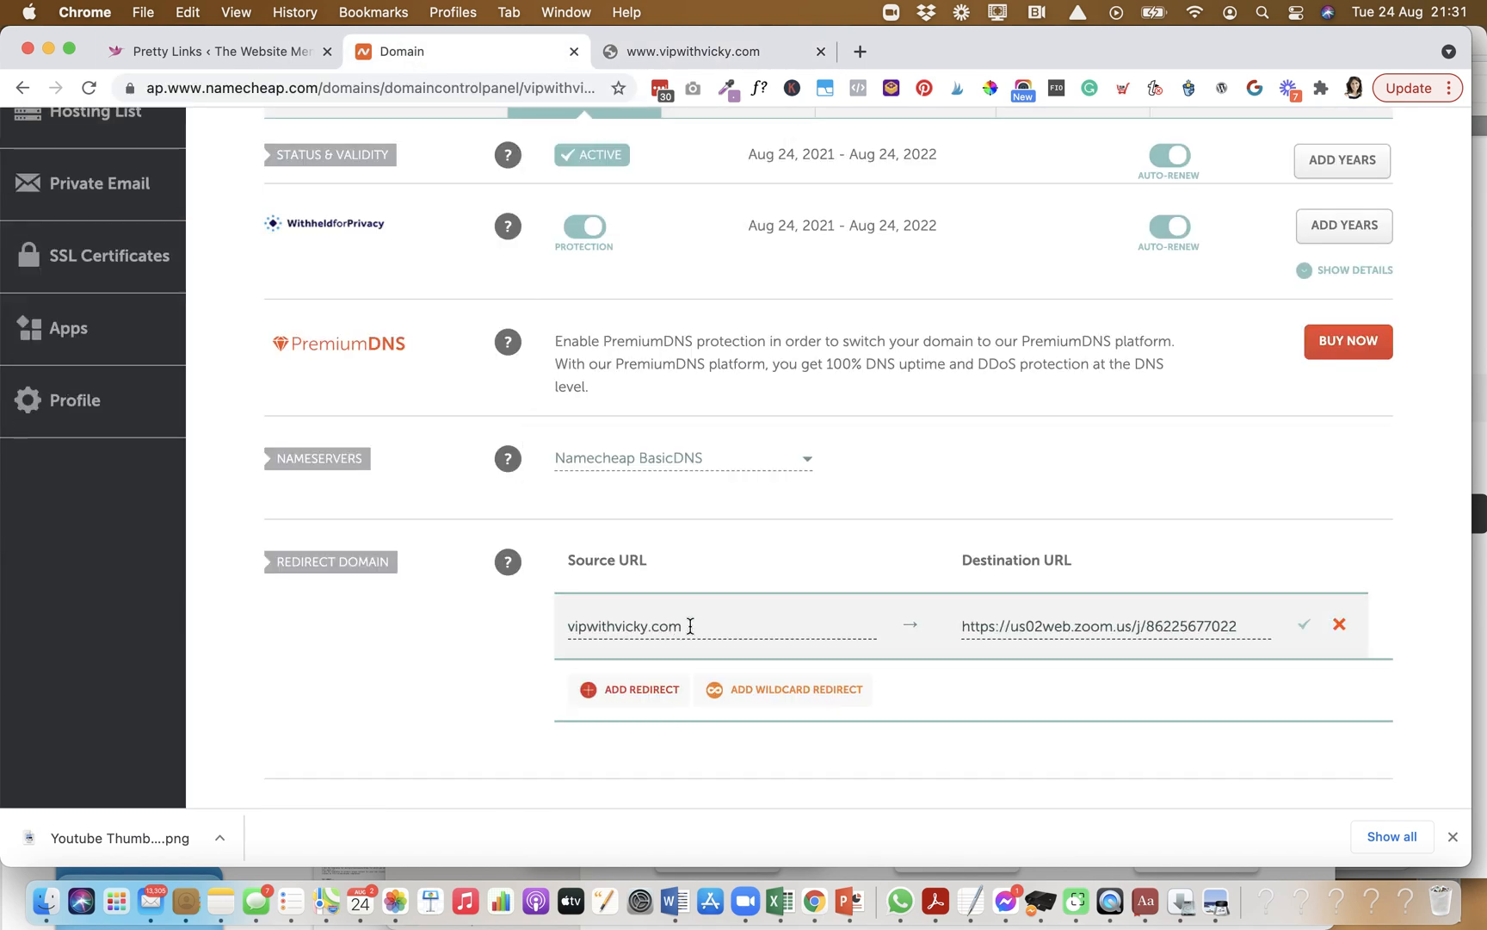
{"action": "double_click", "coordinate": [623, 626]}
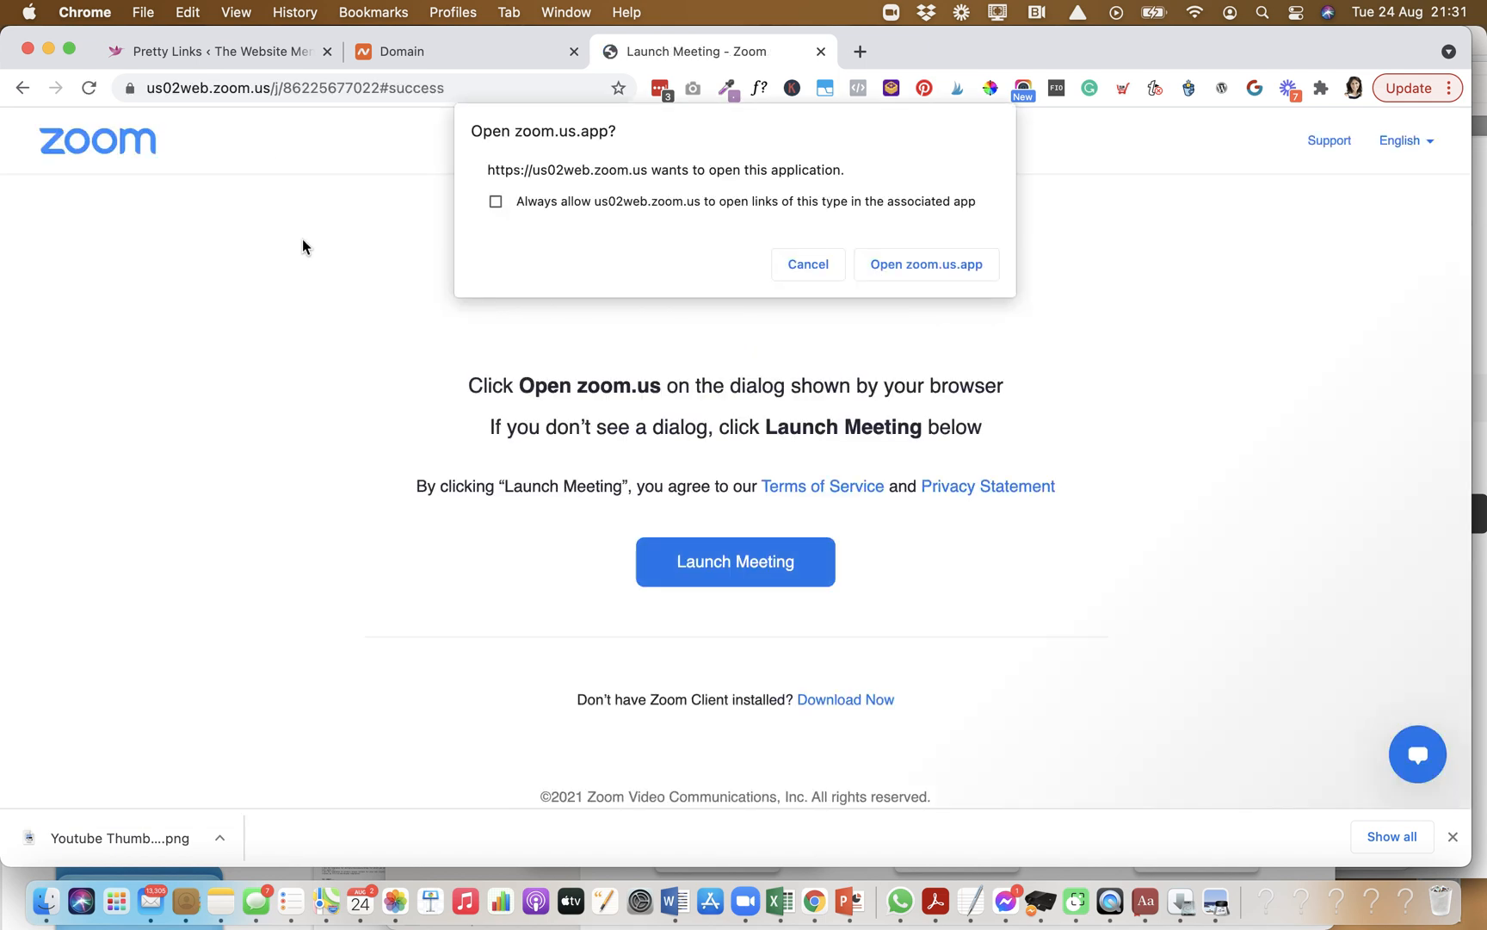
{"action": "mouse_move", "coordinate": [589, 410]}
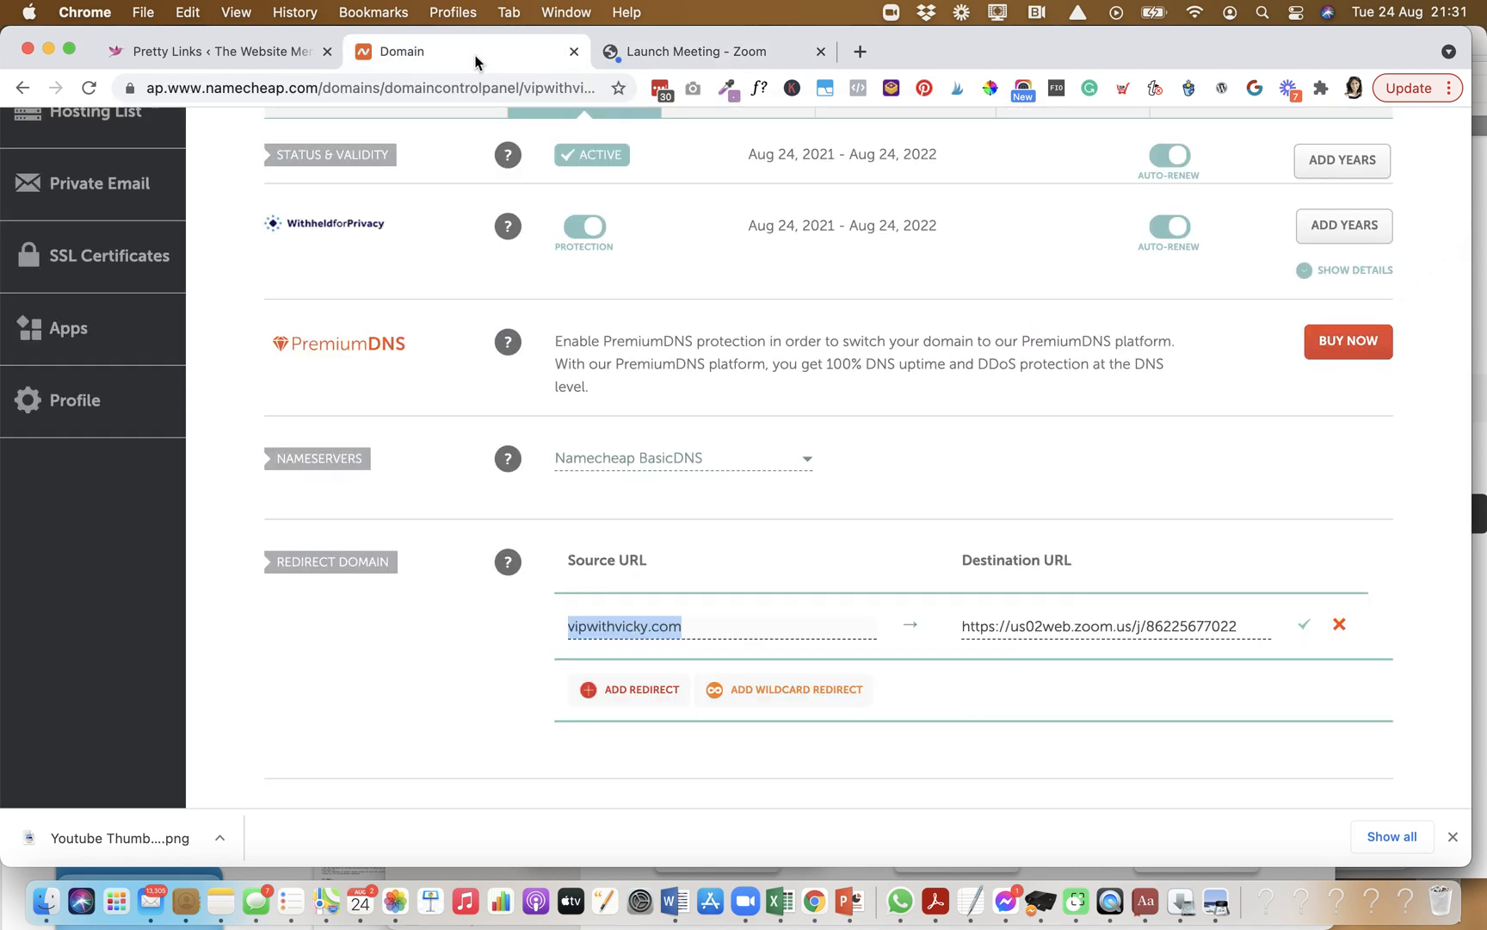
Switch to the Pretty Links browser tab.
{"action": "left_click", "coordinate": [218, 52]}
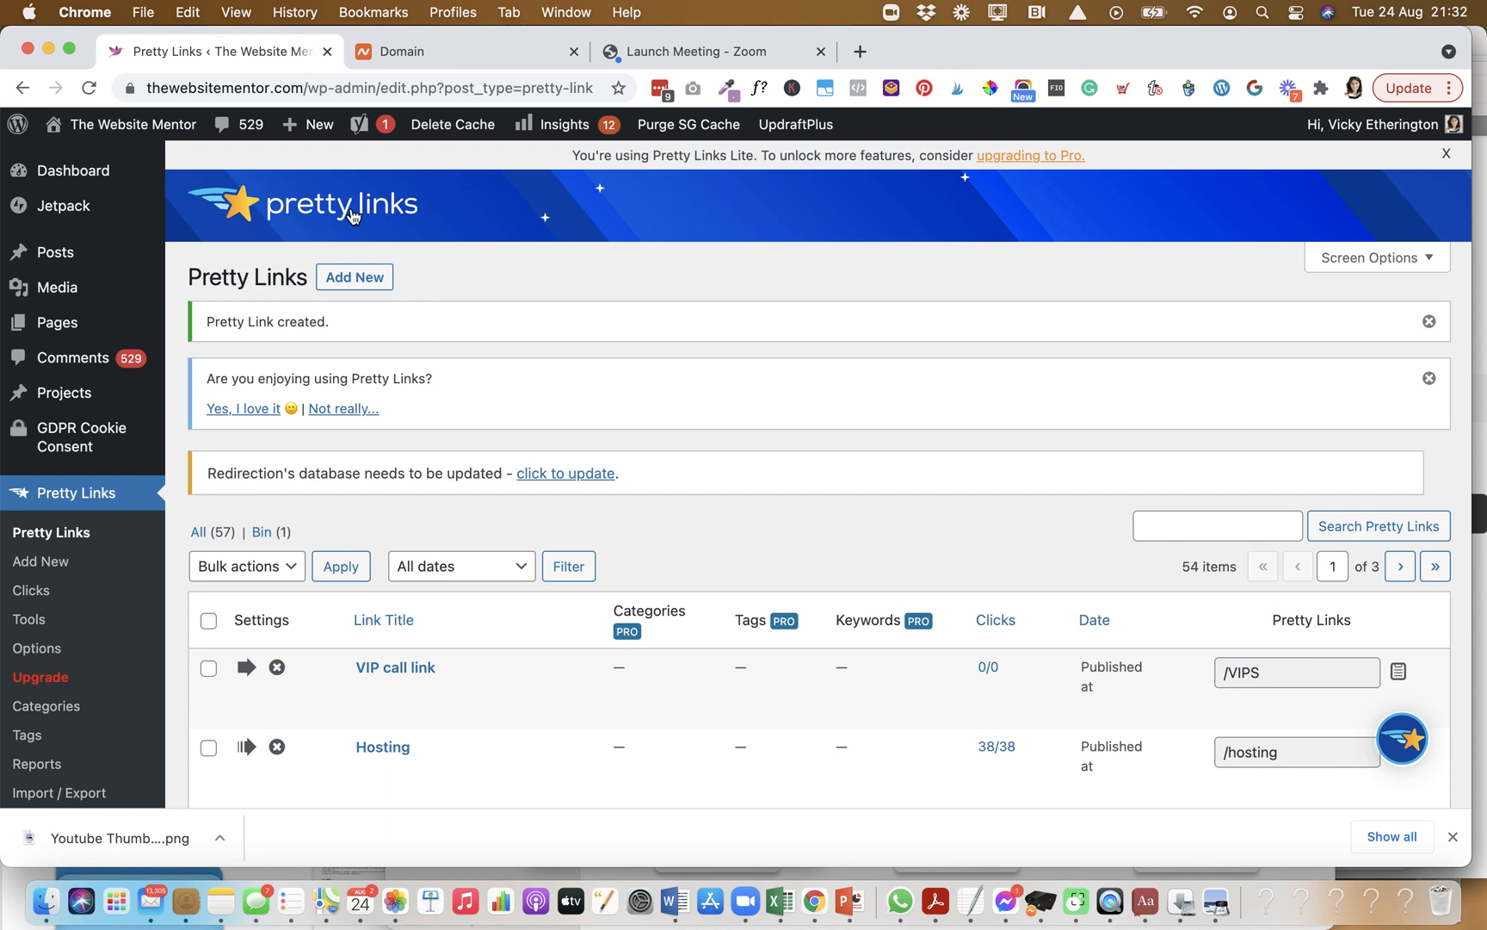
Switch from the VIP call link (/VIPS) list back to the Namecheap Domain tab.
{"action": "left_click", "coordinate": [318, 124]}
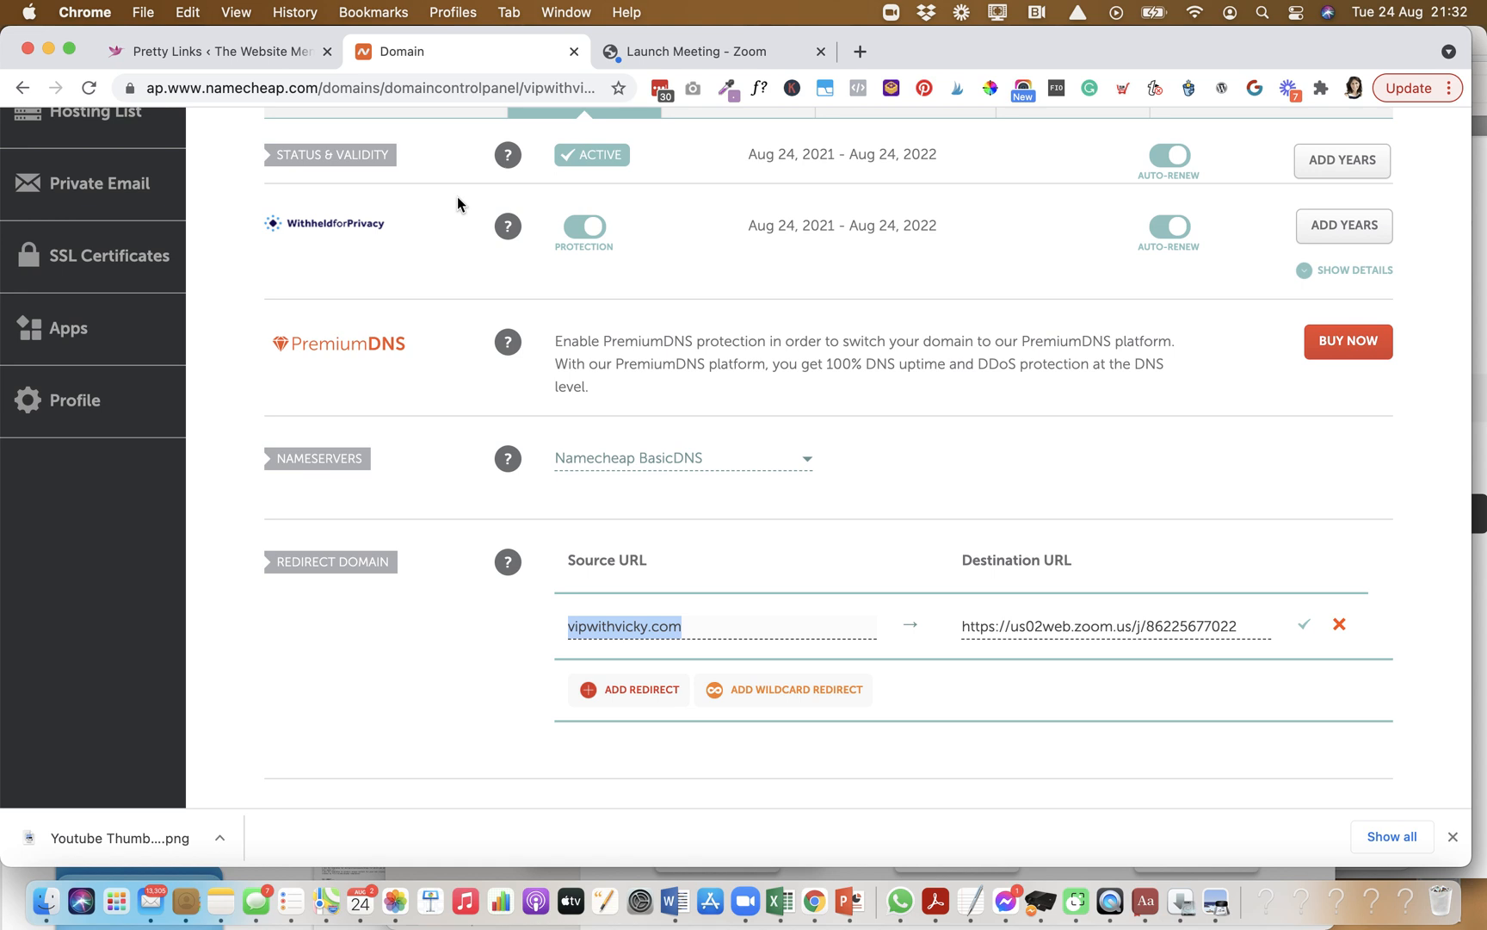
{"action": "mouse_move", "coordinate": [803, 297]}
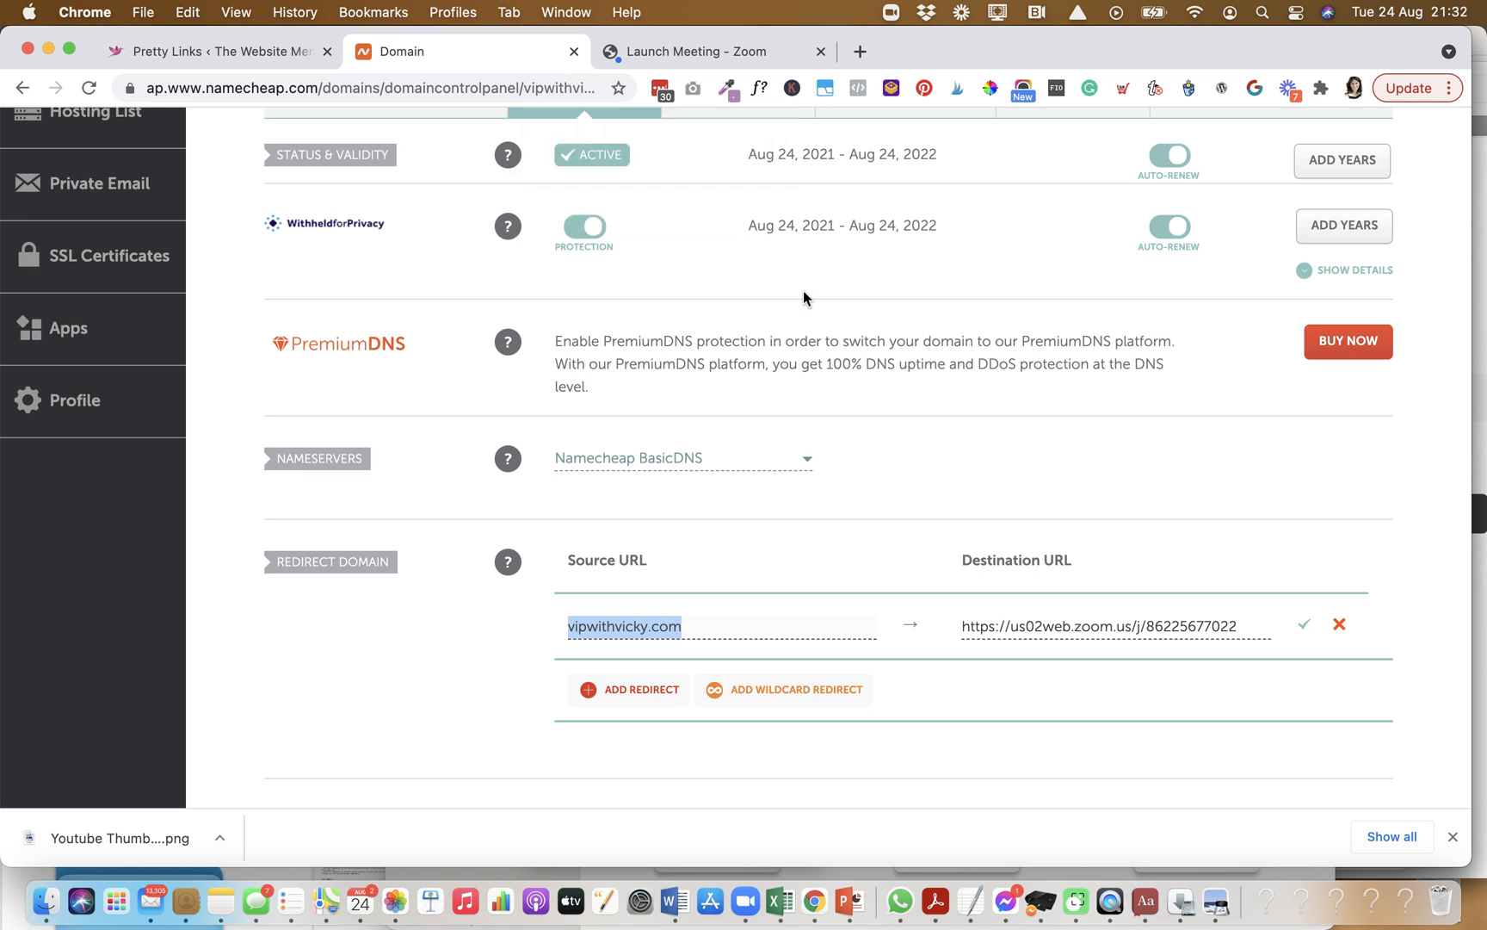